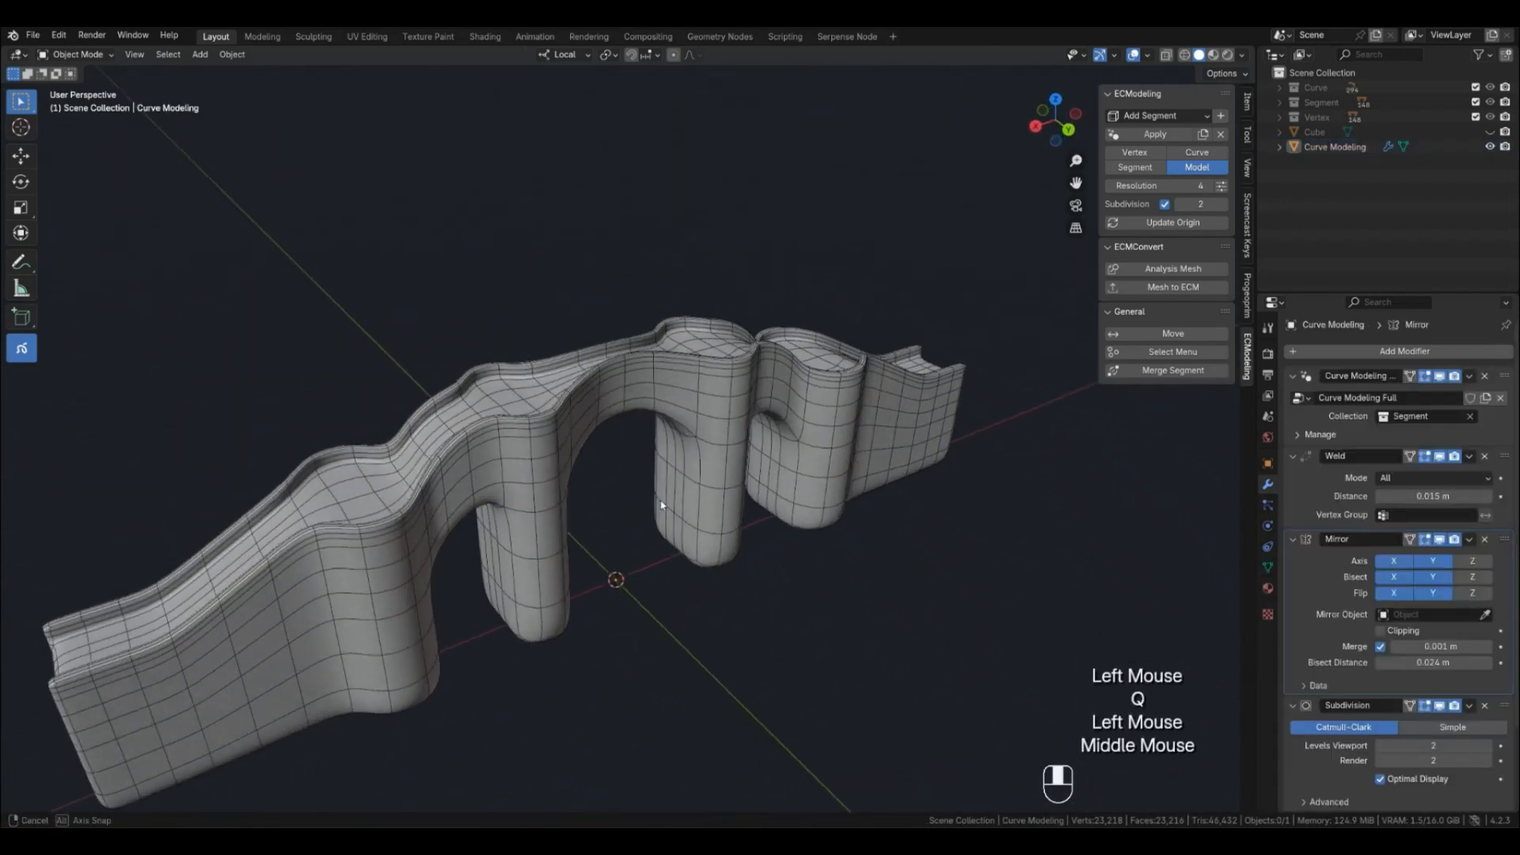
Orbit the finished bridge, then scale the central span's Bézier curves along Y
{"action": "left_click_drag", "start_coordinate": [660, 504], "coordinate": [640, 554]}
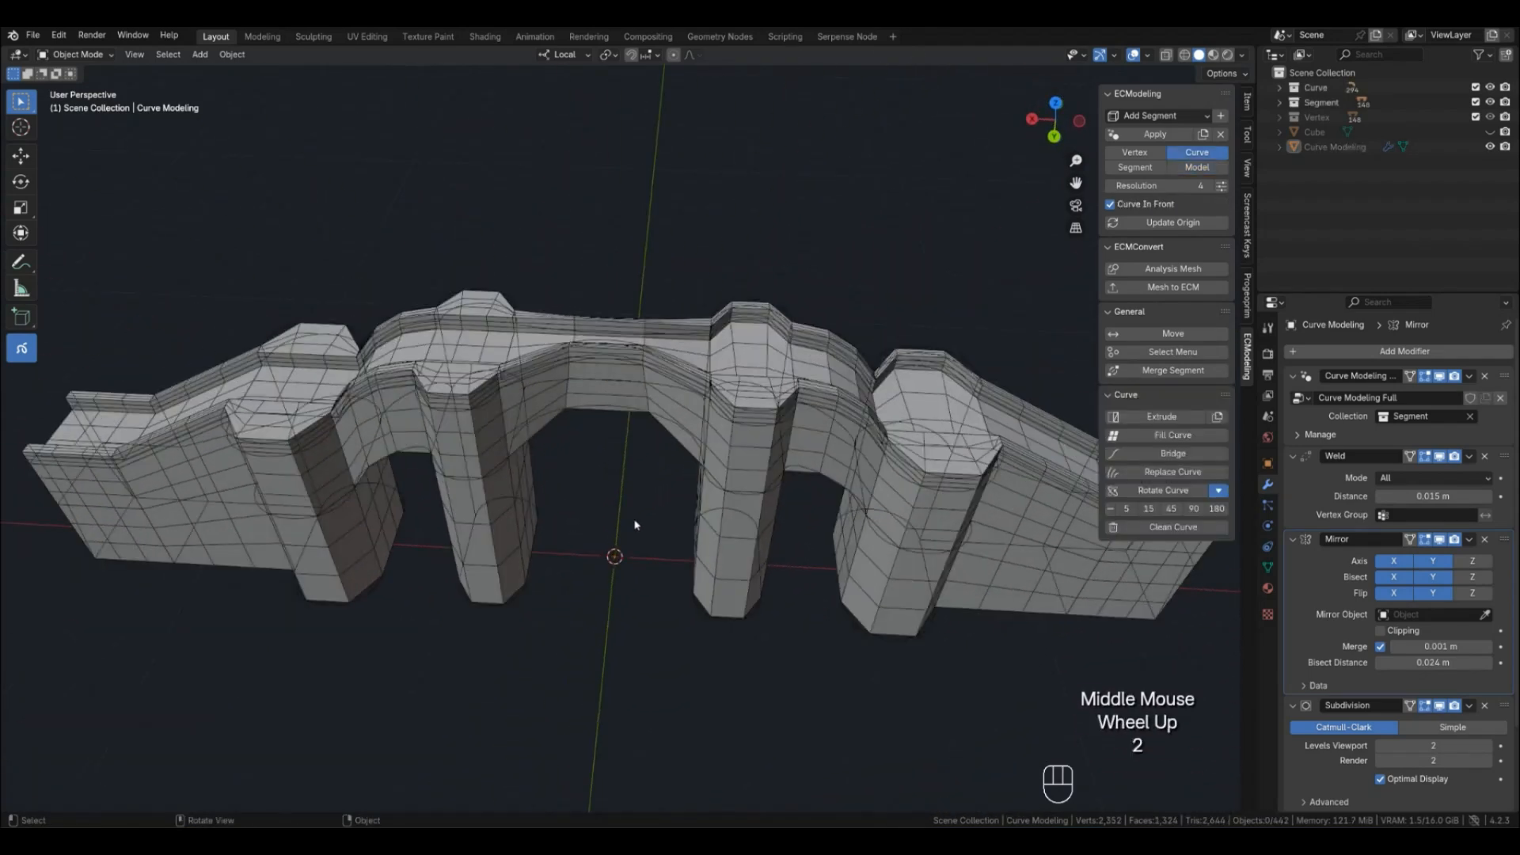
{"action": "left_click", "coordinate": [634, 425]}
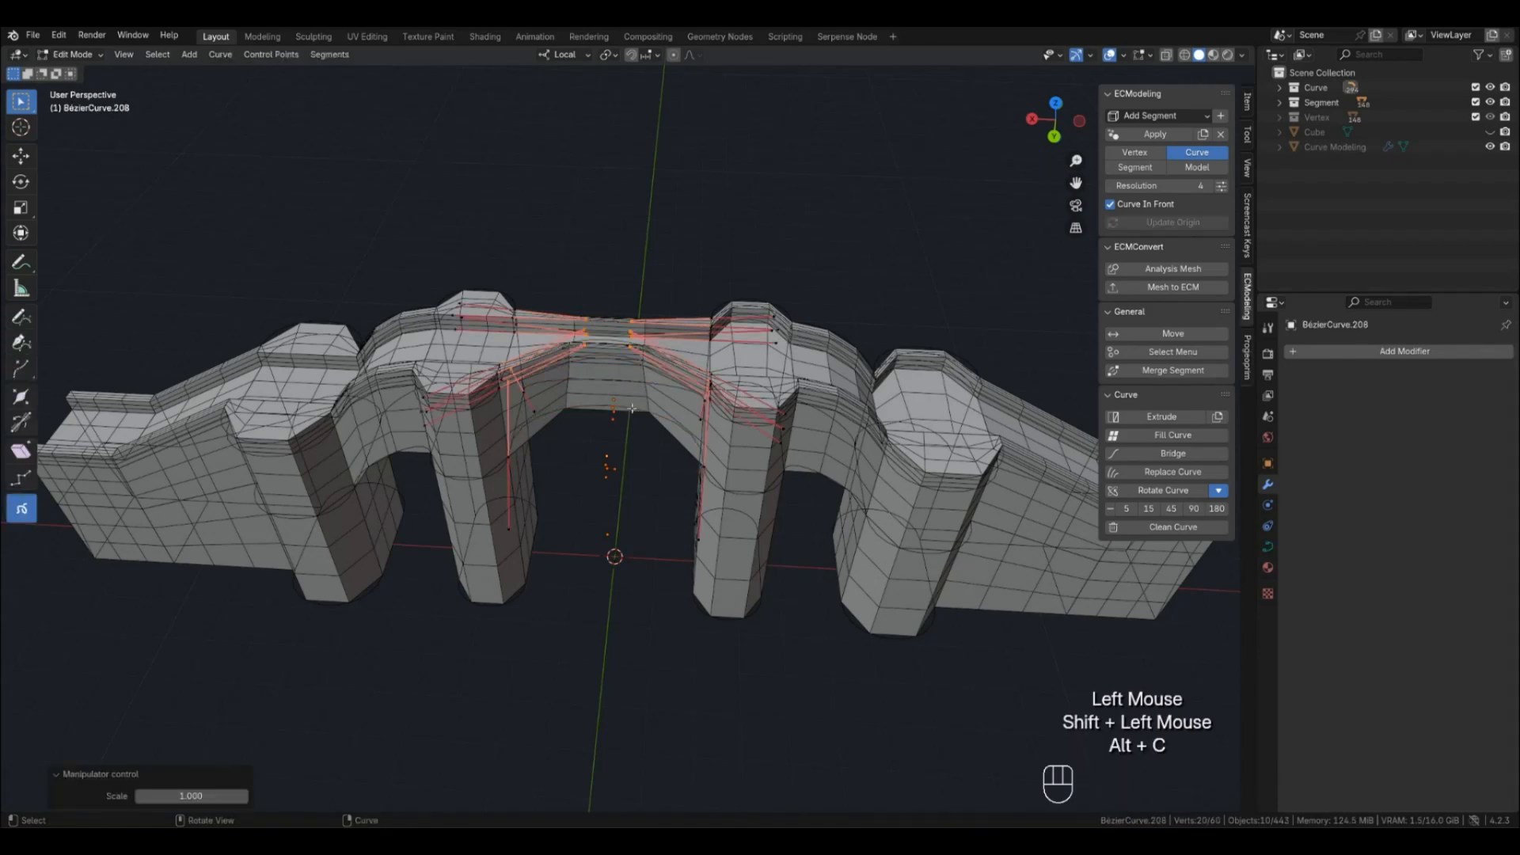
{"action": "key", "text": "s"}
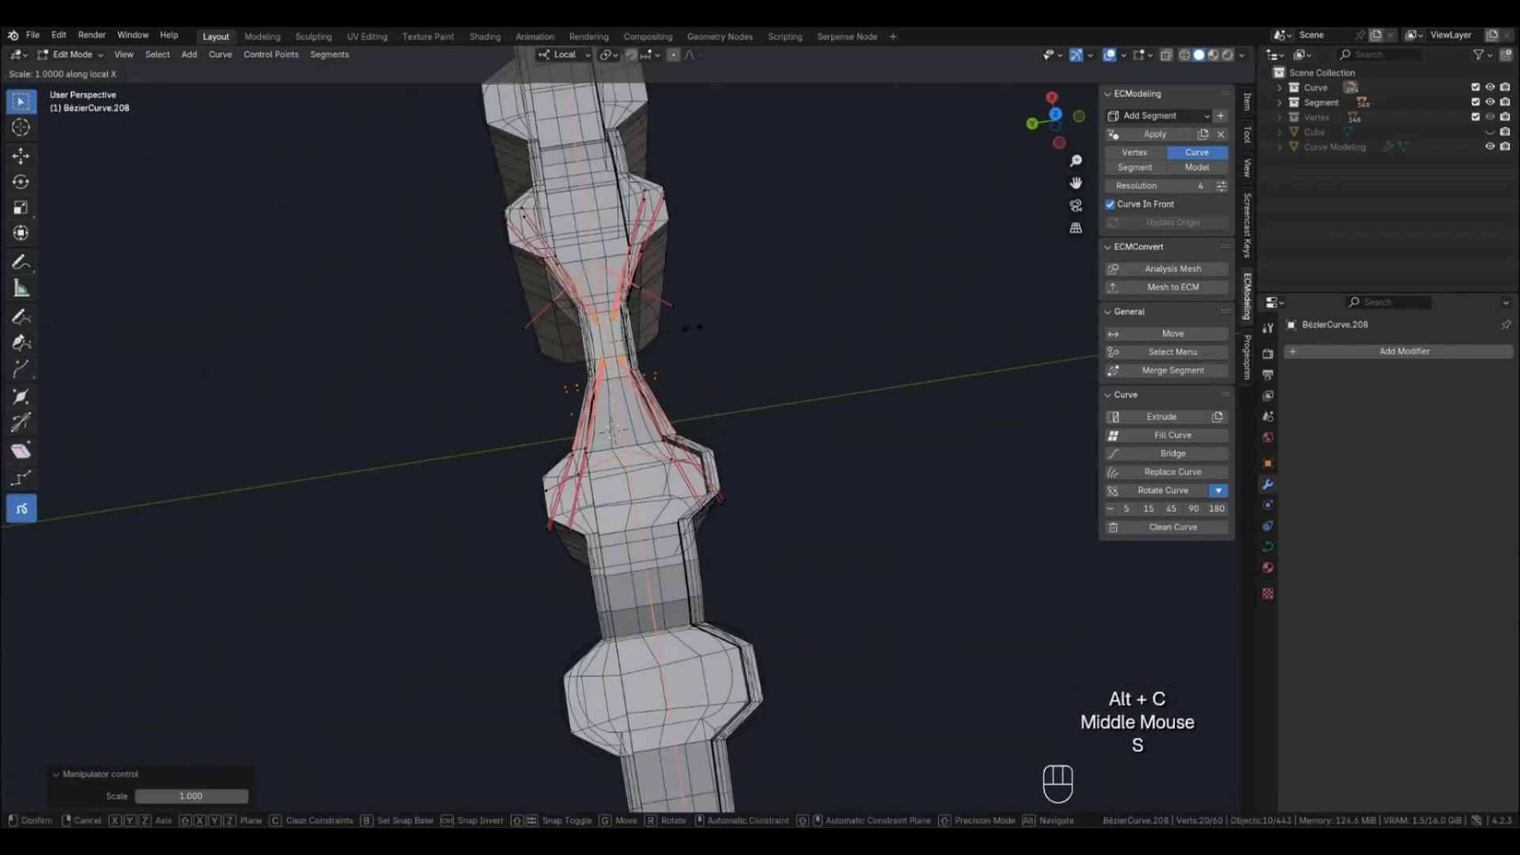
{"action": "key", "text": "y"}
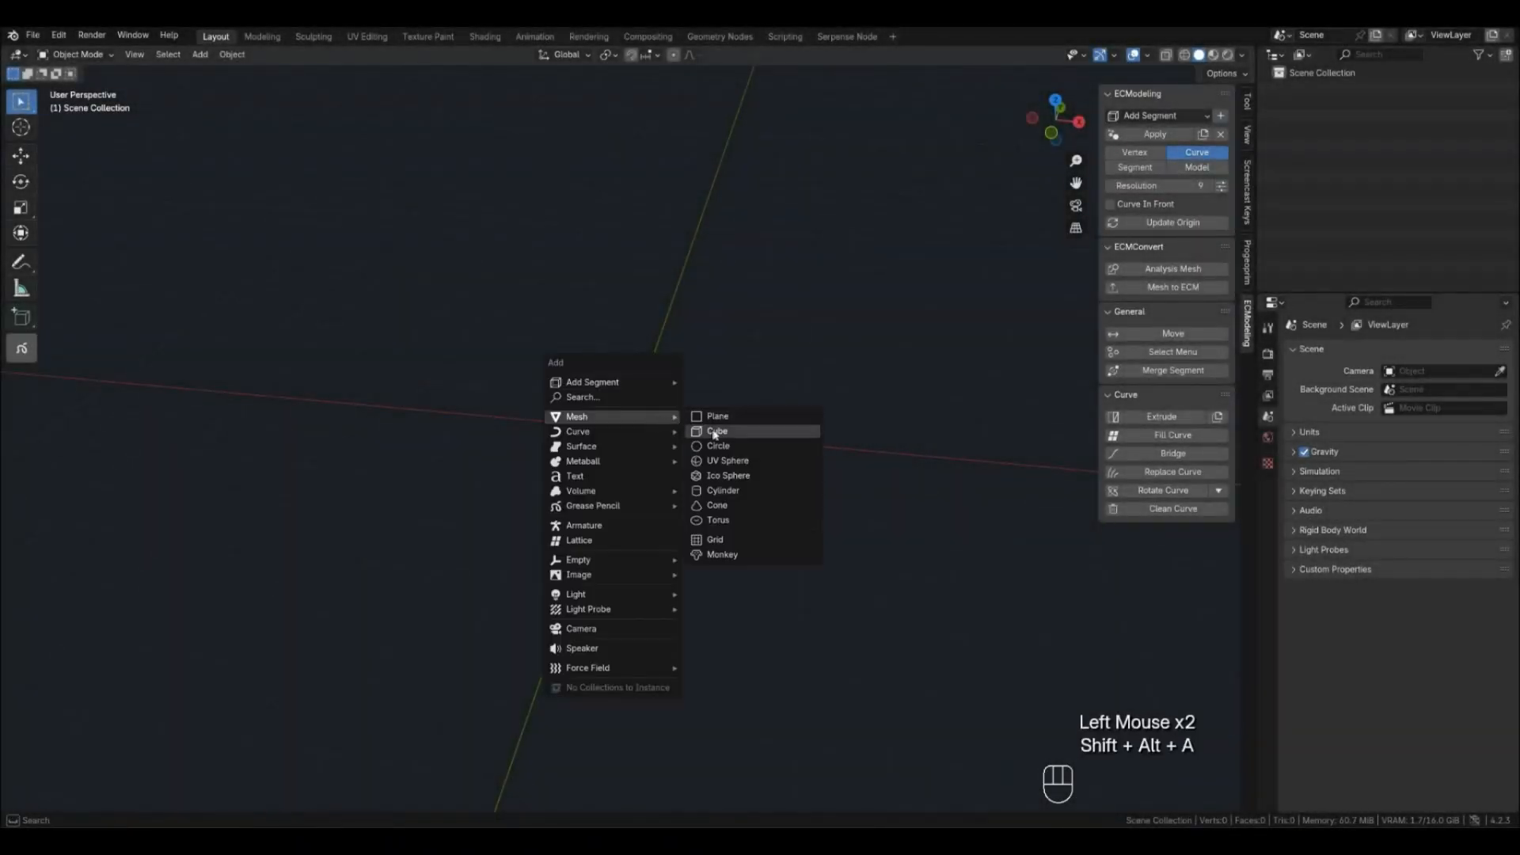
Add a cube, raise it above the ground, and extrude it into a half-bridge block
{"action": "left_click", "coordinate": [717, 431]}
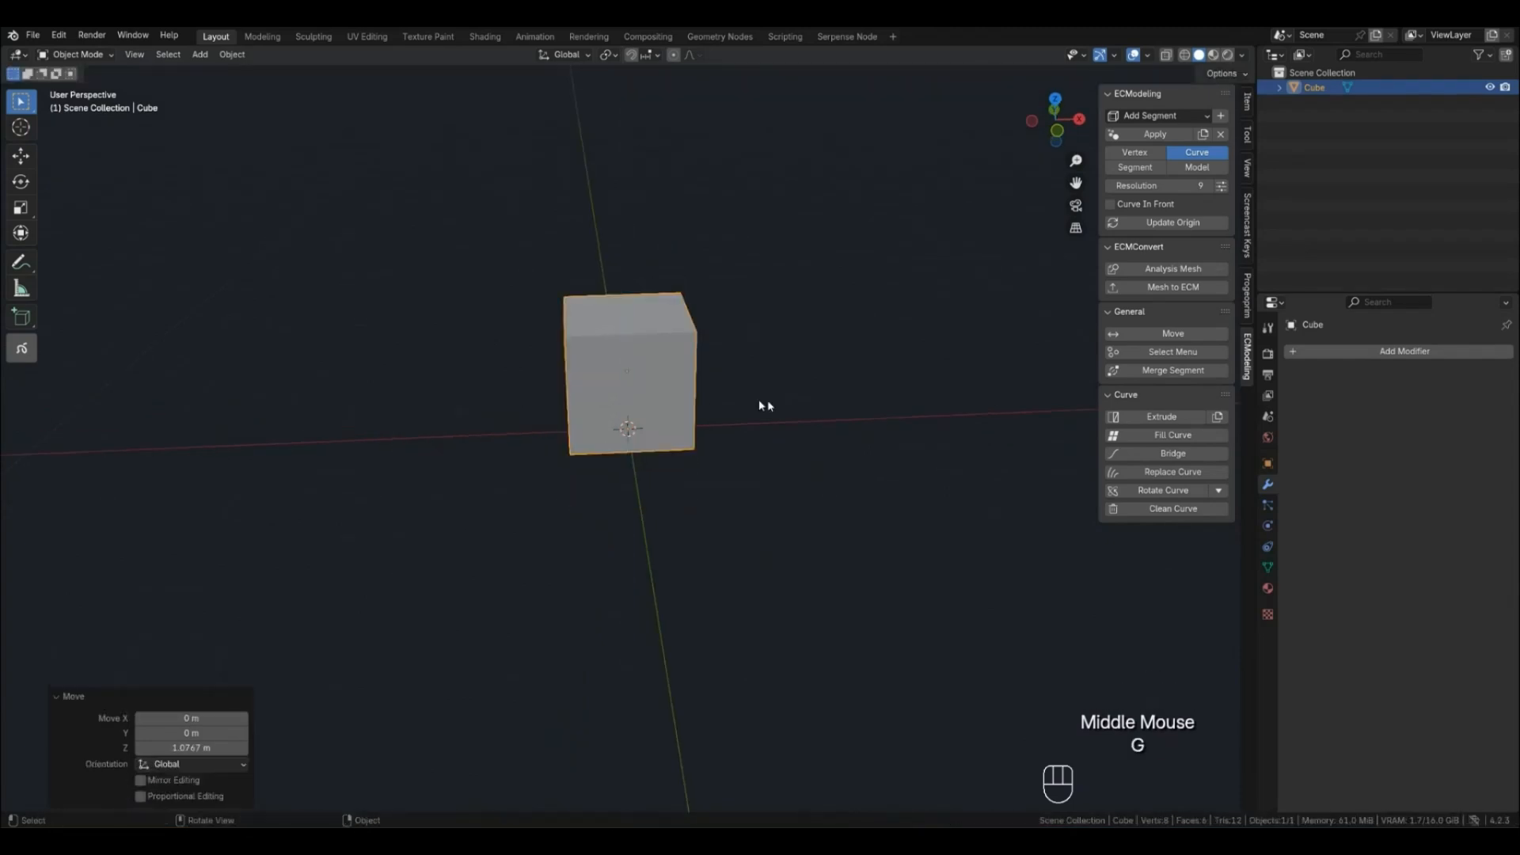
{"action": "left_click_drag", "start_coordinate": [630, 378], "coordinate": [281, 388]}
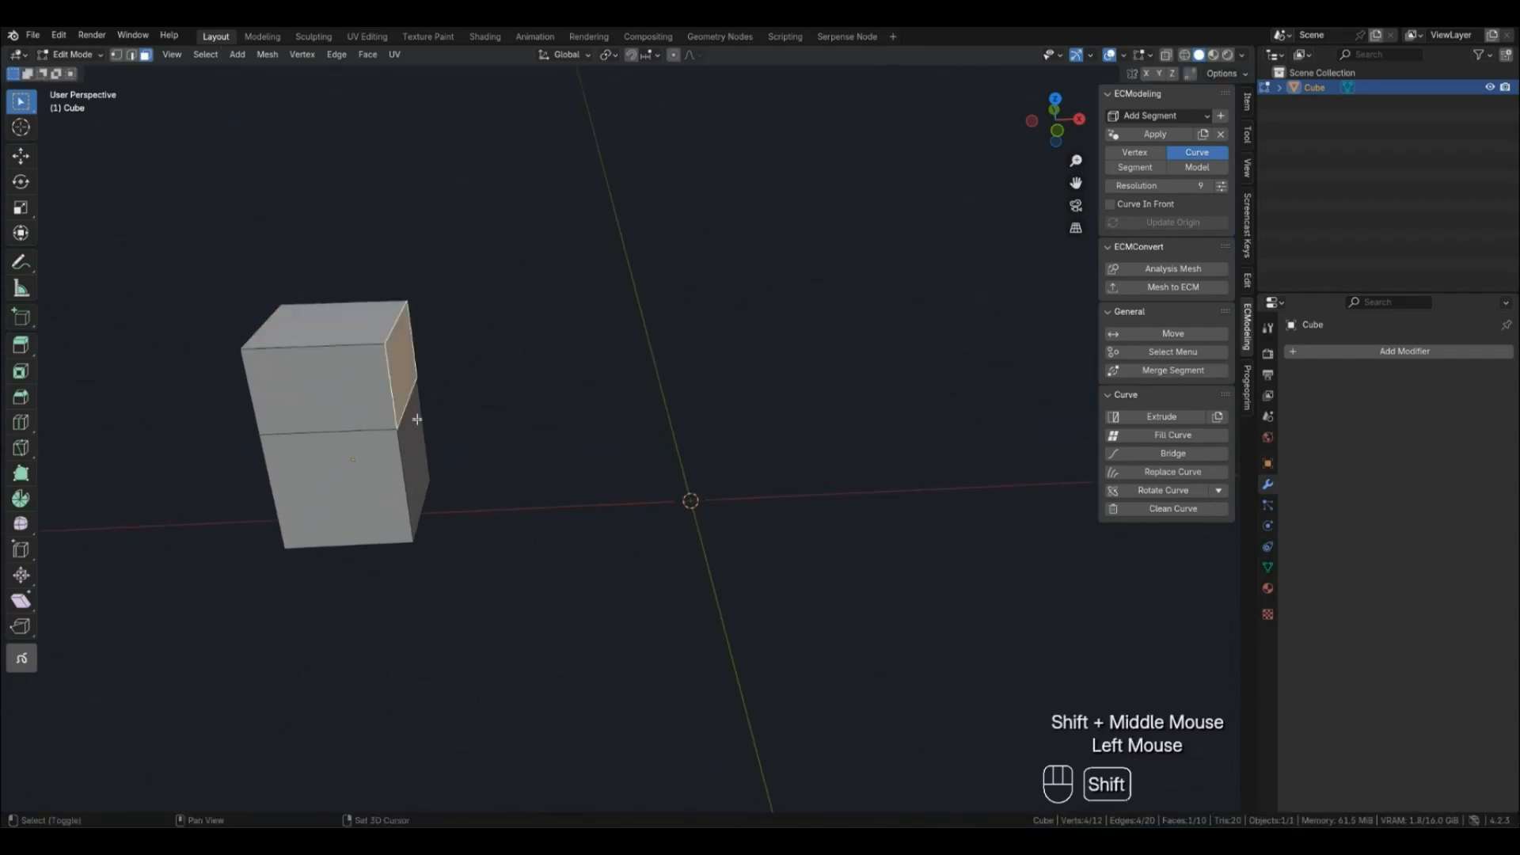
{"action": "key", "text": "E"}
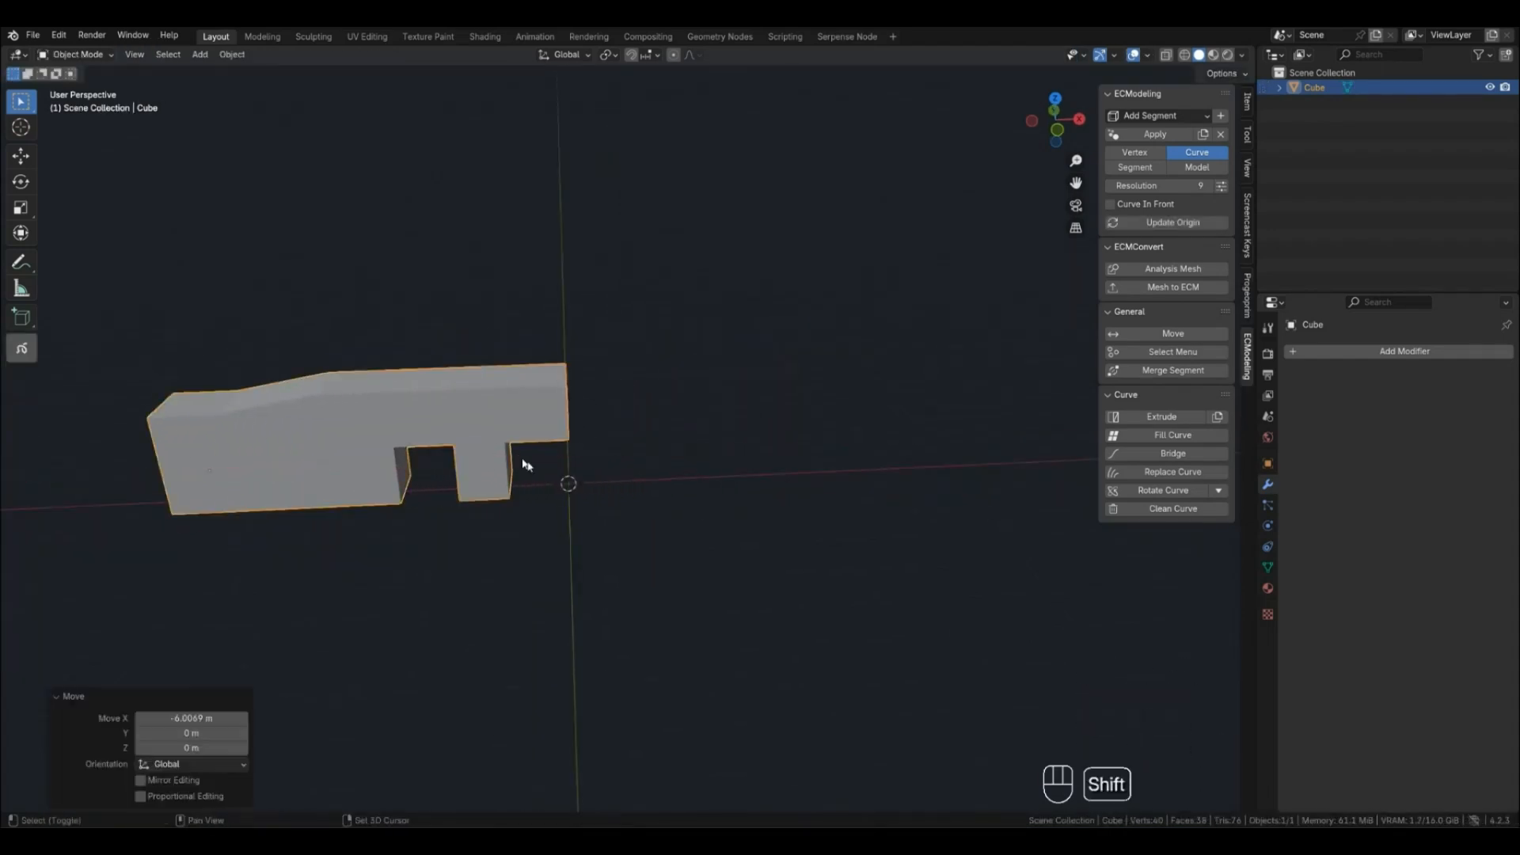
Add a Mirror modifier with Bisect X enabled and apply it to the block
{"action": "left_click", "coordinate": [1404, 351]}
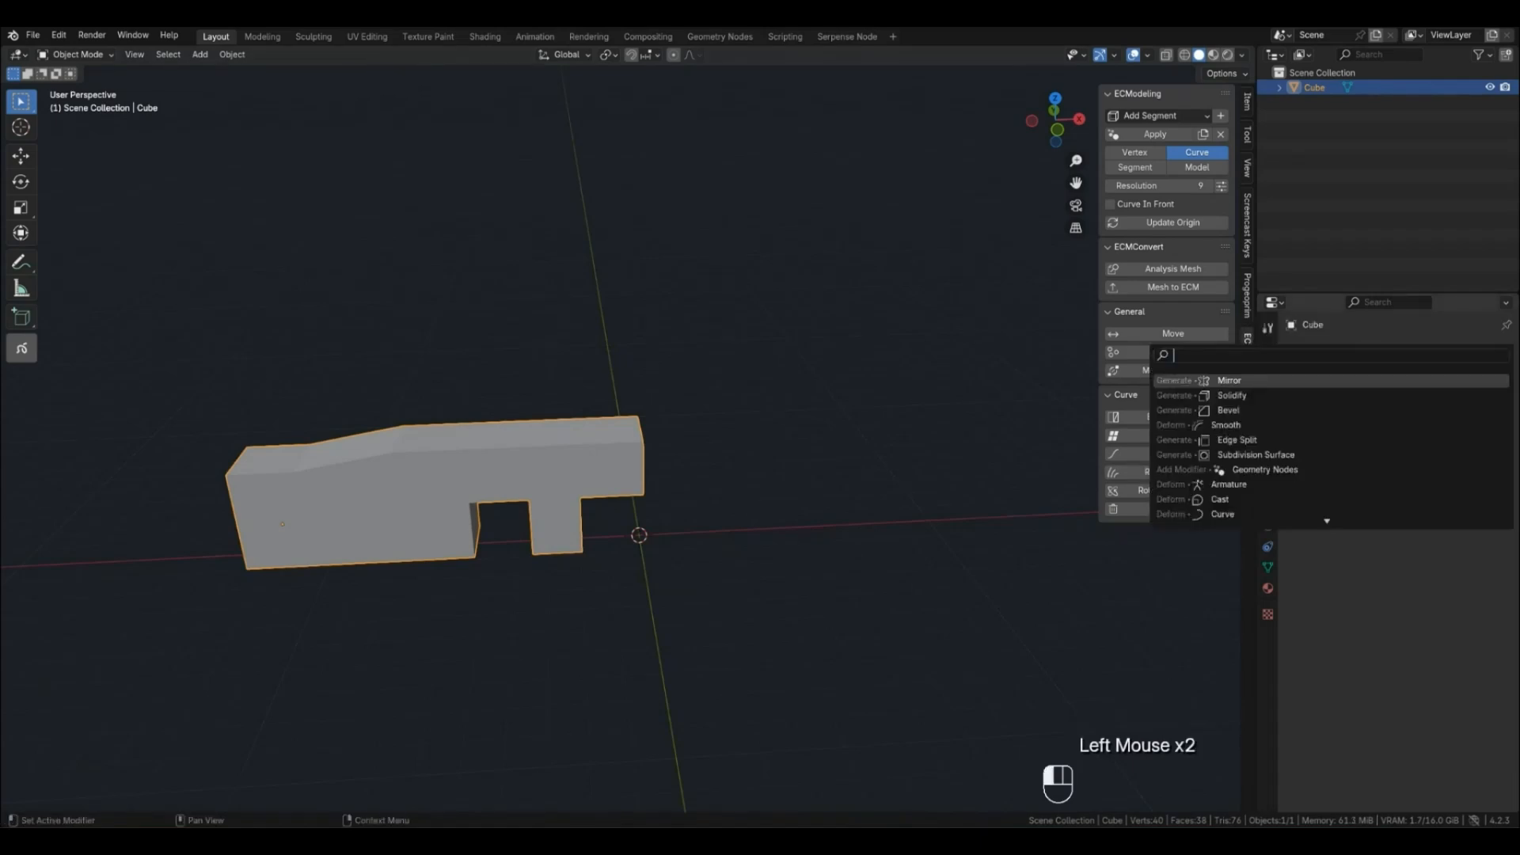
{"action": "type", "text": "mir"}
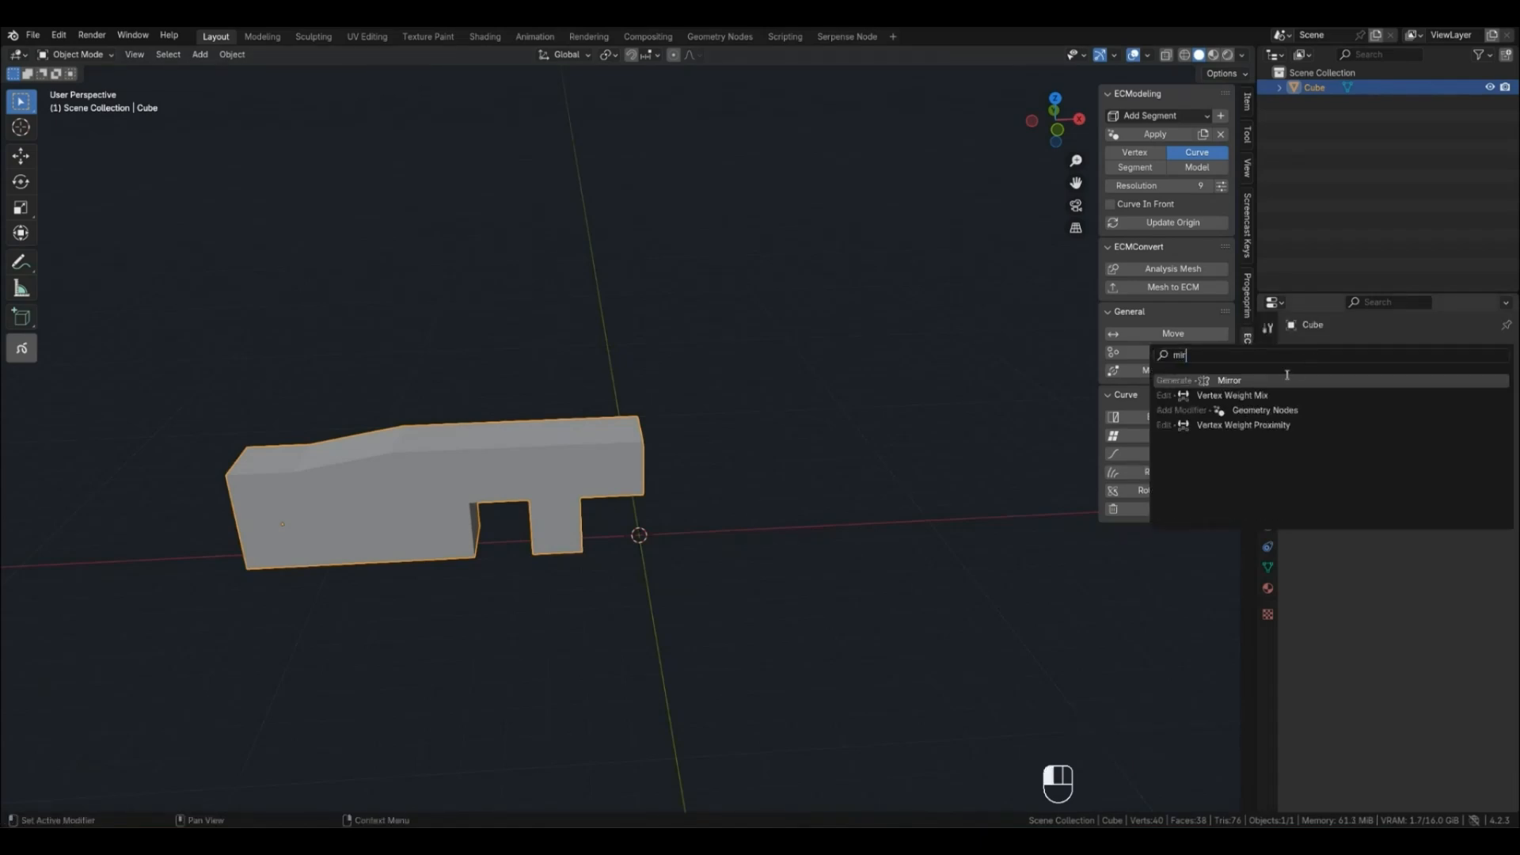
{"action": "left_click", "coordinate": [1228, 379]}
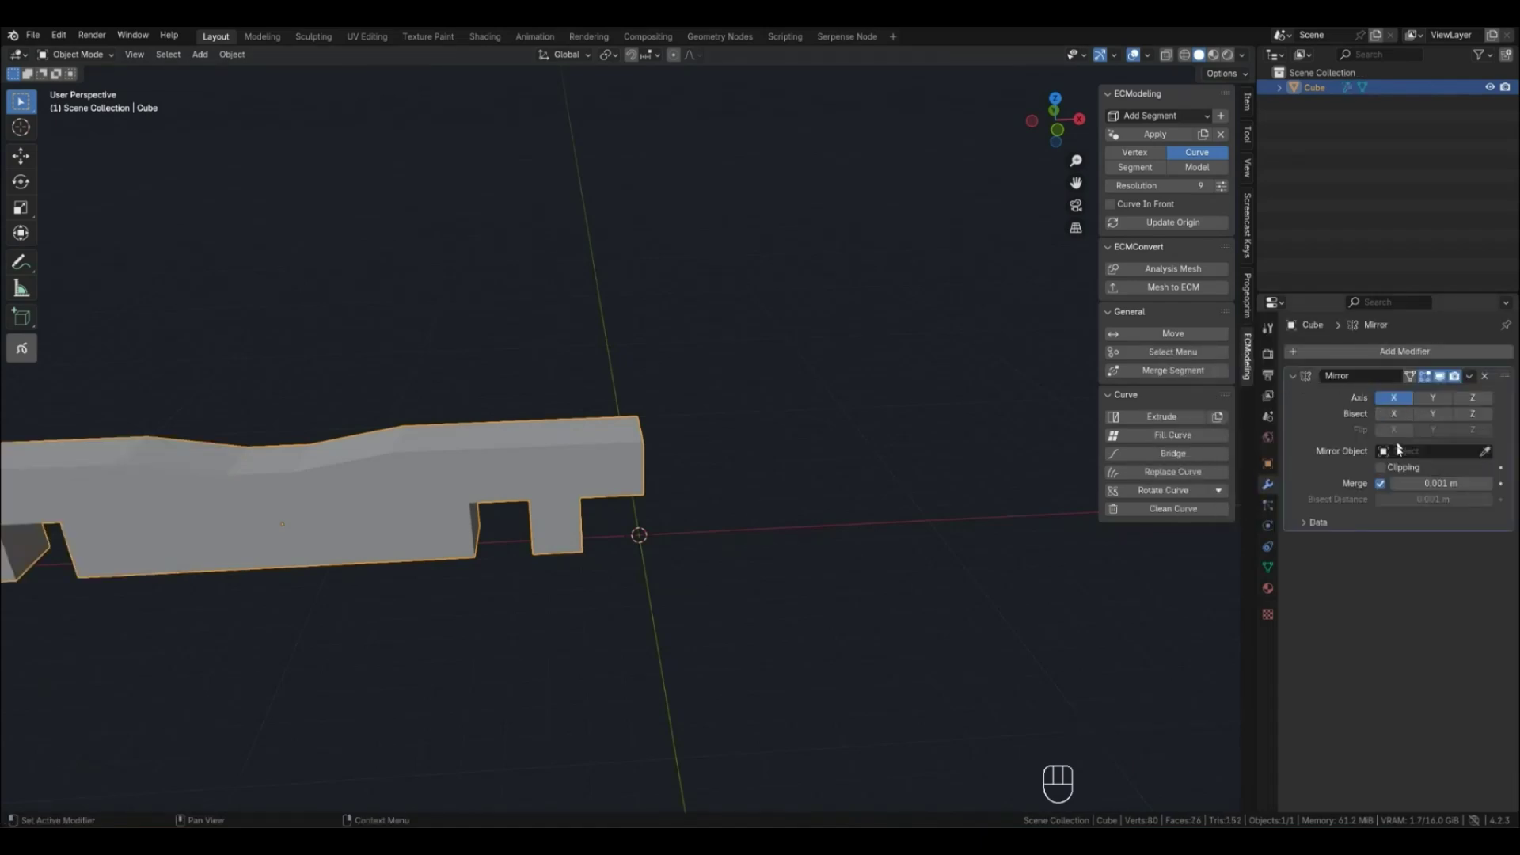
{"action": "left_click", "coordinate": [1393, 414]}
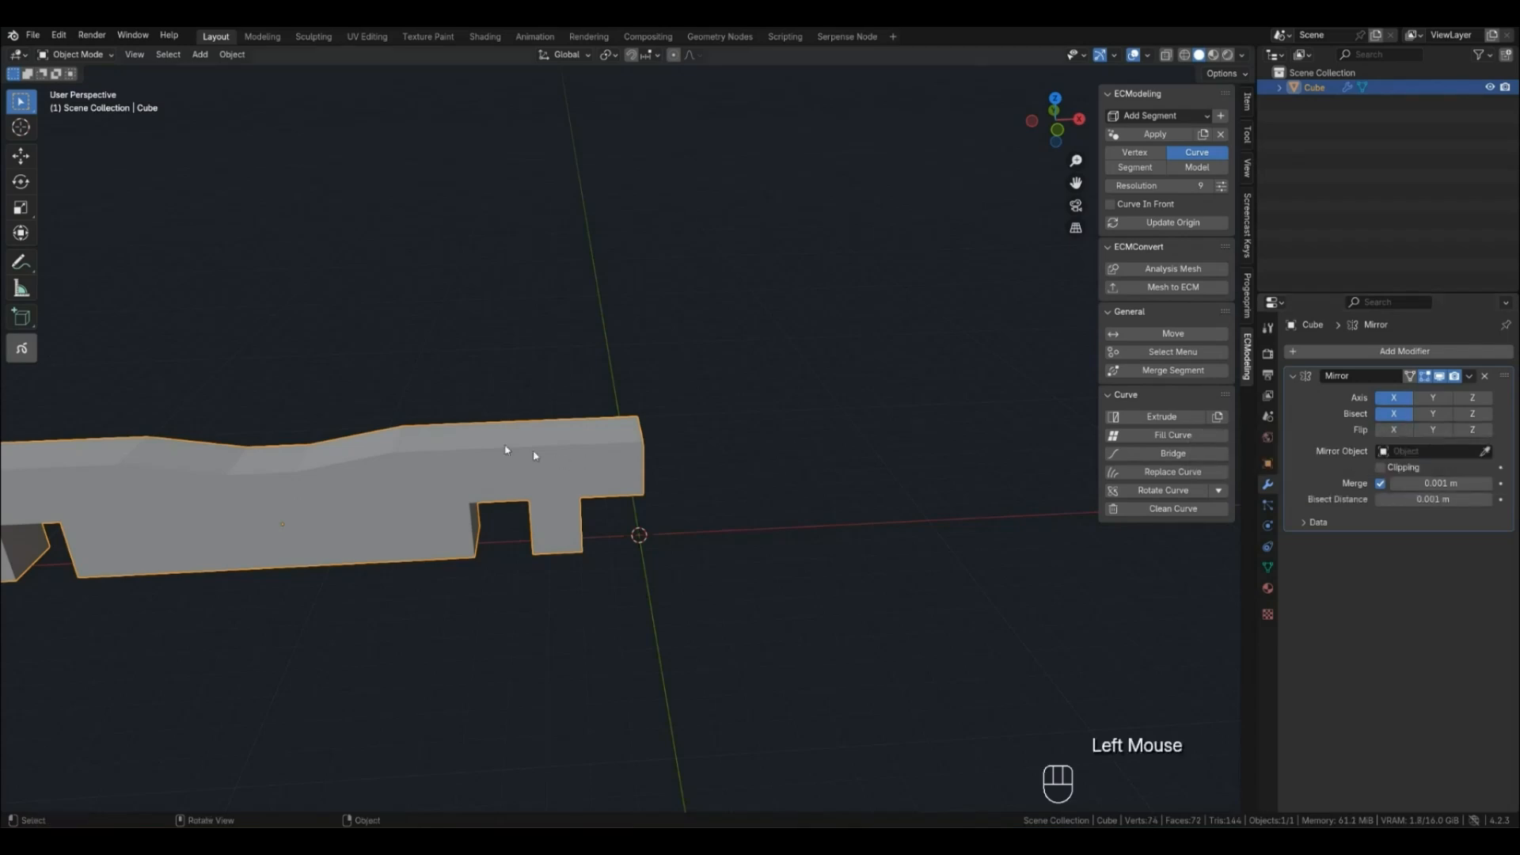
{"action": "left_click", "coordinate": [1221, 73]}
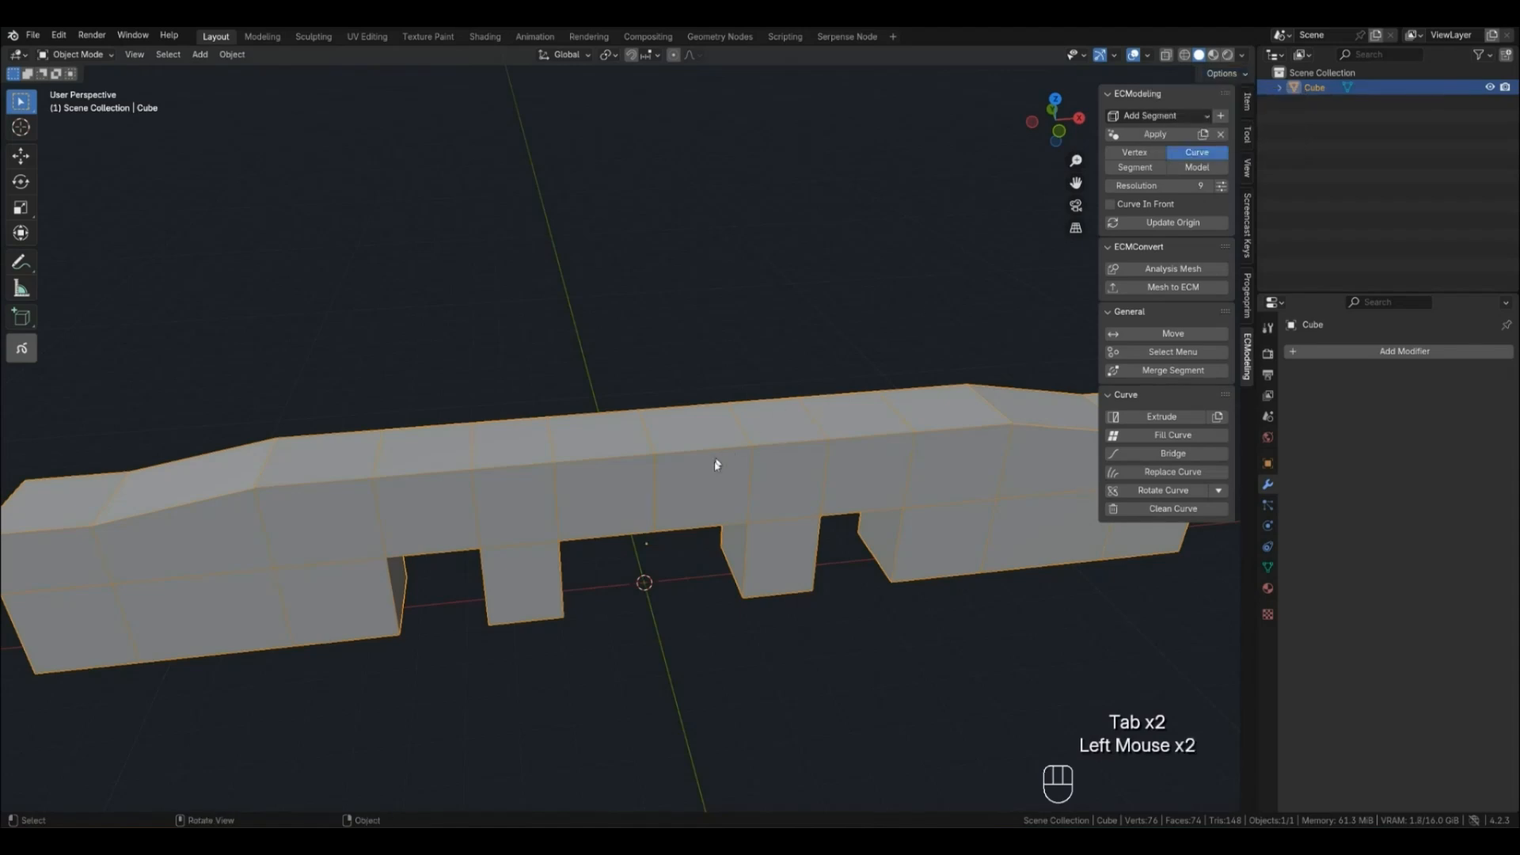
Merge the seam's duplicate vertices by distance, adjusting the merge threshold
{"action": "key", "text": "m"}
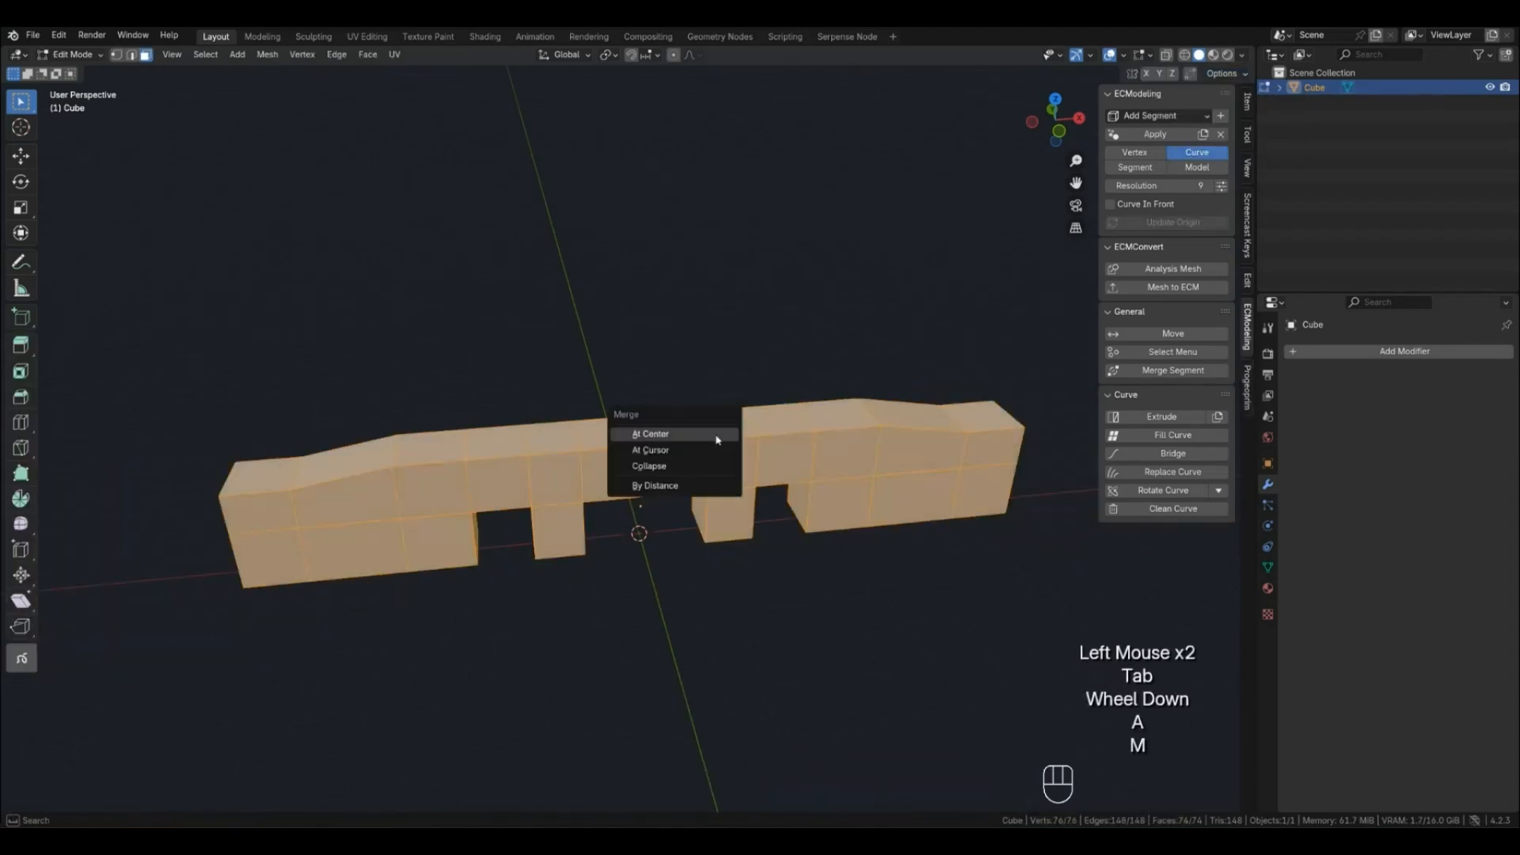
{"action": "left_click", "coordinate": [654, 485]}
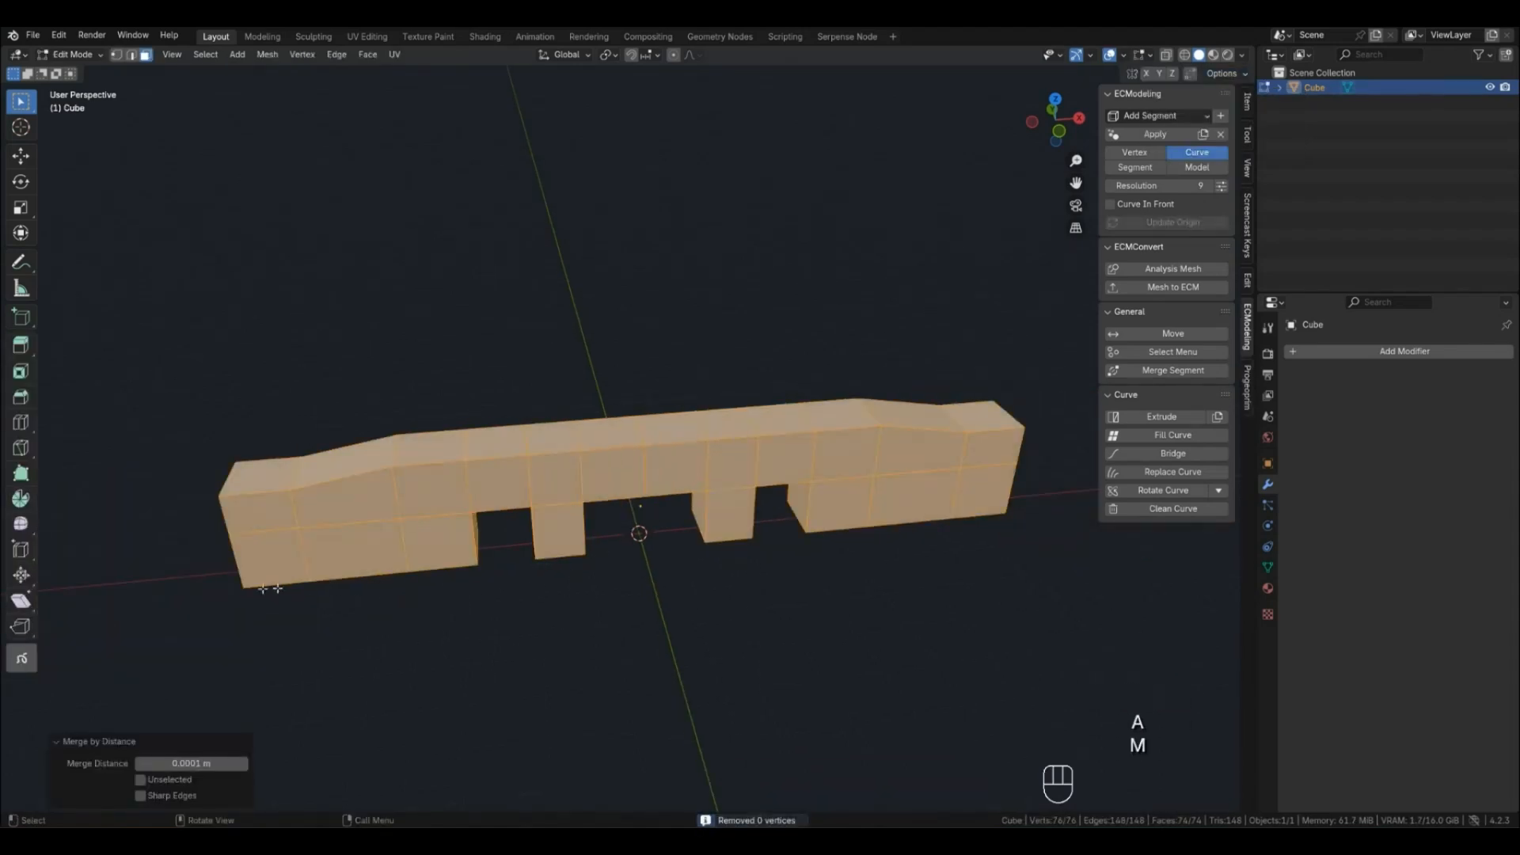
{"action": "left_click", "coordinate": [190, 763]}
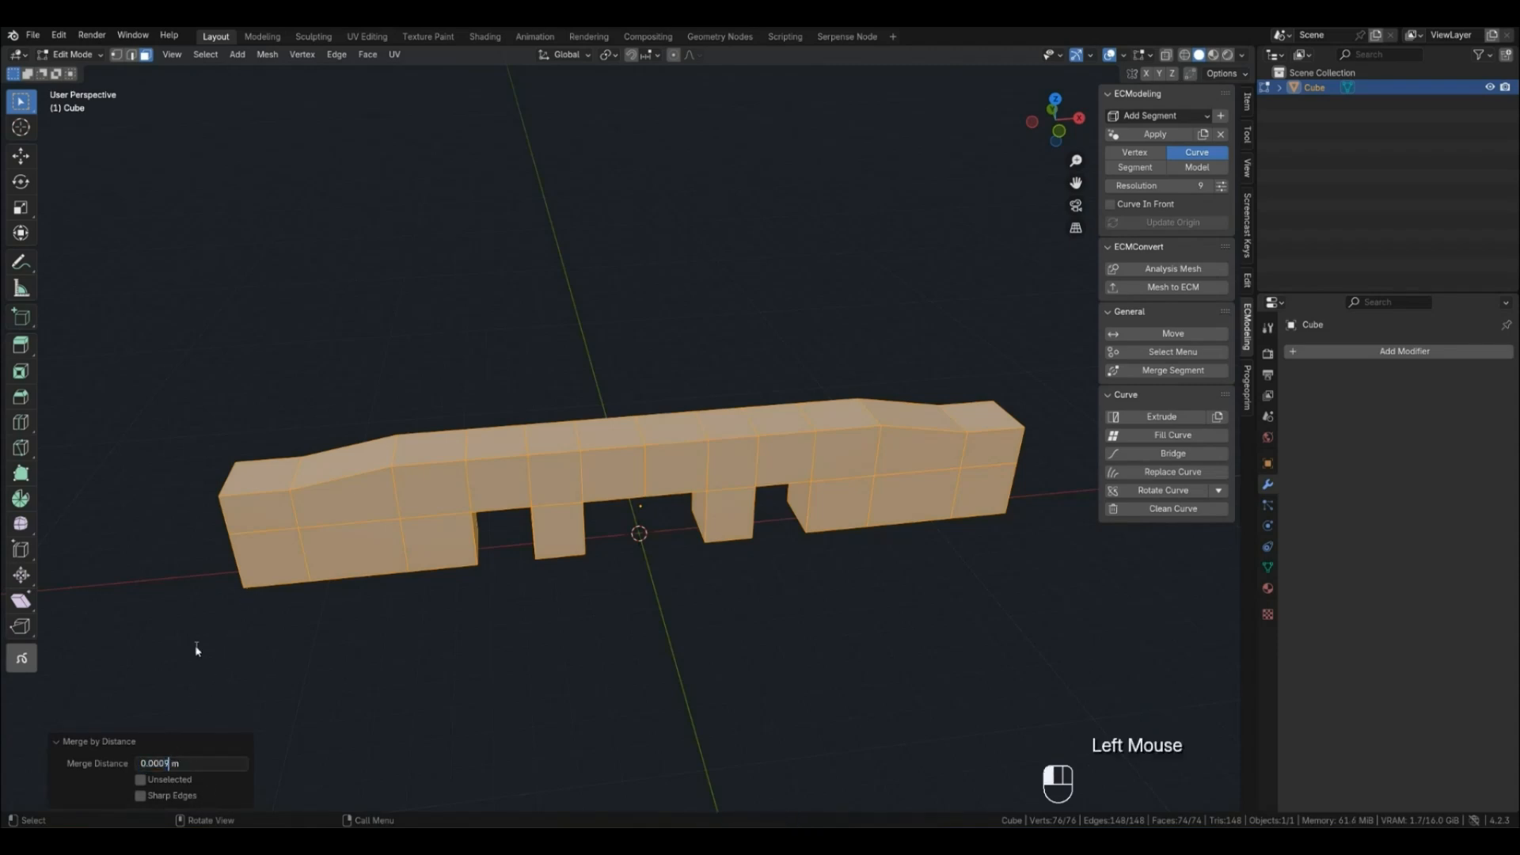
{"action": "key", "text": "Tab"}
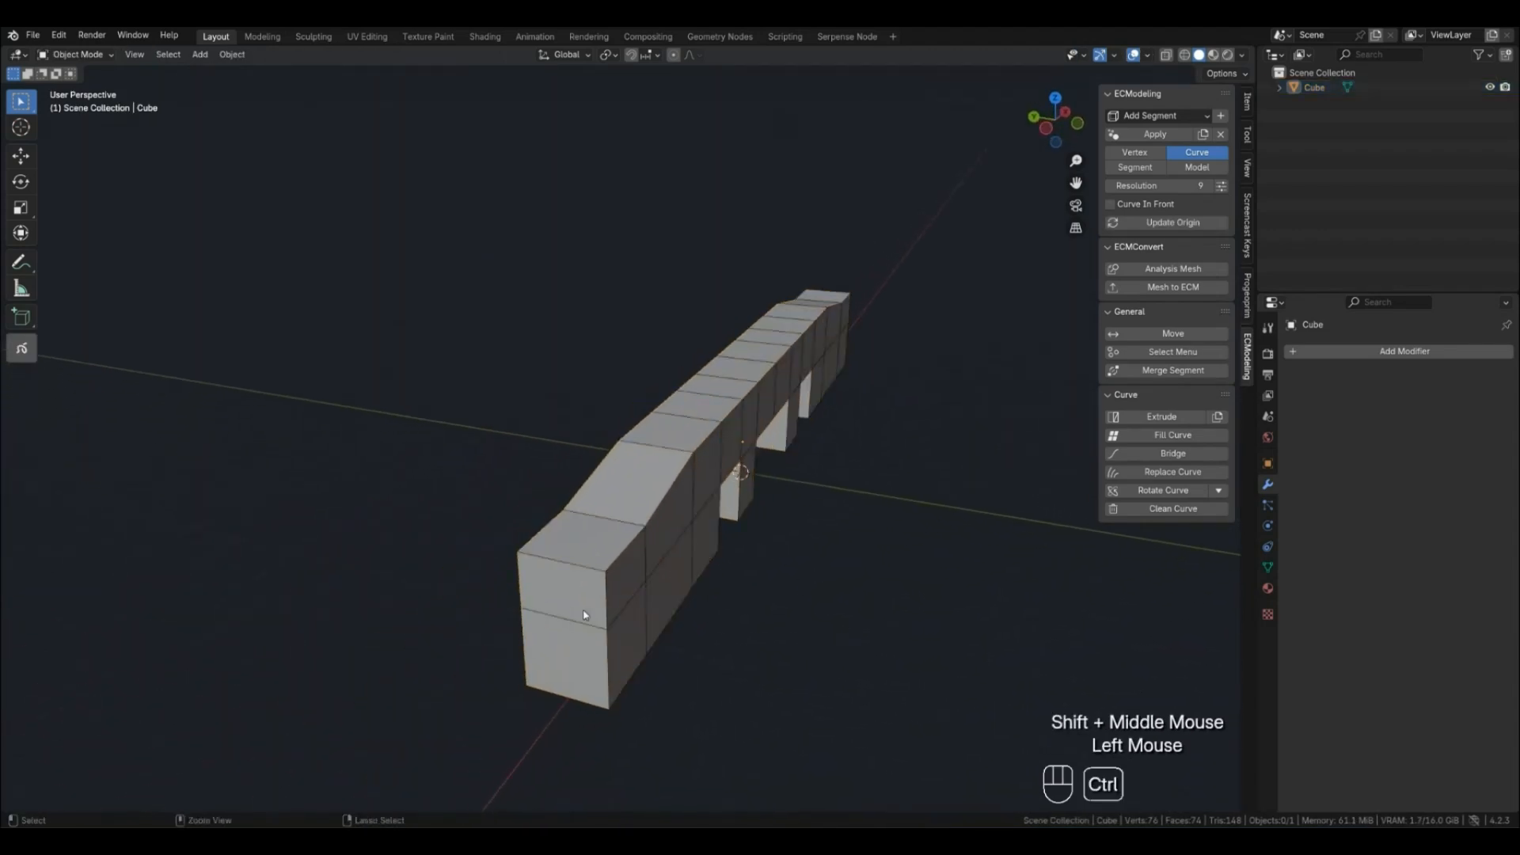
Add two lengthwise loop cuts on the deck and extrude its edge strips into railings
{"action": "key", "text": "Tab"}
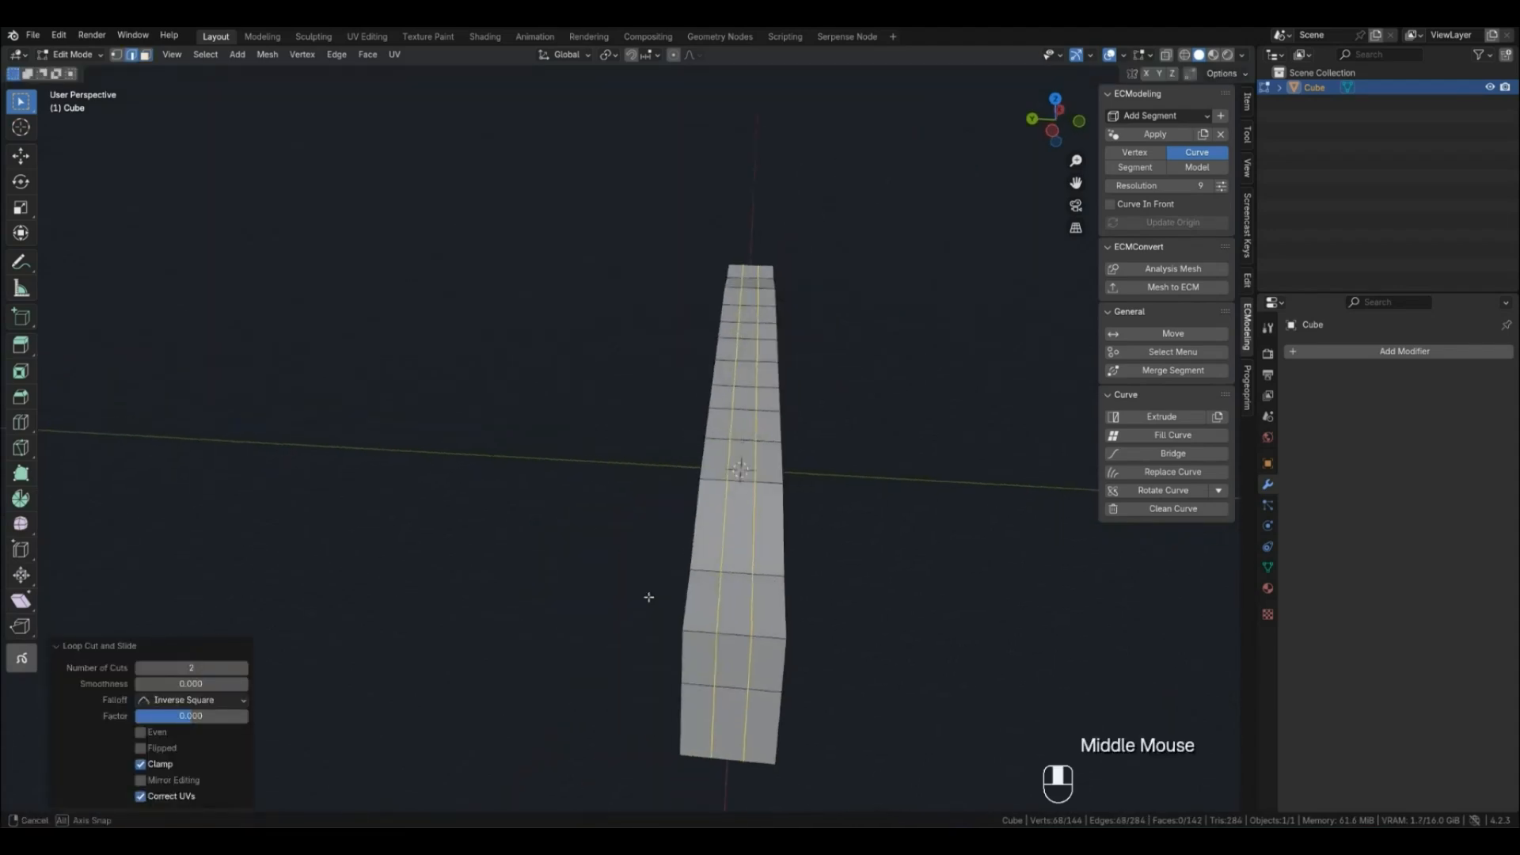
{"action": "key", "text": "s"}
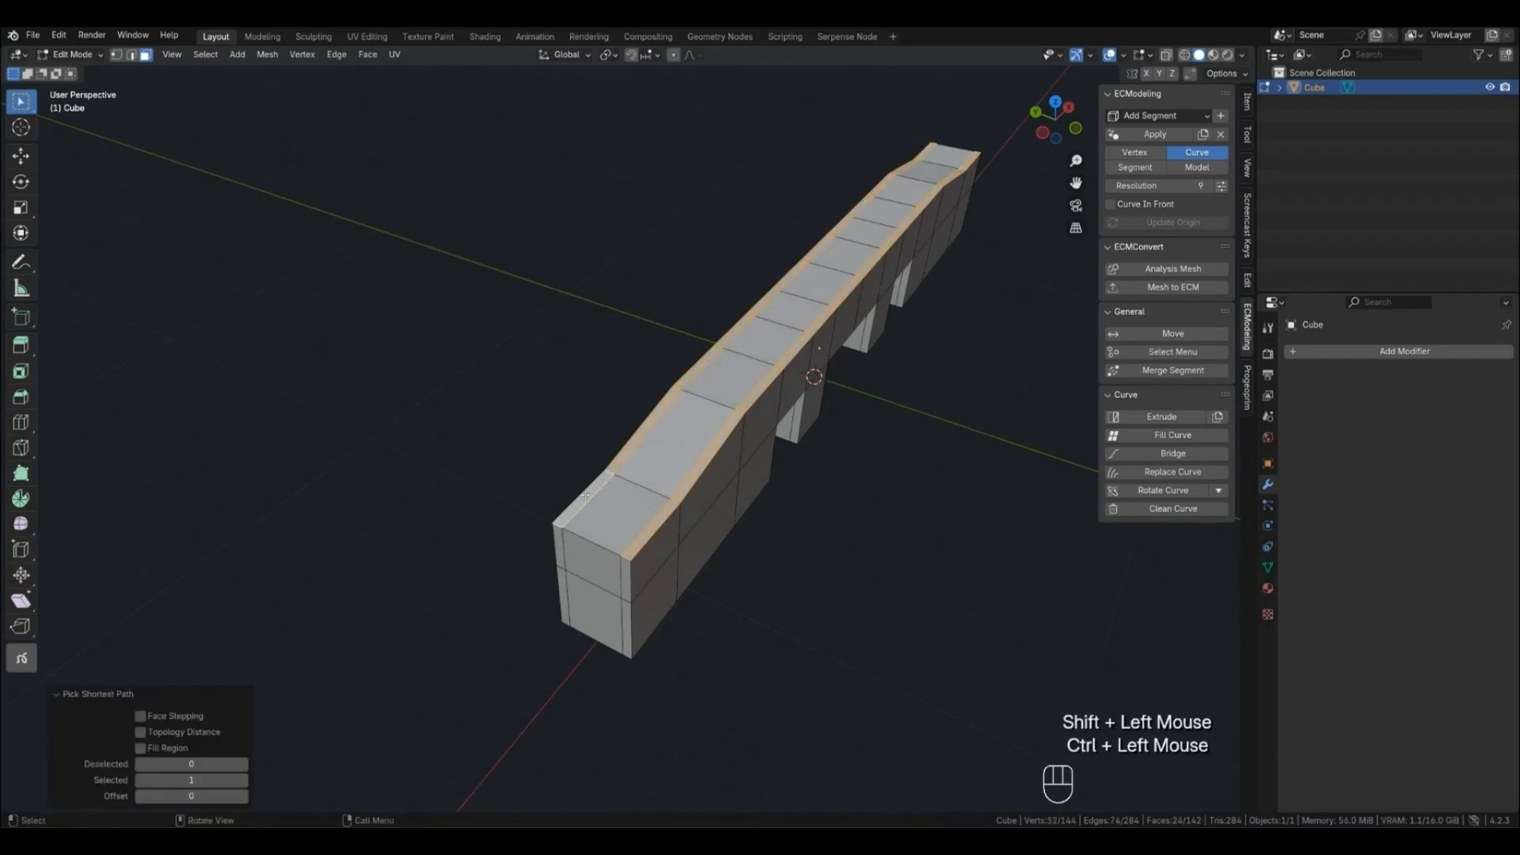
{"action": "key", "text": "E"}
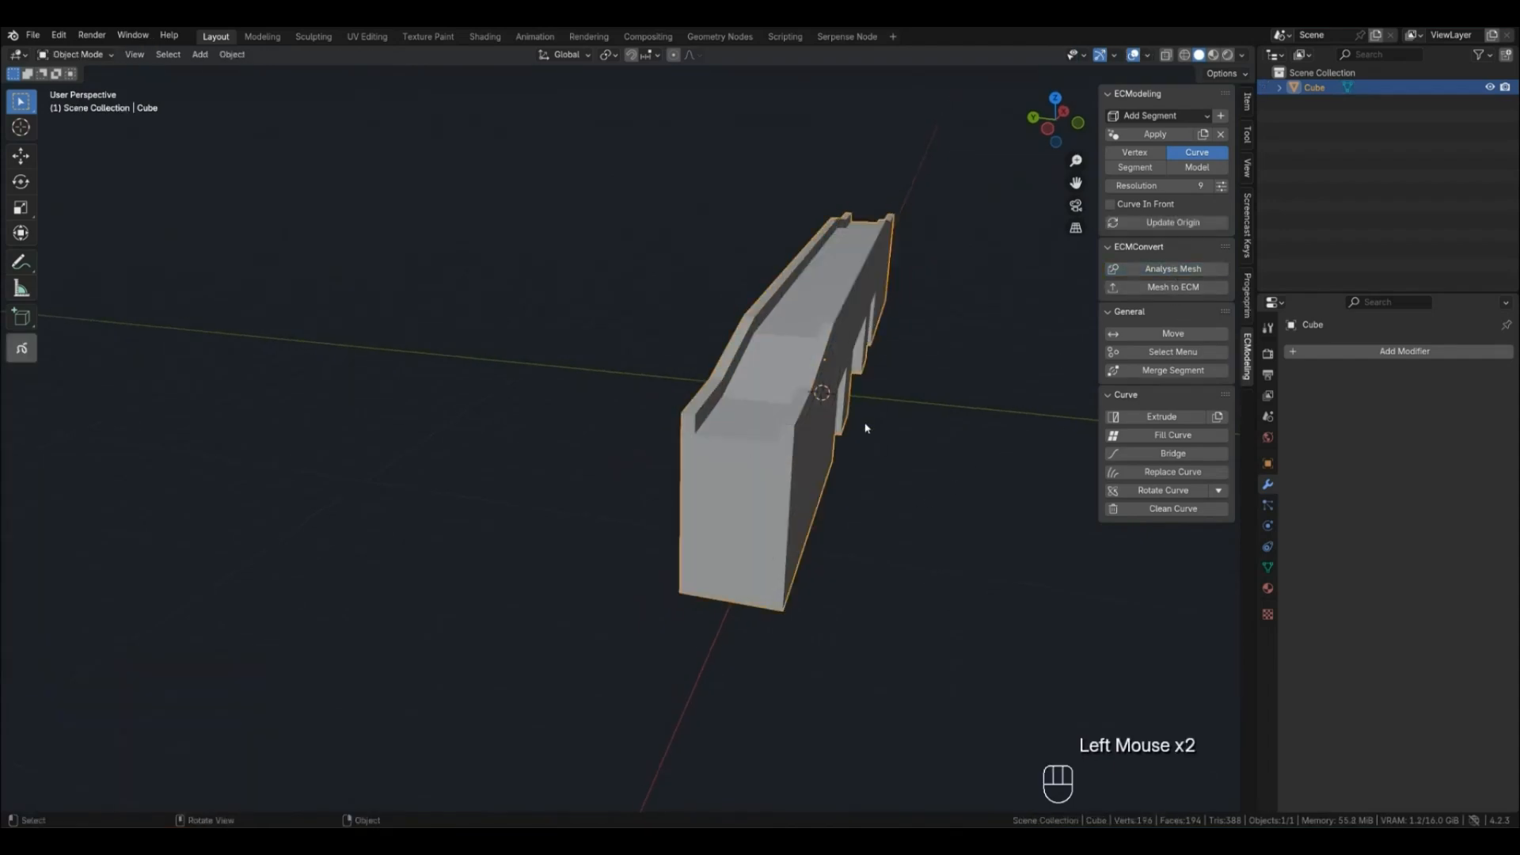
Inspect the underside, flag n-gons with mesh analysis, and fix them with Tris to Quads
{"action": "key", "text": "Tab"}
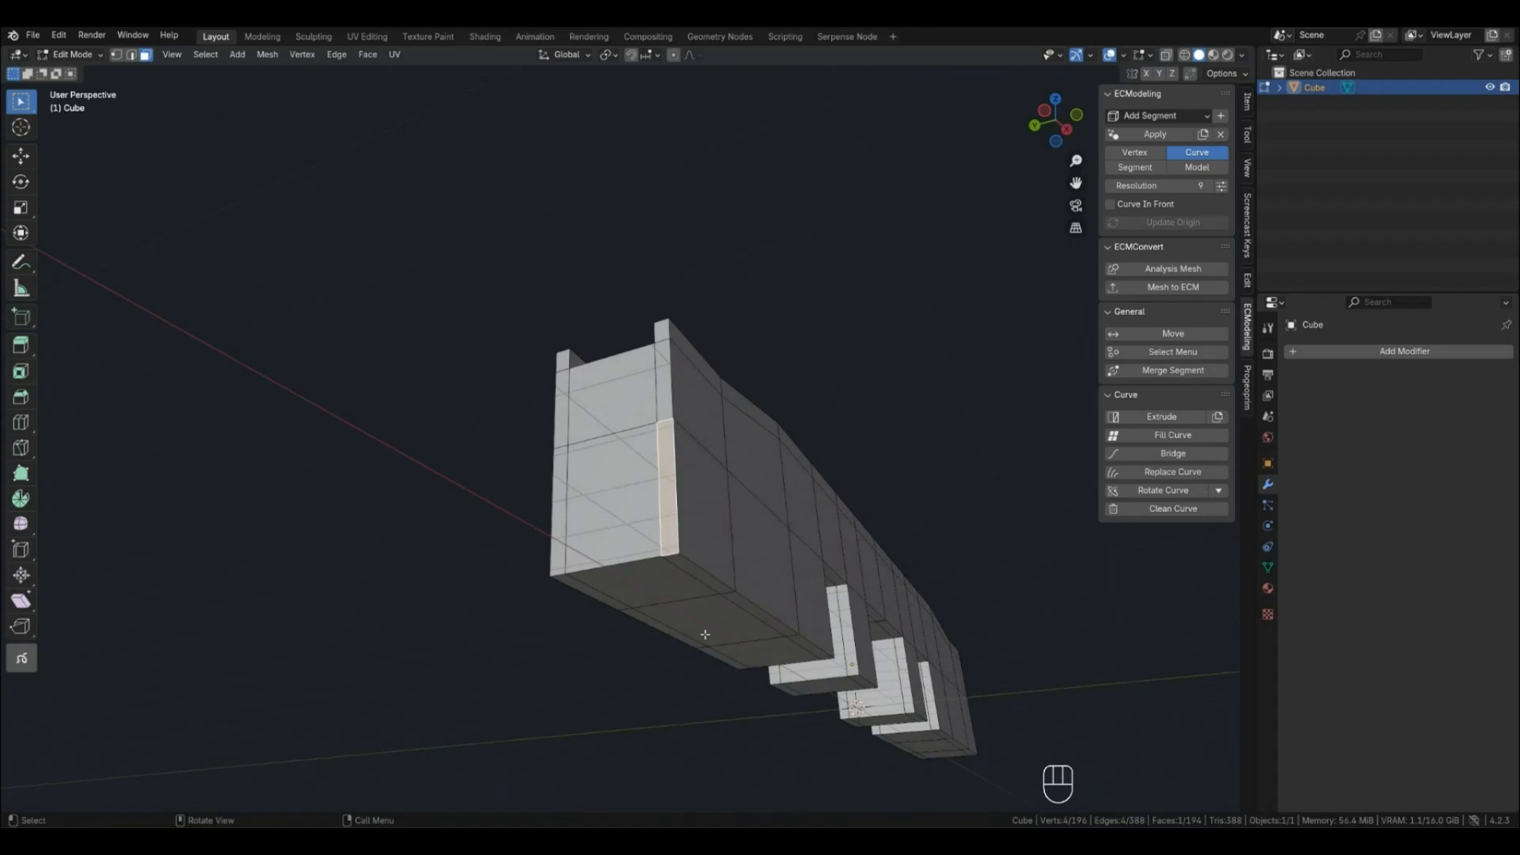
{"action": "left_click_drag", "start_coordinate": [705, 634], "coordinate": [899, 528]}
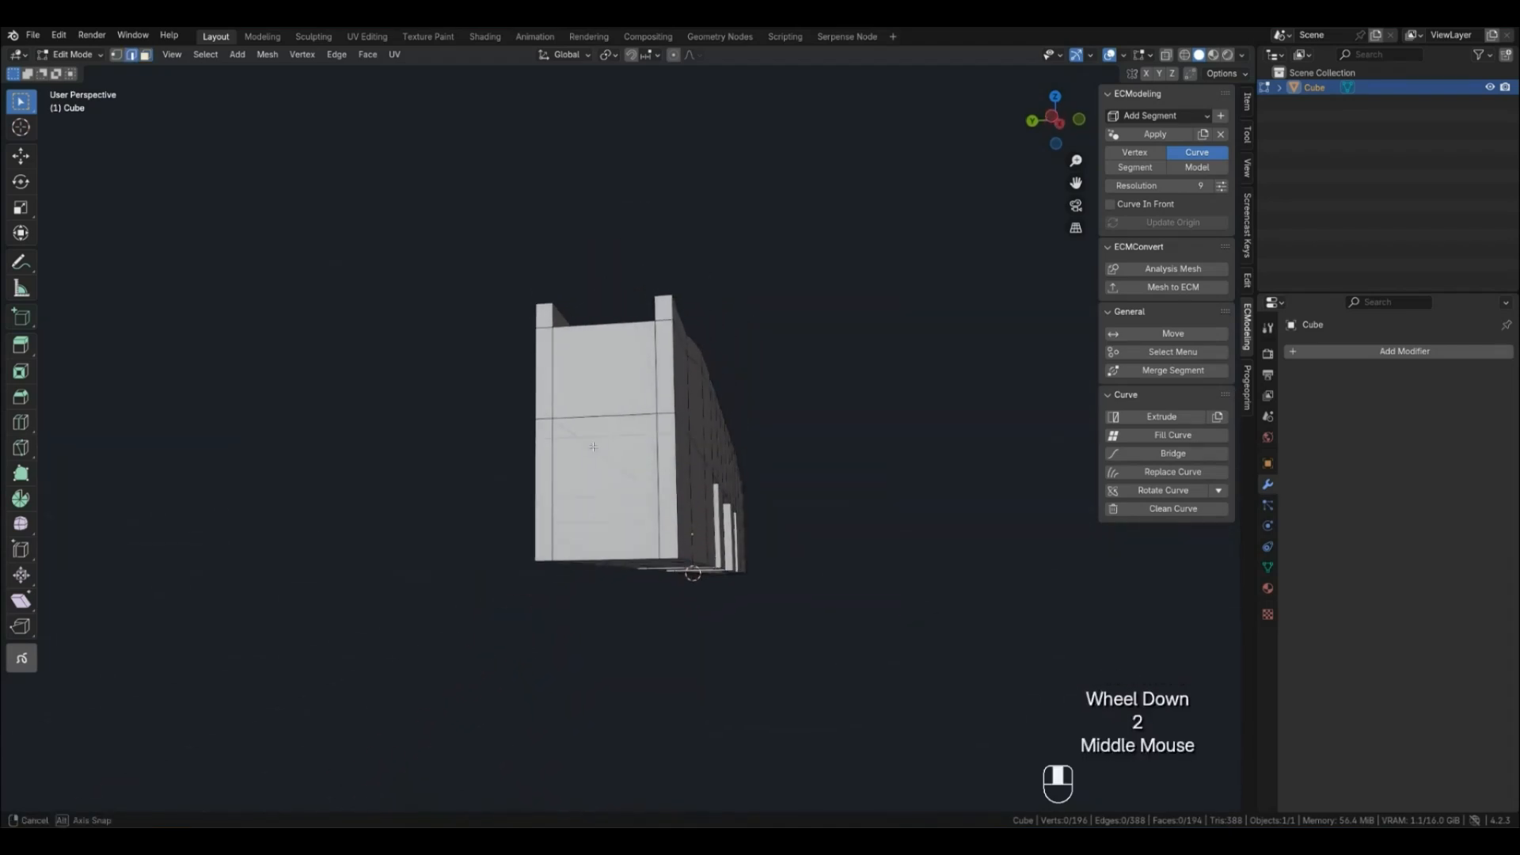
{"action": "key", "text": "x"}
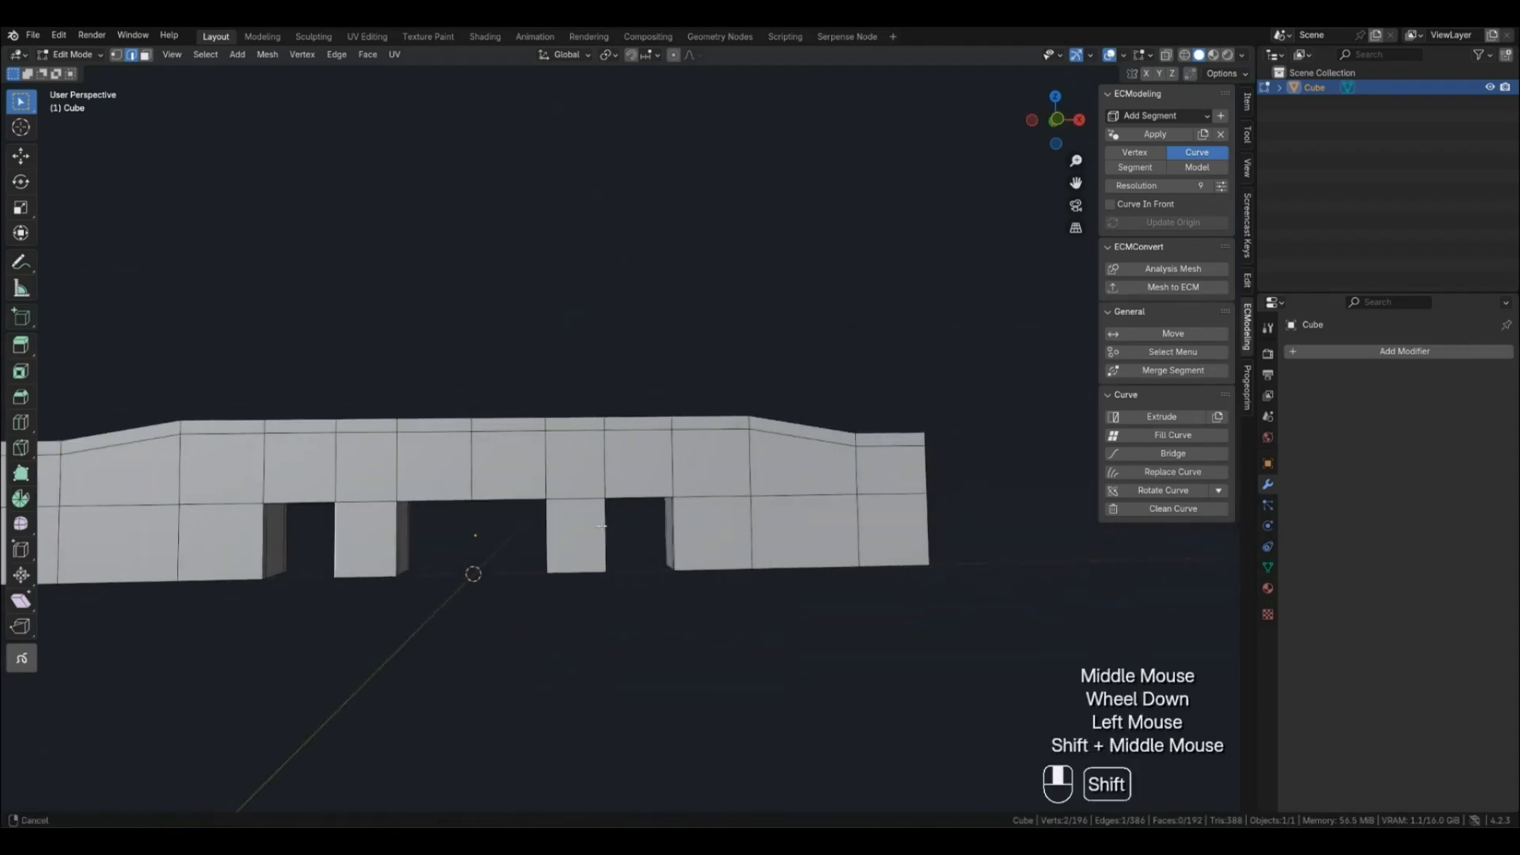
{"action": "key", "text": "x"}
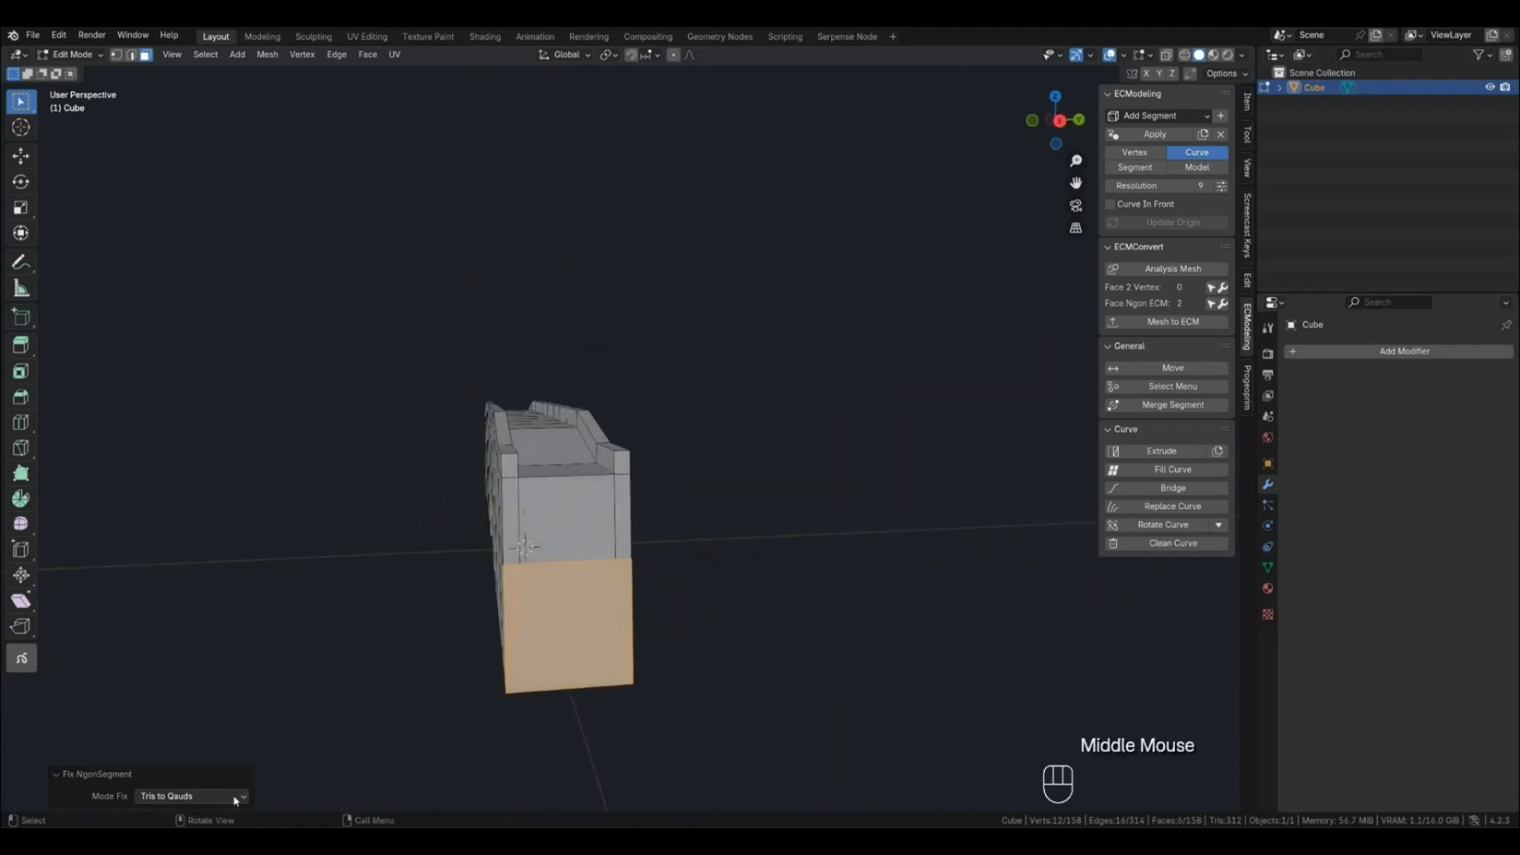
{"action": "left_click", "coordinate": [190, 796]}
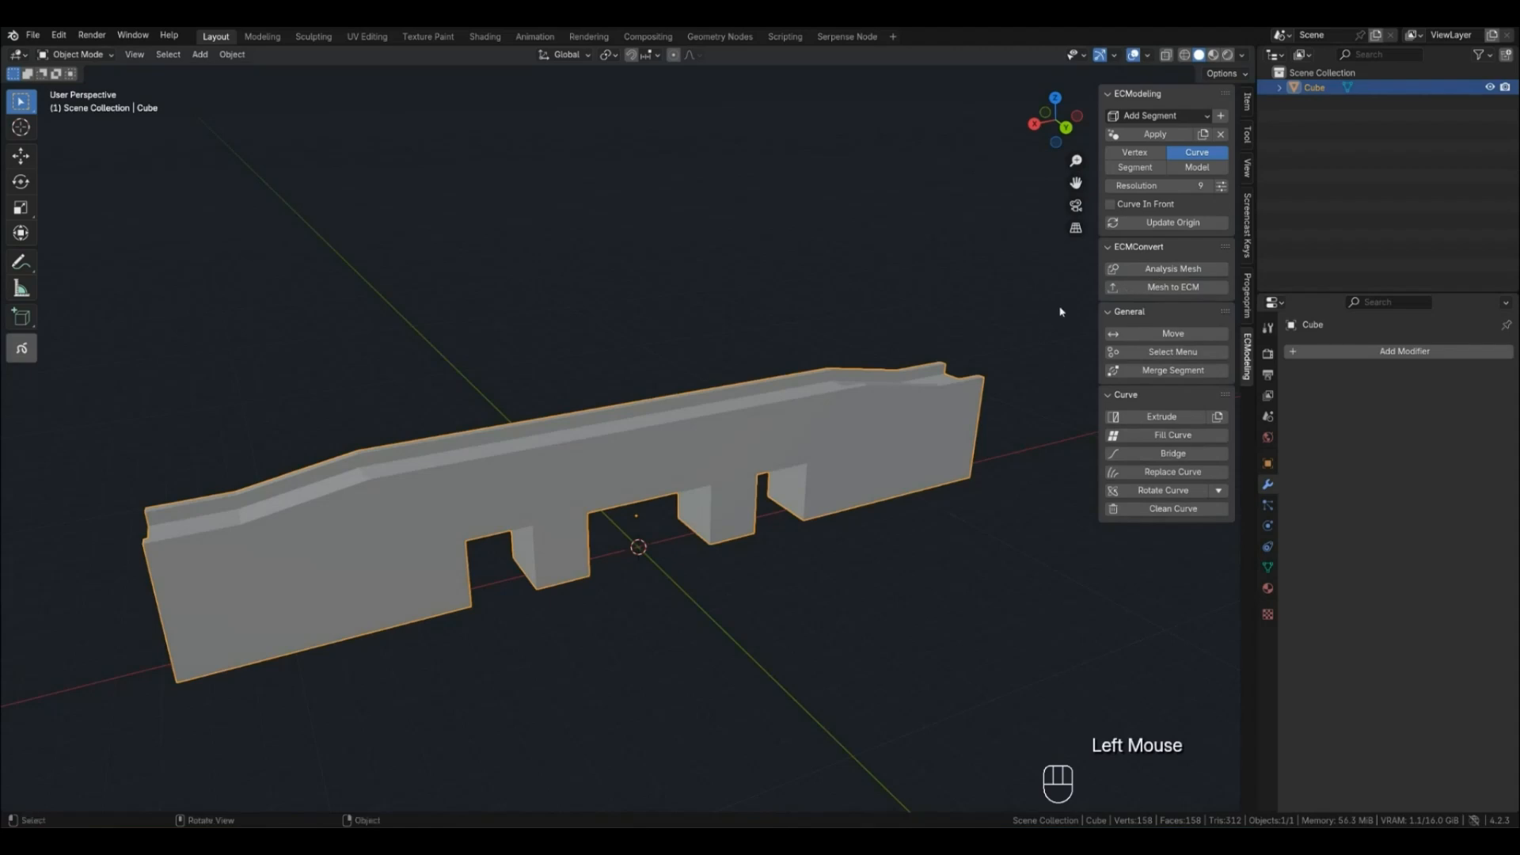
Lower the ECModeling resolution and convert the bridge mesh with Mesh to ECM
{"action": "left_click", "coordinate": [1172, 287]}
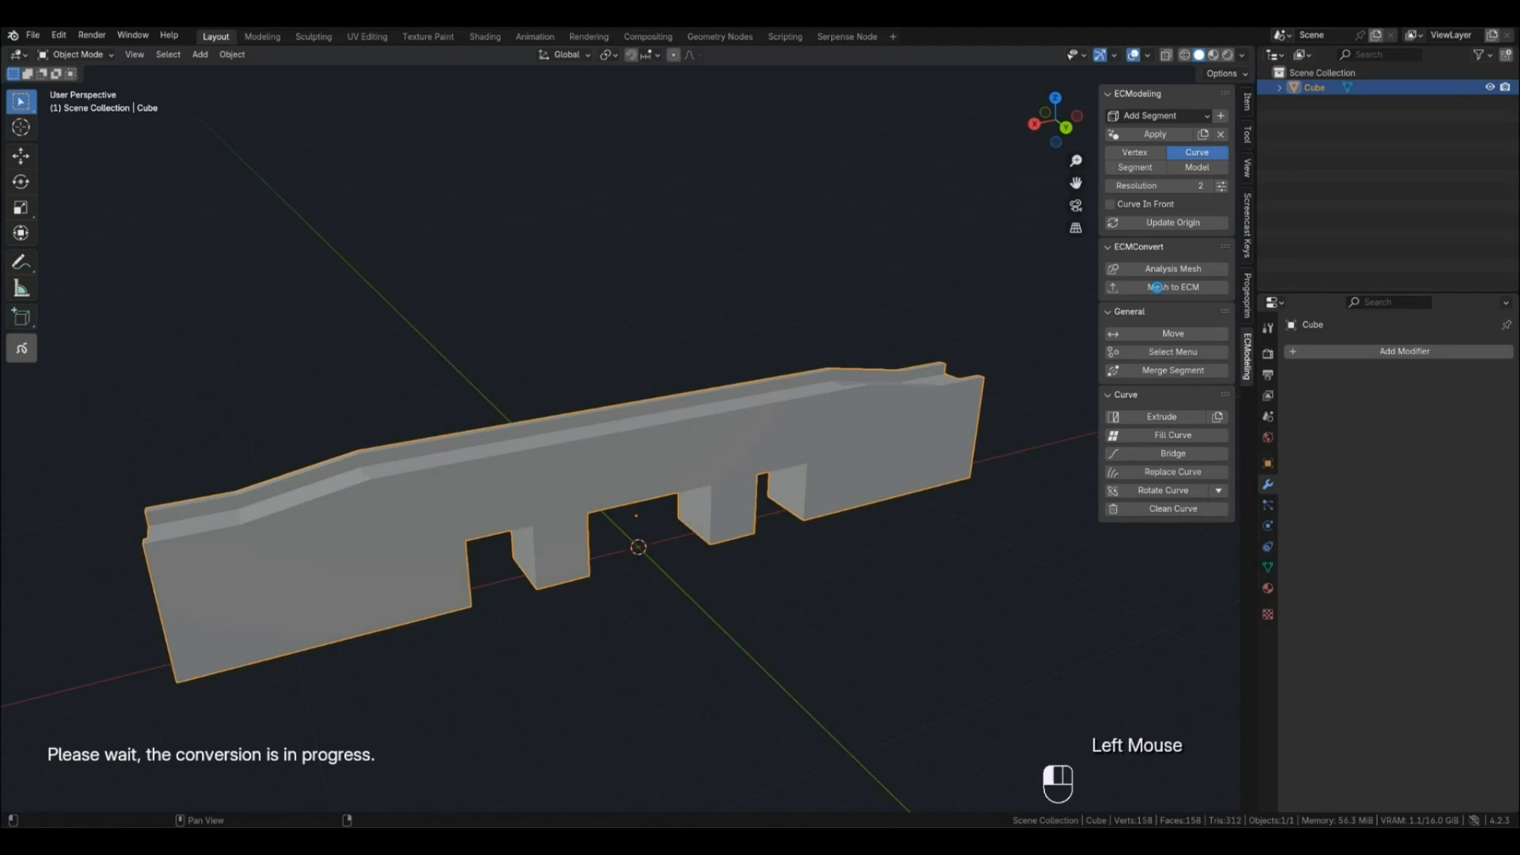
{"action": "left_click", "coordinate": [1168, 287]}
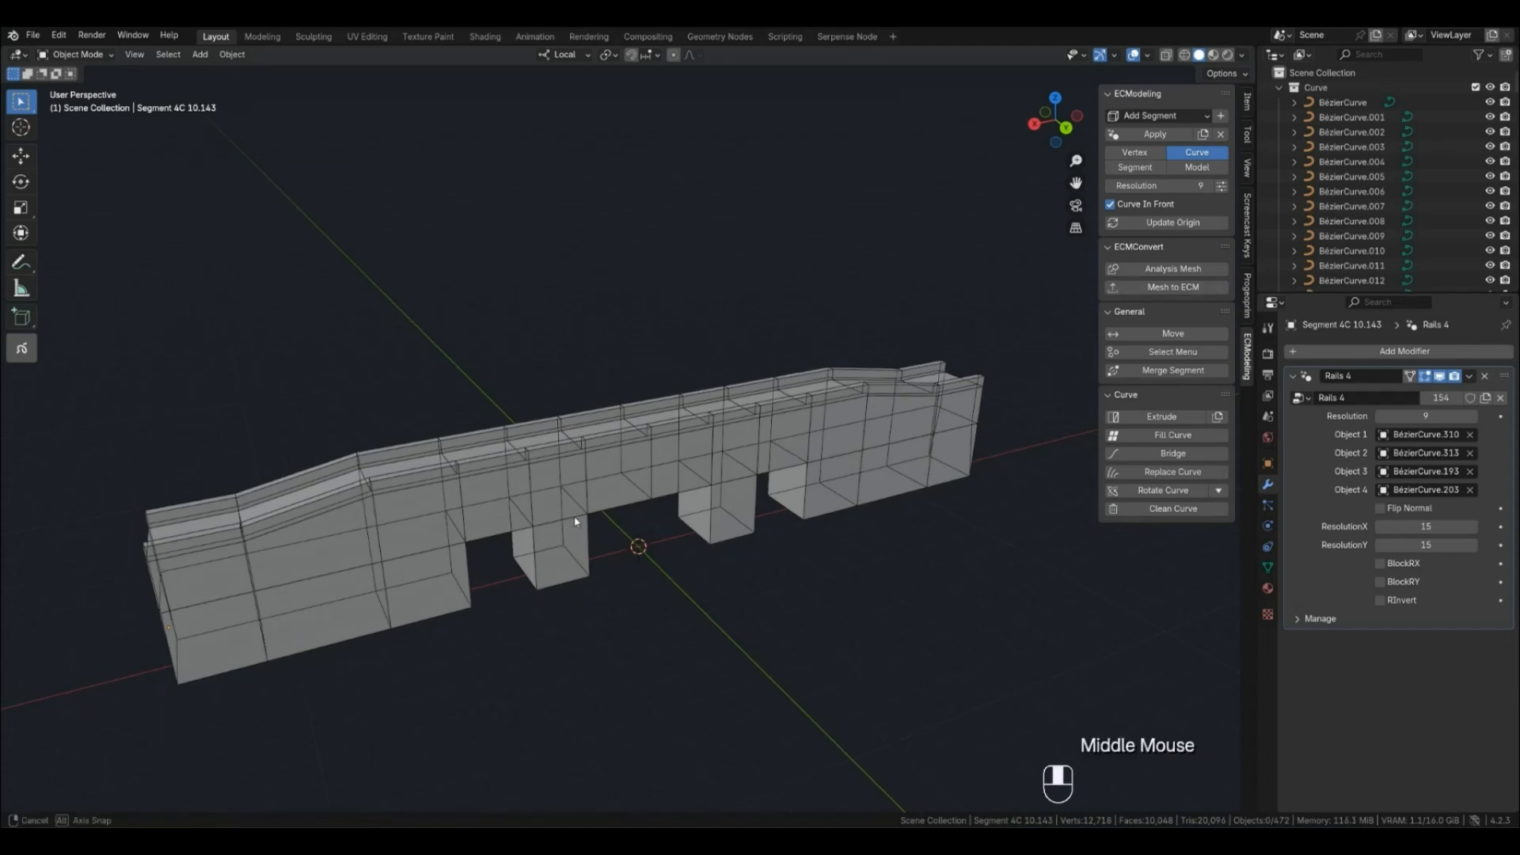
{"action": "left_click_drag", "start_coordinate": [582, 523], "coordinate": [649, 500]}
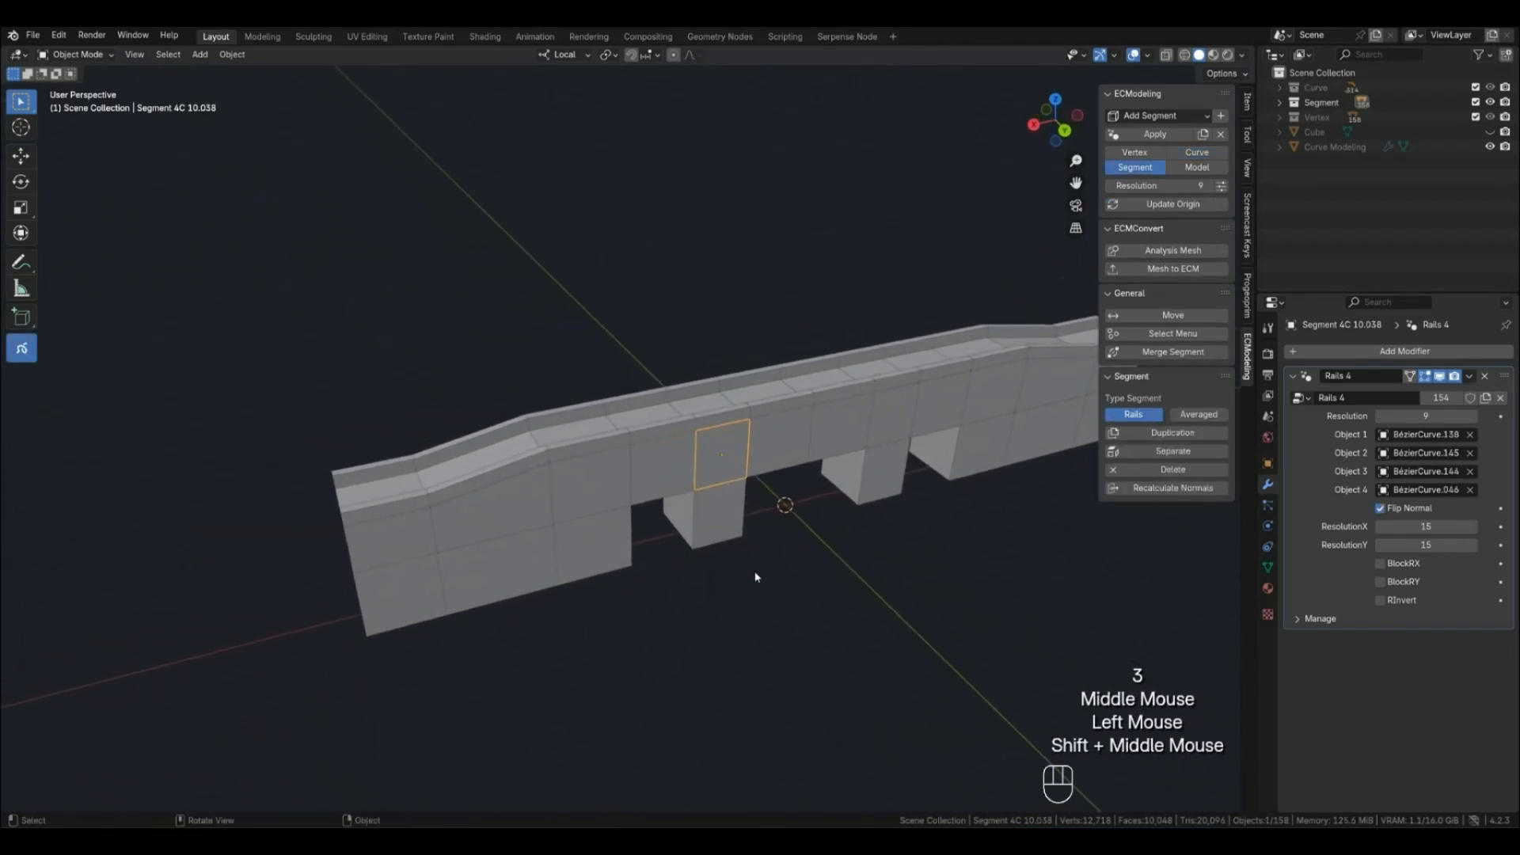
Extrude and scale the pillar curve's points to round the first pillar, previewing the result
{"action": "left_click_drag", "start_coordinate": [756, 577], "coordinate": [690, 492]}
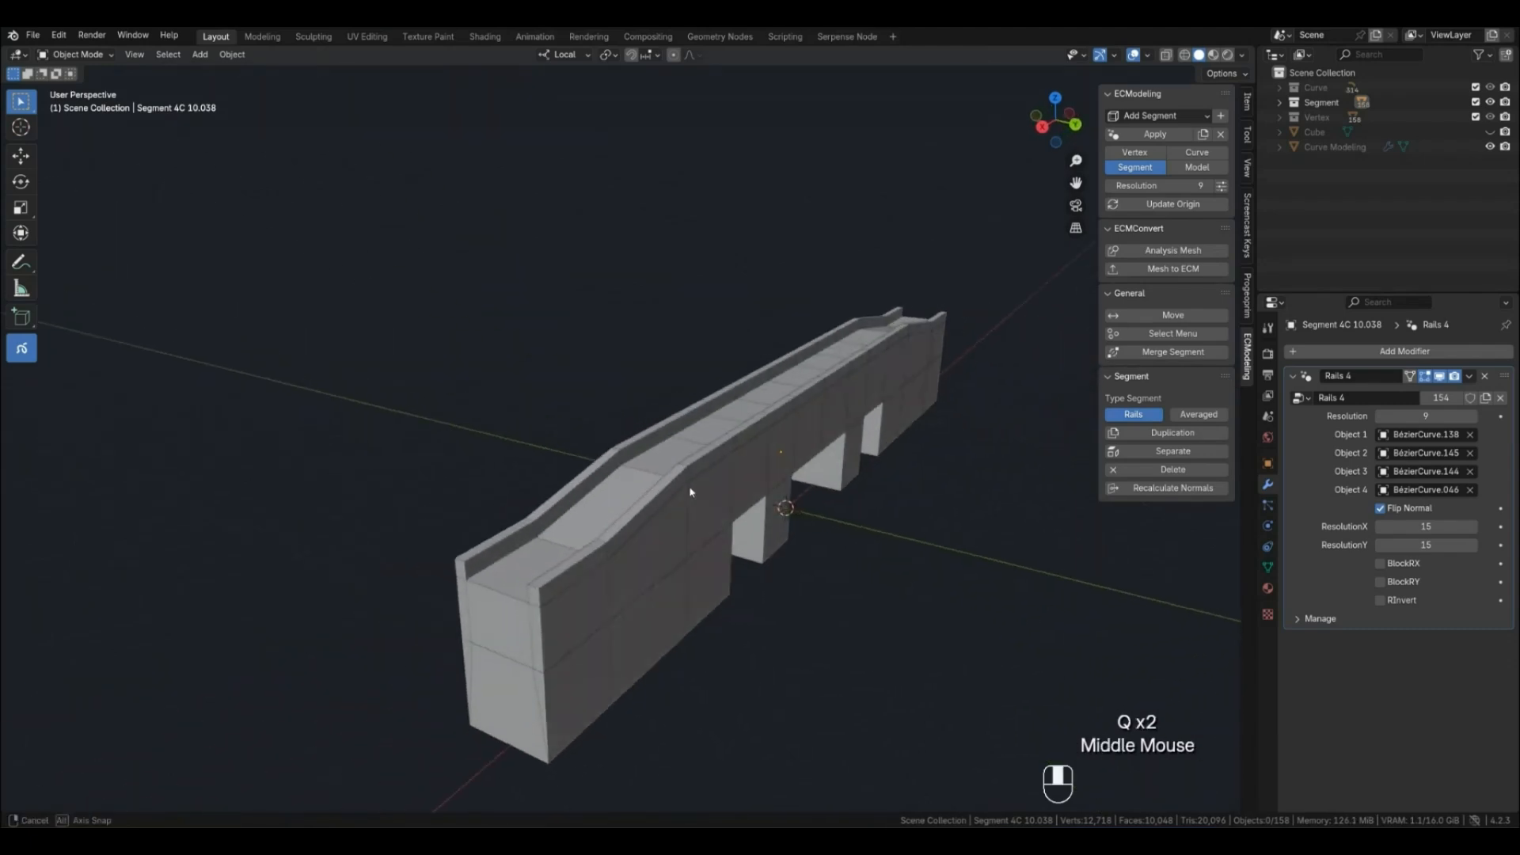
{"action": "left_click", "coordinate": [1196, 167]}
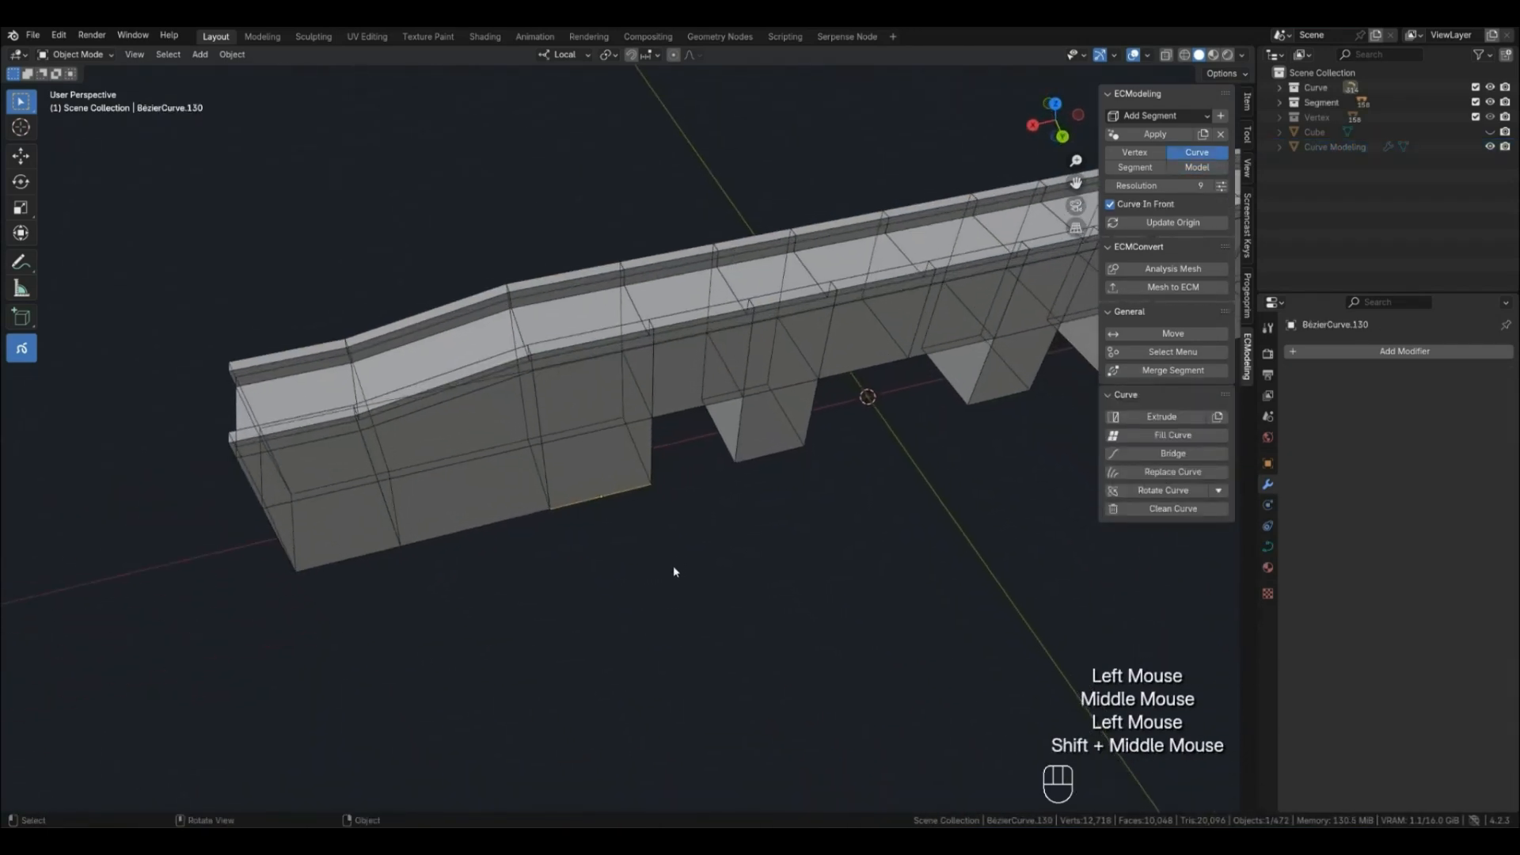
{"action": "key", "text": "Tab"}
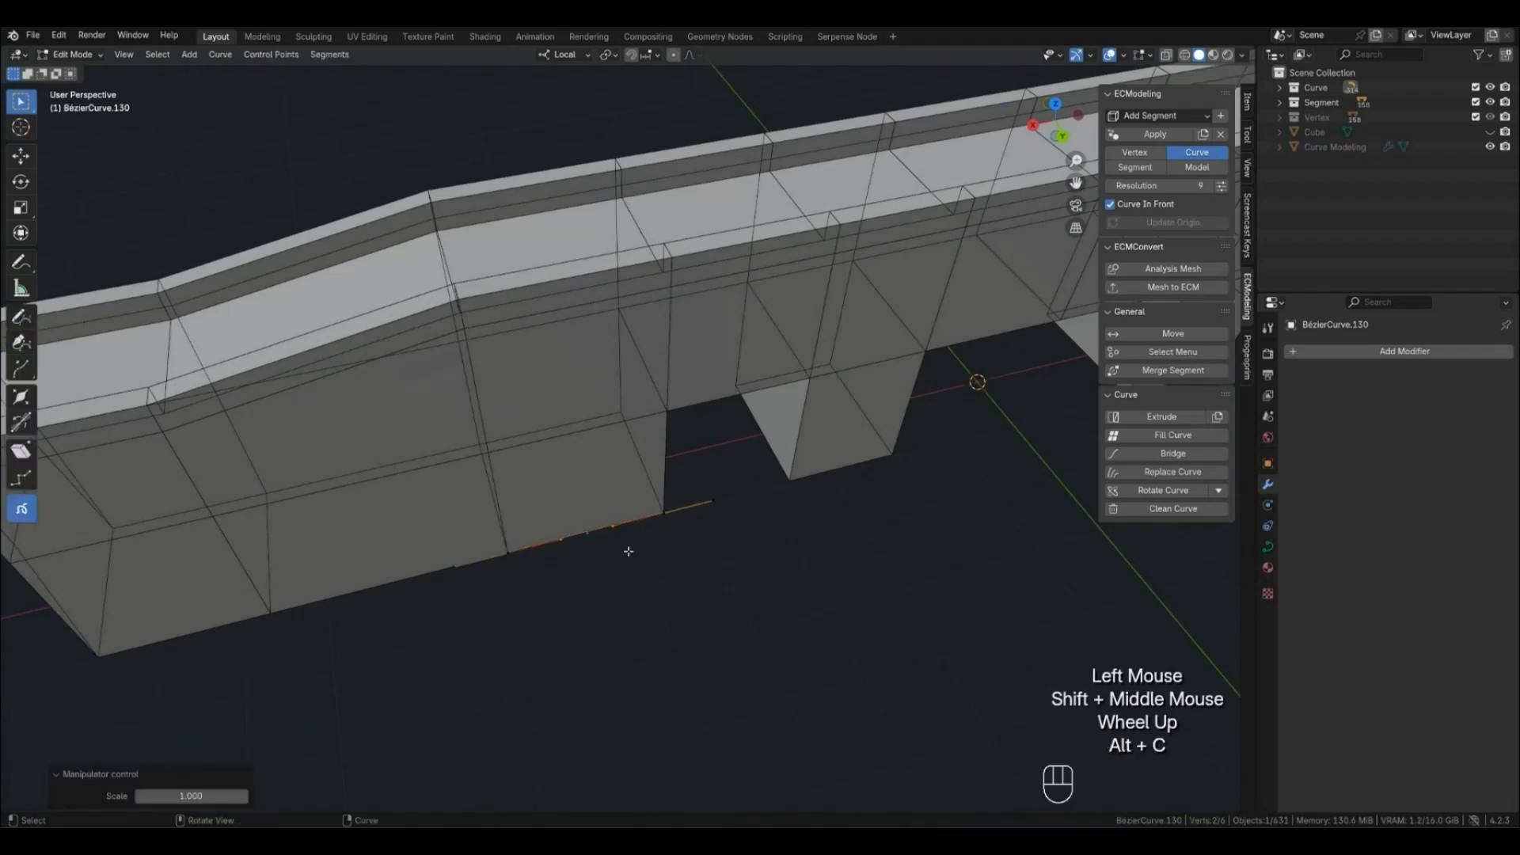
{"action": "key", "text": "g"}
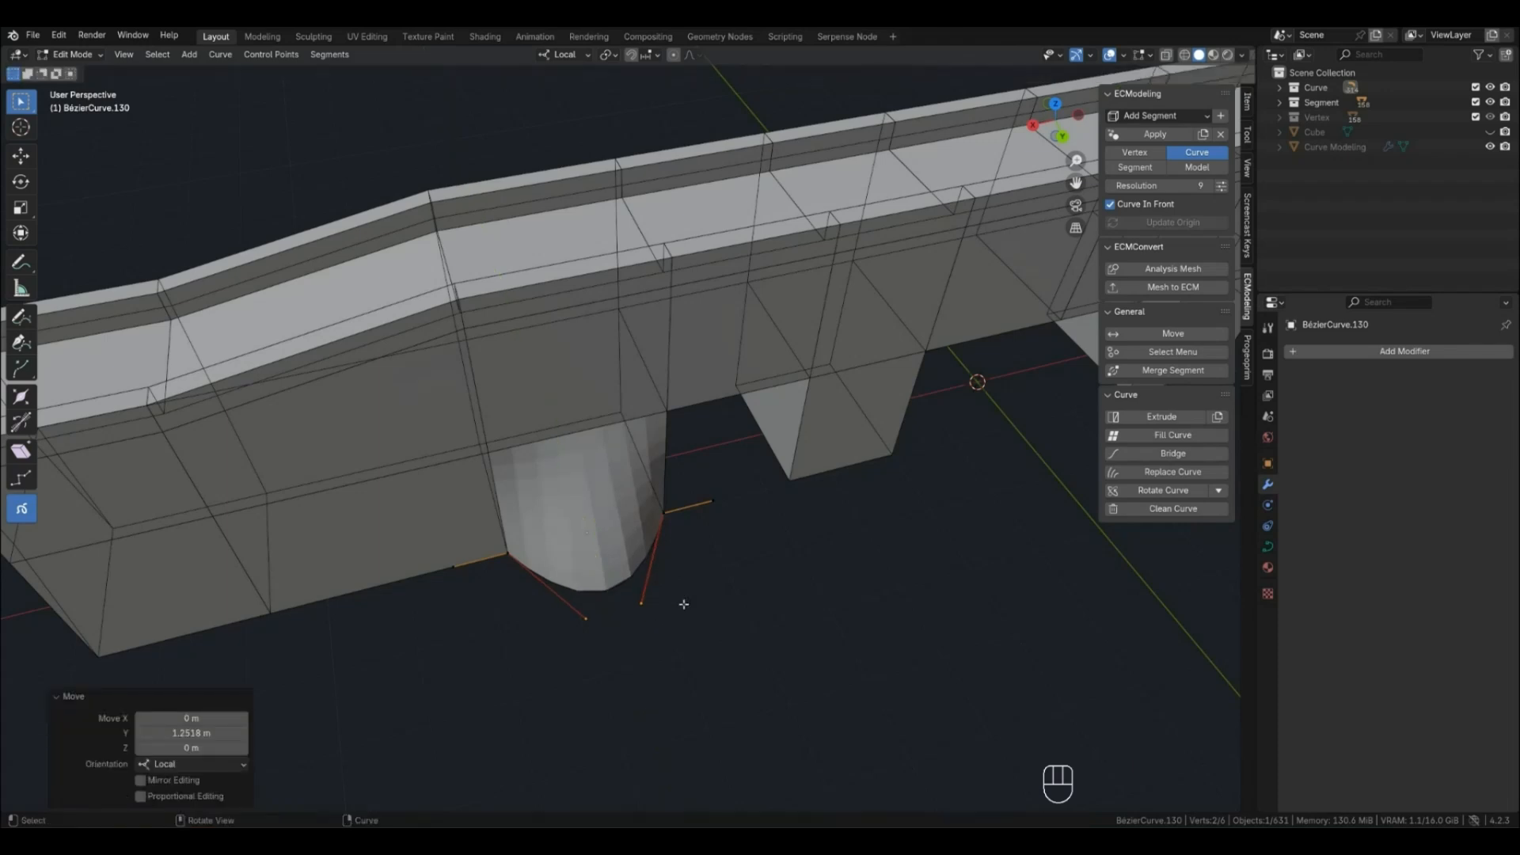
{"action": "key", "text": "KP_7"}
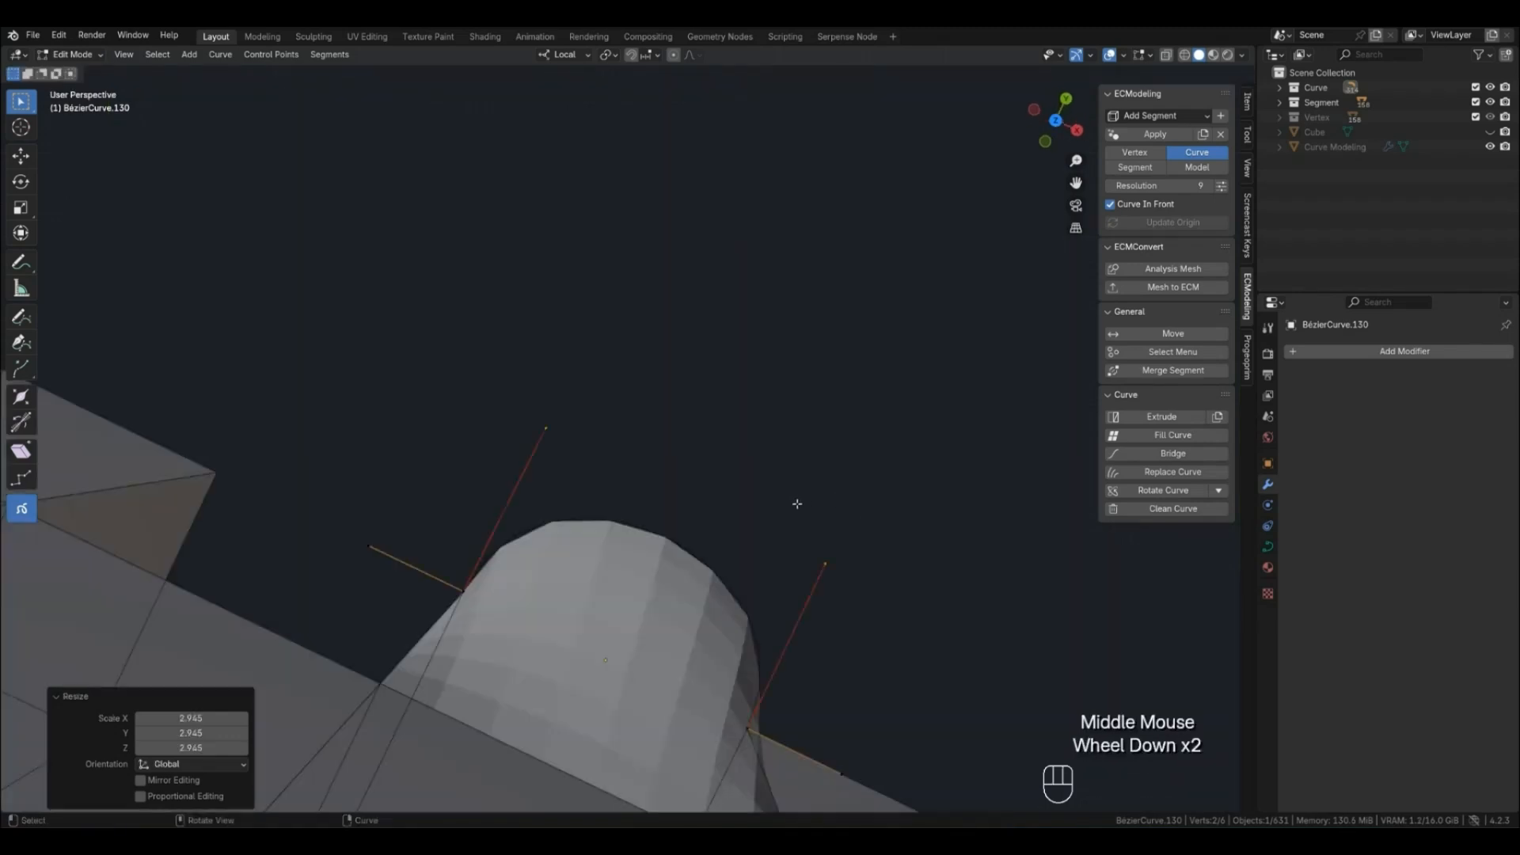
{"action": "scroll", "scroll_direction": "down", "scroll_amount": 3}
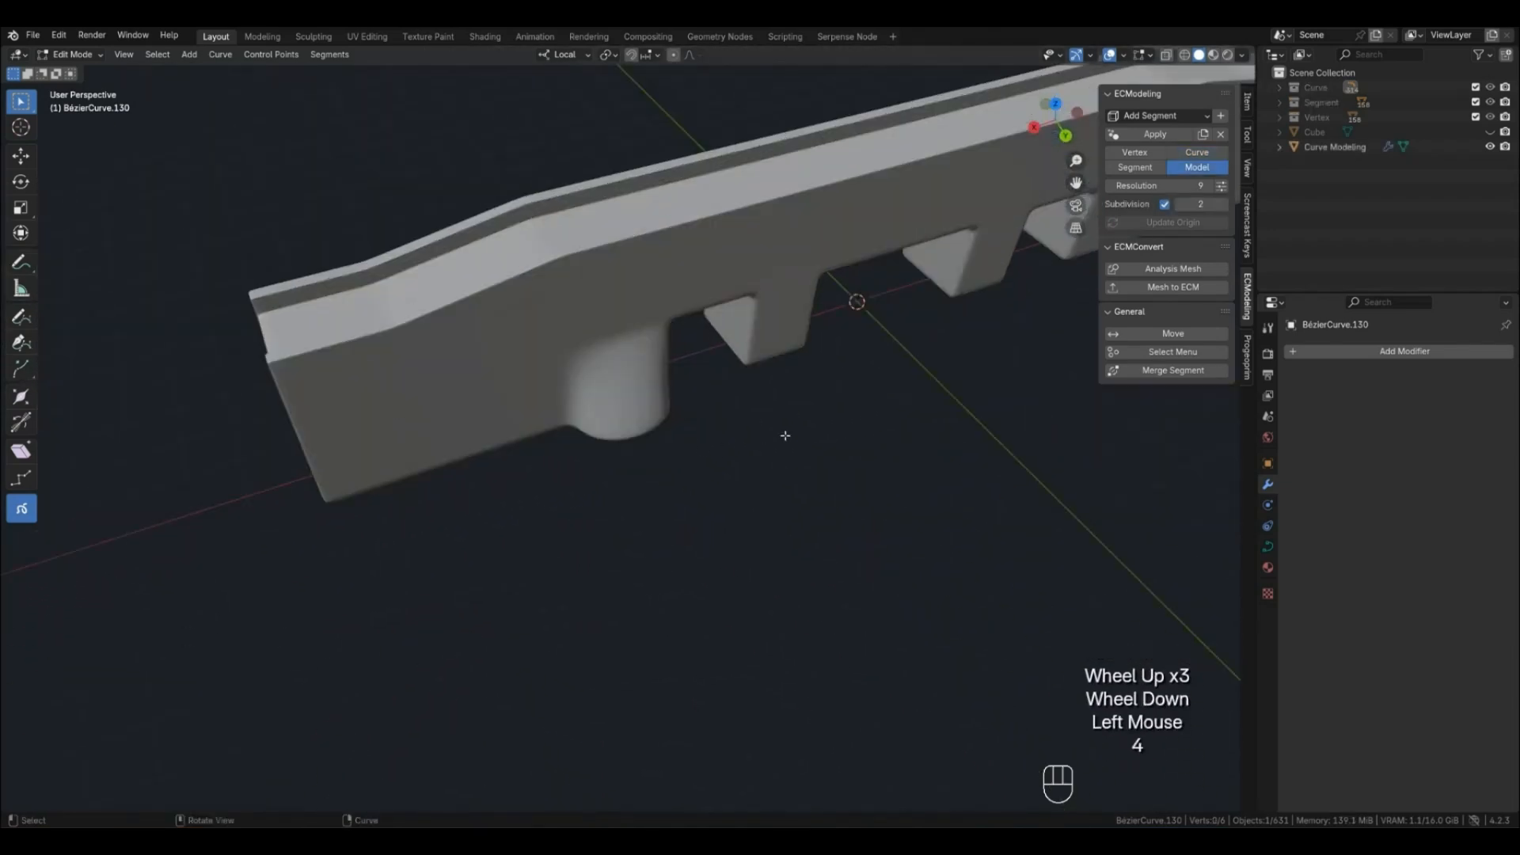
{"action": "left_click_drag", "start_coordinate": [786, 436], "coordinate": [719, 426]}
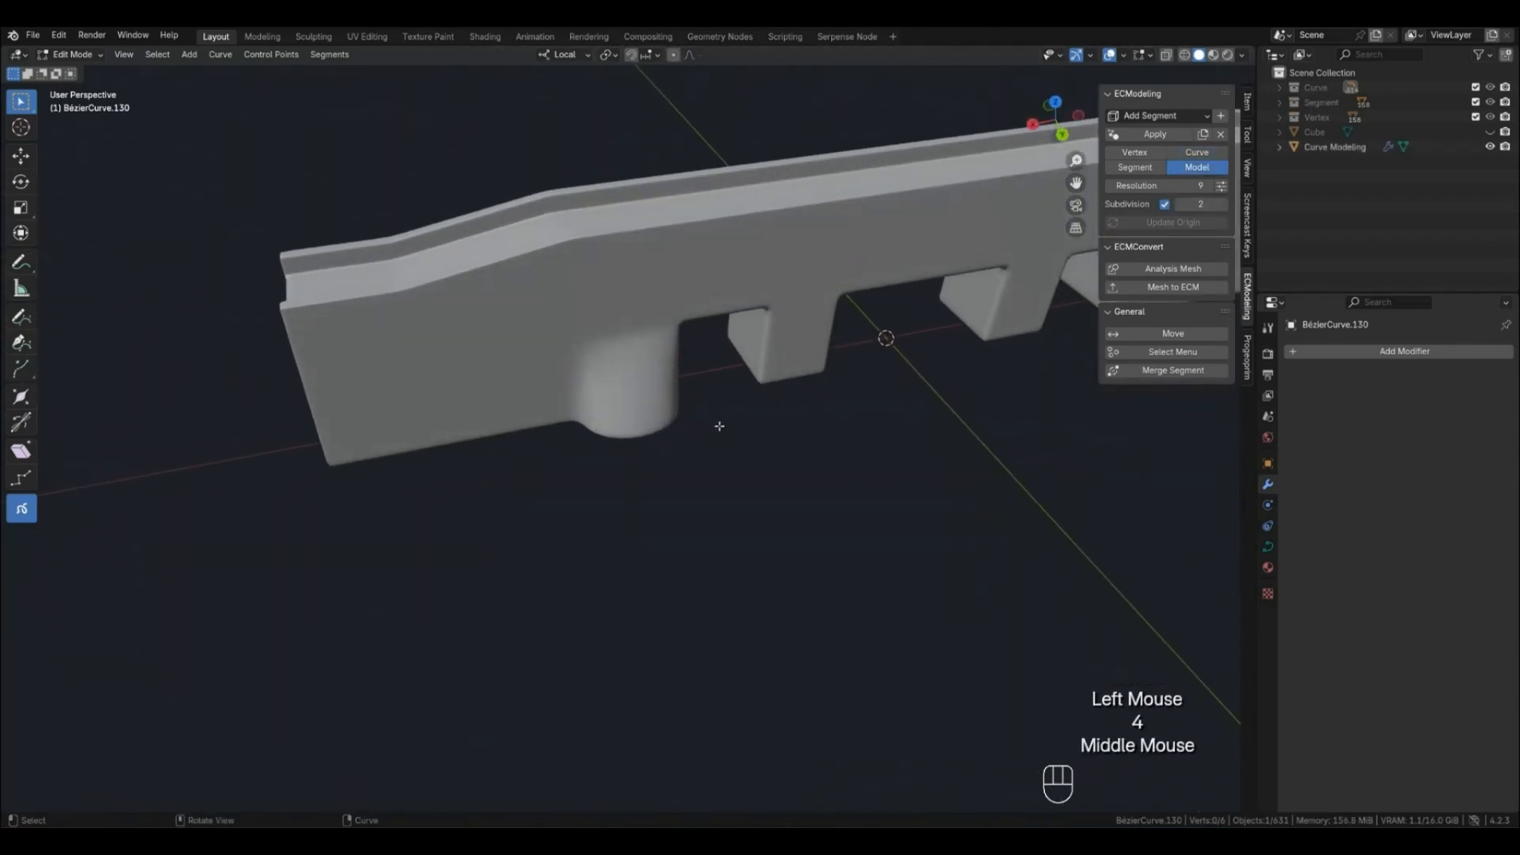
{"action": "left_click", "coordinate": [1196, 152]}
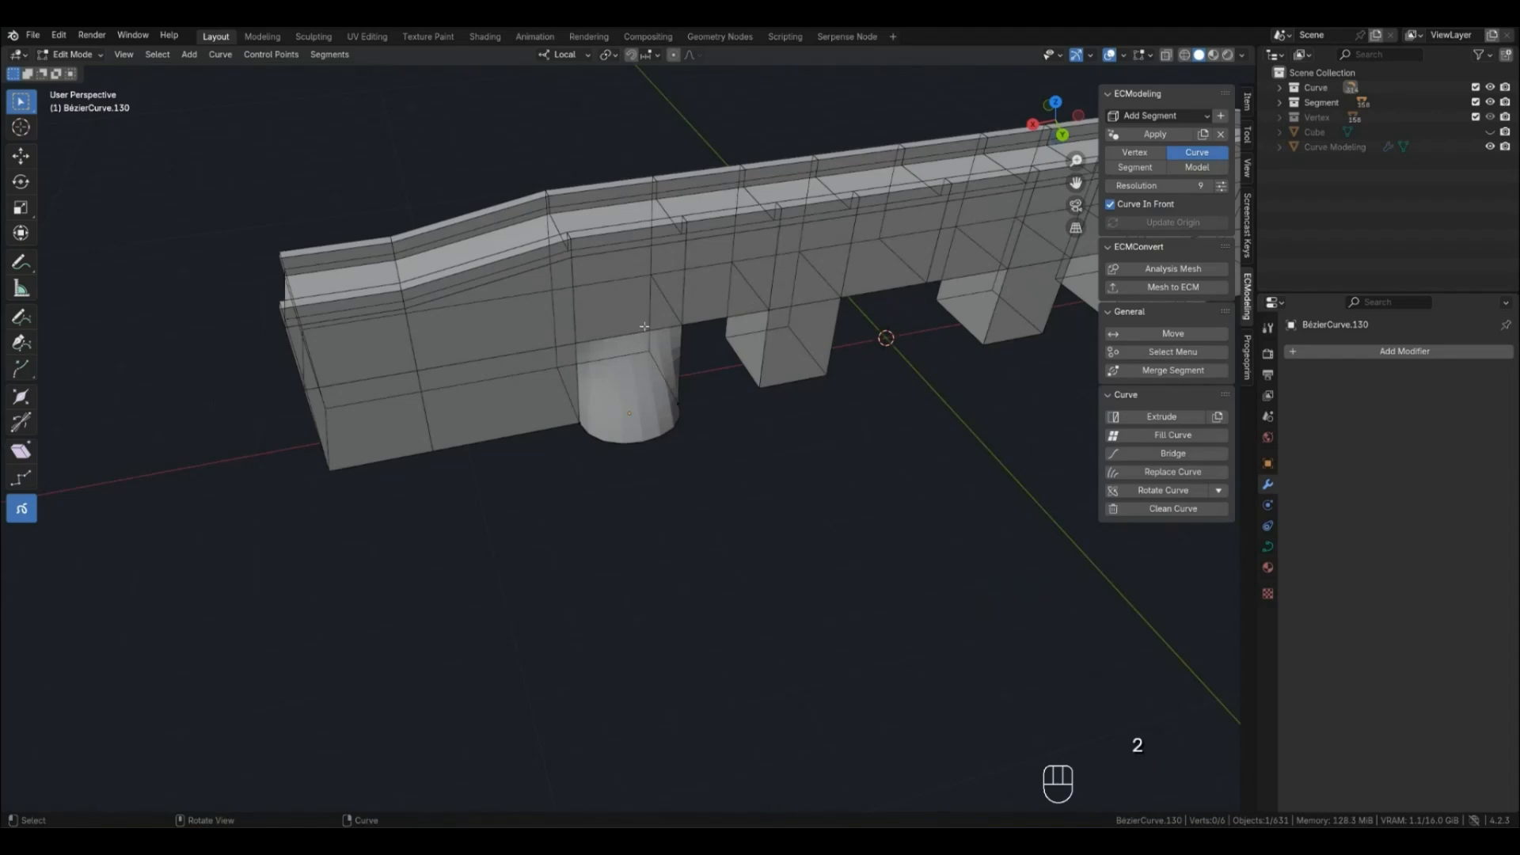
Select the rounded pillar curves and open the Rotate Curve angle choices
{"action": "key", "text": "Tab"}
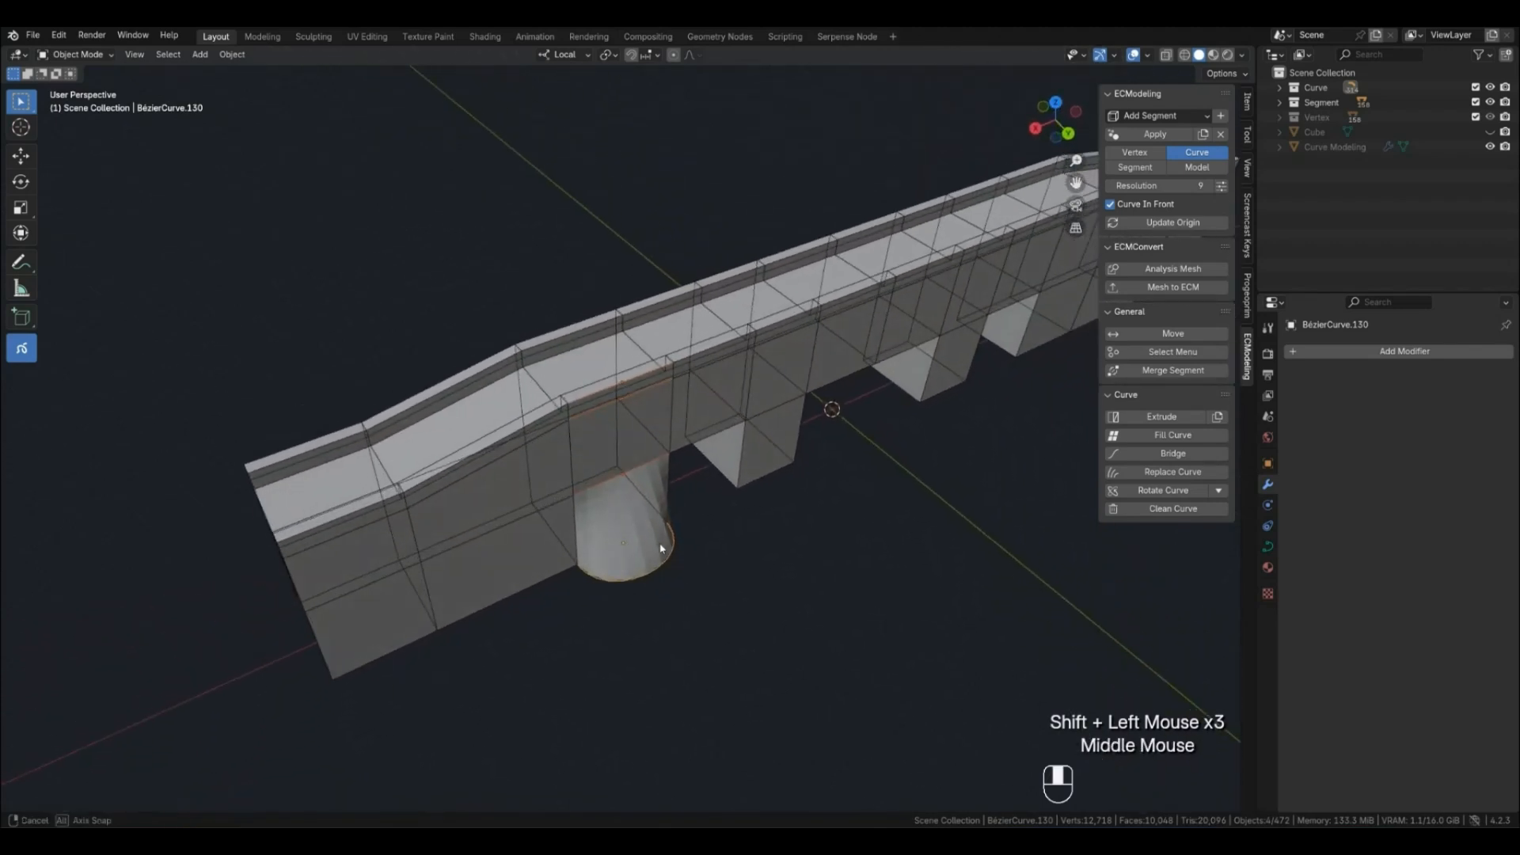
{"action": "left_click", "coordinate": [1134, 167]}
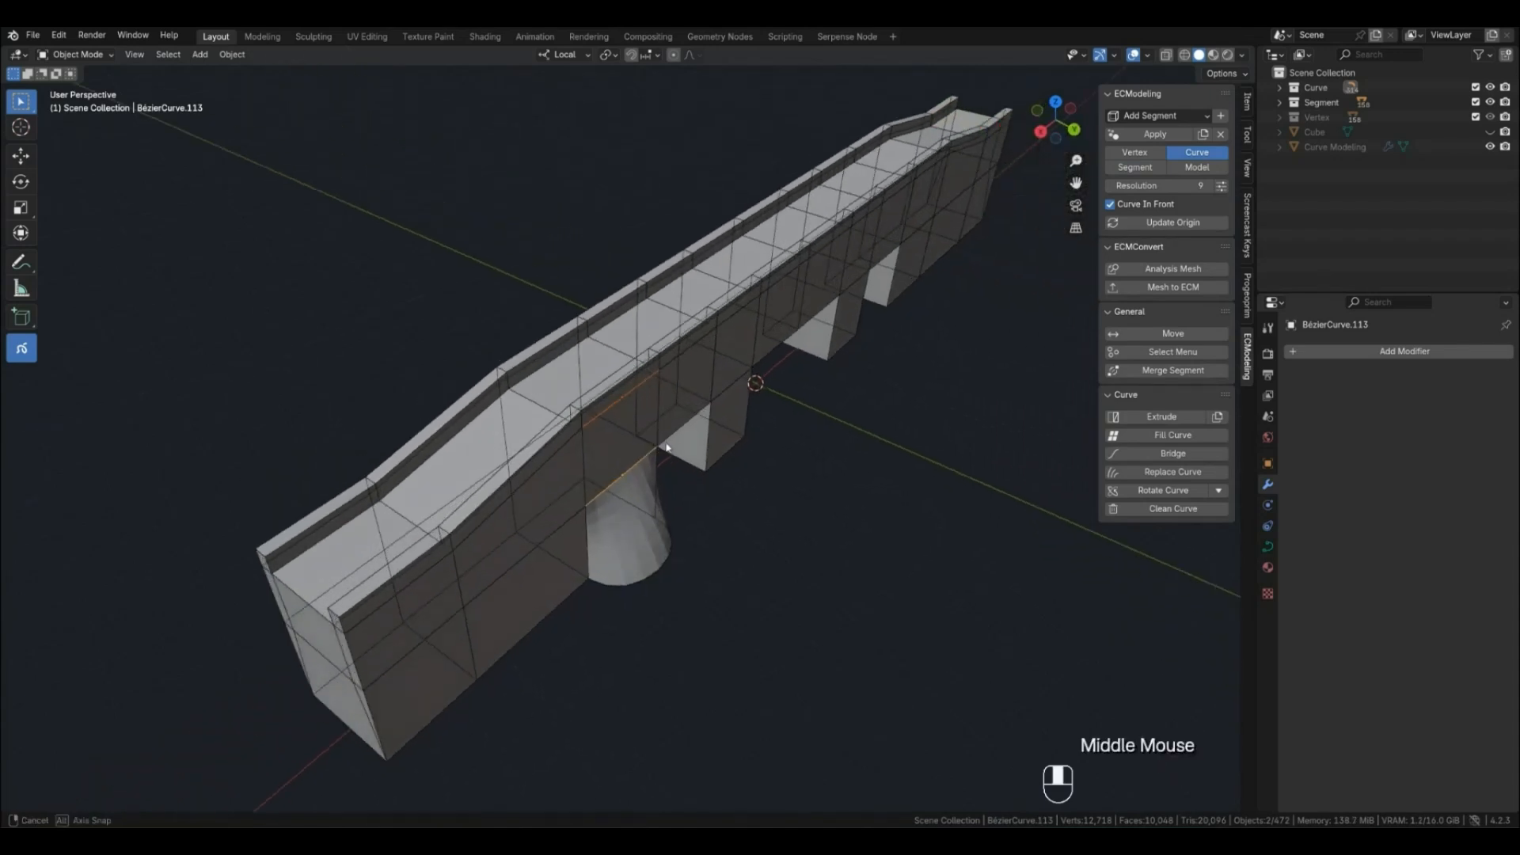
{"action": "left_click_drag", "start_coordinate": [665, 446], "coordinate": [574, 419]}
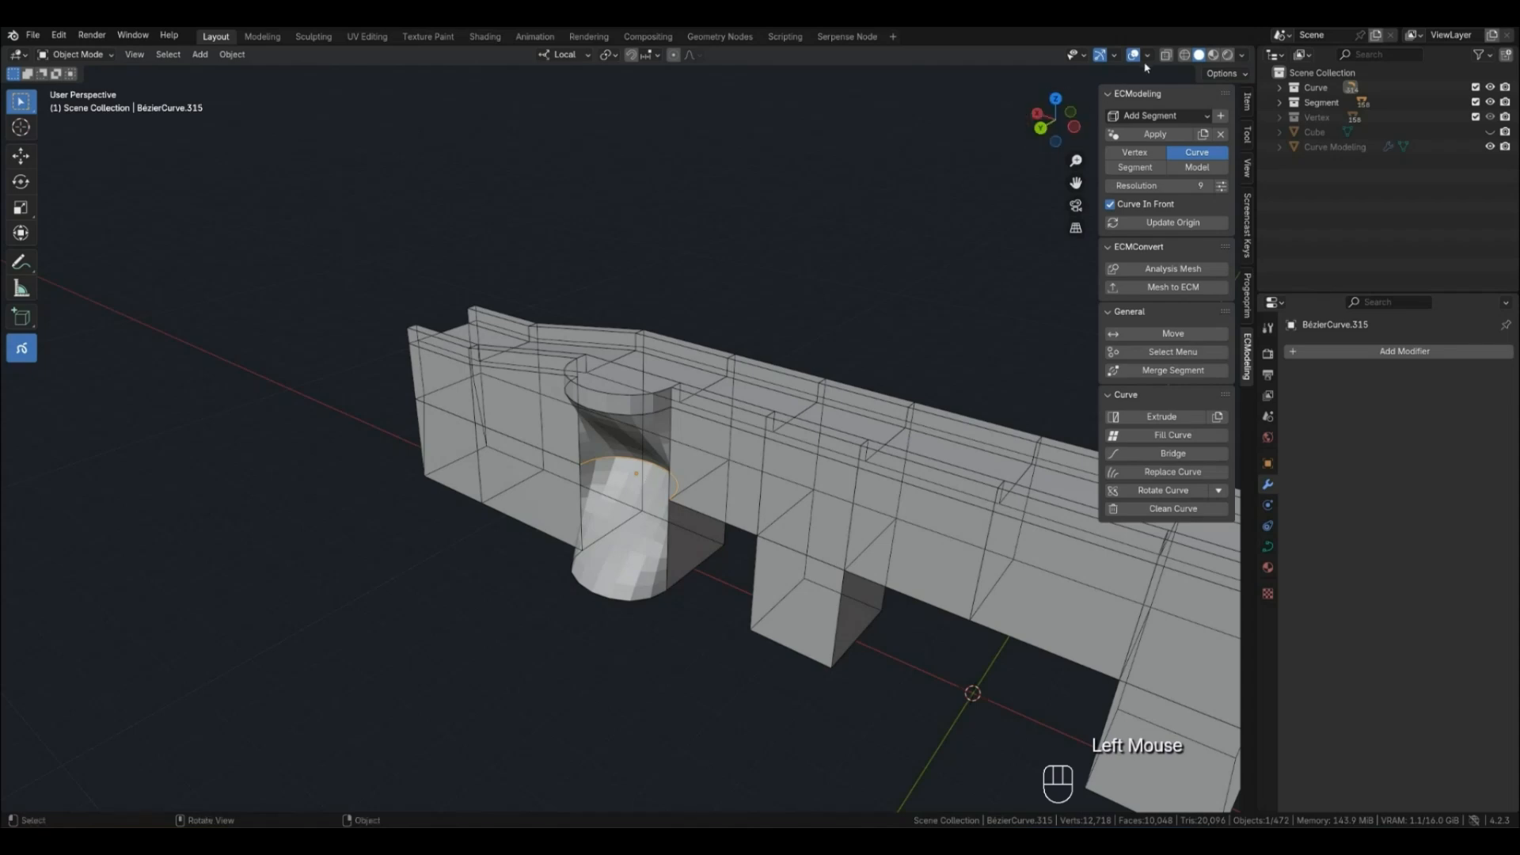
{"action": "left_click", "coordinate": [667, 462]}
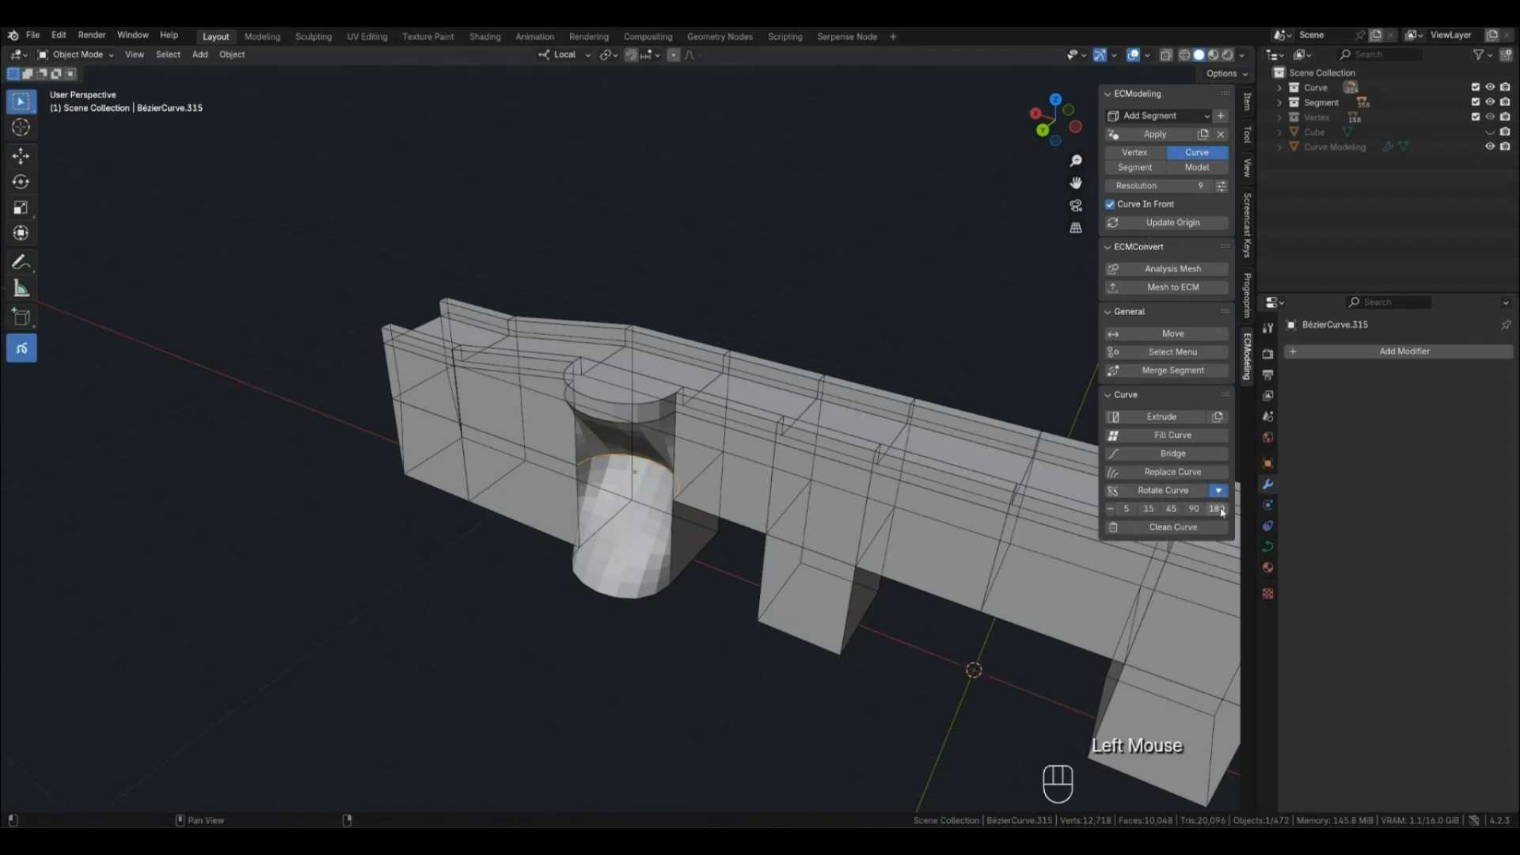
Rotate the tower top curve by -45 degrees, then fine-tune its Rotate Y angle
{"action": "left_click", "coordinate": [1217, 509]}
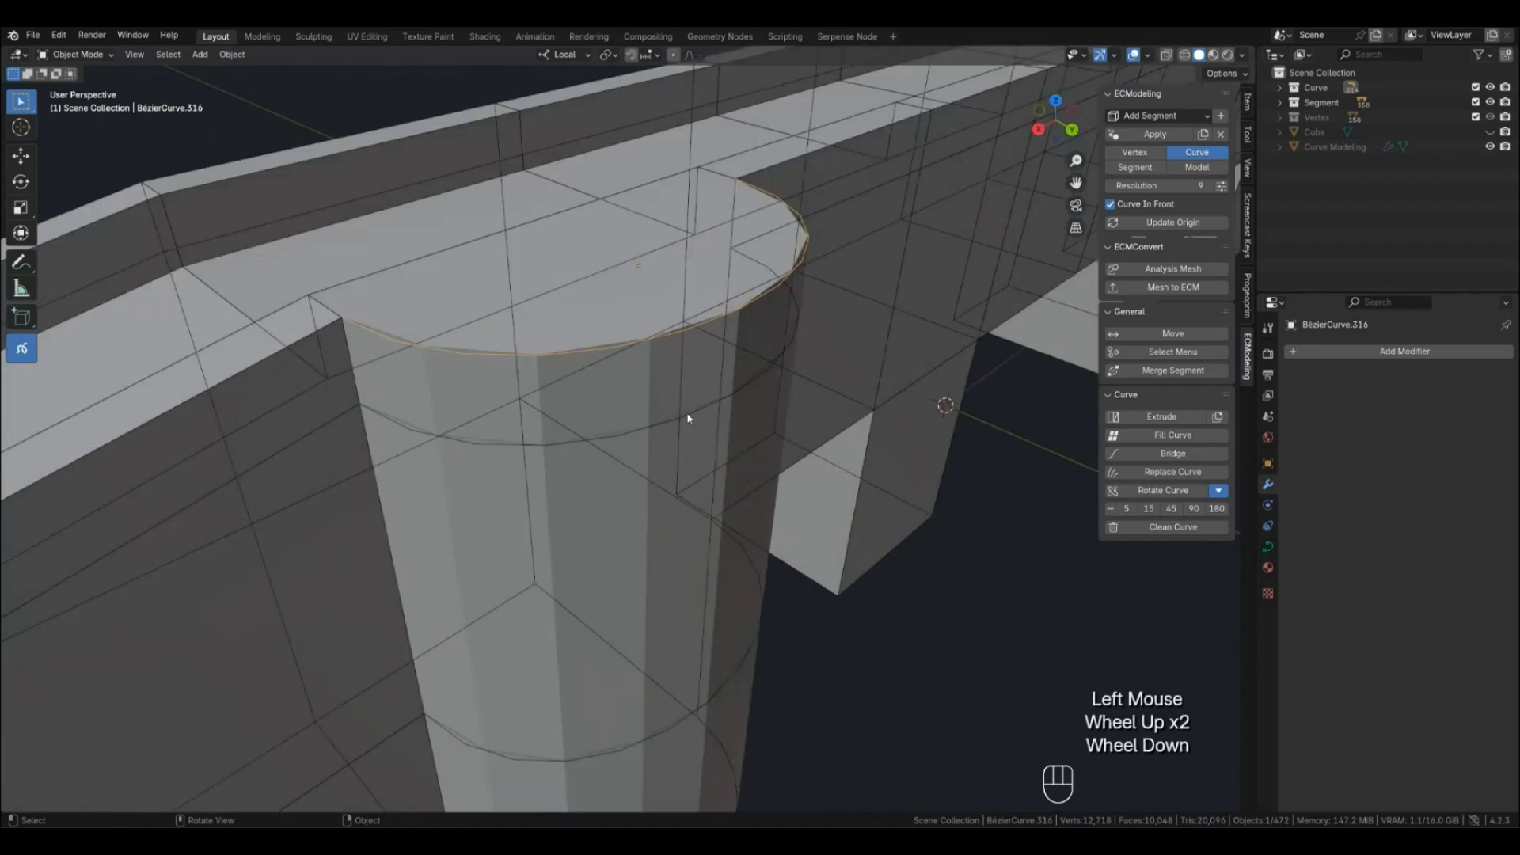
{"action": "scroll", "scroll_direction": "down", "scroll_amount": 3}
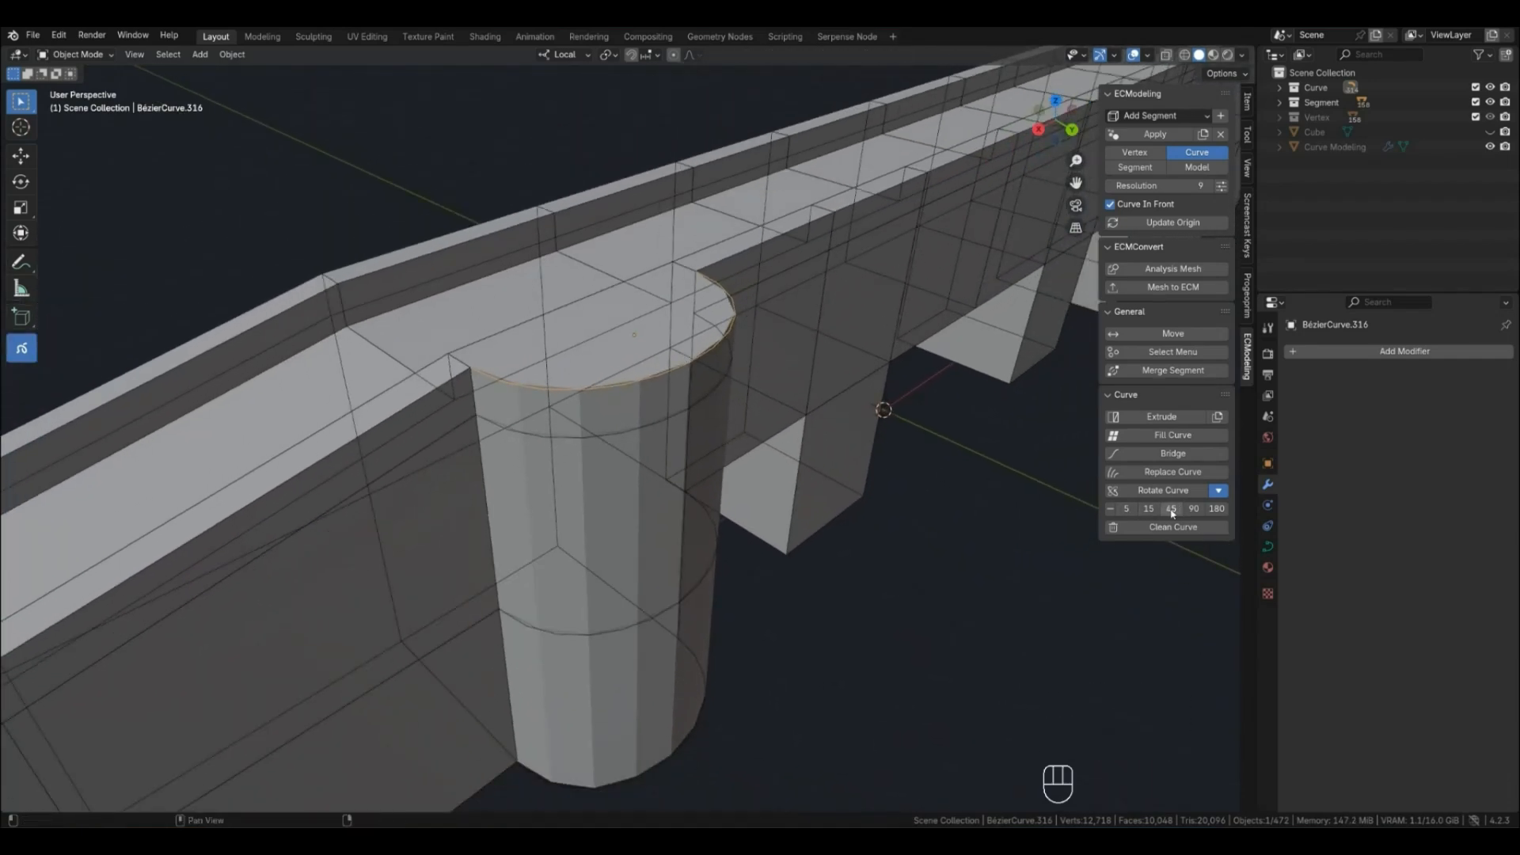
{"action": "left_click", "coordinate": [1170, 508]}
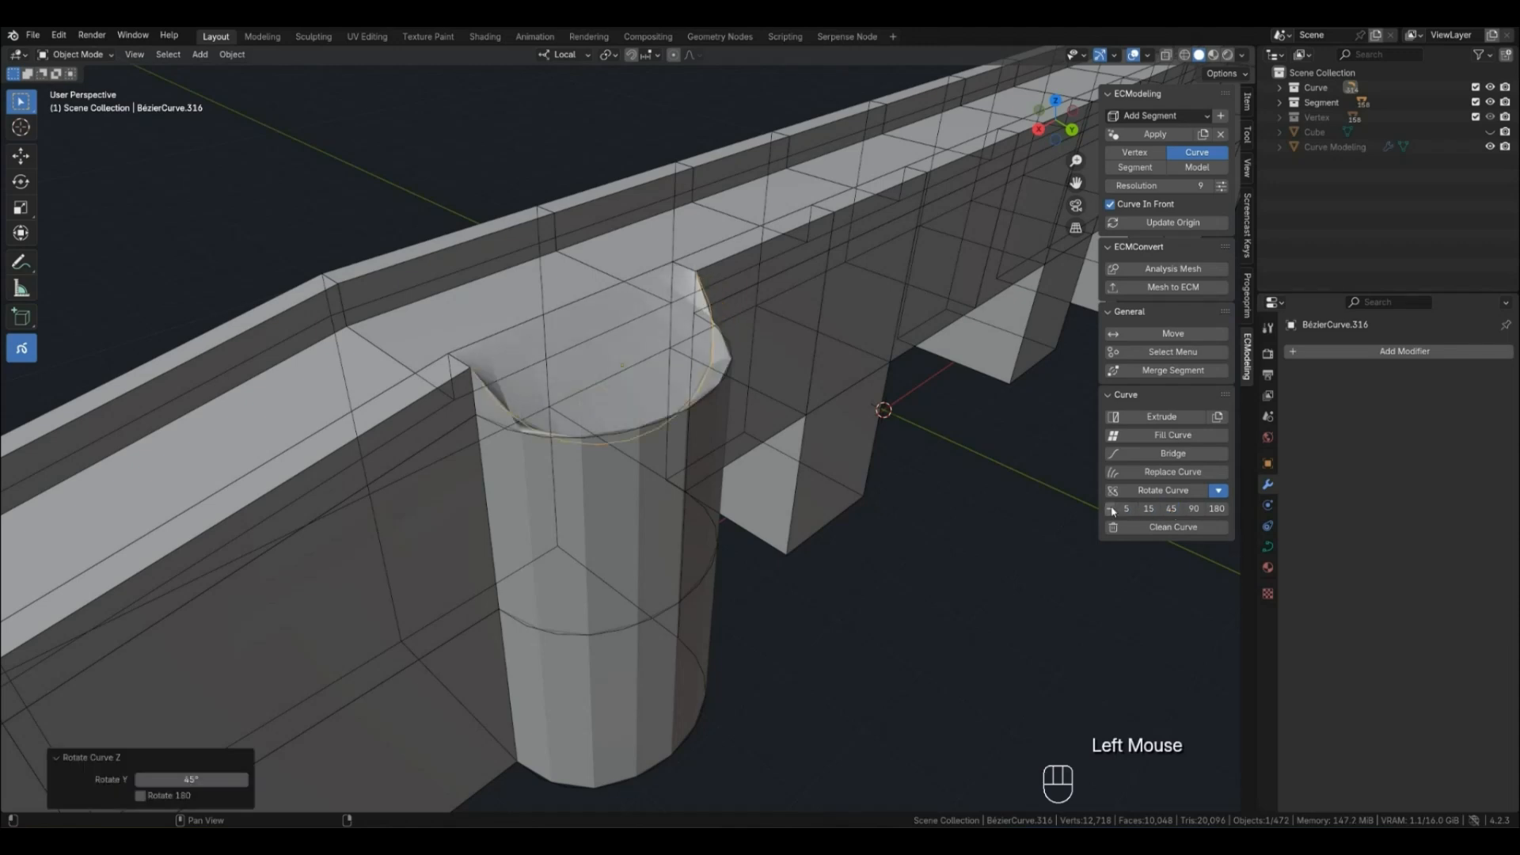
{"action": "left_click", "coordinate": [1171, 508]}
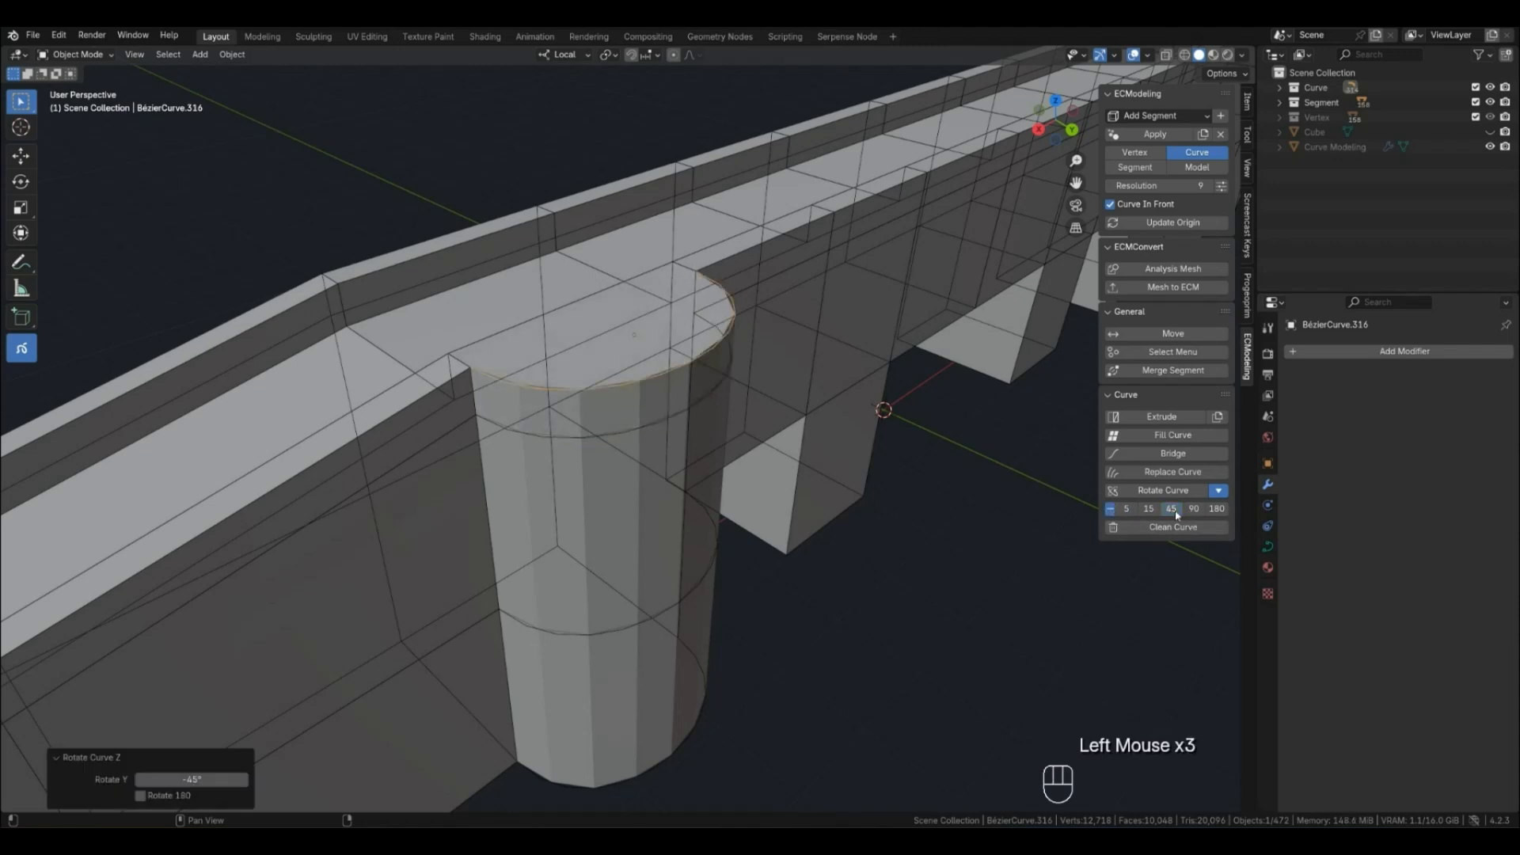
{"action": "left_click", "coordinate": [1170, 508]}
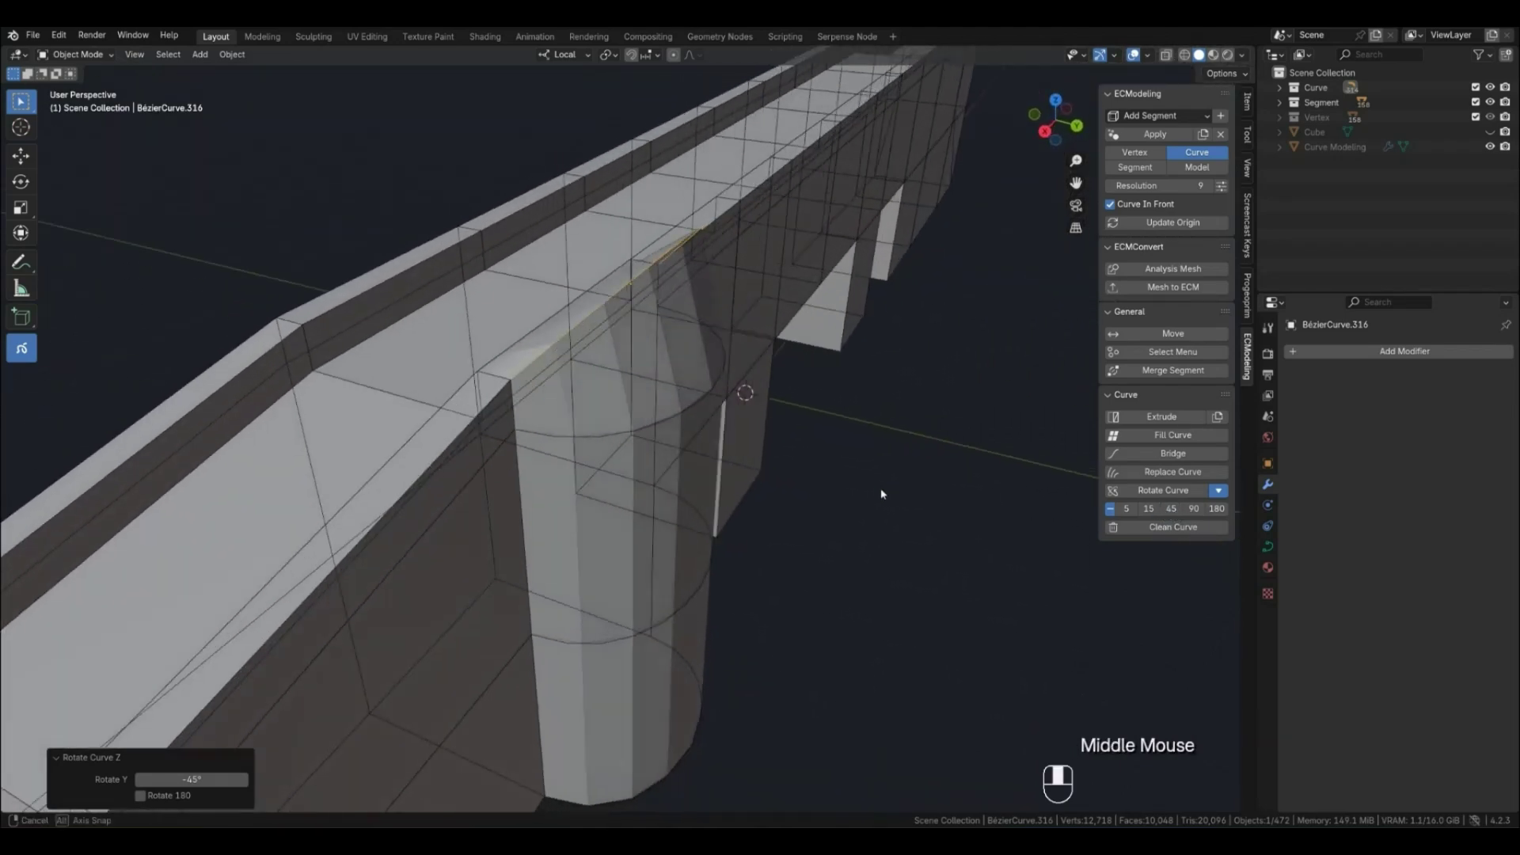
{"action": "left_click_drag", "start_coordinate": [880, 494], "coordinate": [836, 368]}
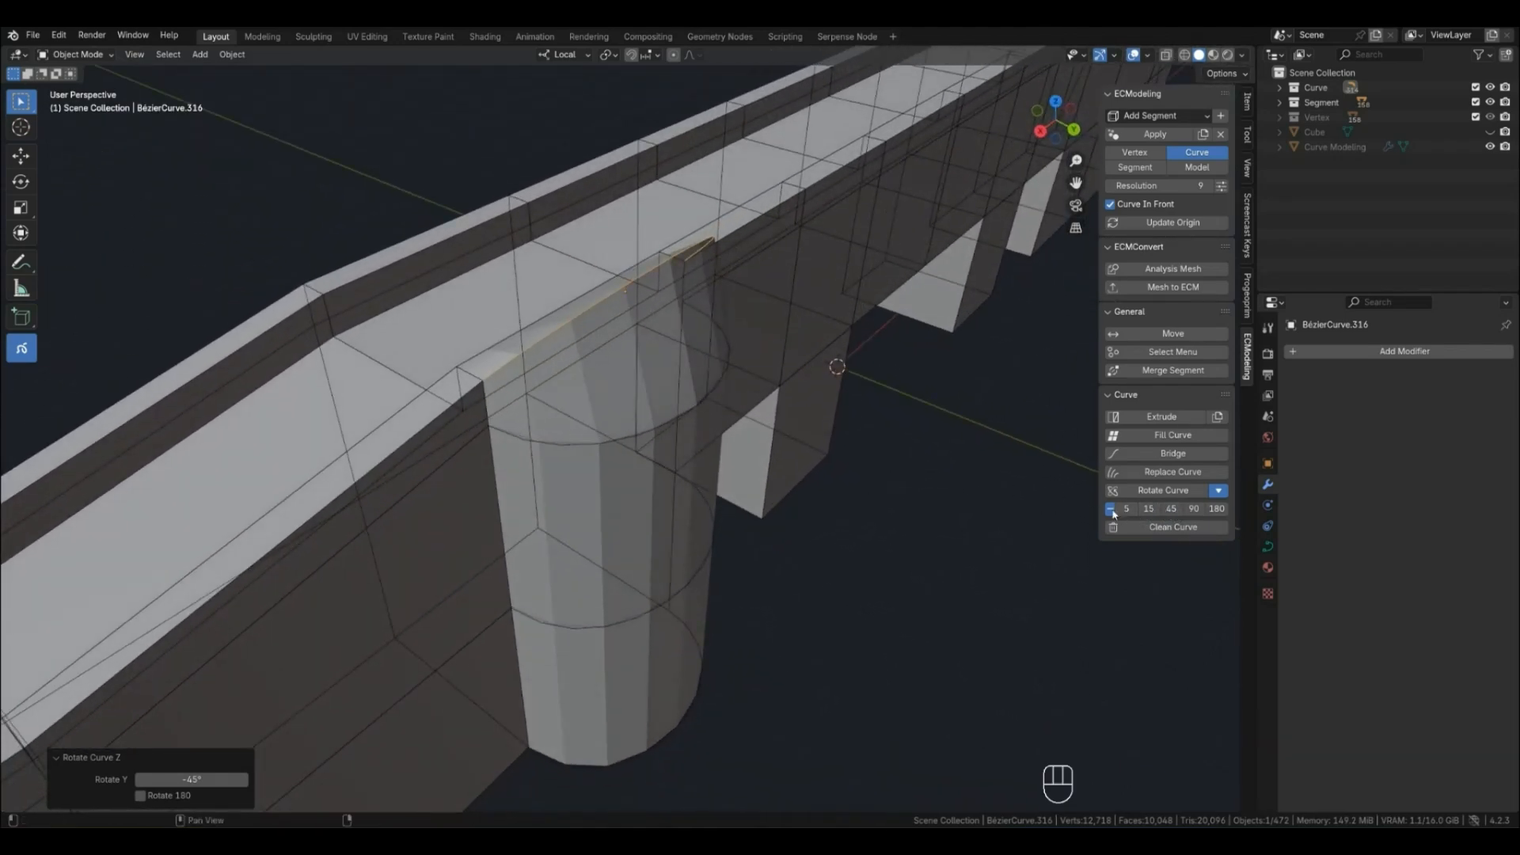
{"action": "left_click", "coordinate": [1148, 509]}
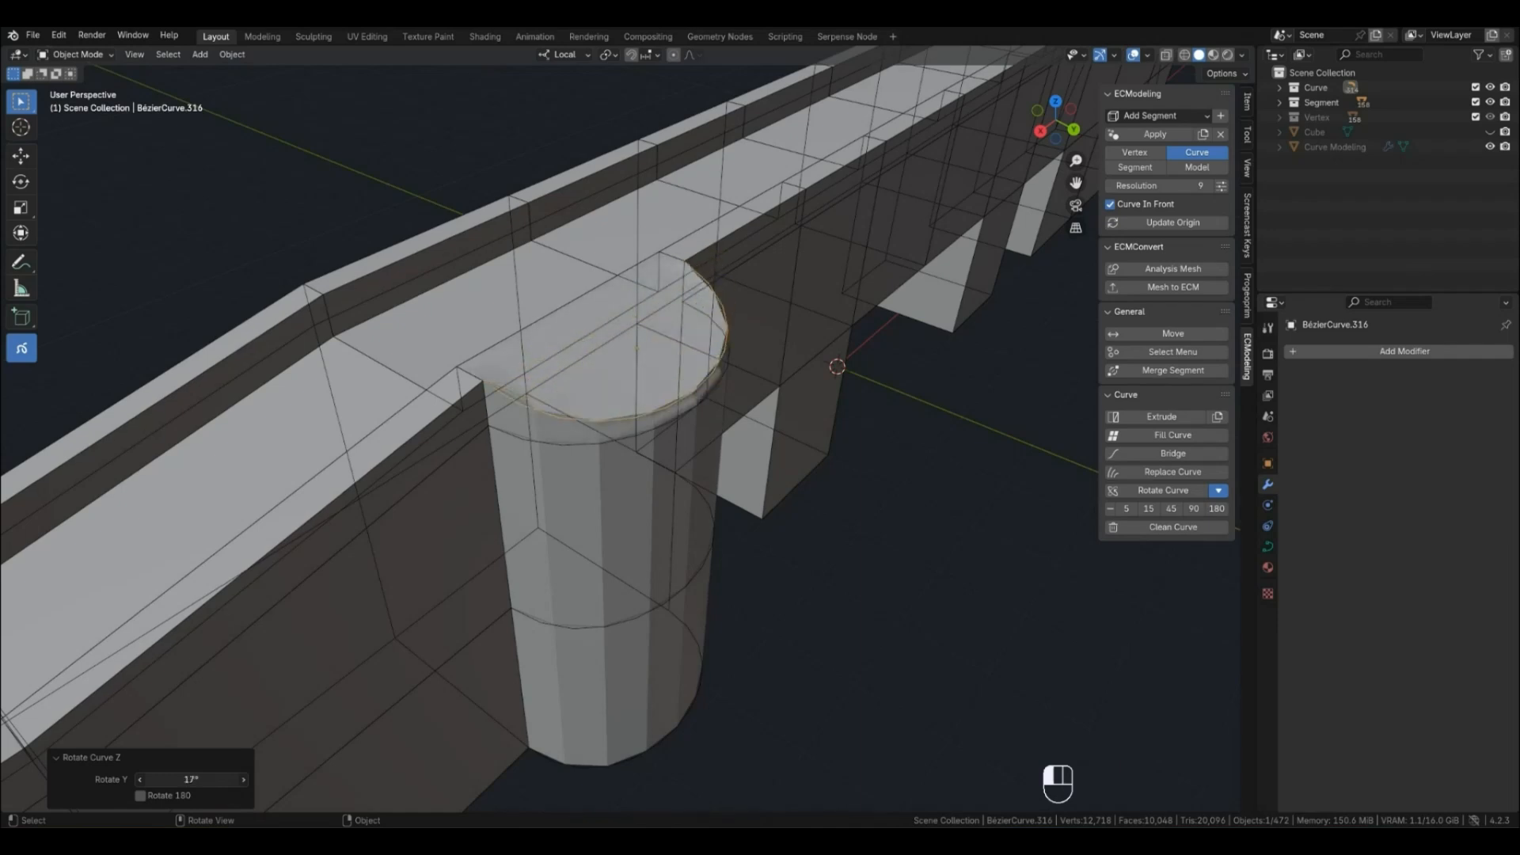
{"action": "left_click_drag", "start_coordinate": [191, 778], "coordinate": [146, 778]}
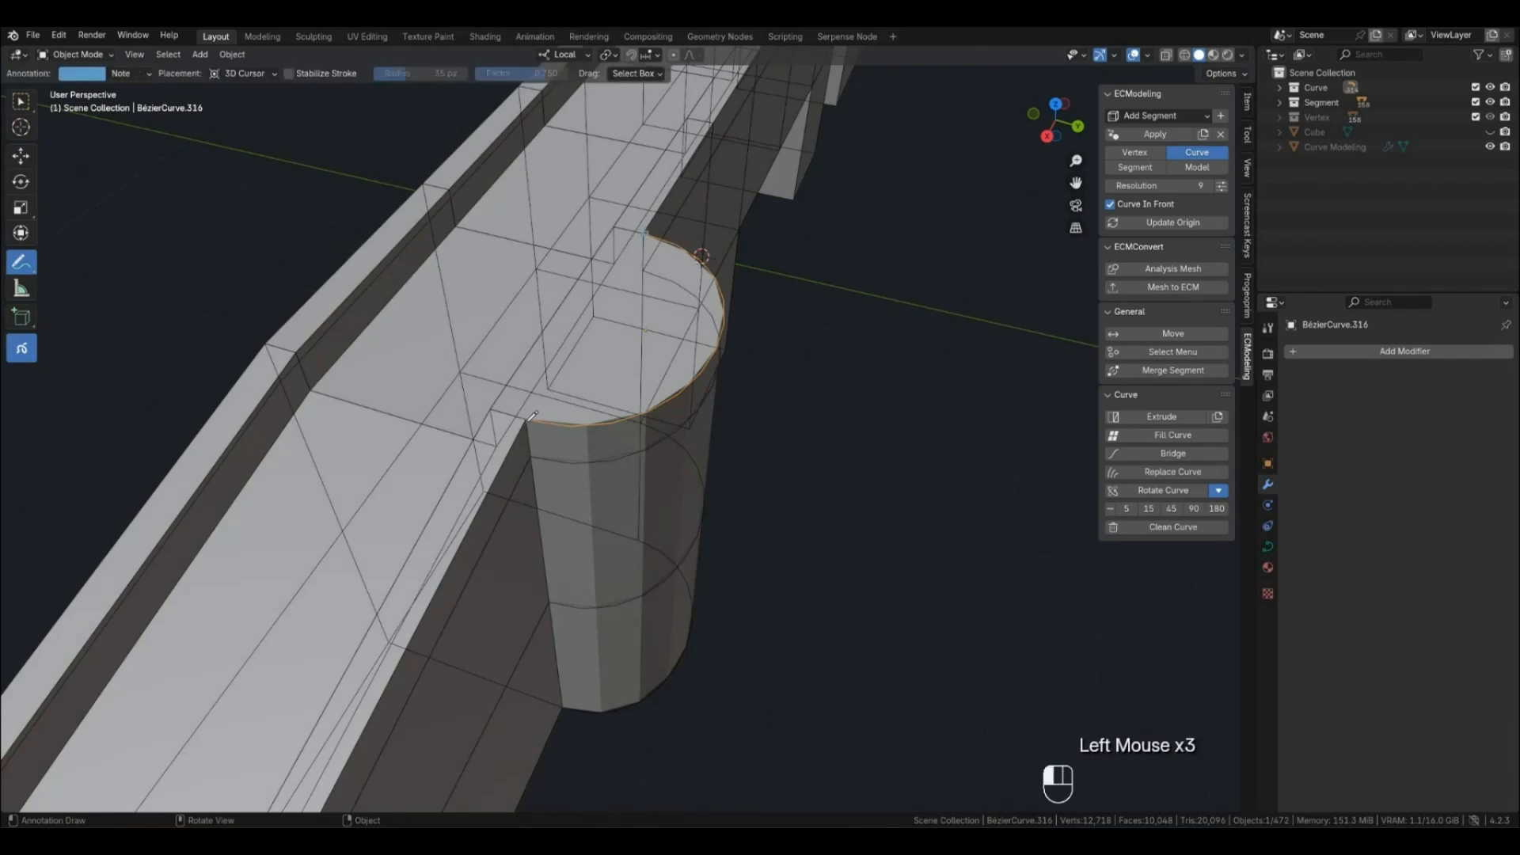
Sketch an annotation guide across the tower top, then undo it with Ctrl+Z
{"action": "left_click", "coordinate": [22, 262]}
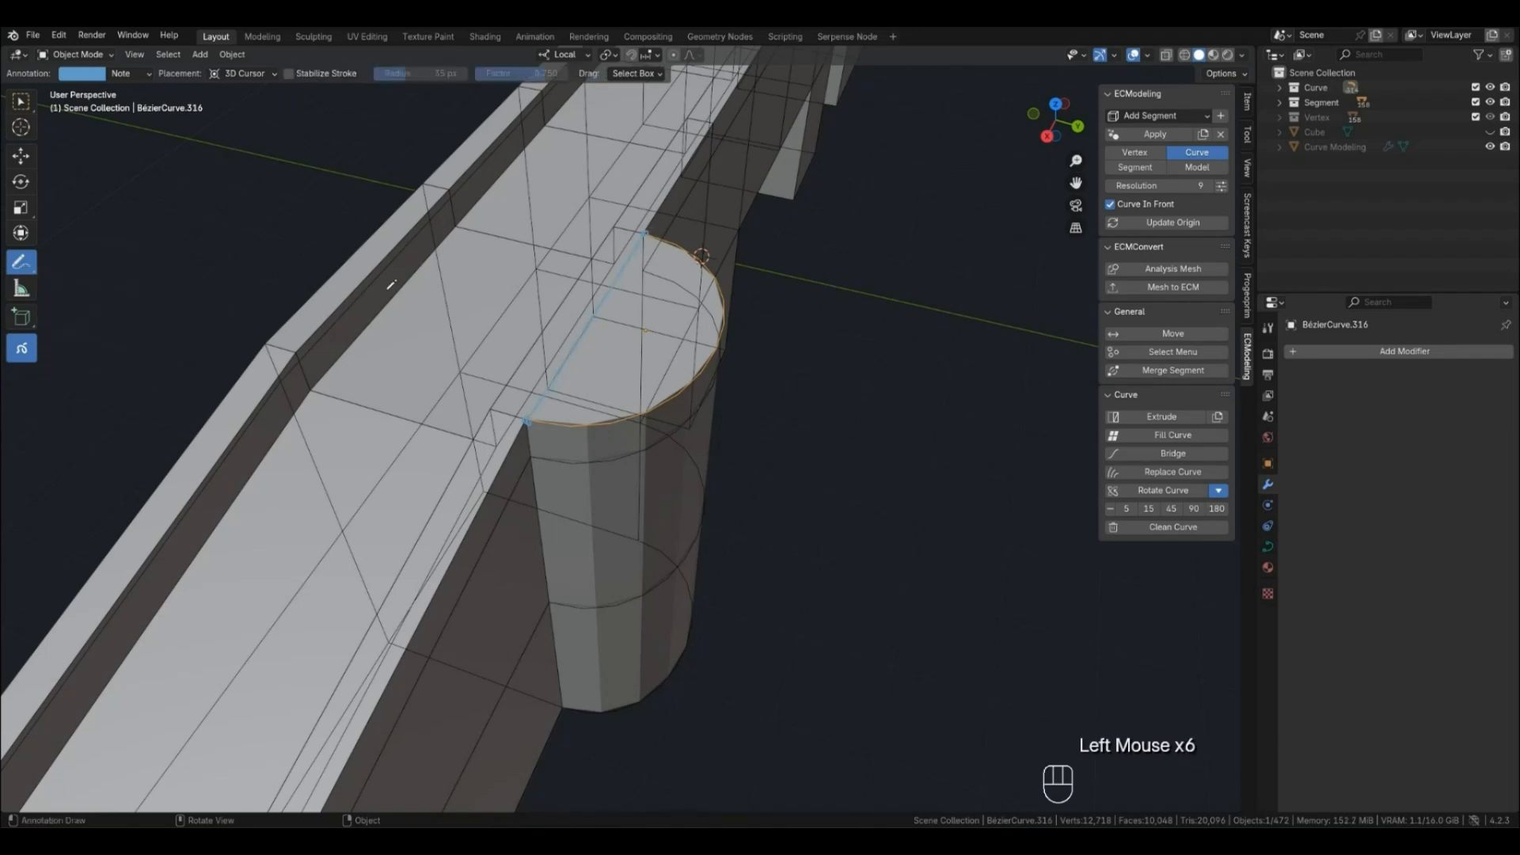
{"action": "key", "text": "ctrl+z"}
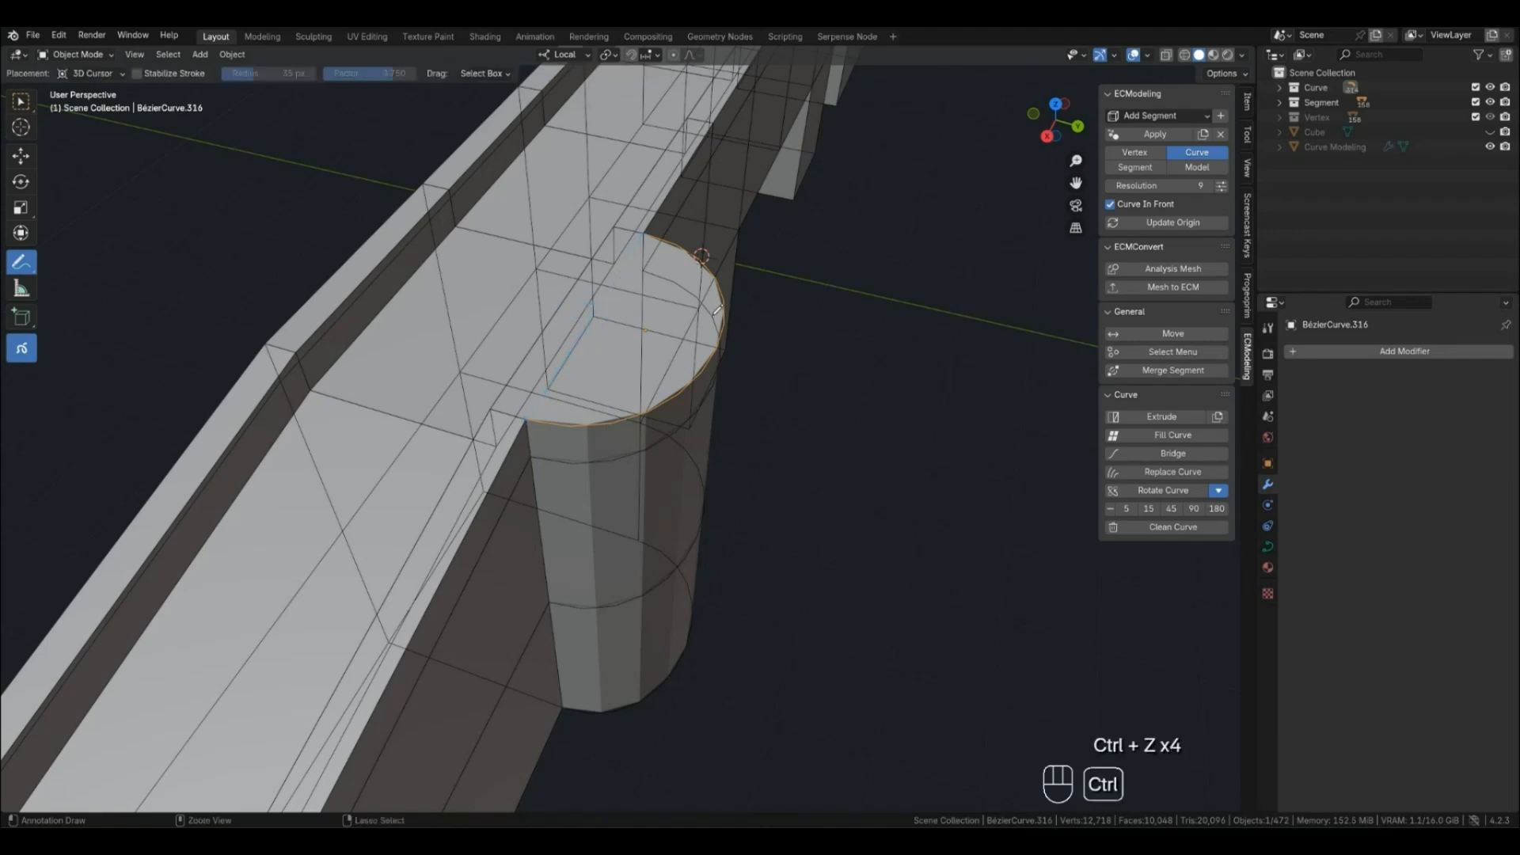
{"action": "scroll", "scroll_direction": "down", "scroll_amount": 3}
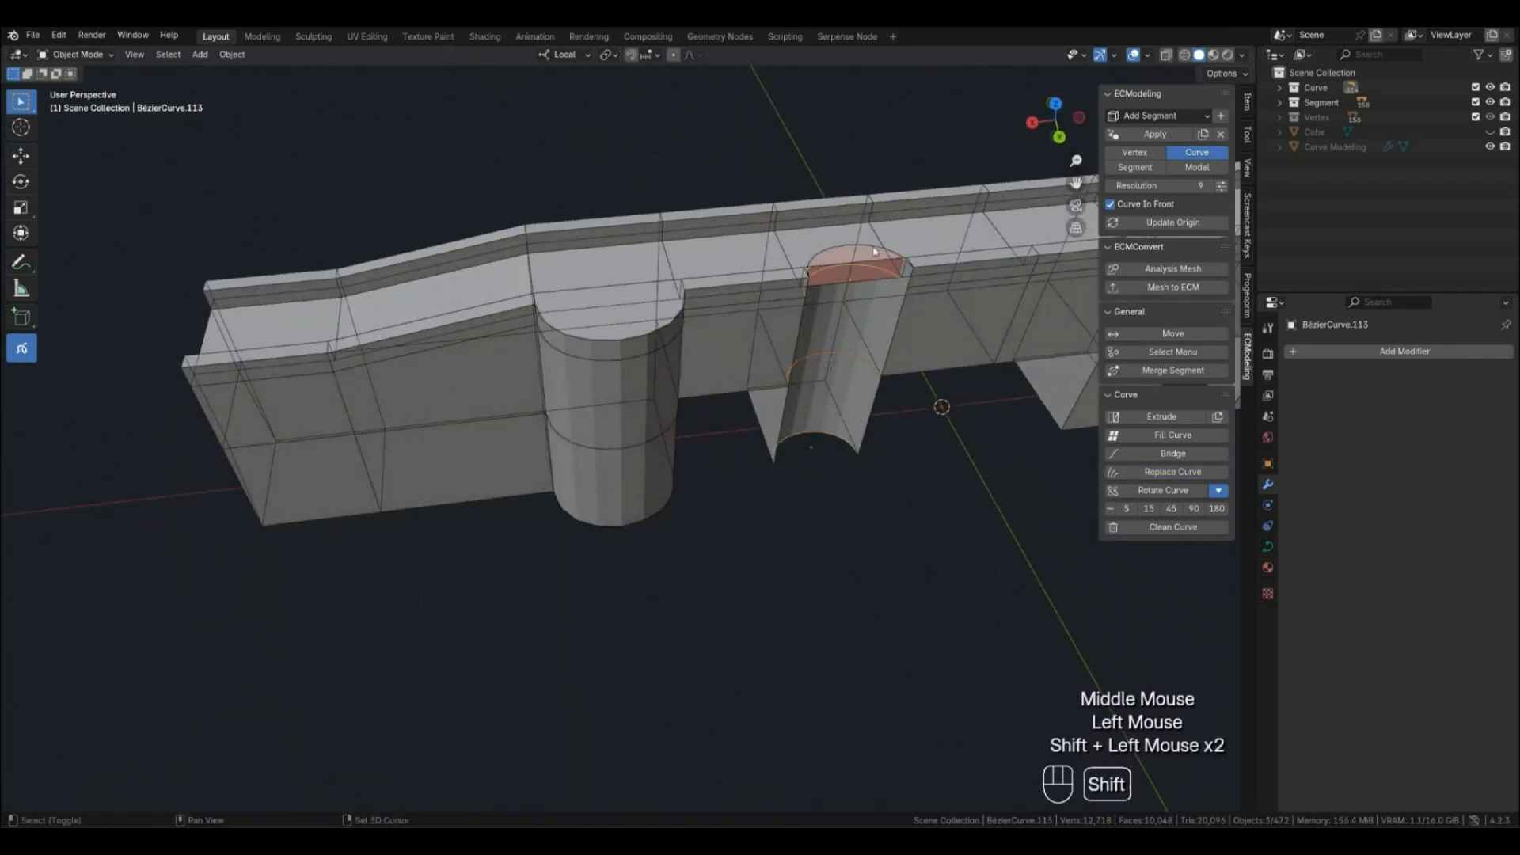
Rotate the copied pillar 180°, check the smoothed preview, then return to curve display
{"action": "left_click", "coordinate": [1217, 508]}
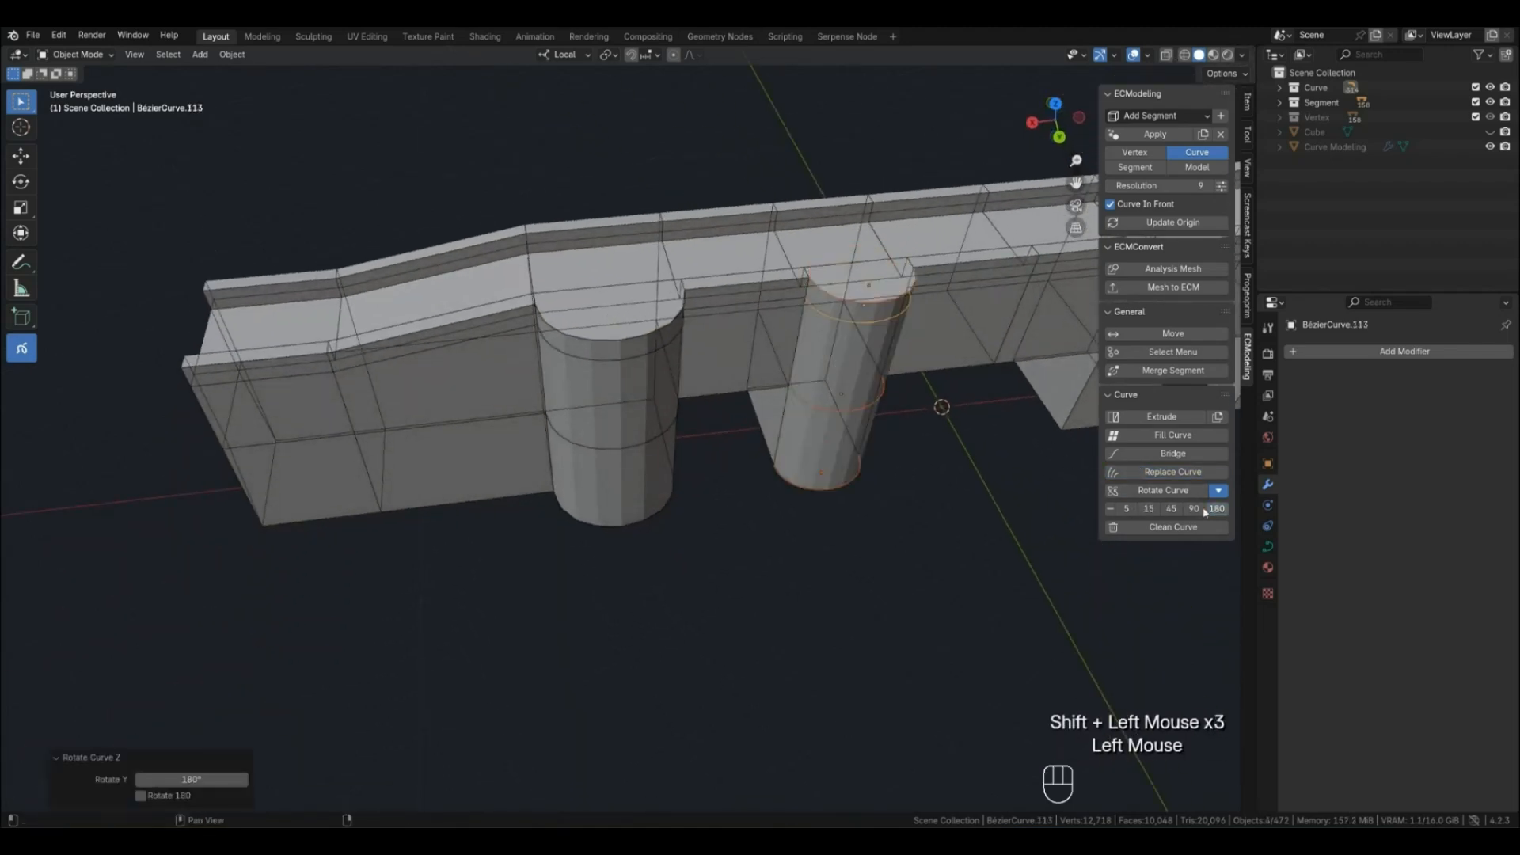
{"action": "left_click", "coordinate": [1196, 167]}
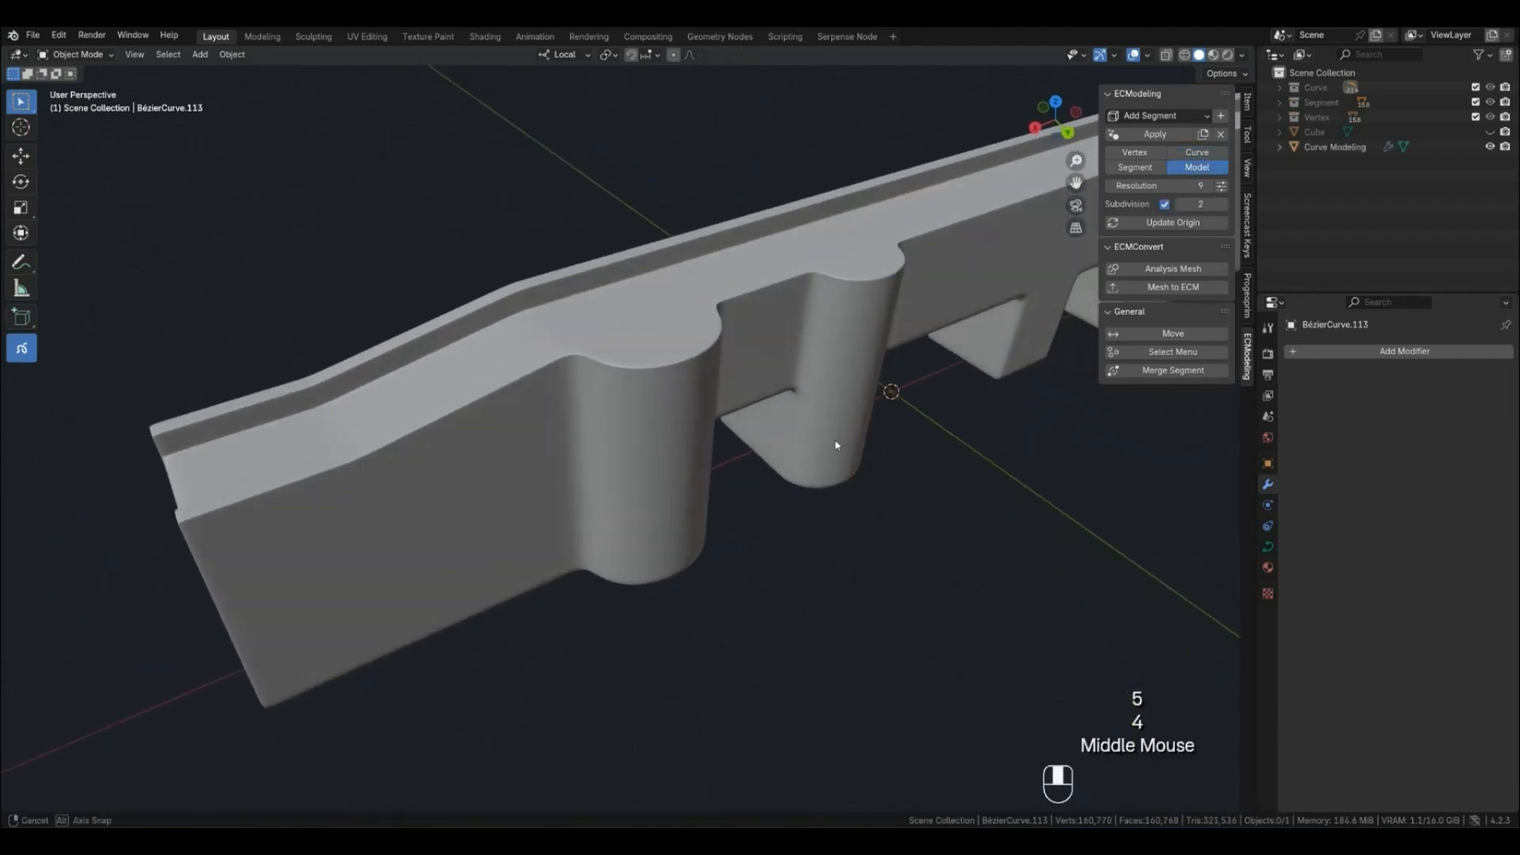
{"action": "scroll", "scroll_direction": "down", "scroll_amount": 3}
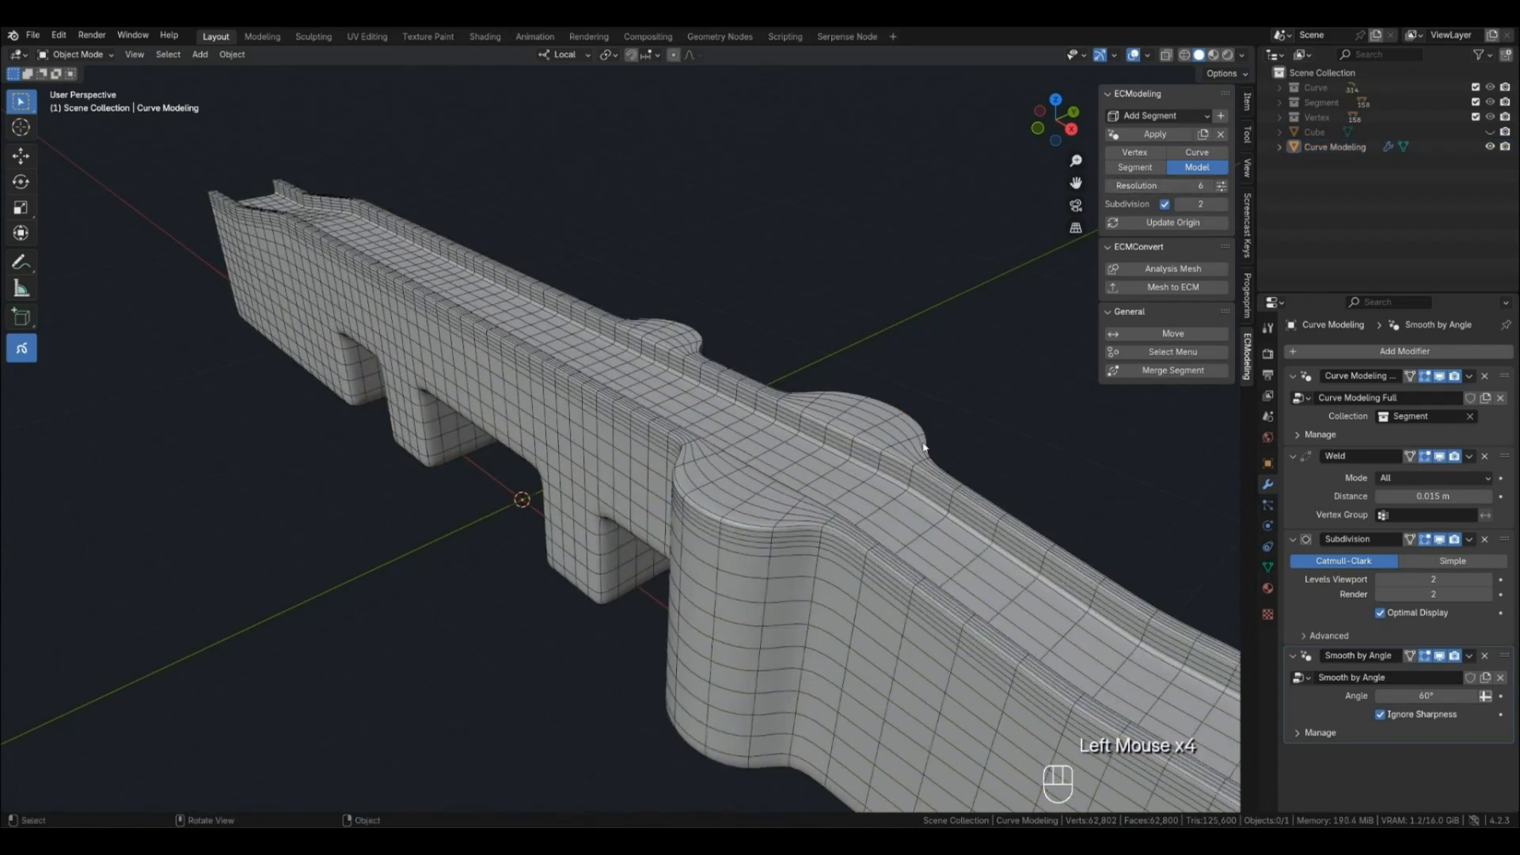
{"action": "left_click", "coordinate": [1196, 152]}
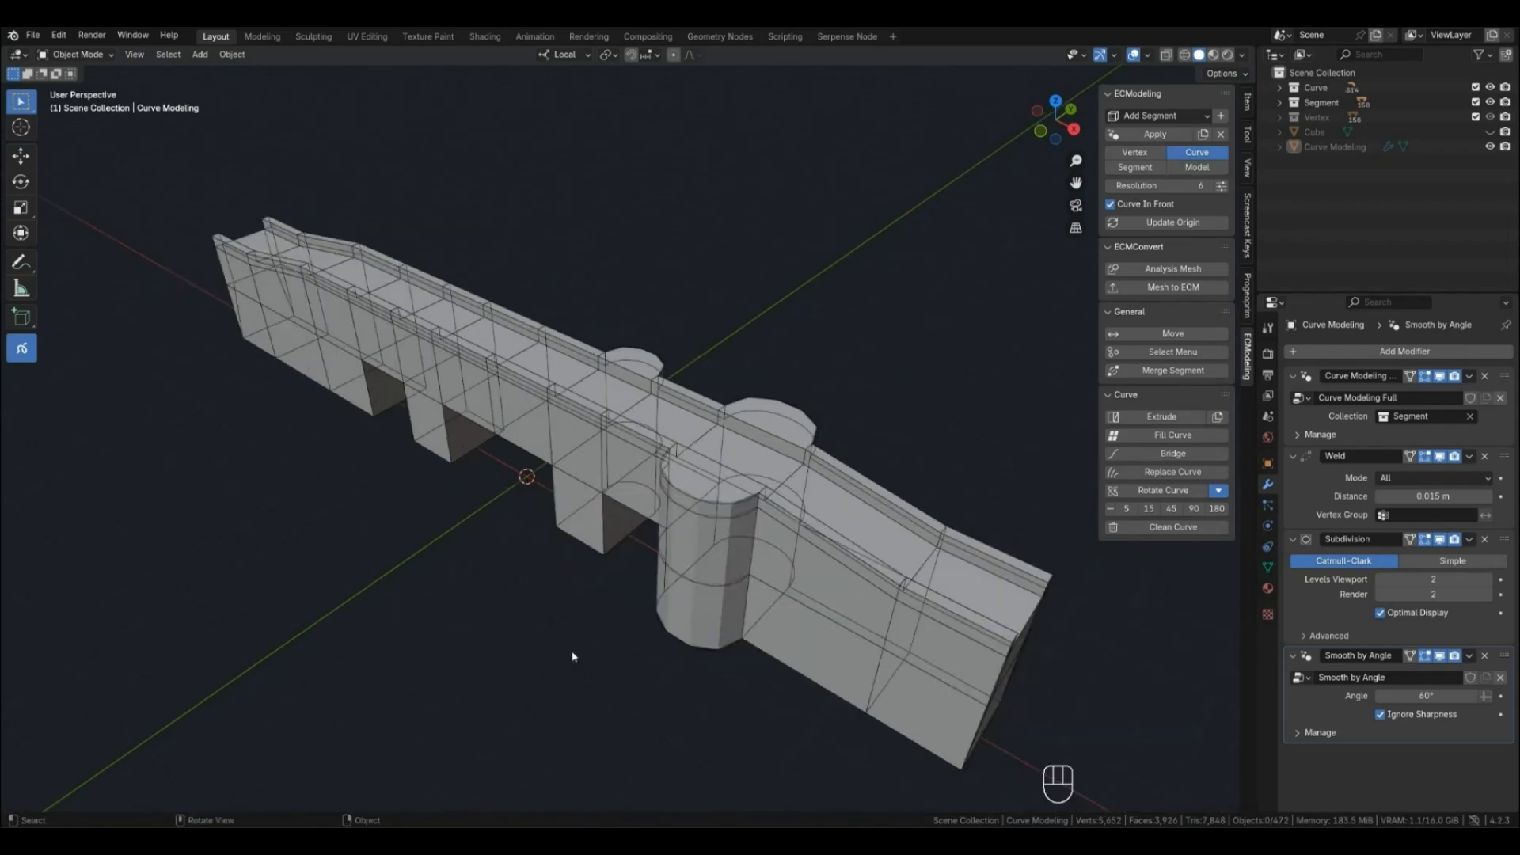
{"action": "left_click", "coordinate": [425, 331]}
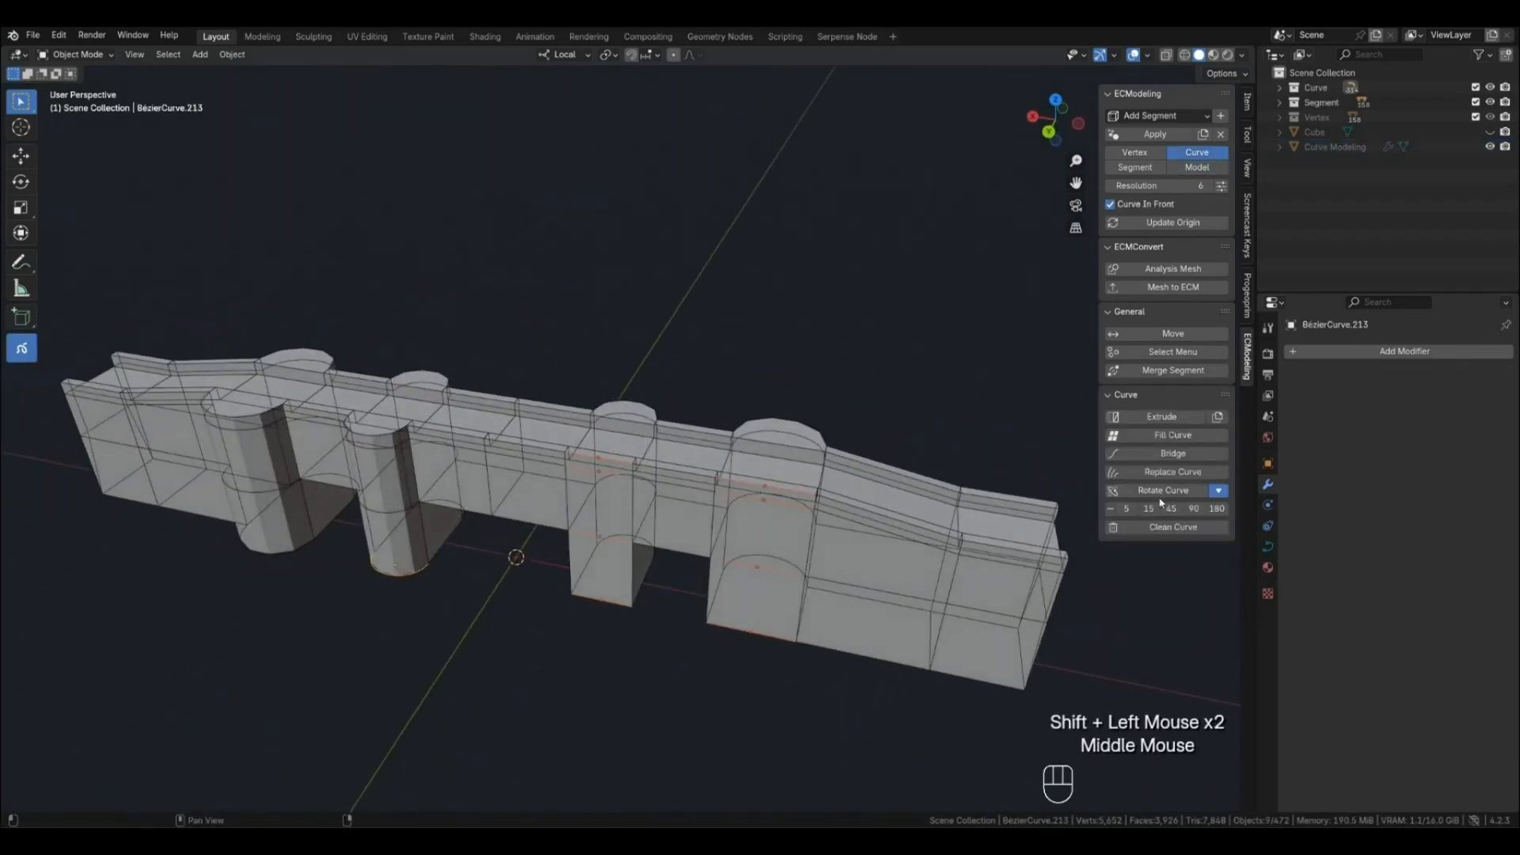
Select the wall ends on both sides of the gap between the two towers
{"action": "left_click", "coordinate": [1196, 167]}
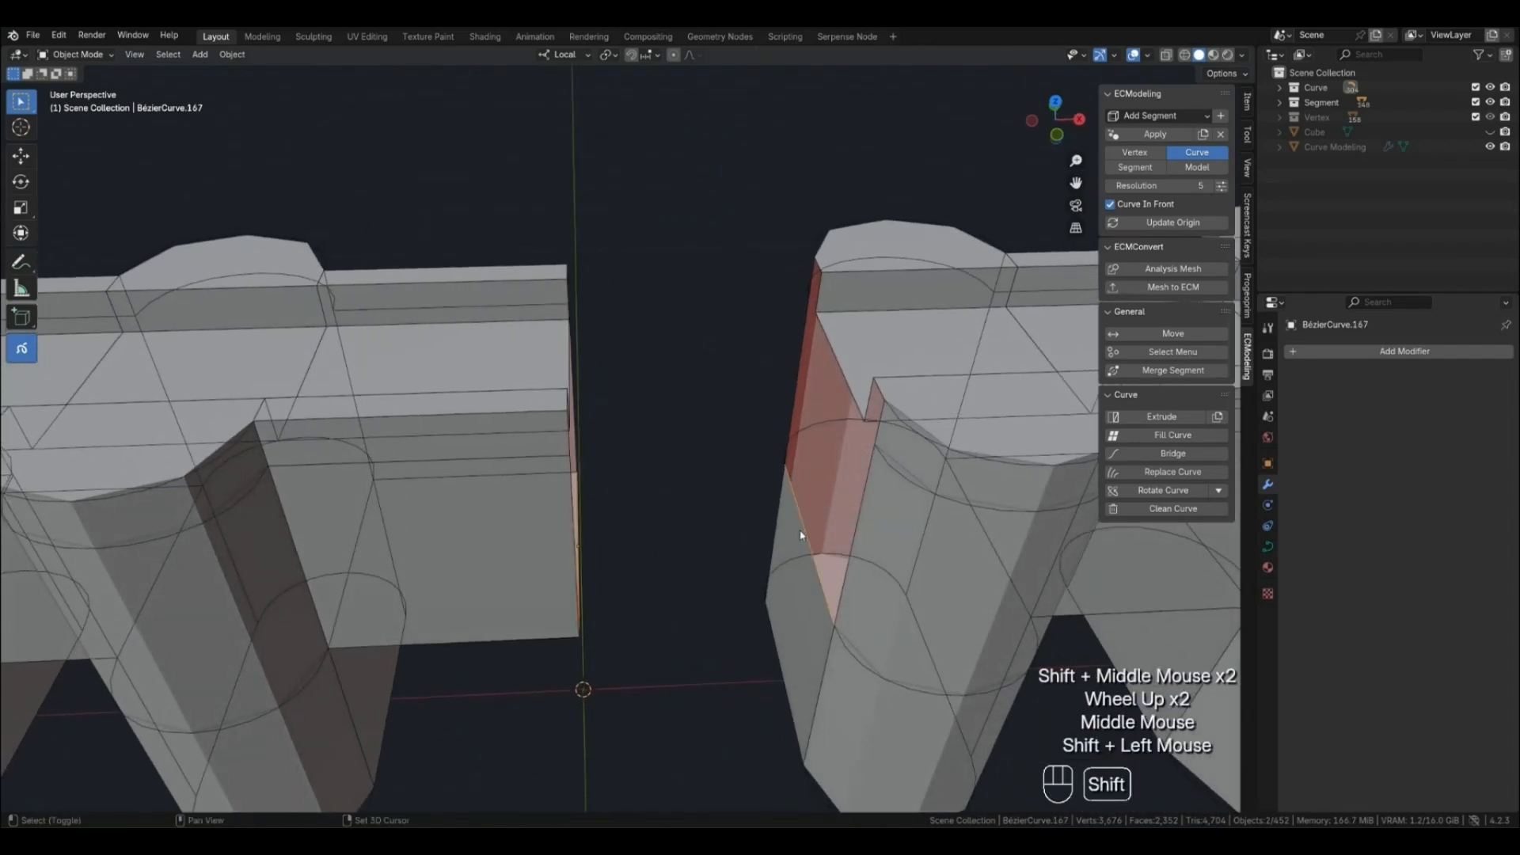
{"action": "left_click", "coordinate": [1165, 370]}
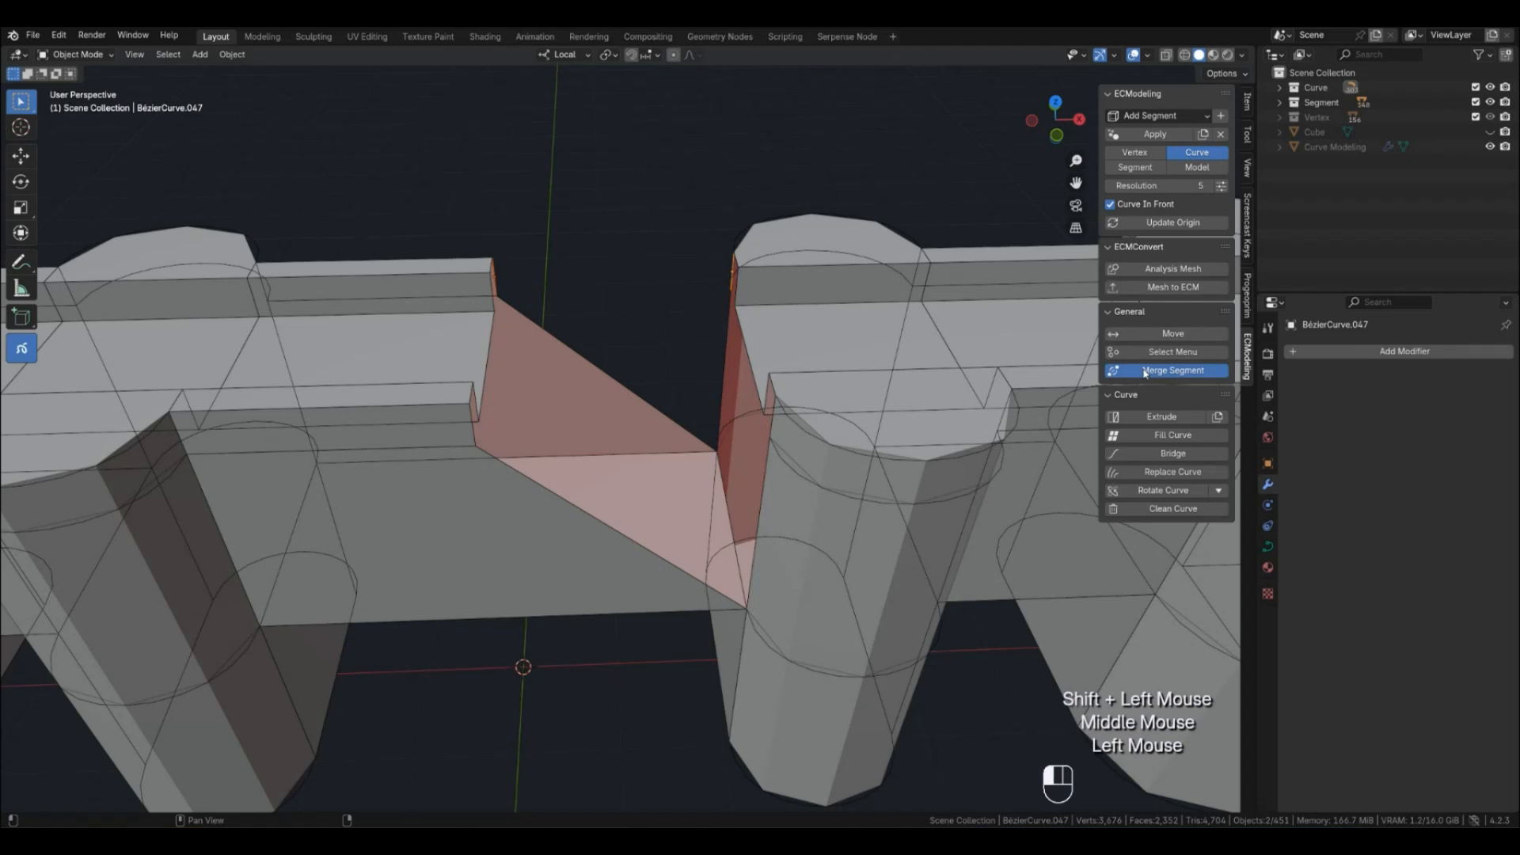
Merge the bridged wall into one segment and select the curves bordering the wedge gap
{"action": "left_click", "coordinate": [1164, 370]}
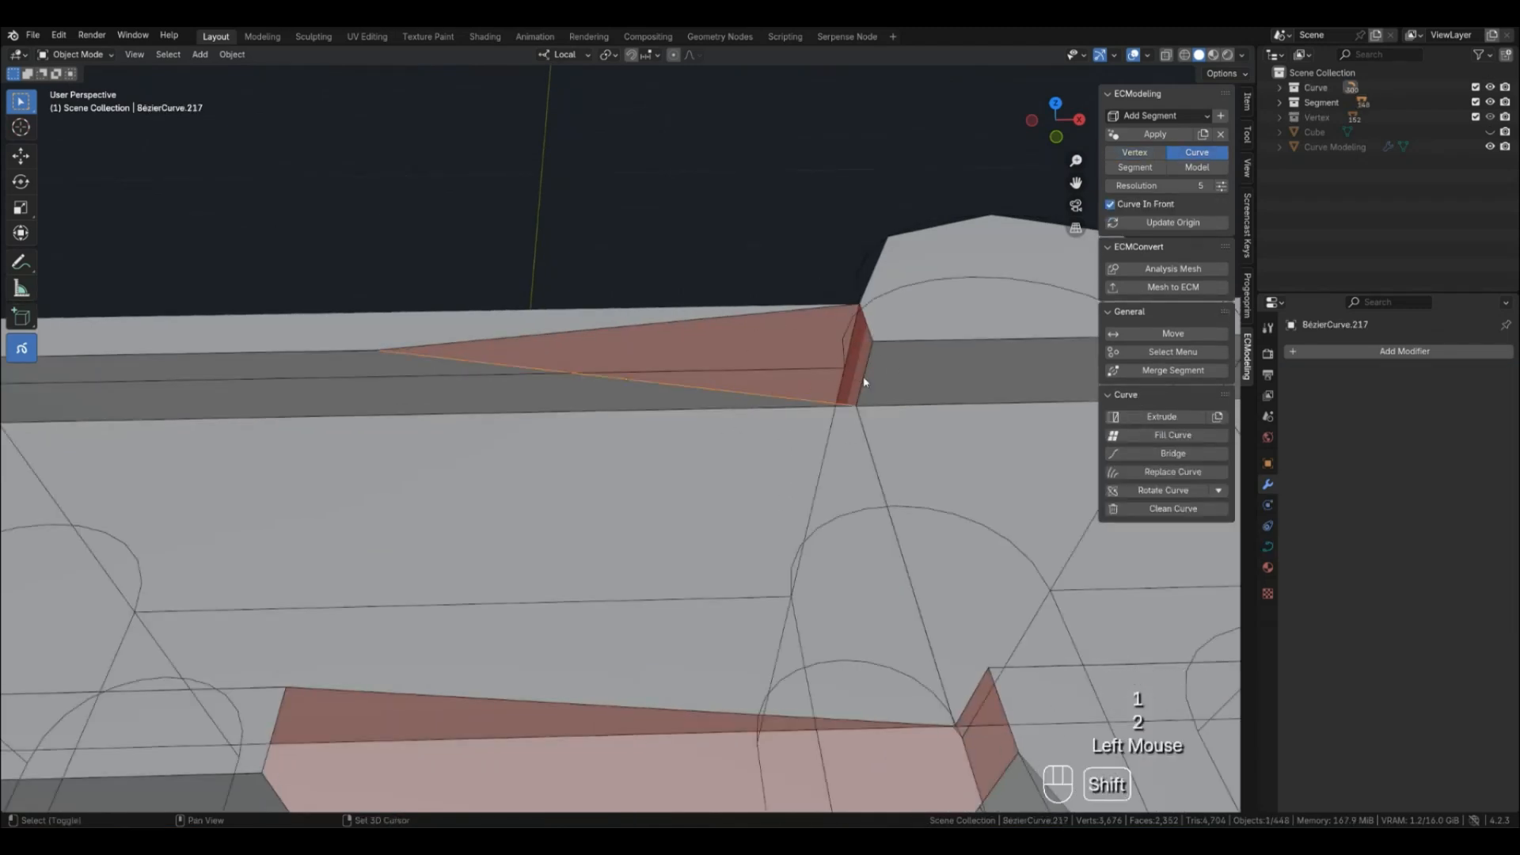
{"action": "left_click", "coordinate": [21, 261]}
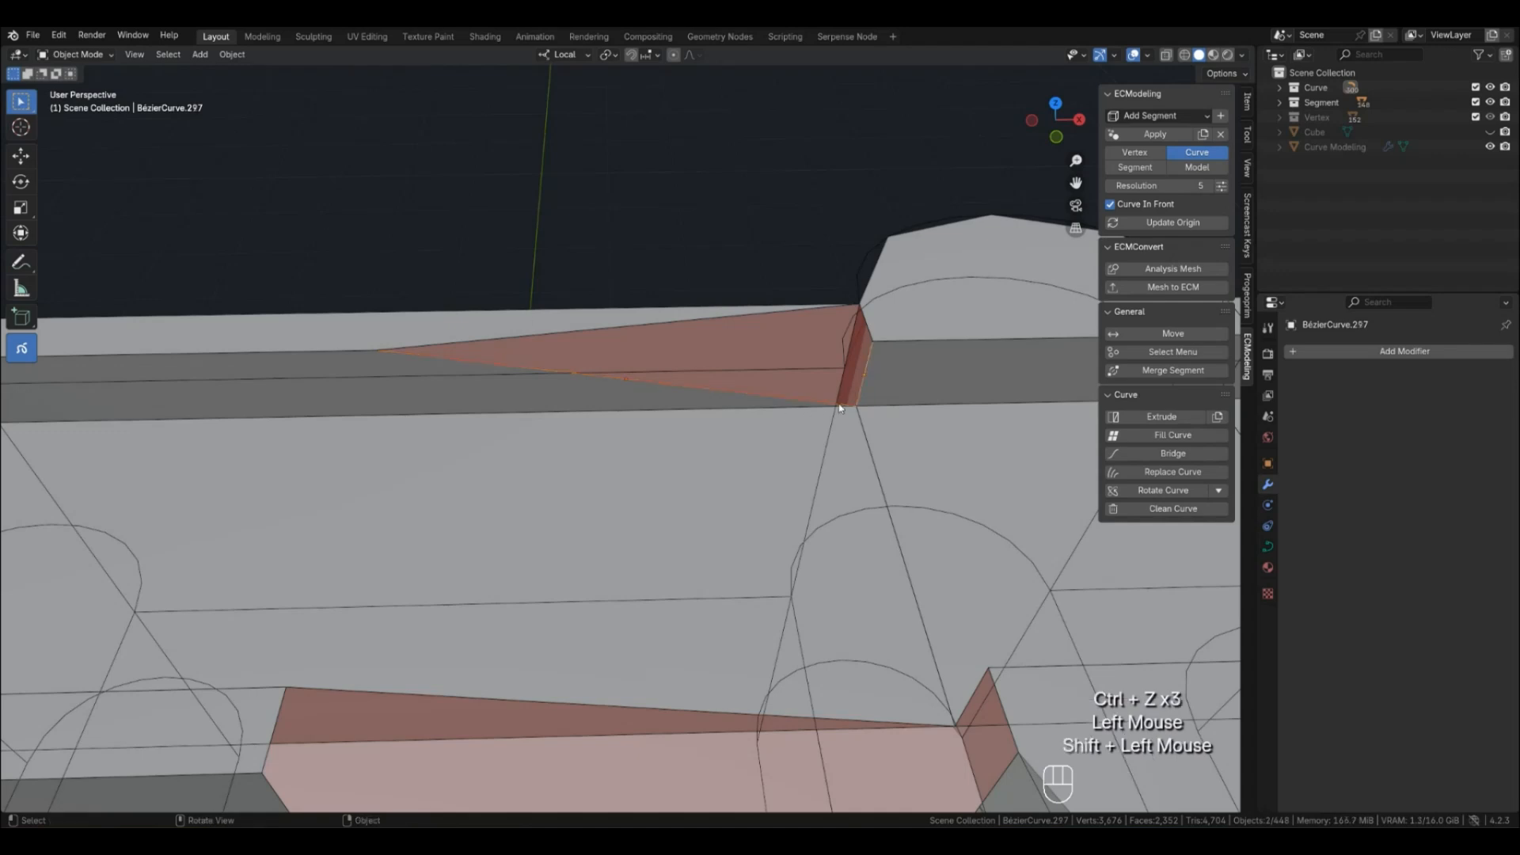
{"action": "left_click", "coordinate": [1135, 152]}
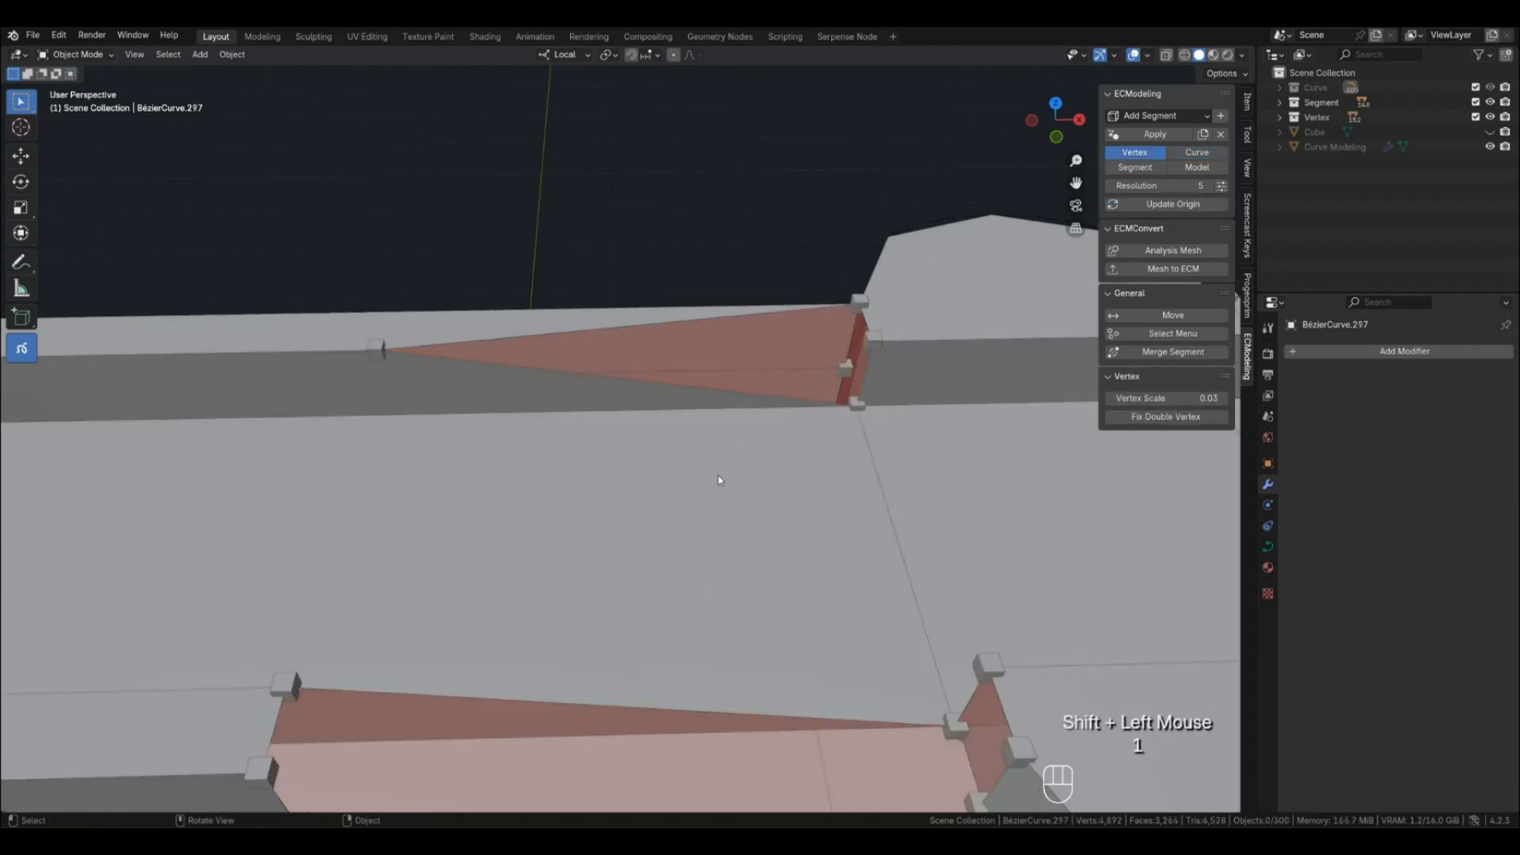
Switch ECModeling to Vertex, select the wedge-tip vertex and a curve along the gap edge
{"action": "left_click", "coordinate": [376, 352]}
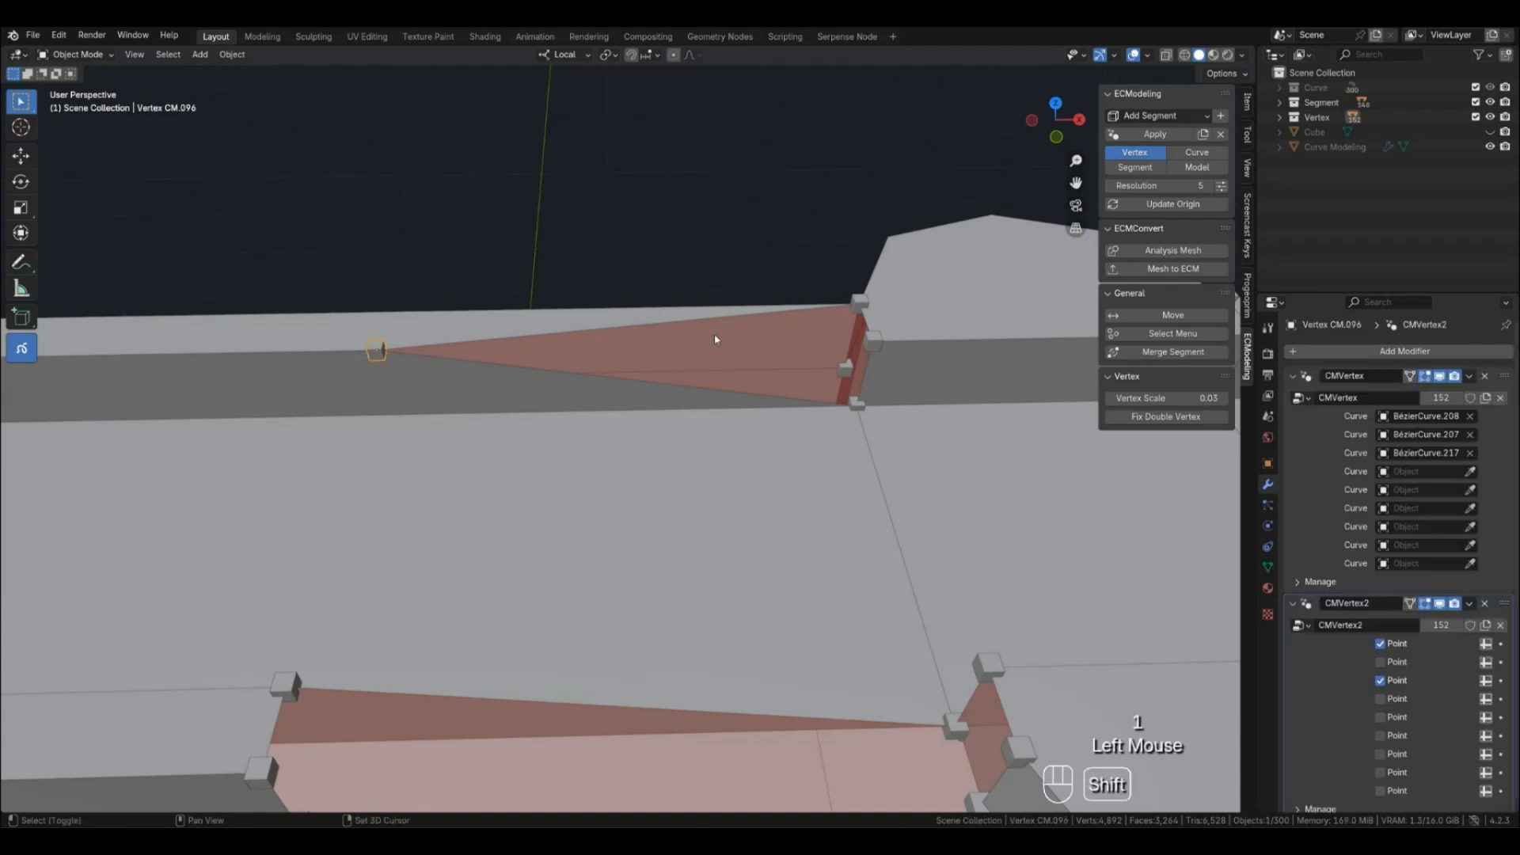
{"action": "left_click", "coordinate": [871, 342]}
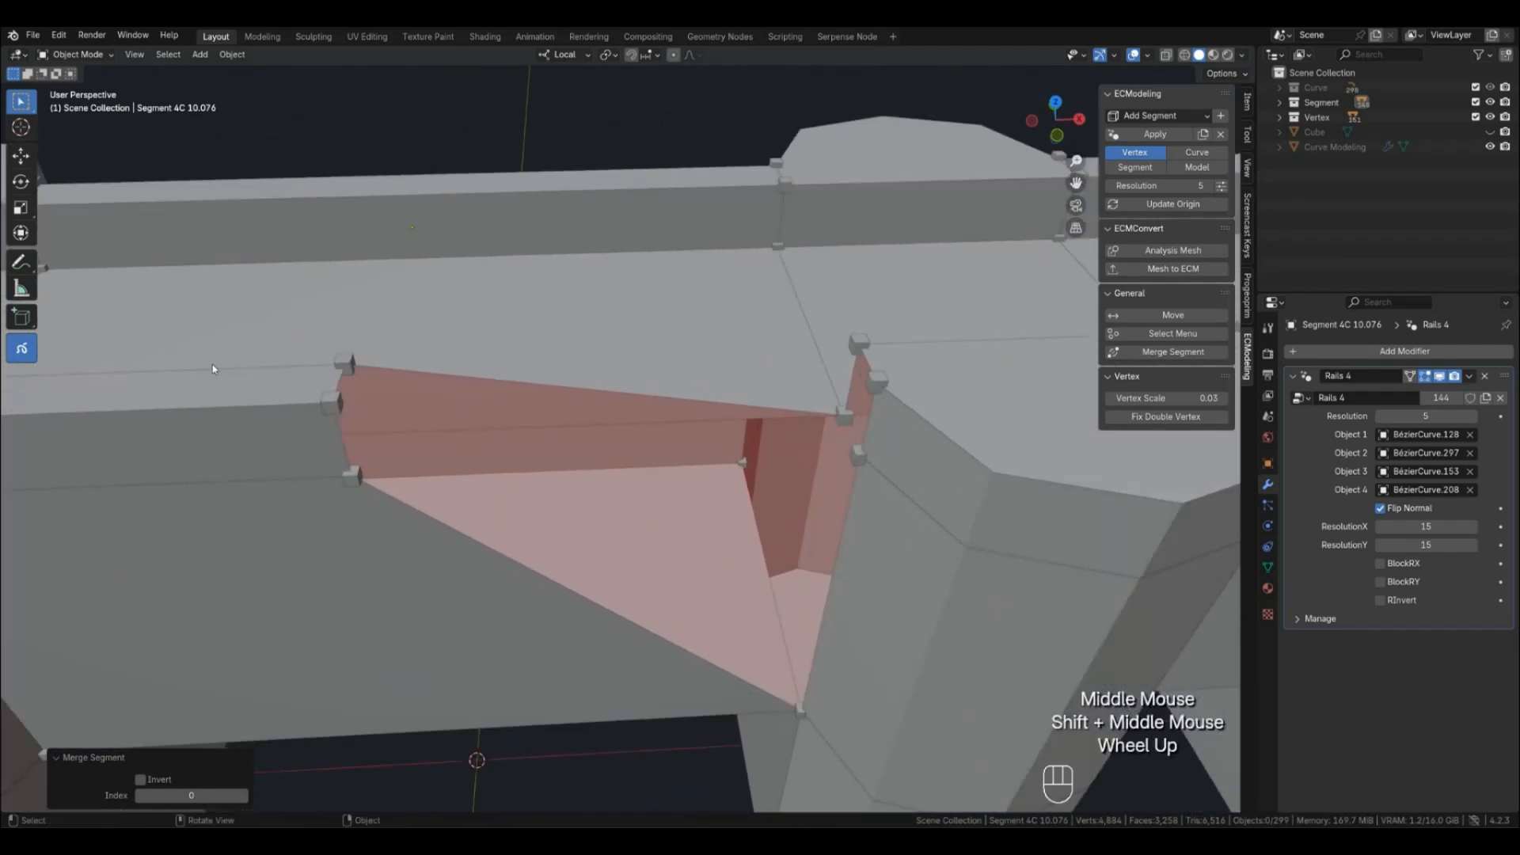
{"action": "left_click", "coordinate": [1196, 151]}
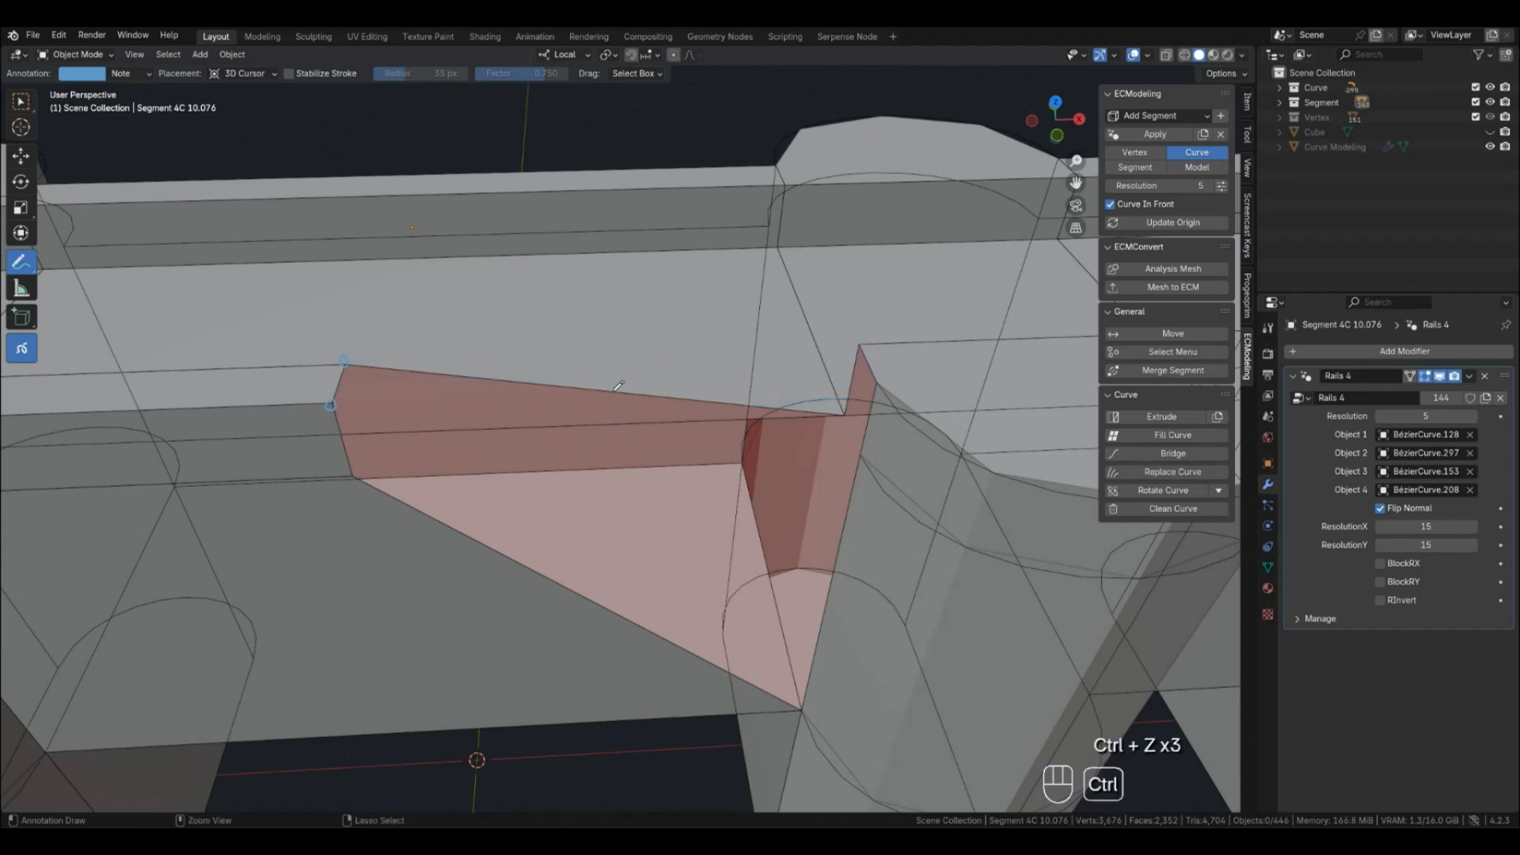
{"action": "left_click", "coordinate": [19, 260]}
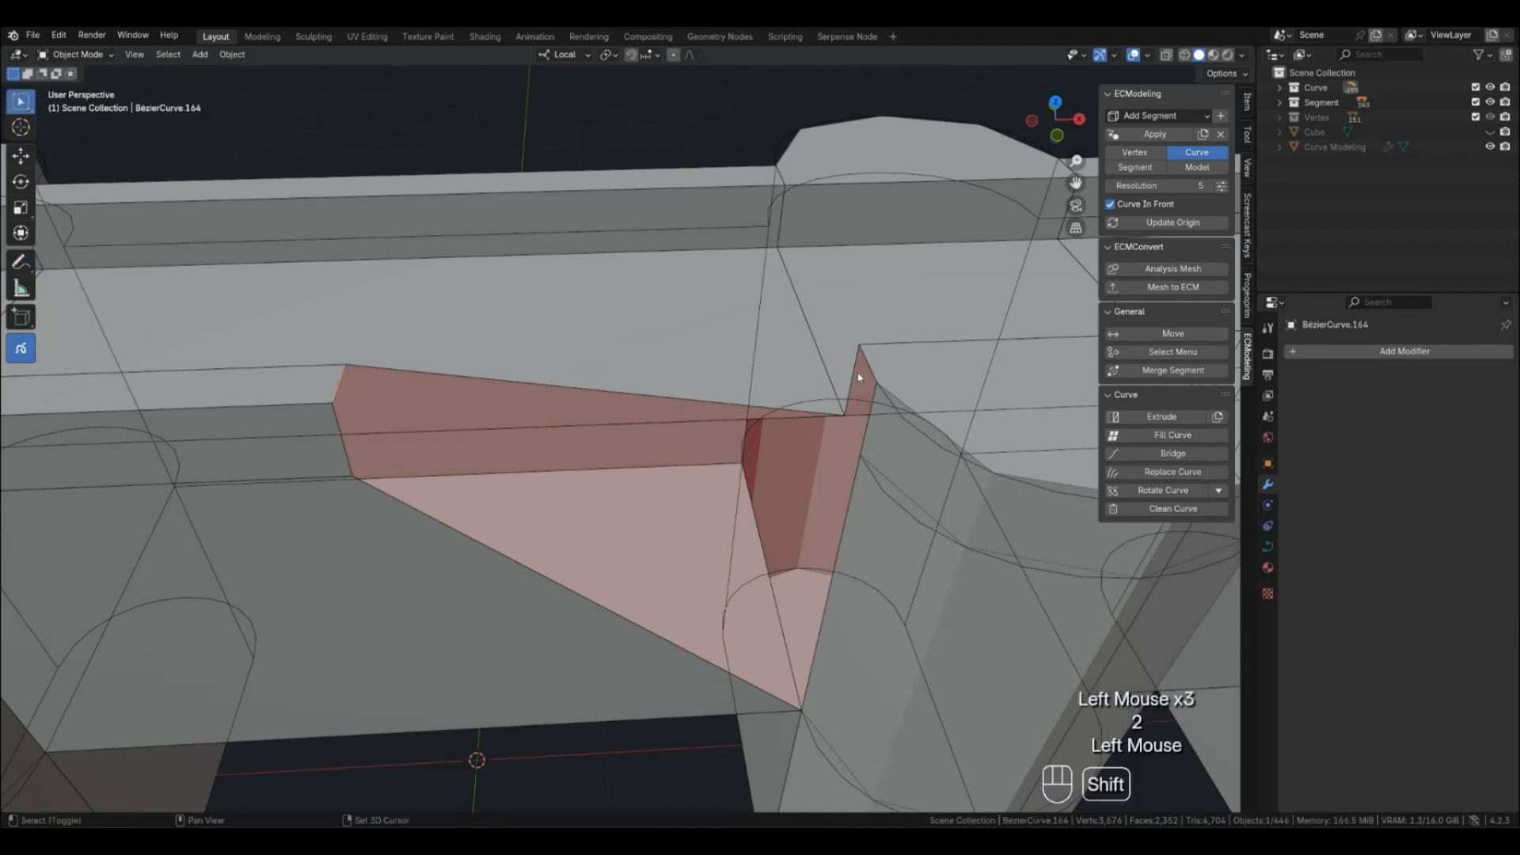
{"action": "left_click", "coordinate": [1172, 371]}
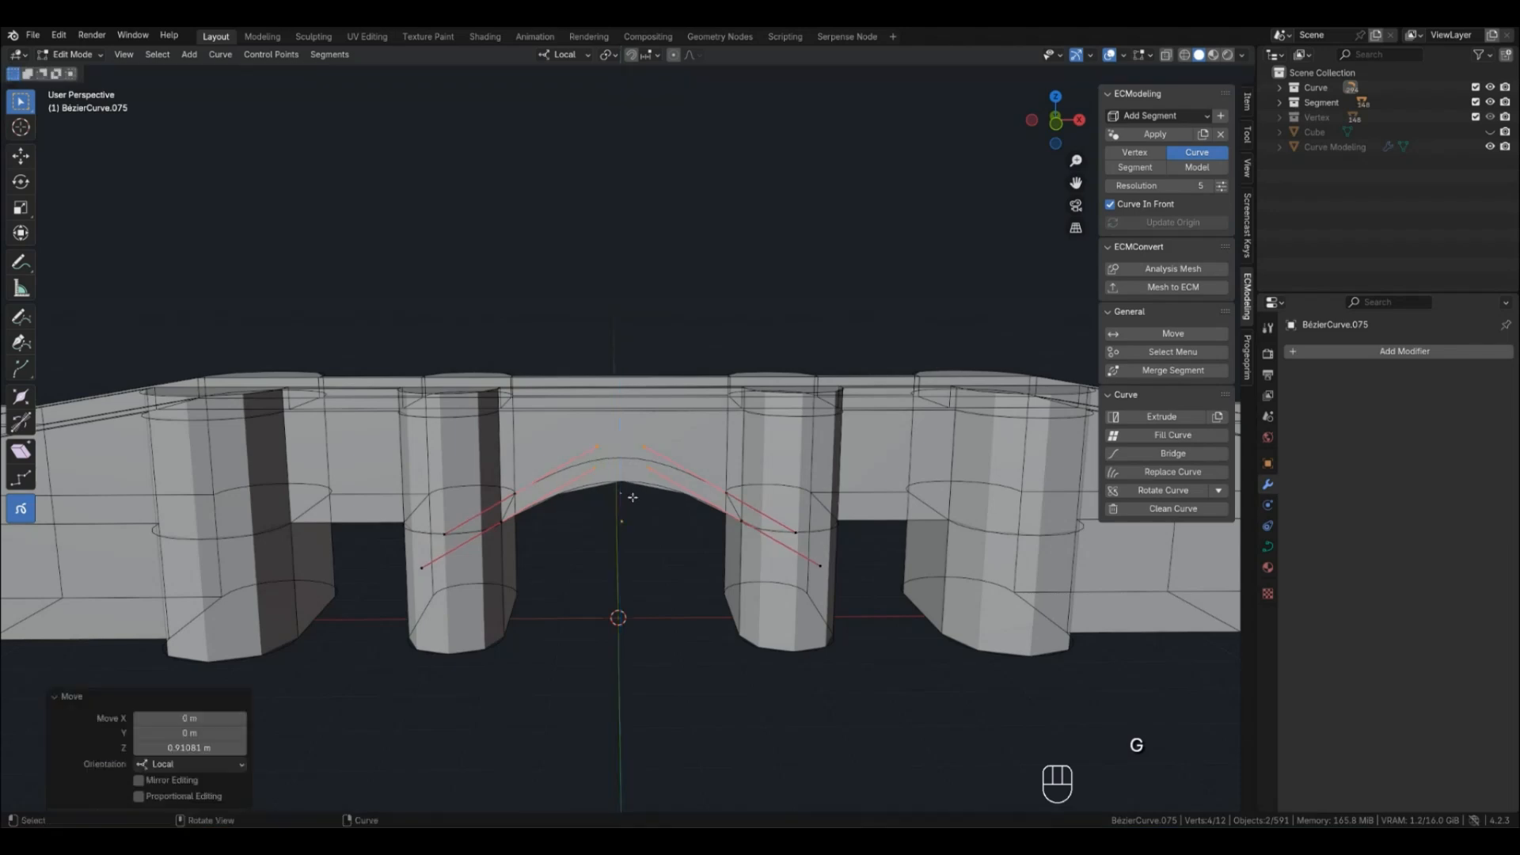
Raise the central arch curve points, apply the arch shape, and preview the smoothed model
{"action": "key", "text": "s"}
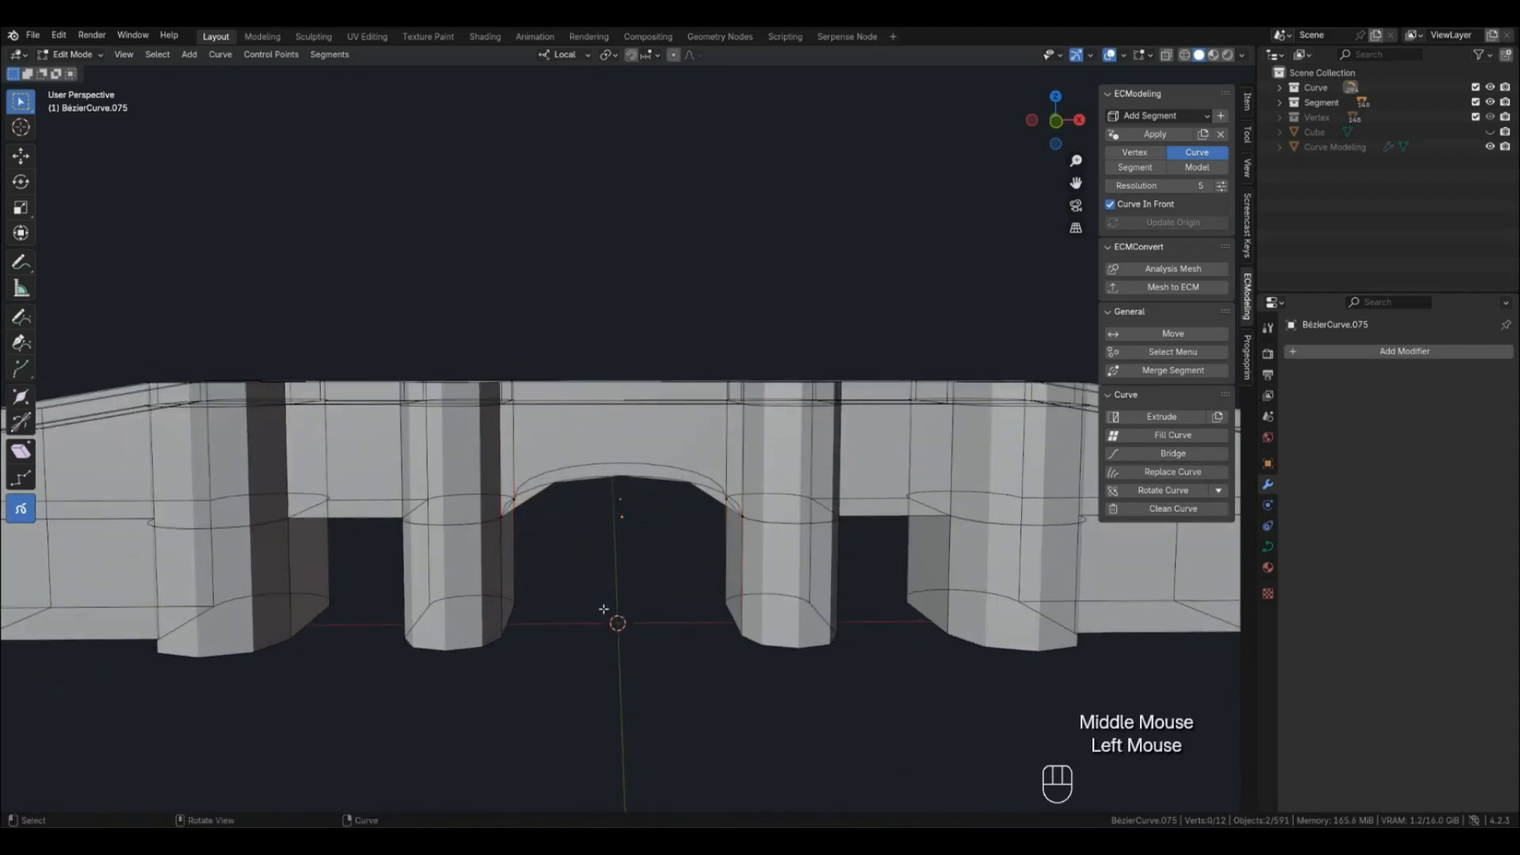
{"action": "key", "text": "Tab"}
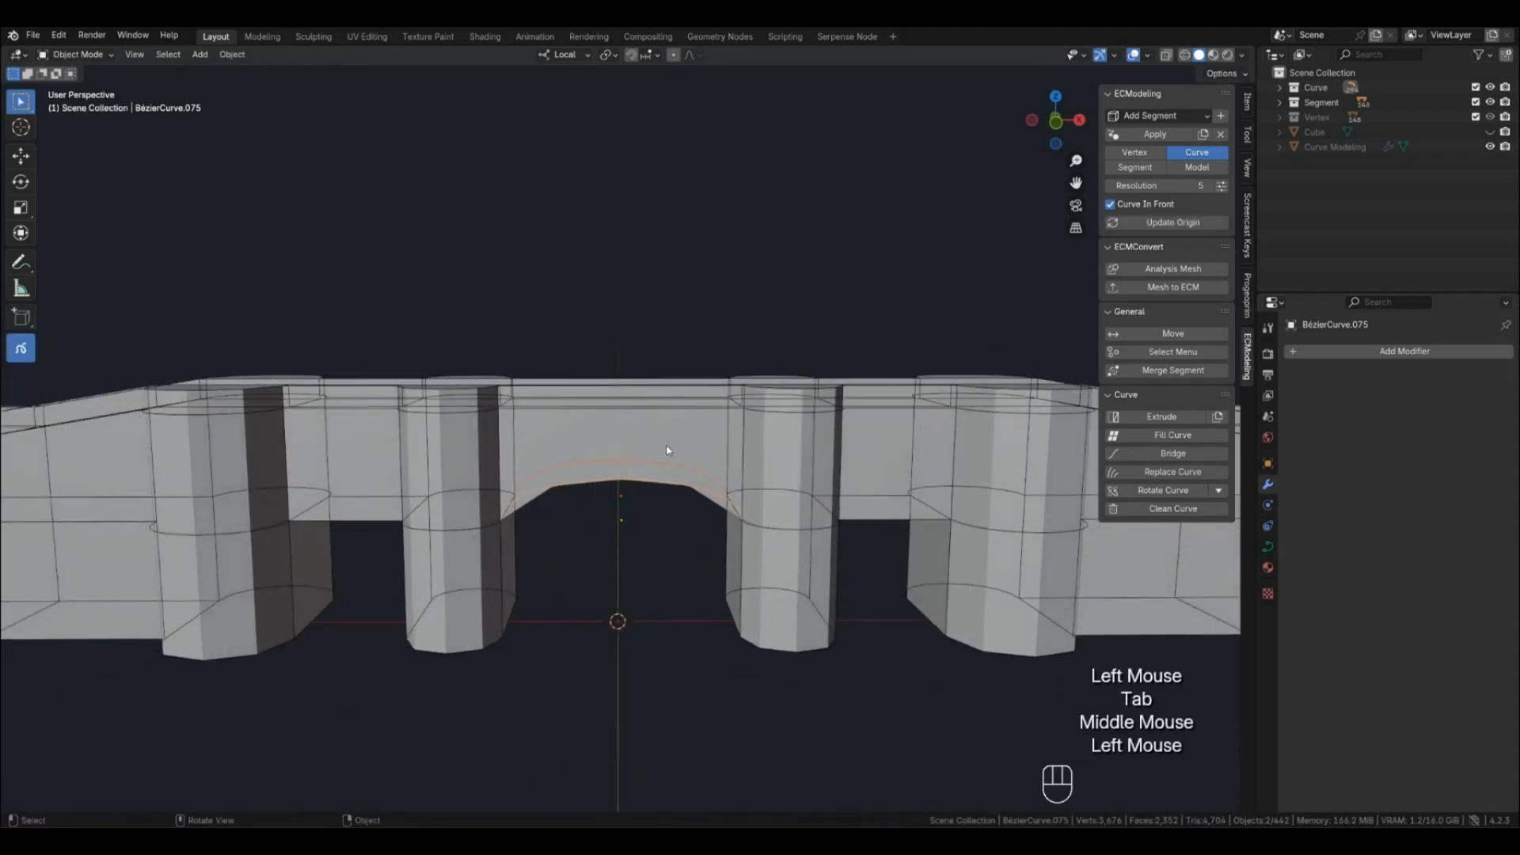
{"action": "key", "text": "Tab"}
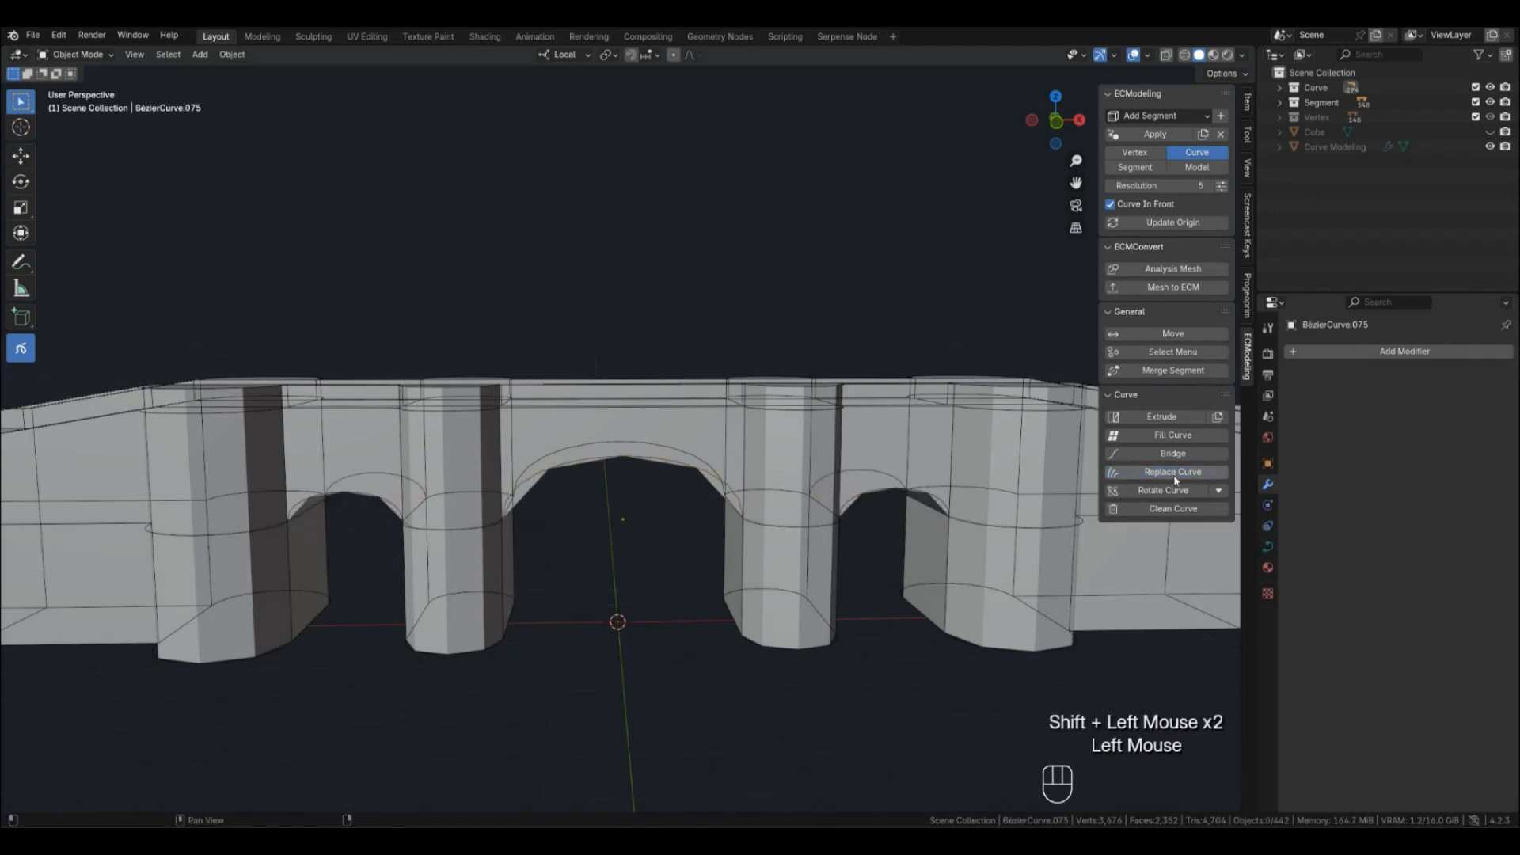
{"action": "left_click", "coordinate": [1197, 167]}
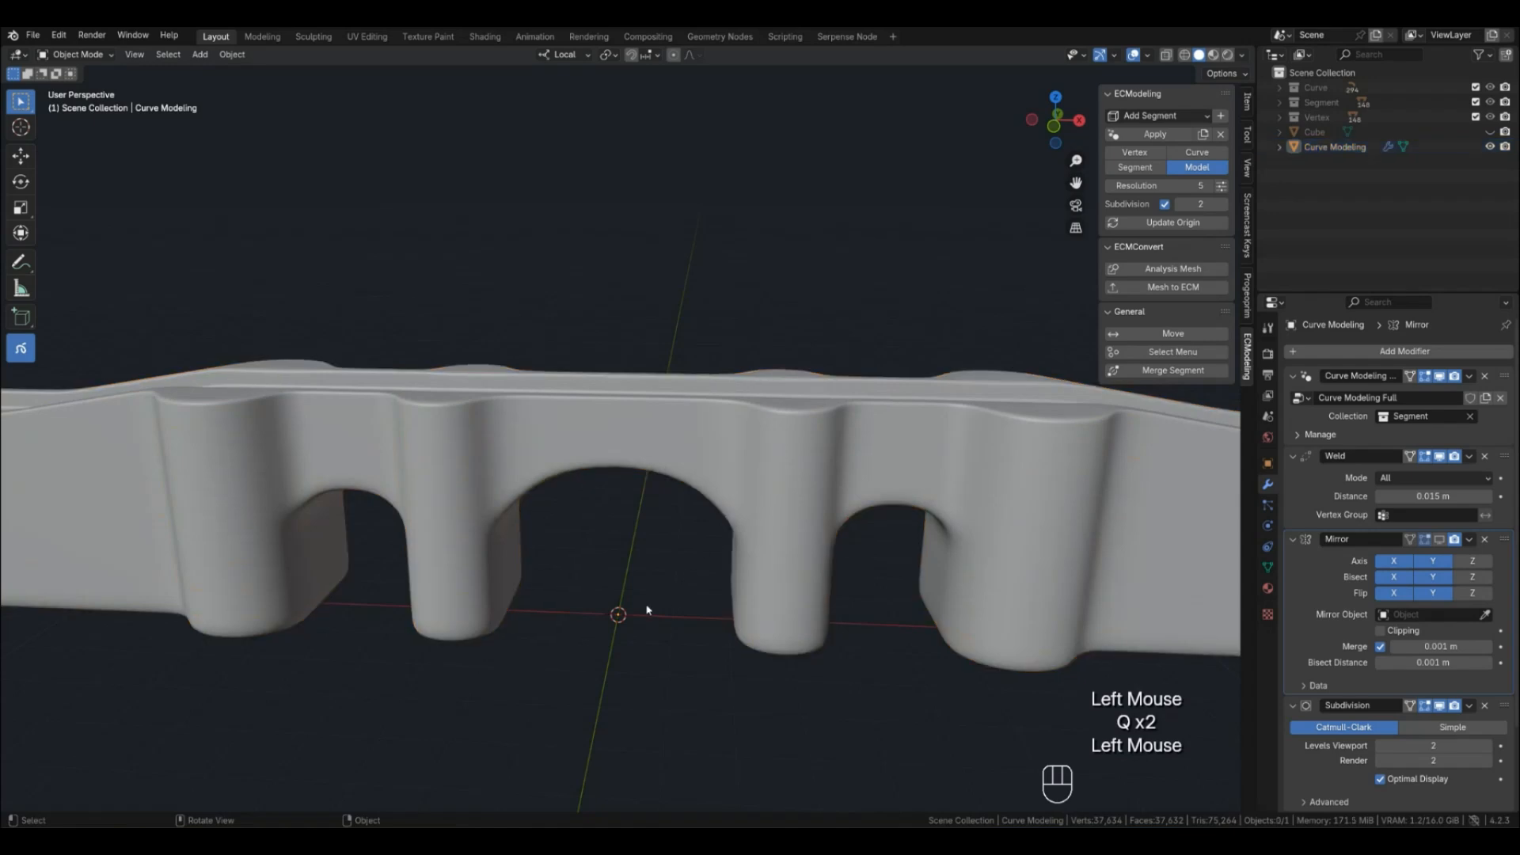
{"action": "scroll", "scroll_direction": "down", "scroll_amount": 3}
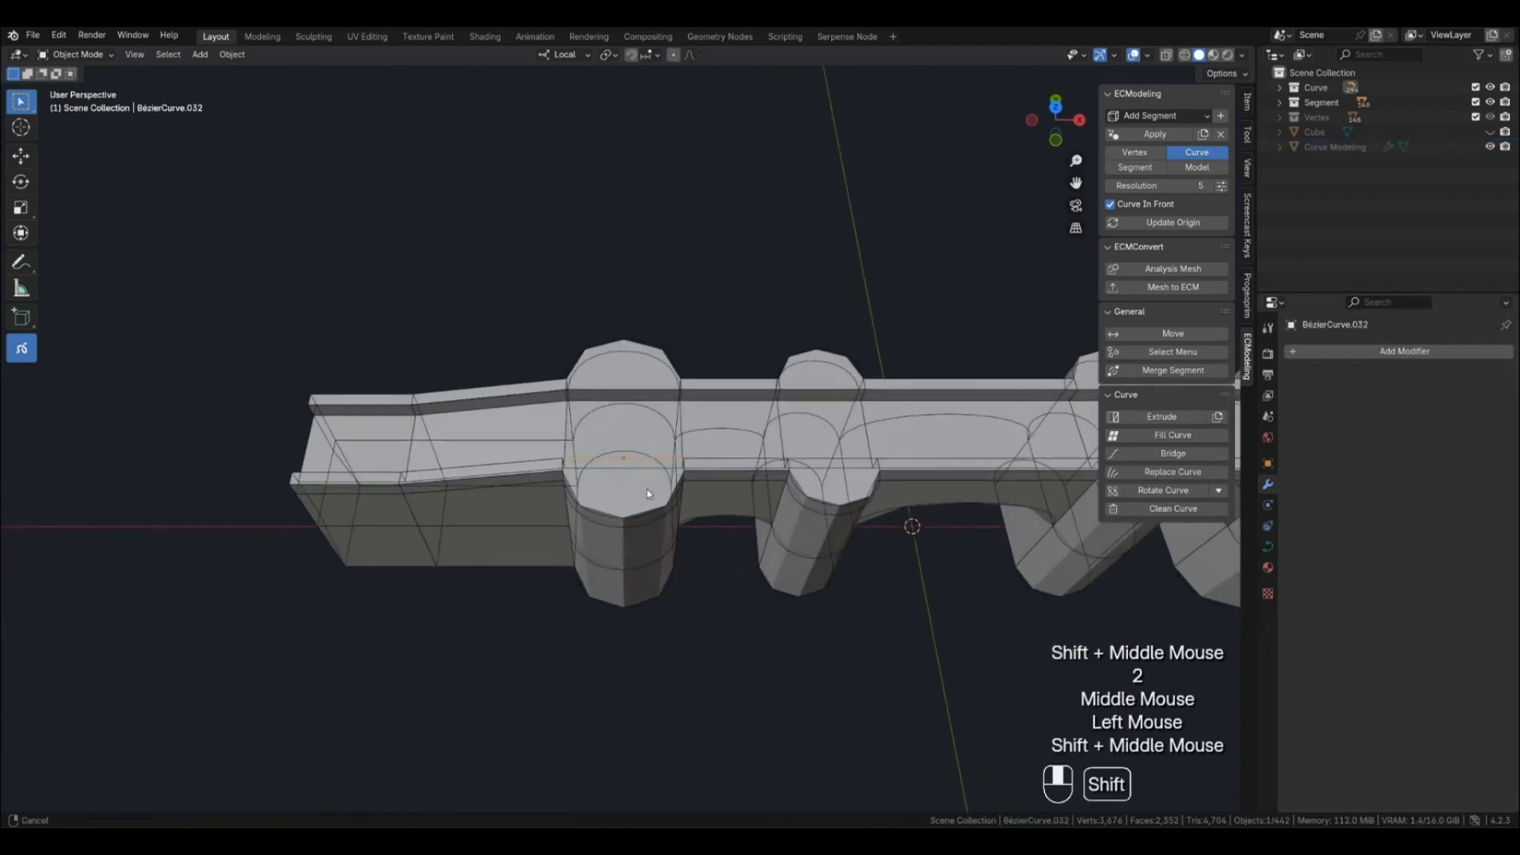
Undo the tower base curve edits, then rotate the base curve 180°
{"action": "scroll", "scroll_direction": "up", "scroll_amount": 3}
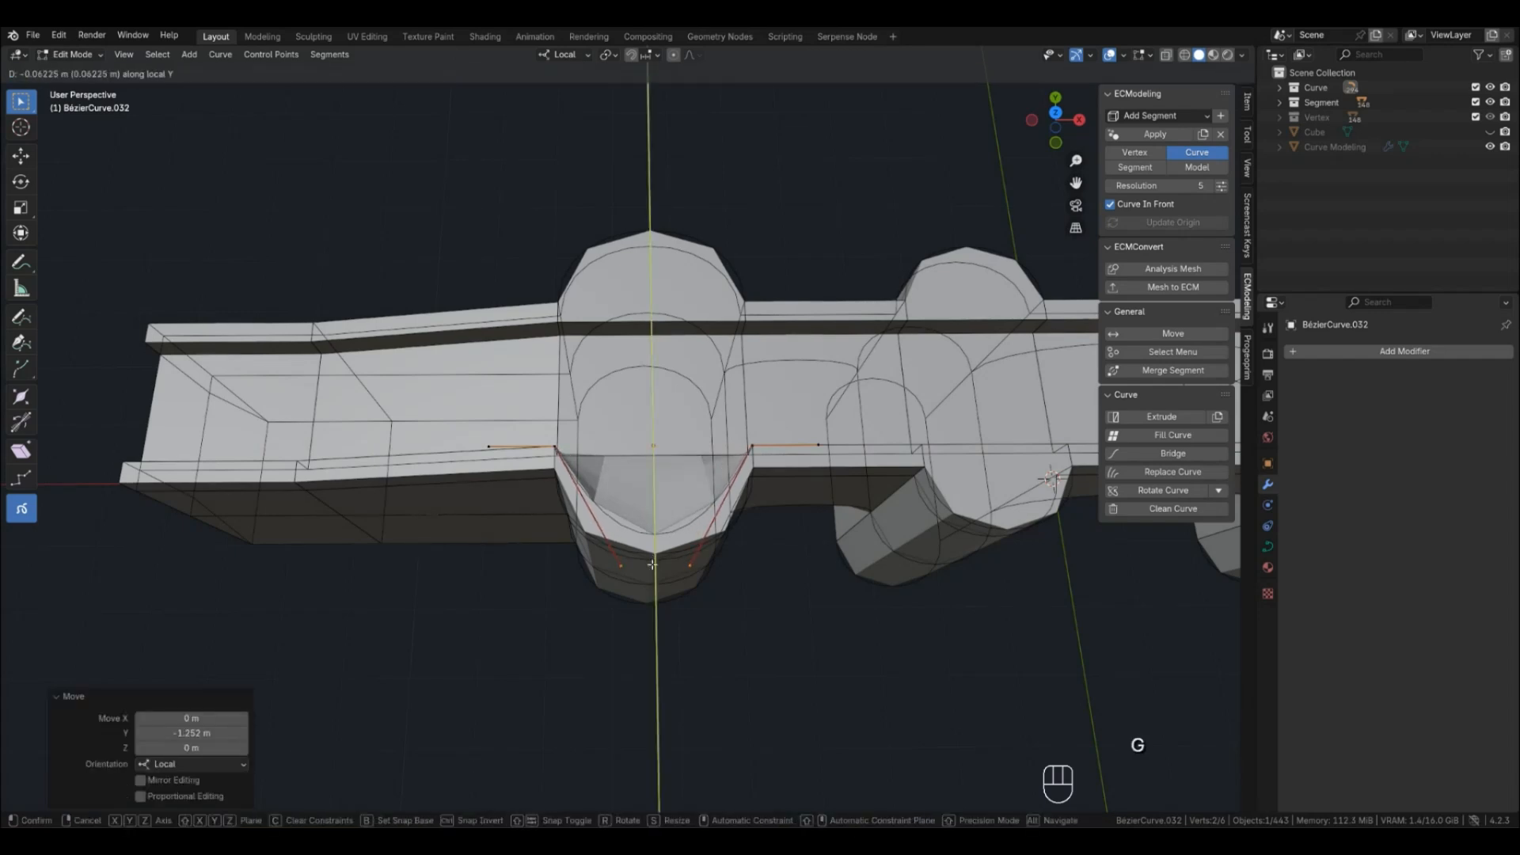
{"action": "key", "text": "Tab"}
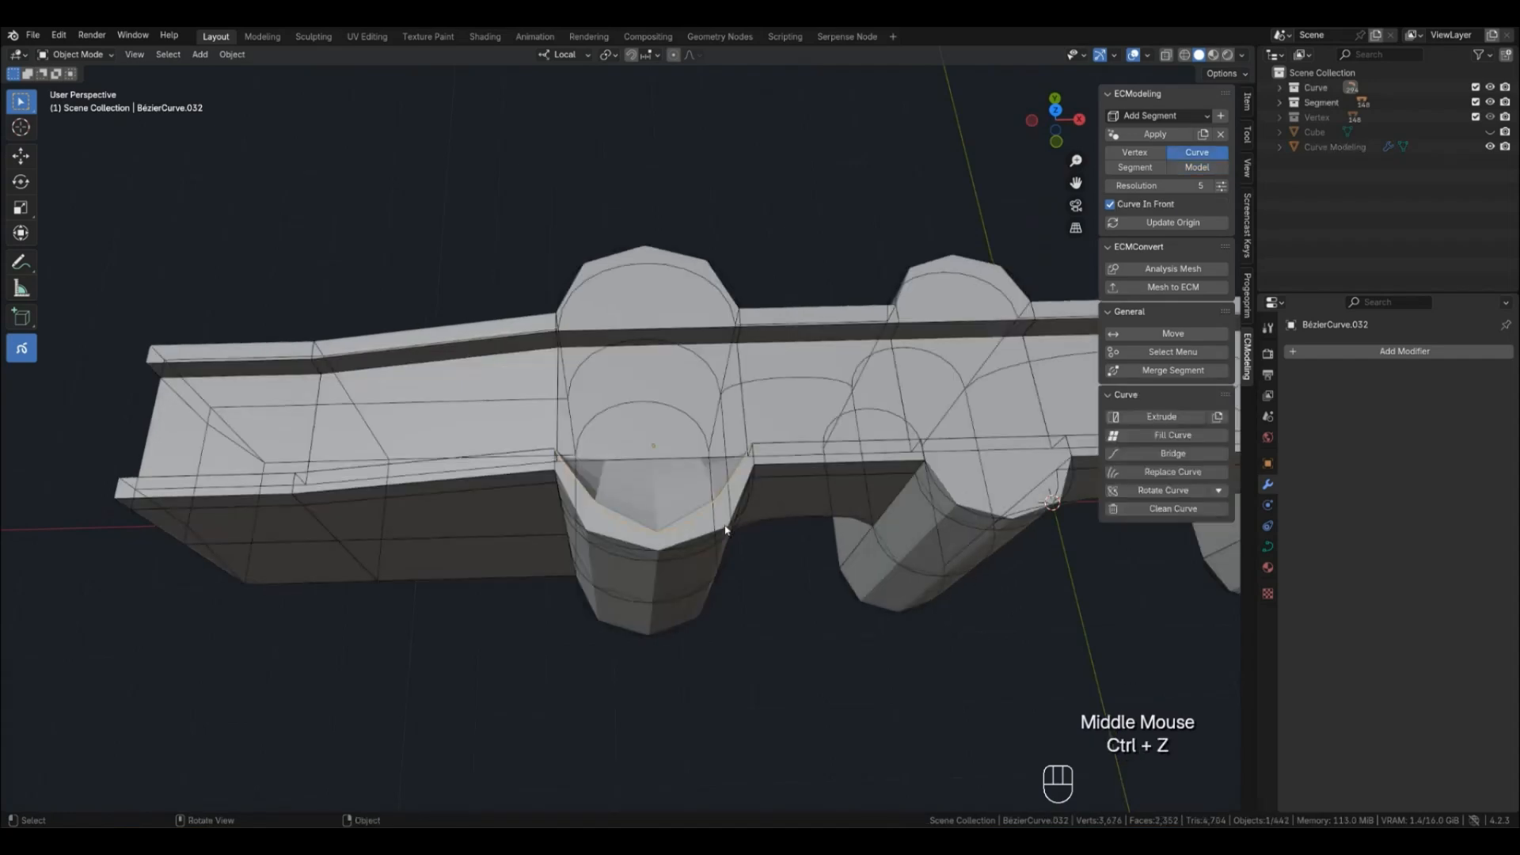
{"action": "key", "text": "ctrl+z"}
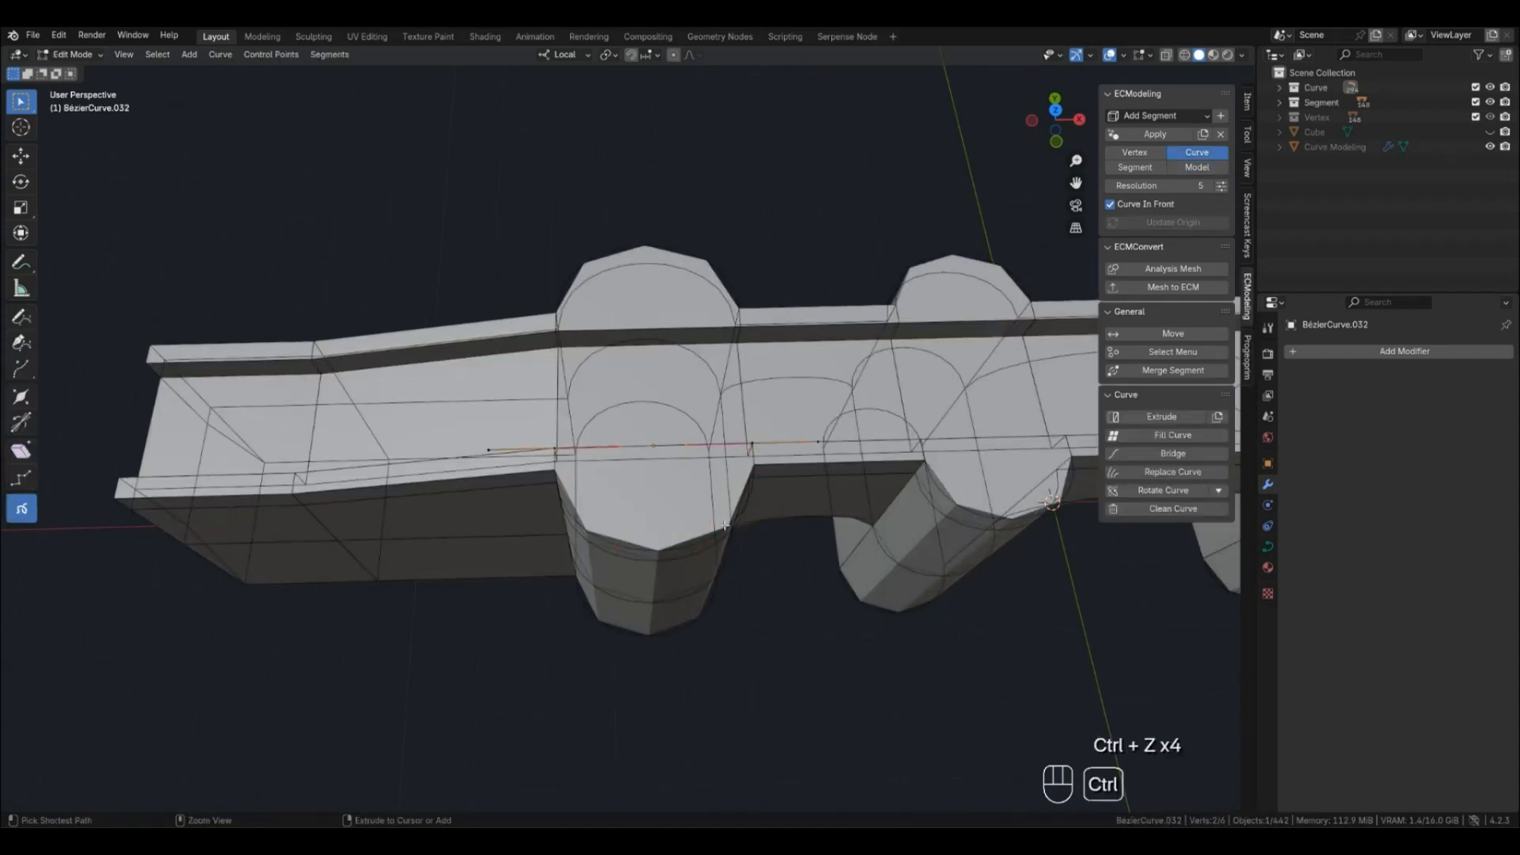
{"action": "key", "text": "Tab"}
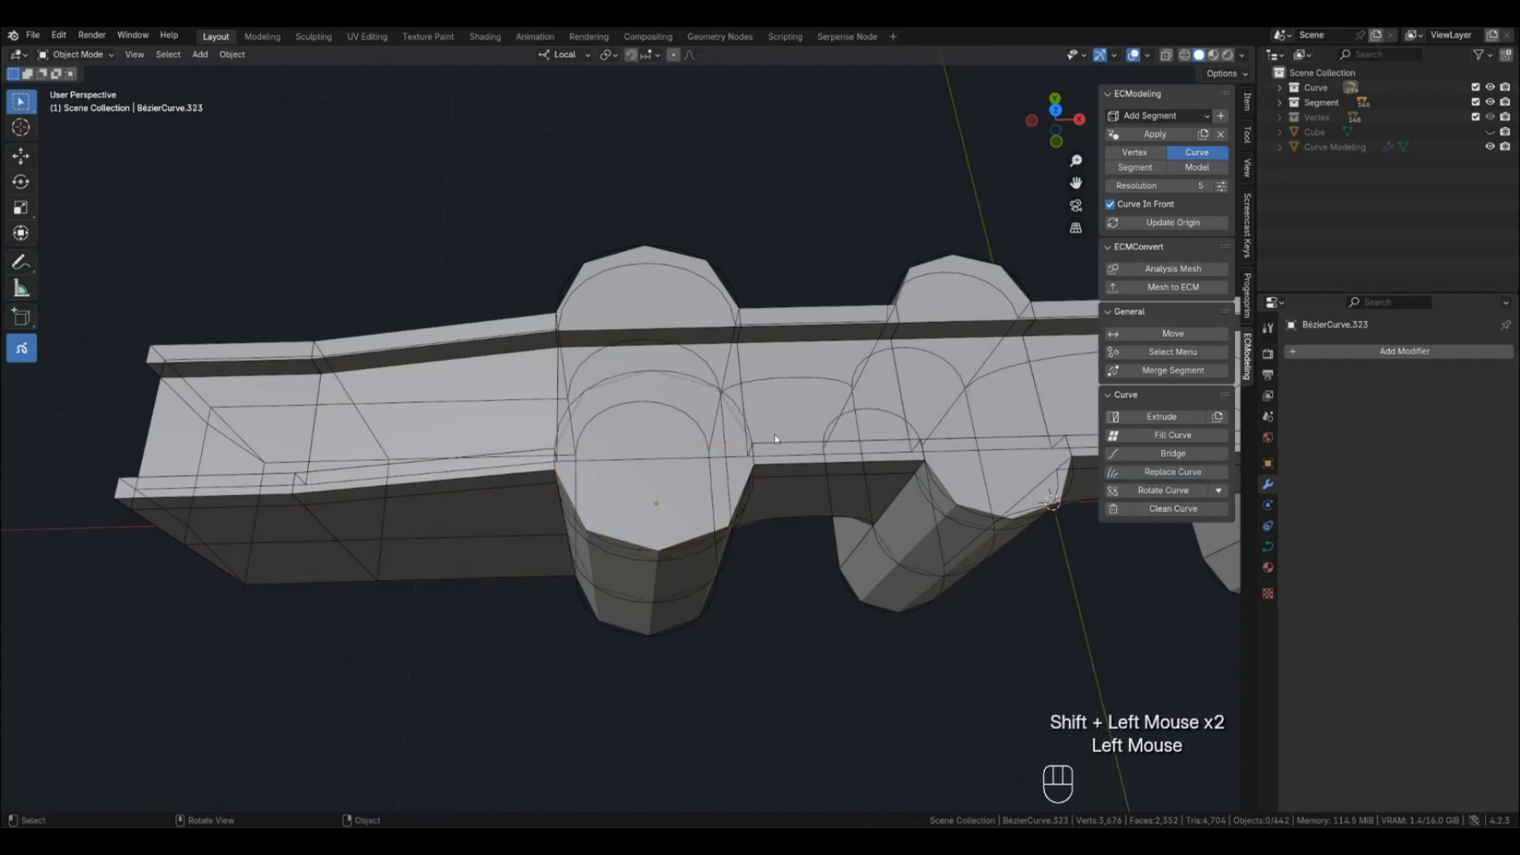
{"action": "left_click", "coordinate": [1162, 490]}
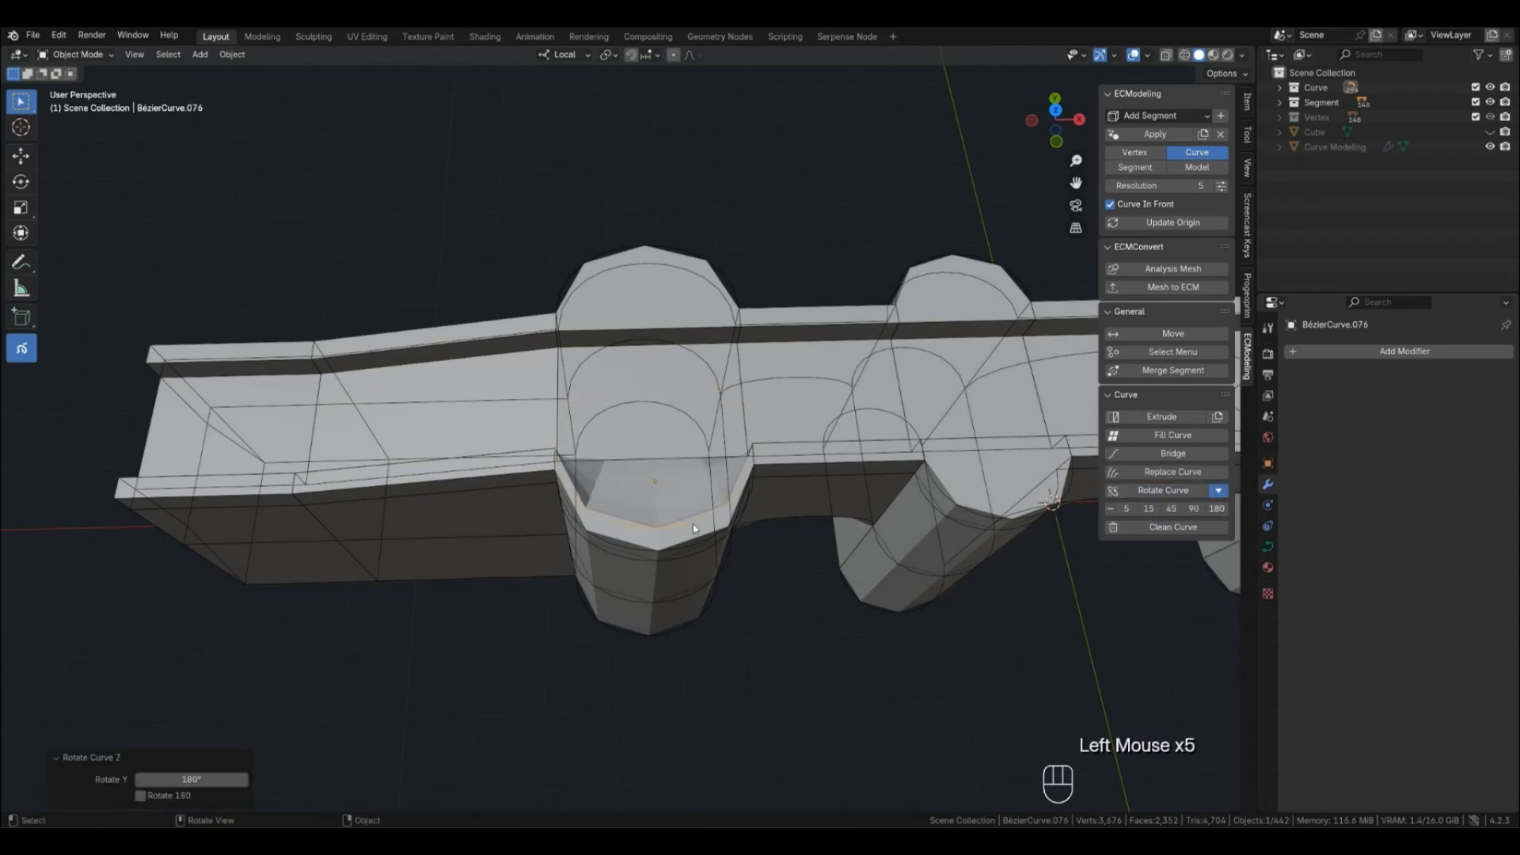
{"action": "left_click", "coordinate": [1134, 167]}
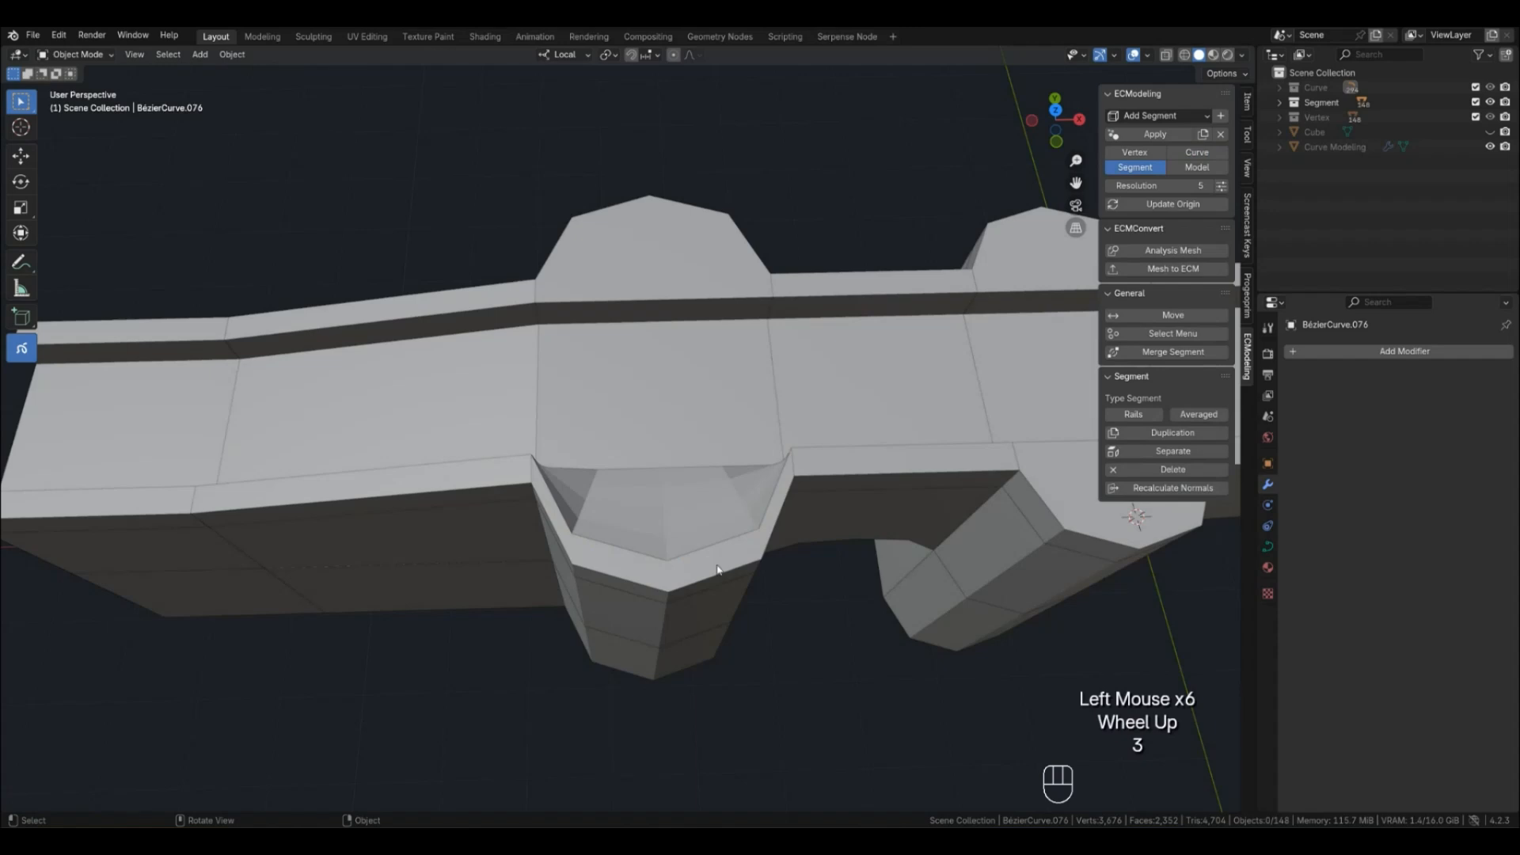
{"action": "left_click", "coordinate": [1196, 152]}
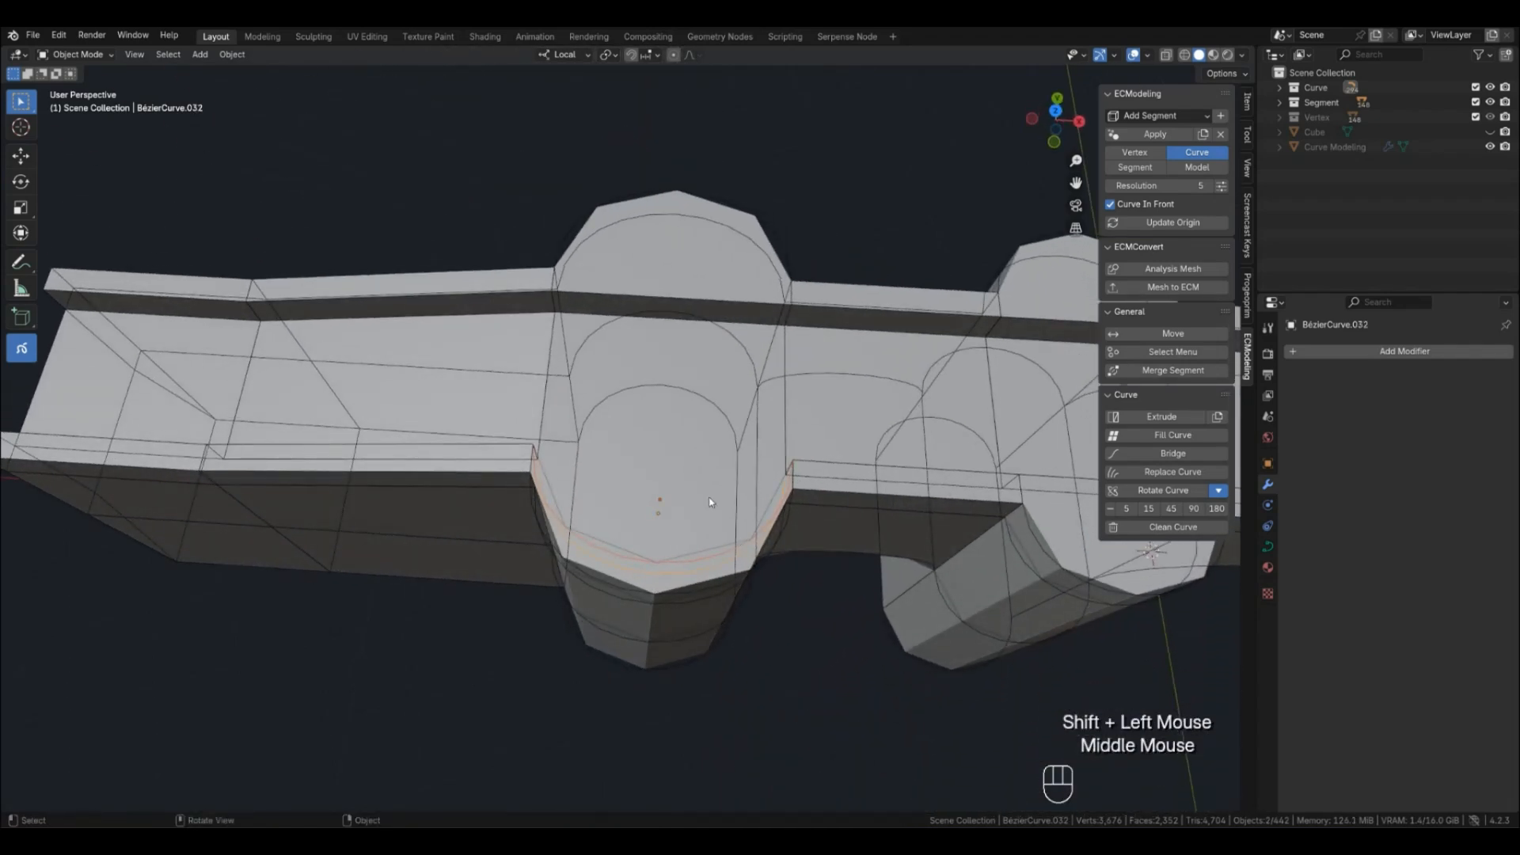
In top view, scale the tower curve handles closer and orbit the smoothed tower
{"action": "key", "text": "KP_7"}
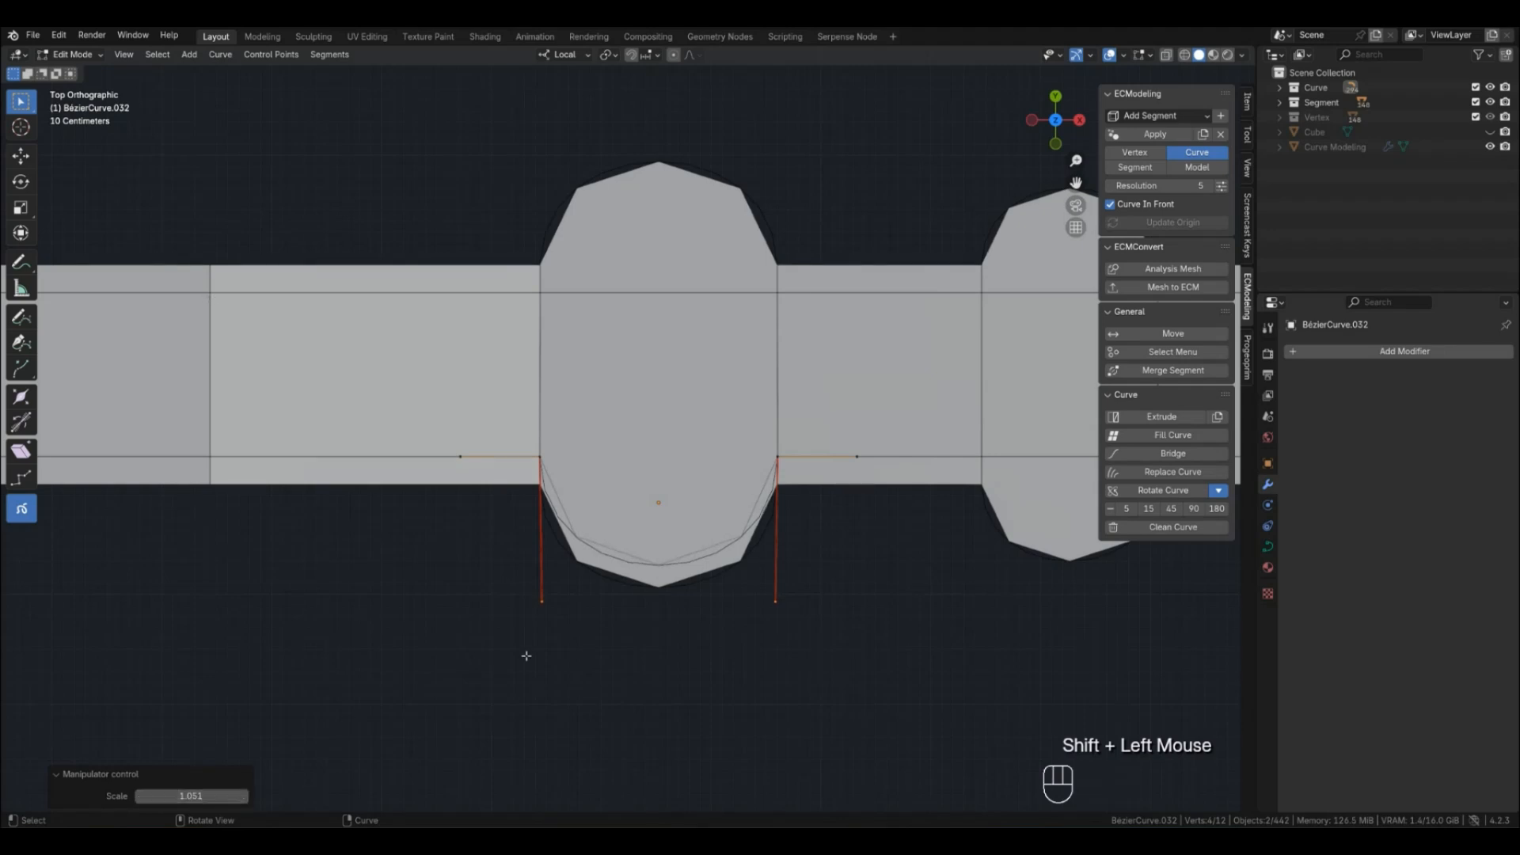
{"action": "key", "text": "s"}
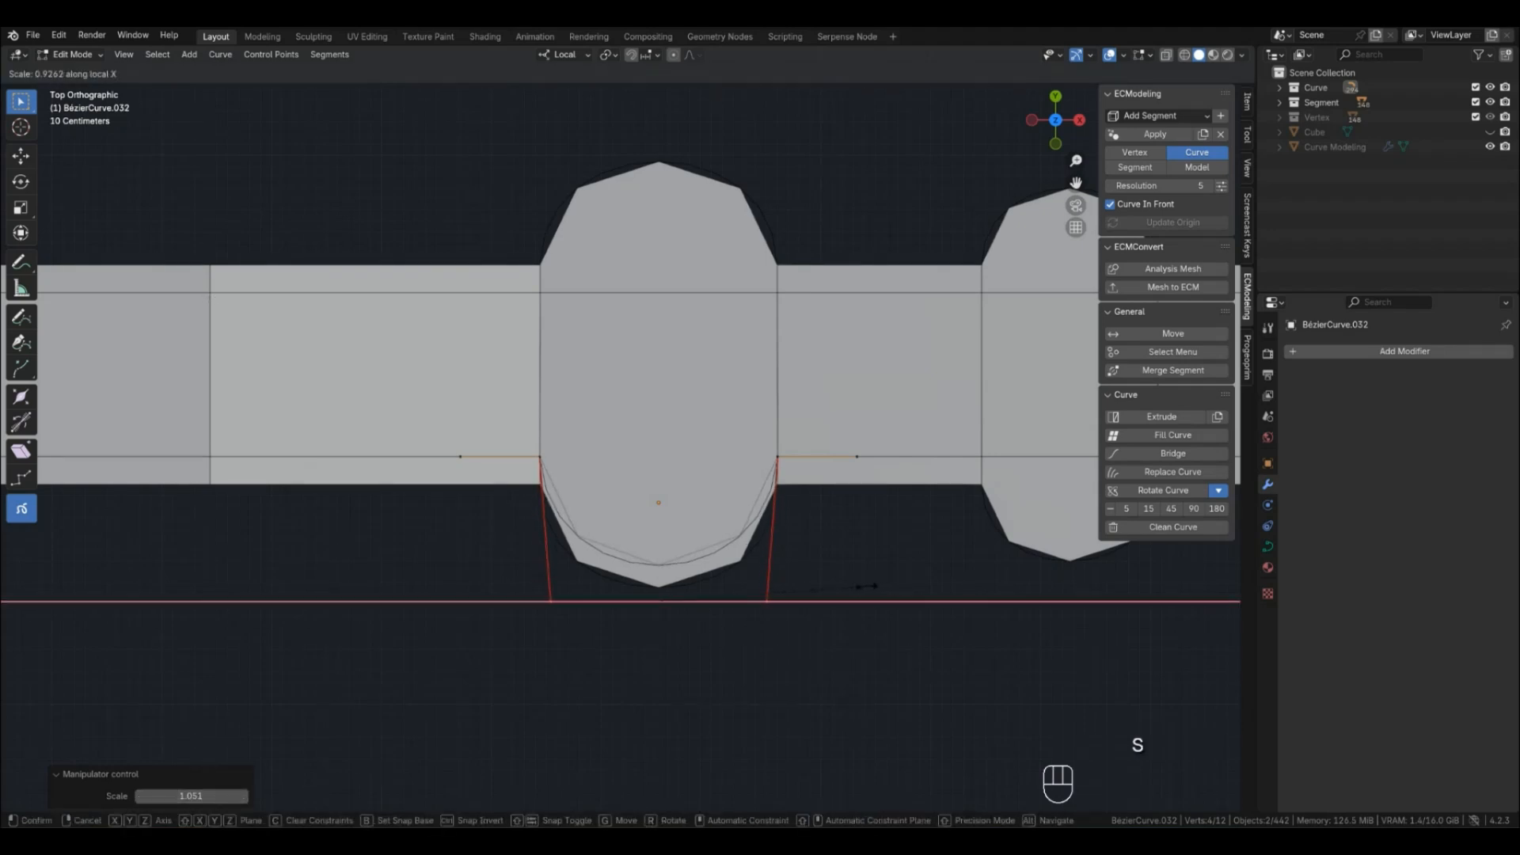
{"action": "left_click", "coordinate": [834, 573]}
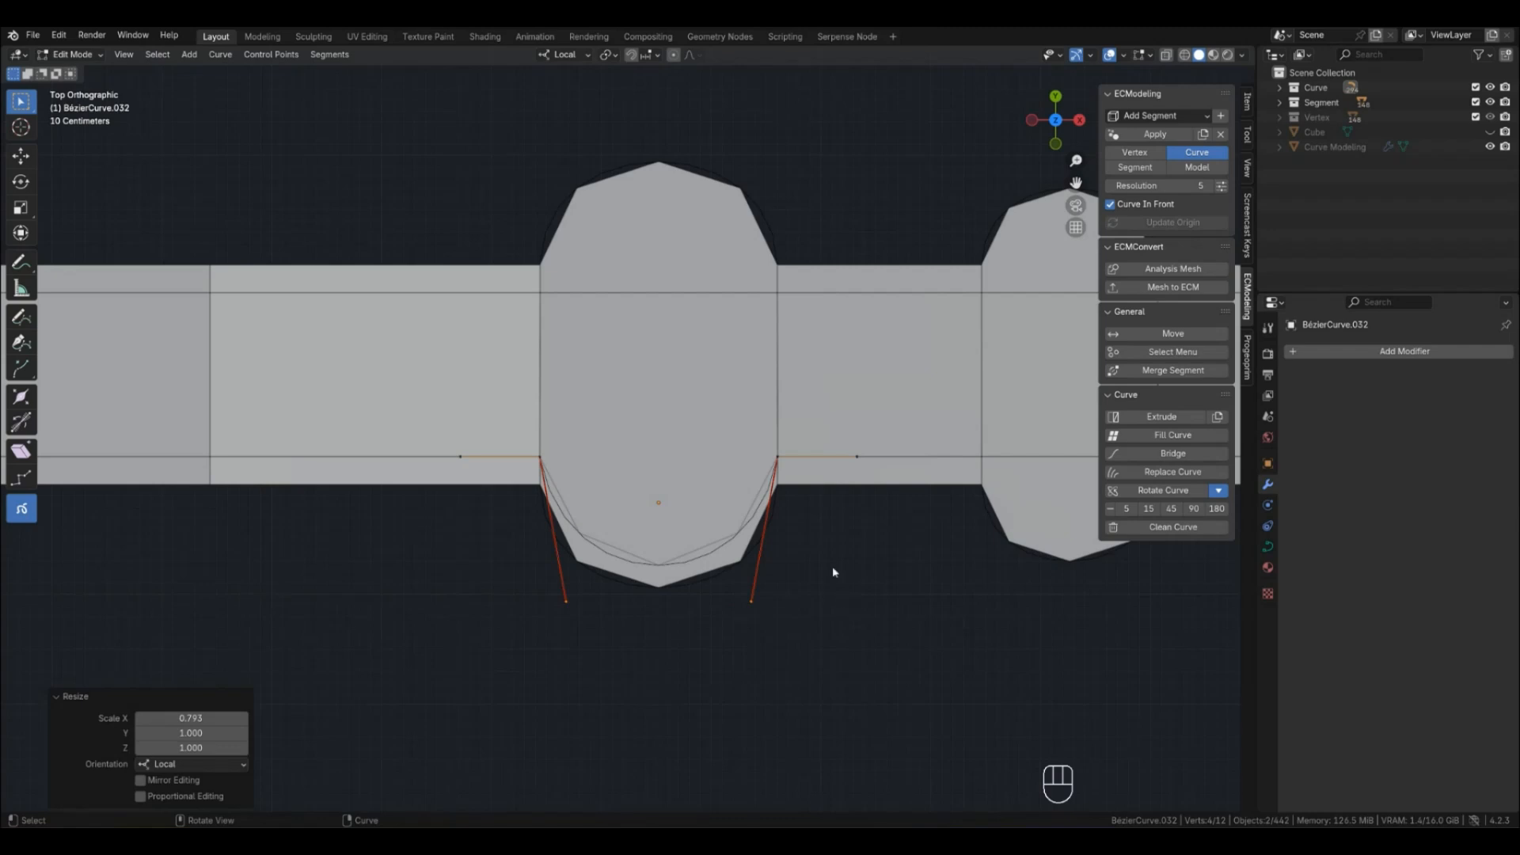
{"action": "key", "text": "Tab"}
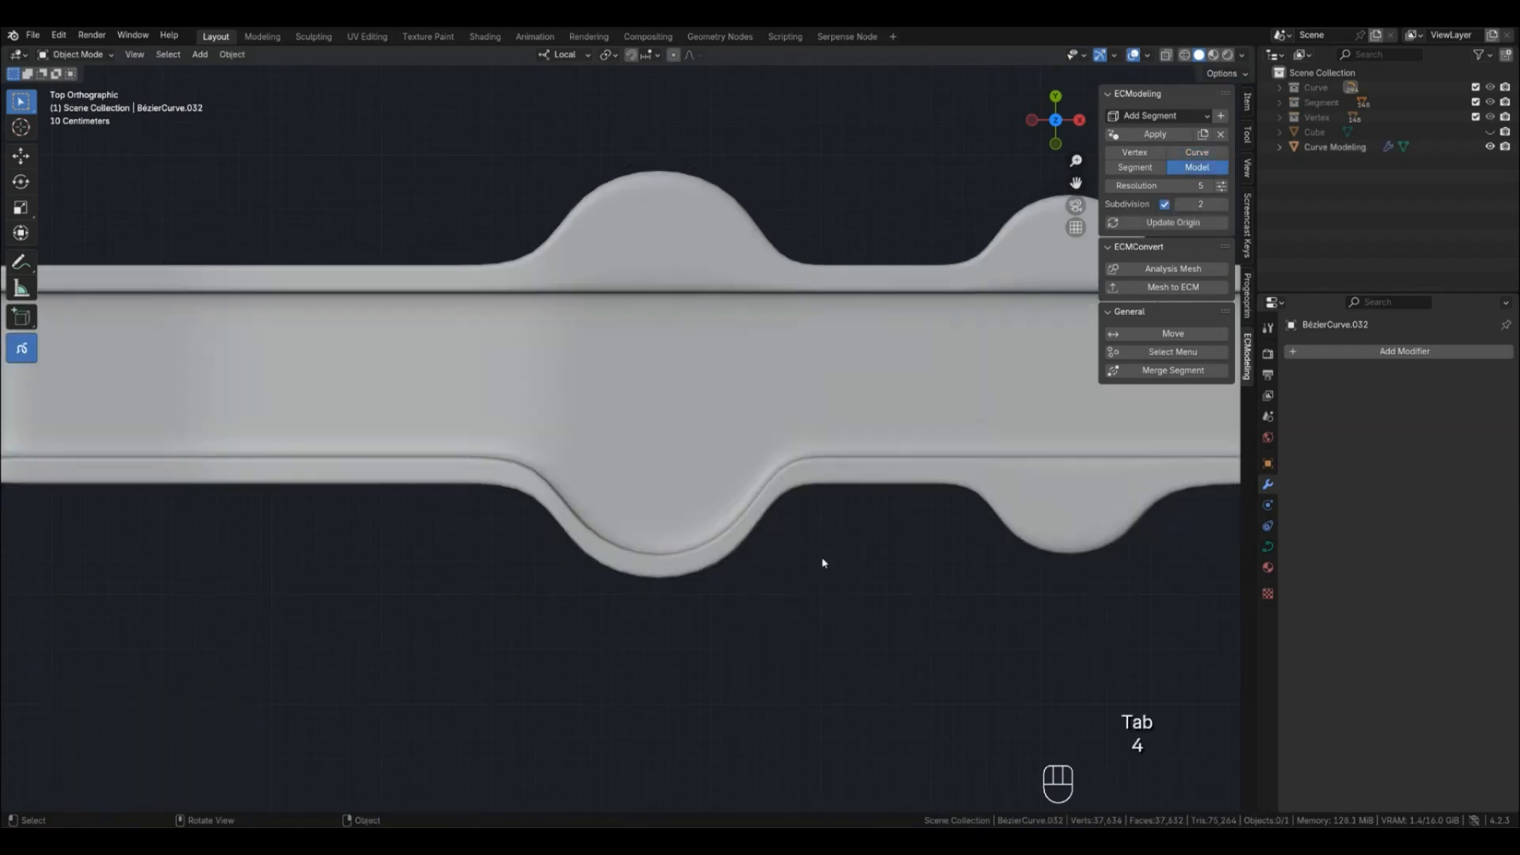
{"action": "left_click_drag", "start_coordinate": [824, 563], "coordinate": [744, 489]}
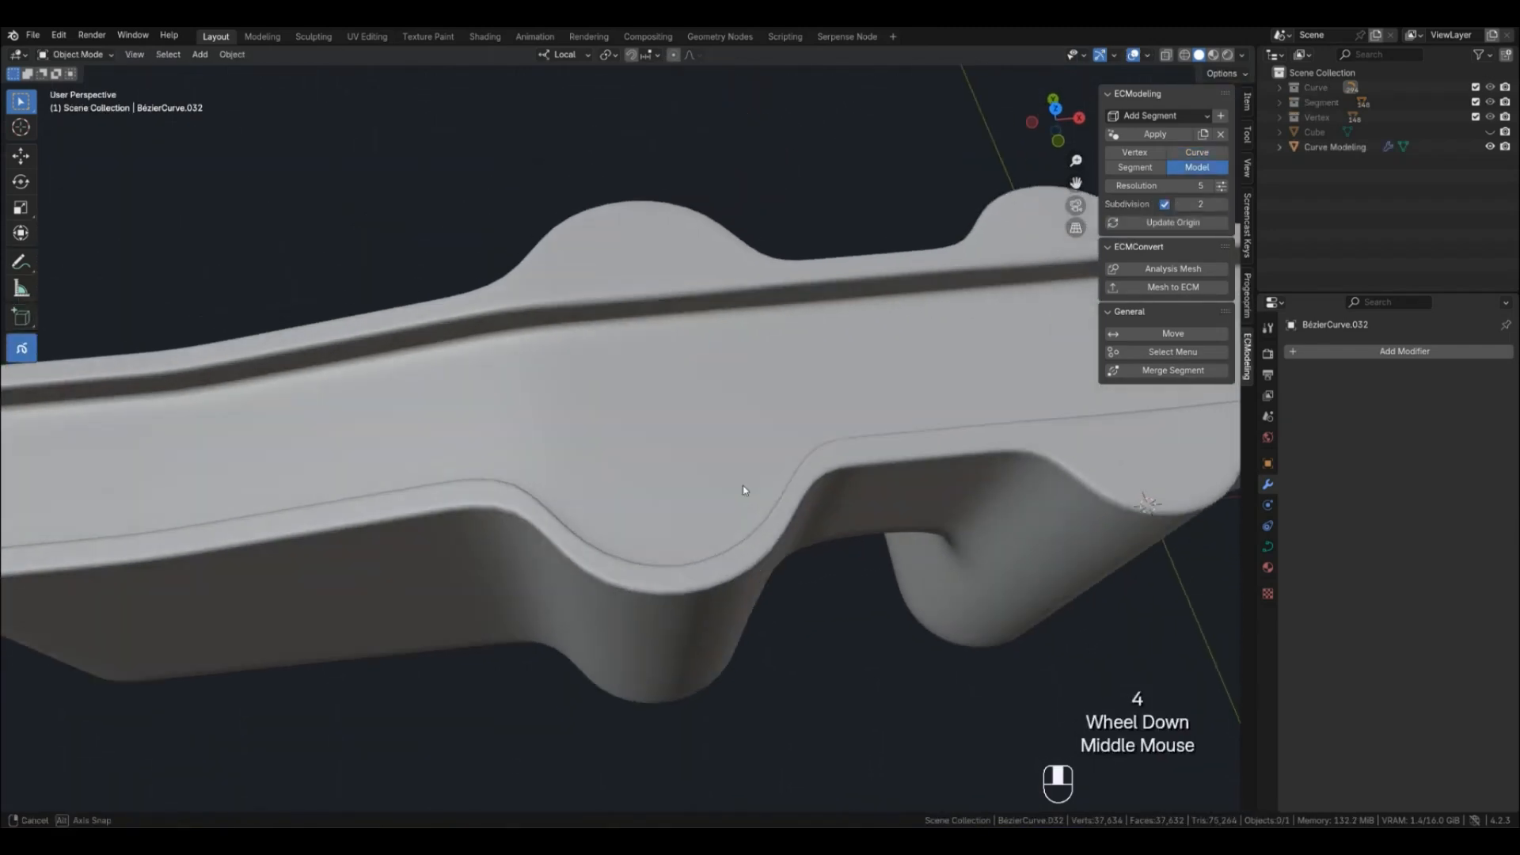
{"action": "scroll", "scroll_direction": "down", "scroll_amount": 3}
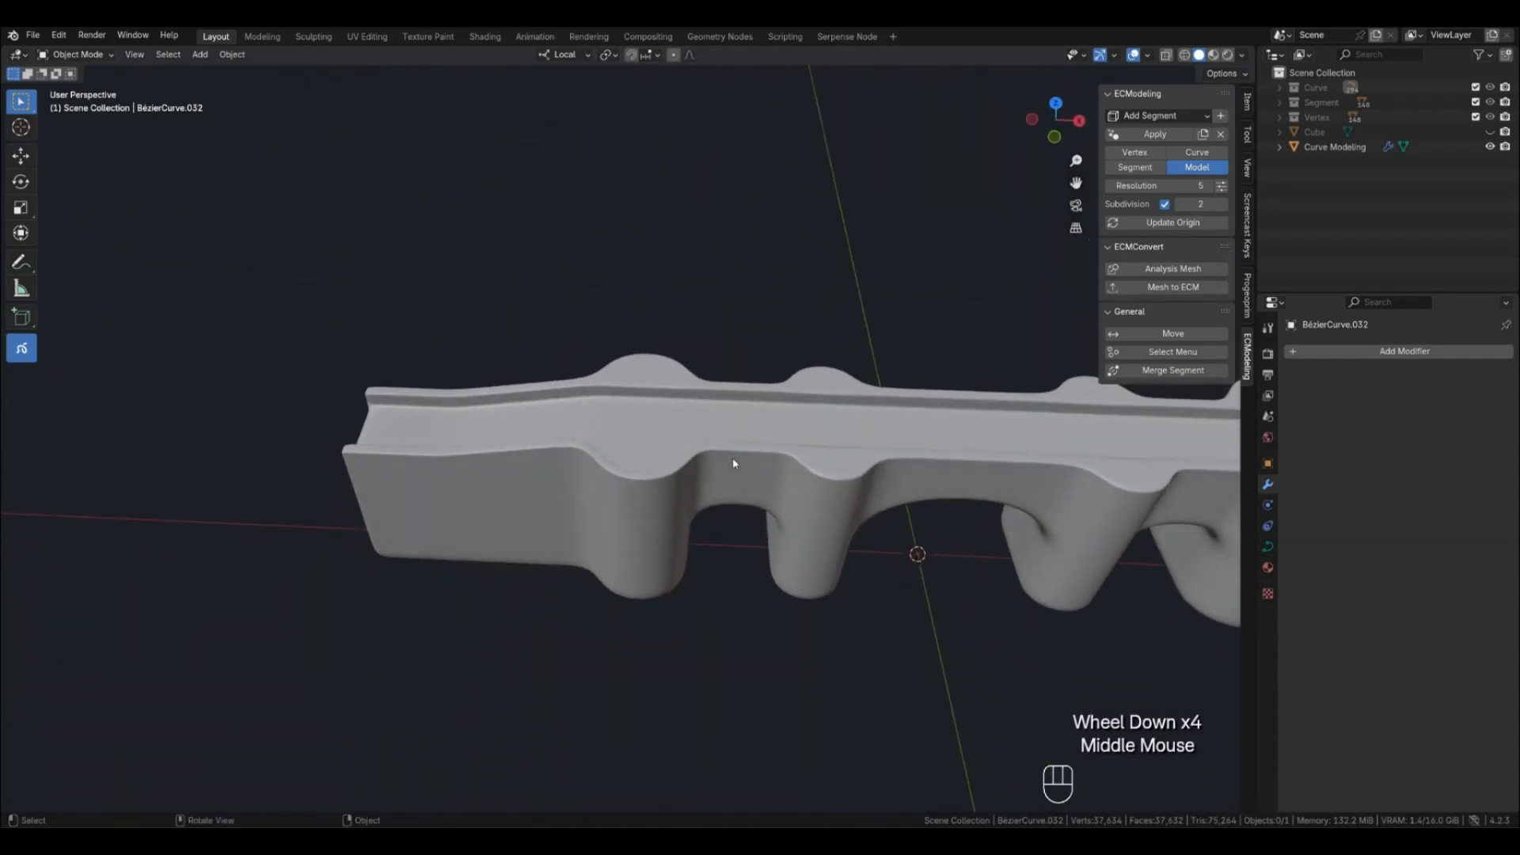
{"action": "left_click_drag", "start_coordinate": [732, 463], "coordinate": [599, 570]}
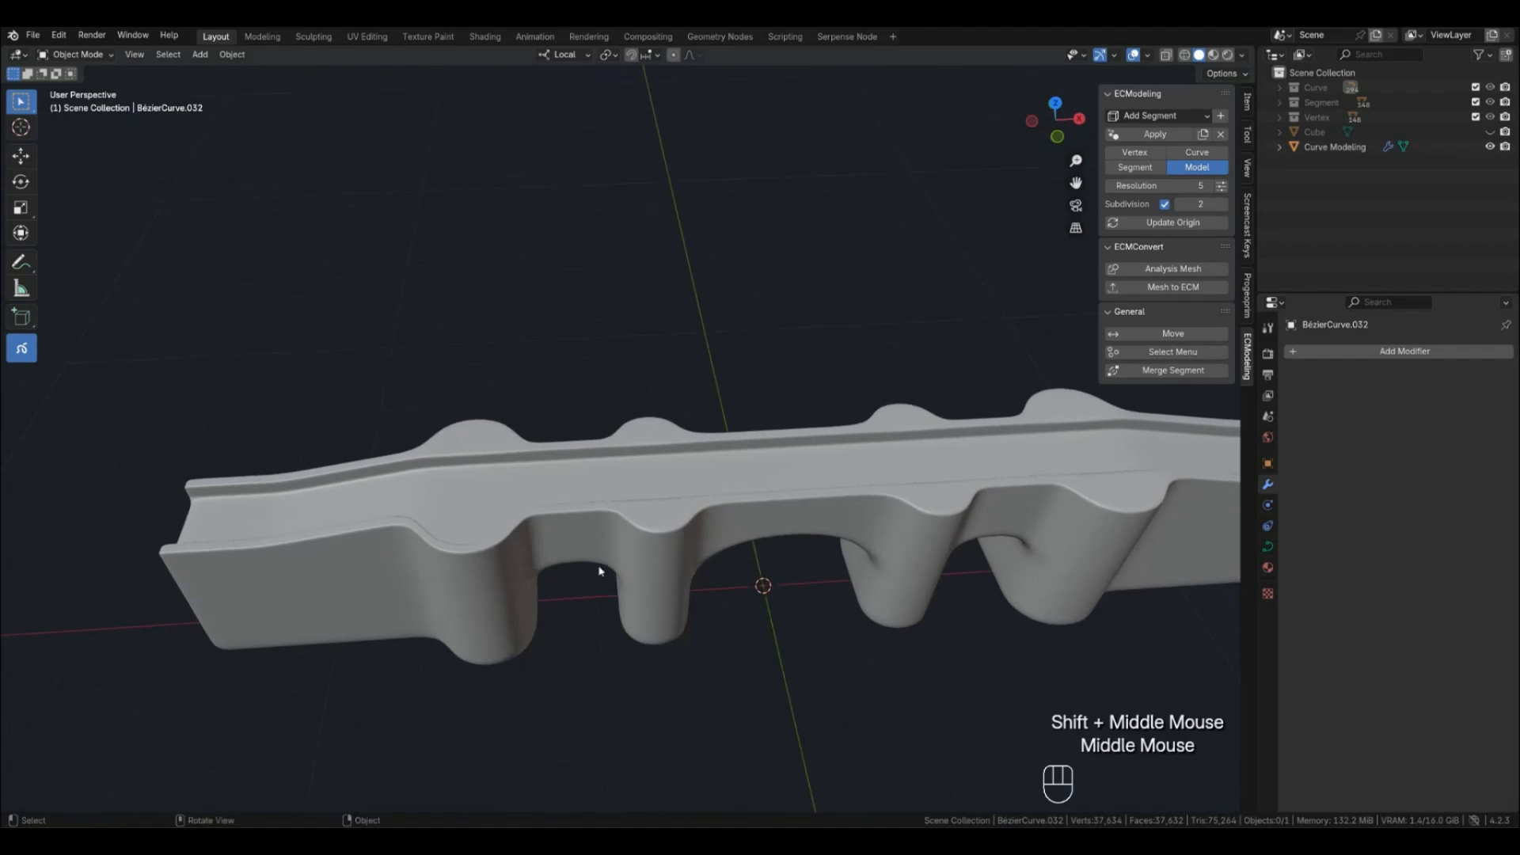
{"action": "left_click", "coordinate": [1335, 147]}
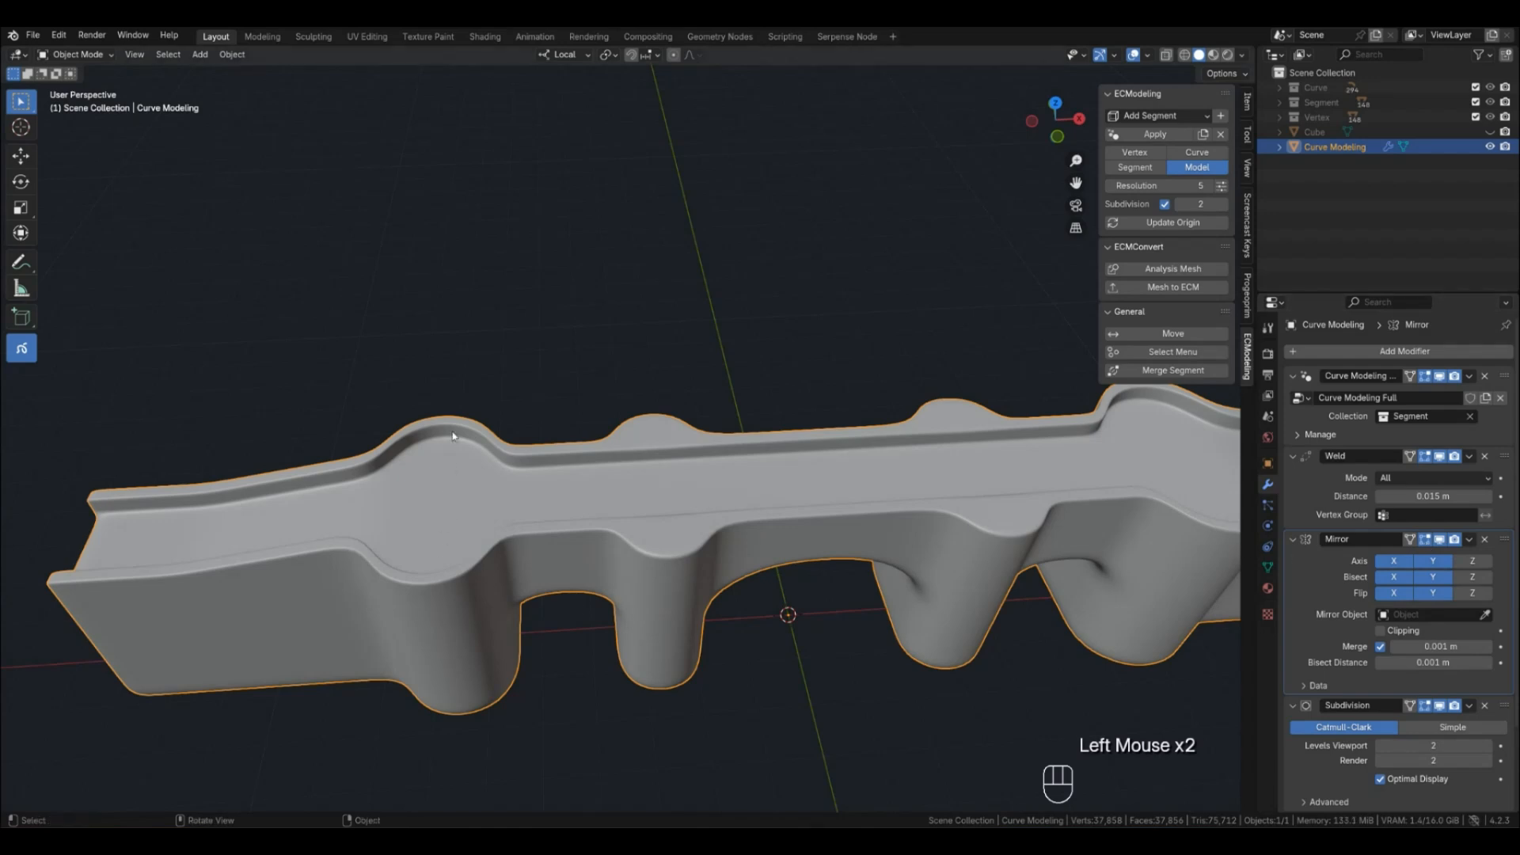
{"action": "left_click_drag", "start_coordinate": [452, 435], "coordinate": [509, 602]}
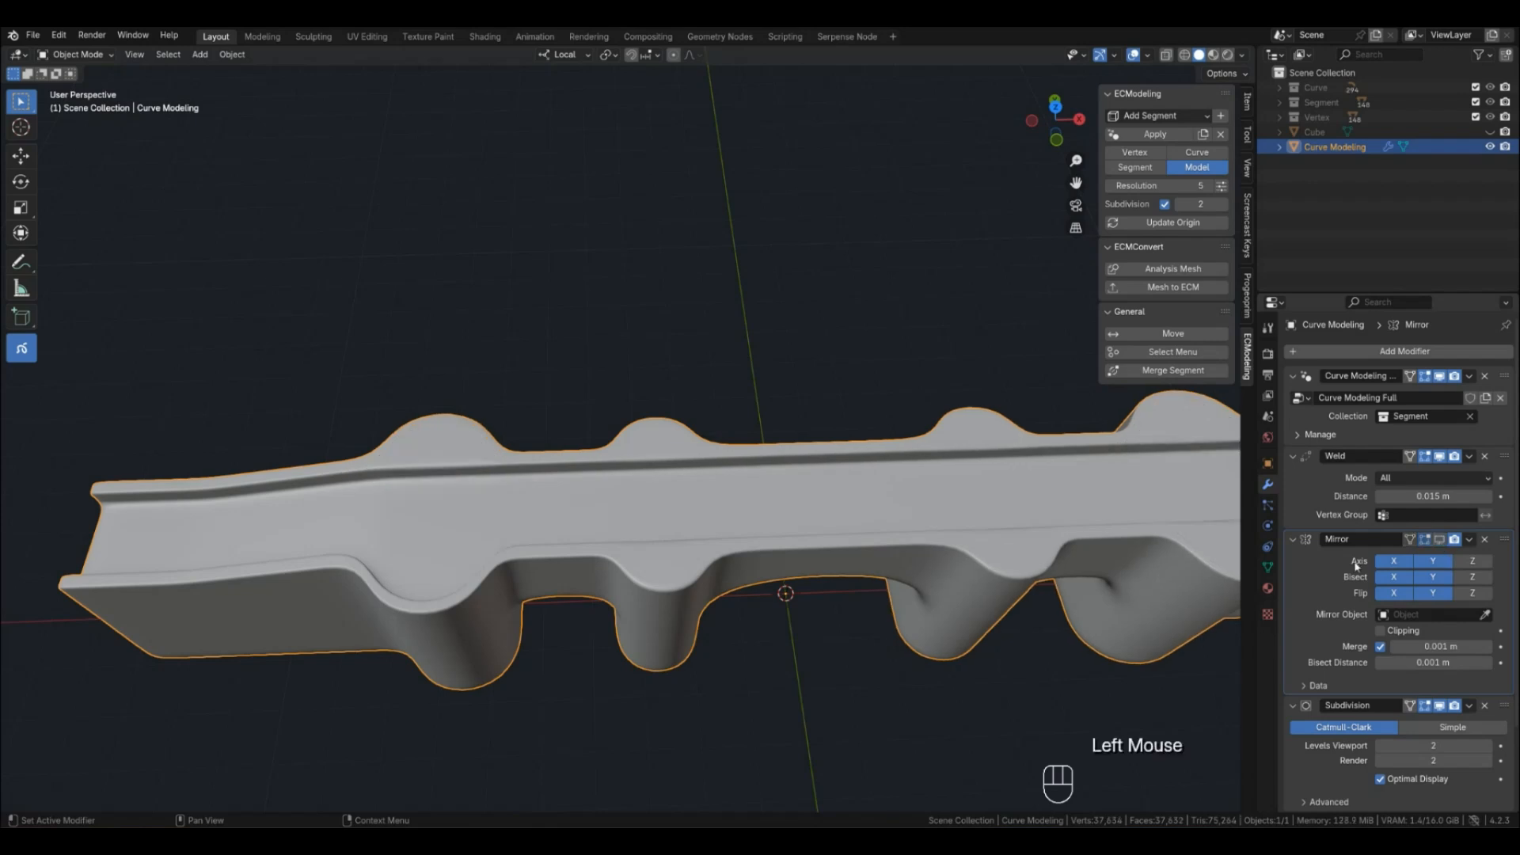
{"action": "scroll", "scroll_direction": "up", "scroll_amount": 3}
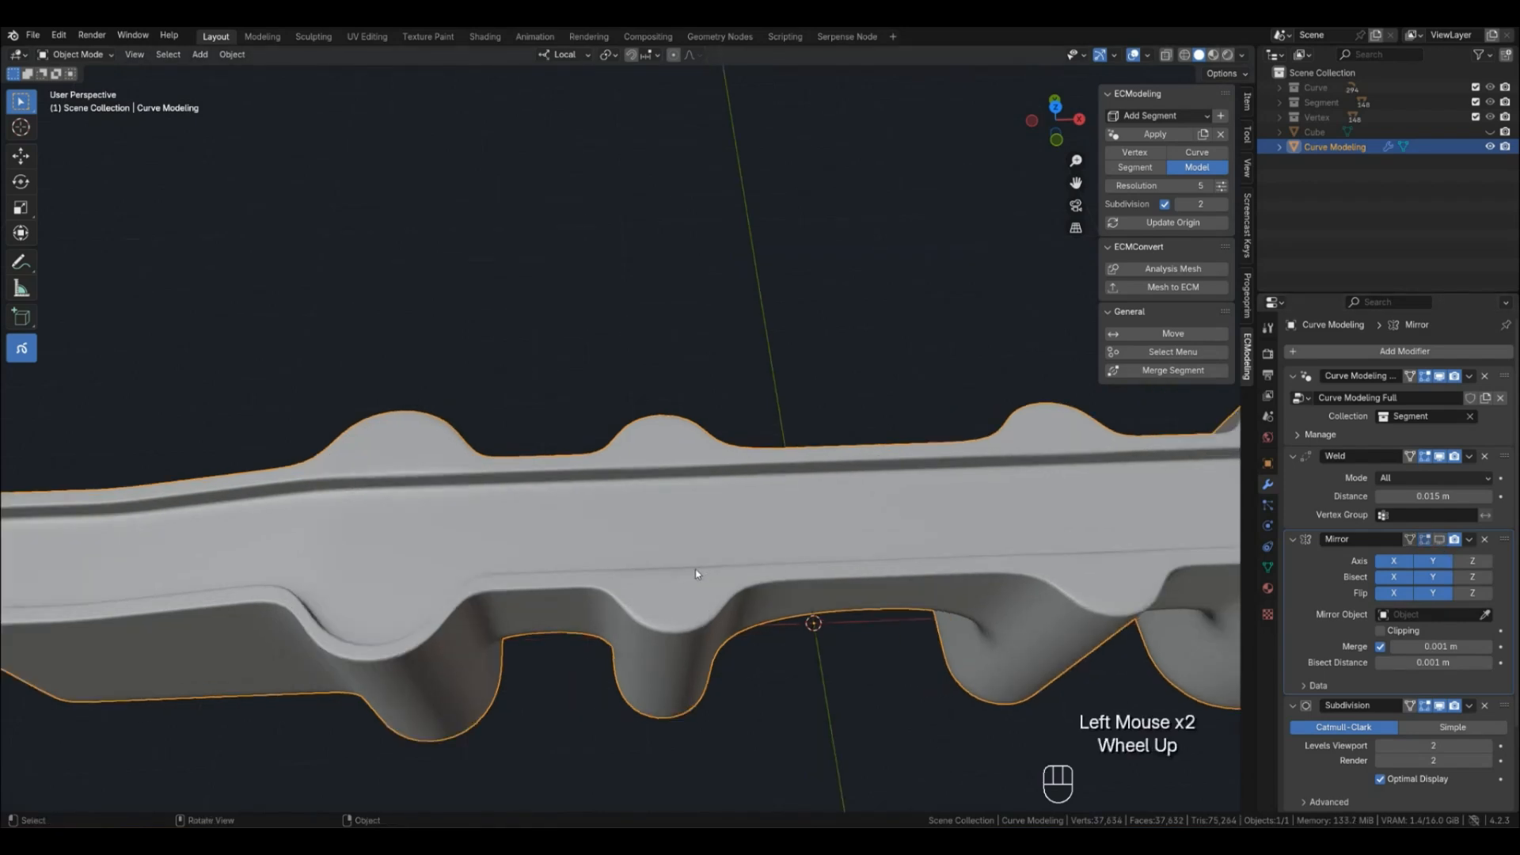
{"action": "left_click", "coordinate": [1196, 152]}
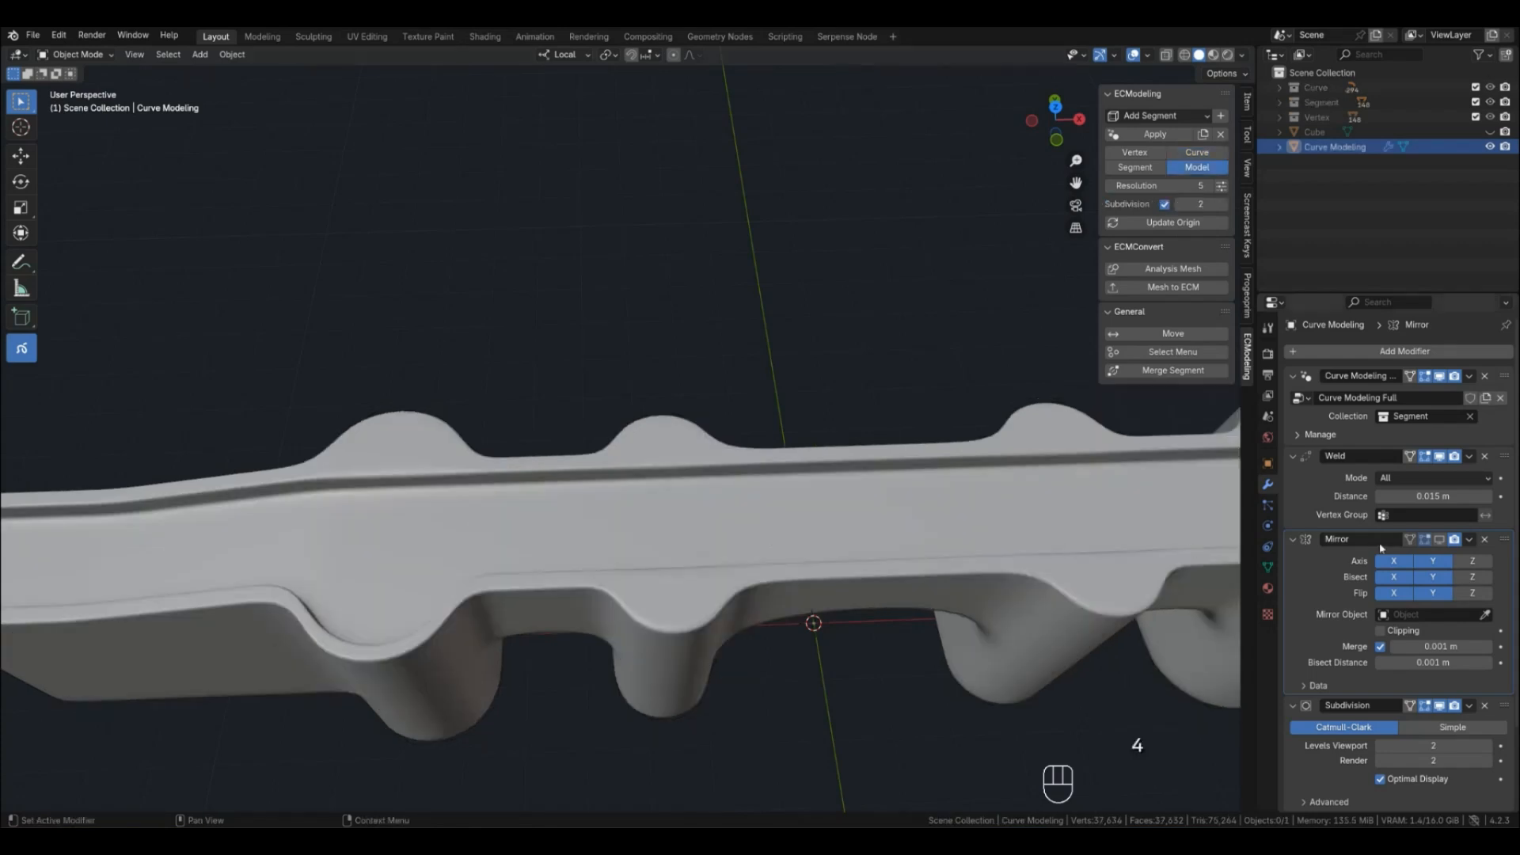
{"action": "left_click", "coordinate": [1134, 167]}
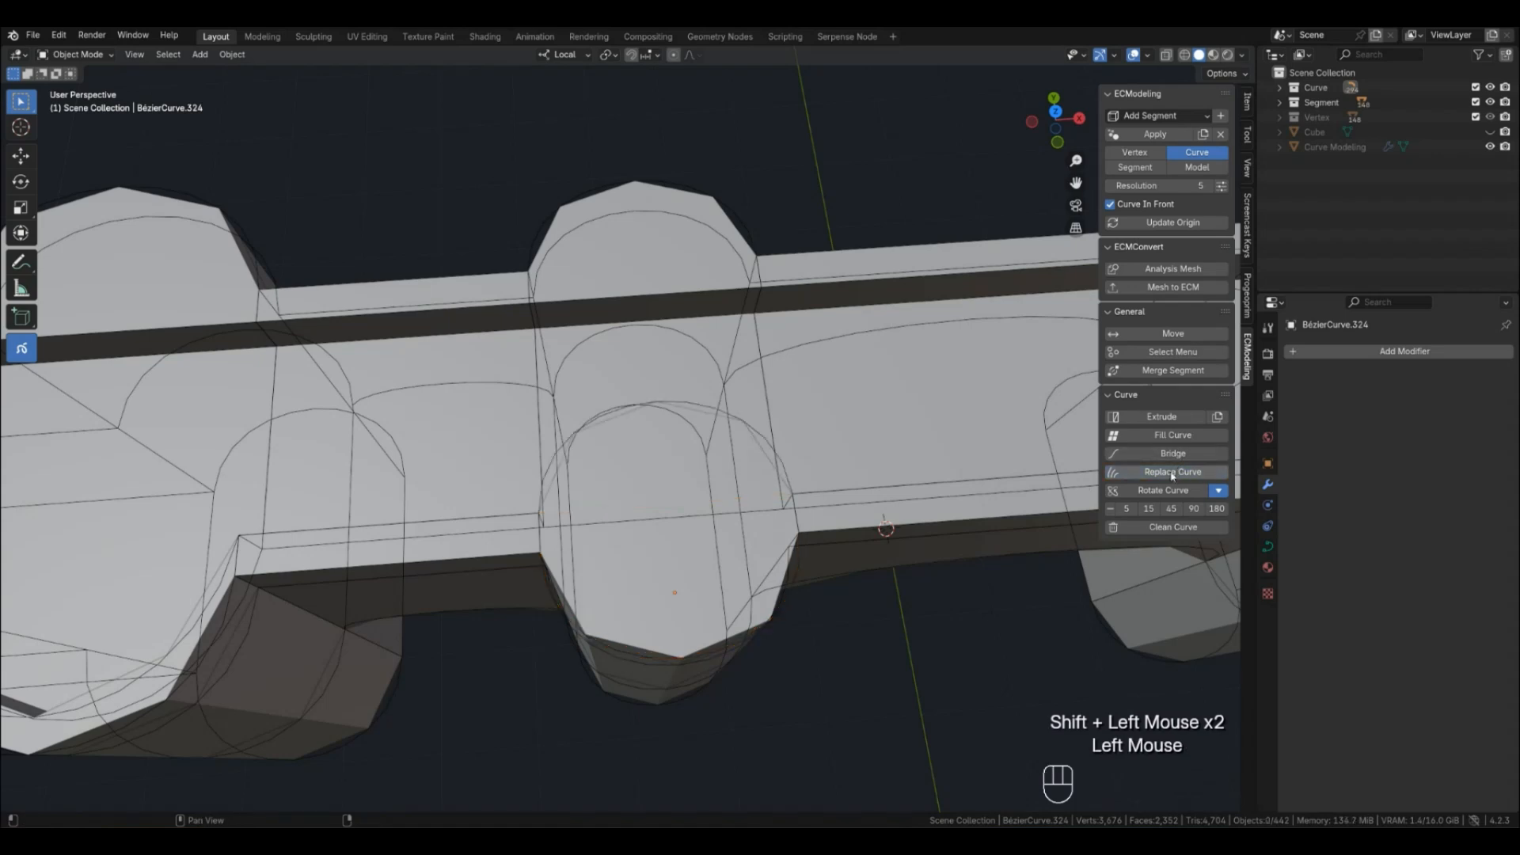
Rotate the rounded curve atop the middle tower by 180°
{"action": "left_click", "coordinate": [1217, 508]}
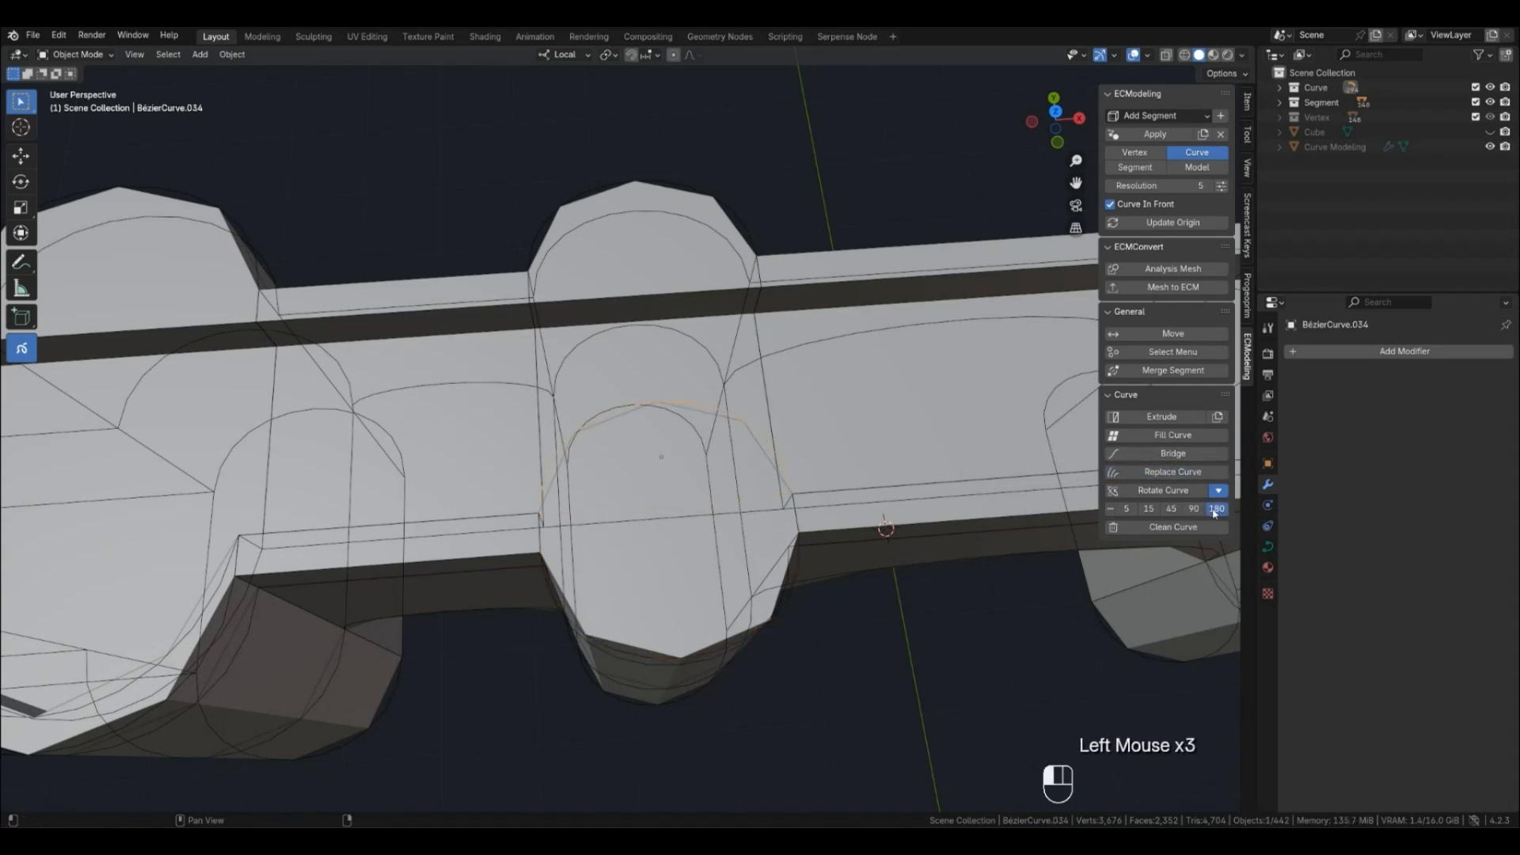
{"action": "left_click", "coordinate": [1216, 508]}
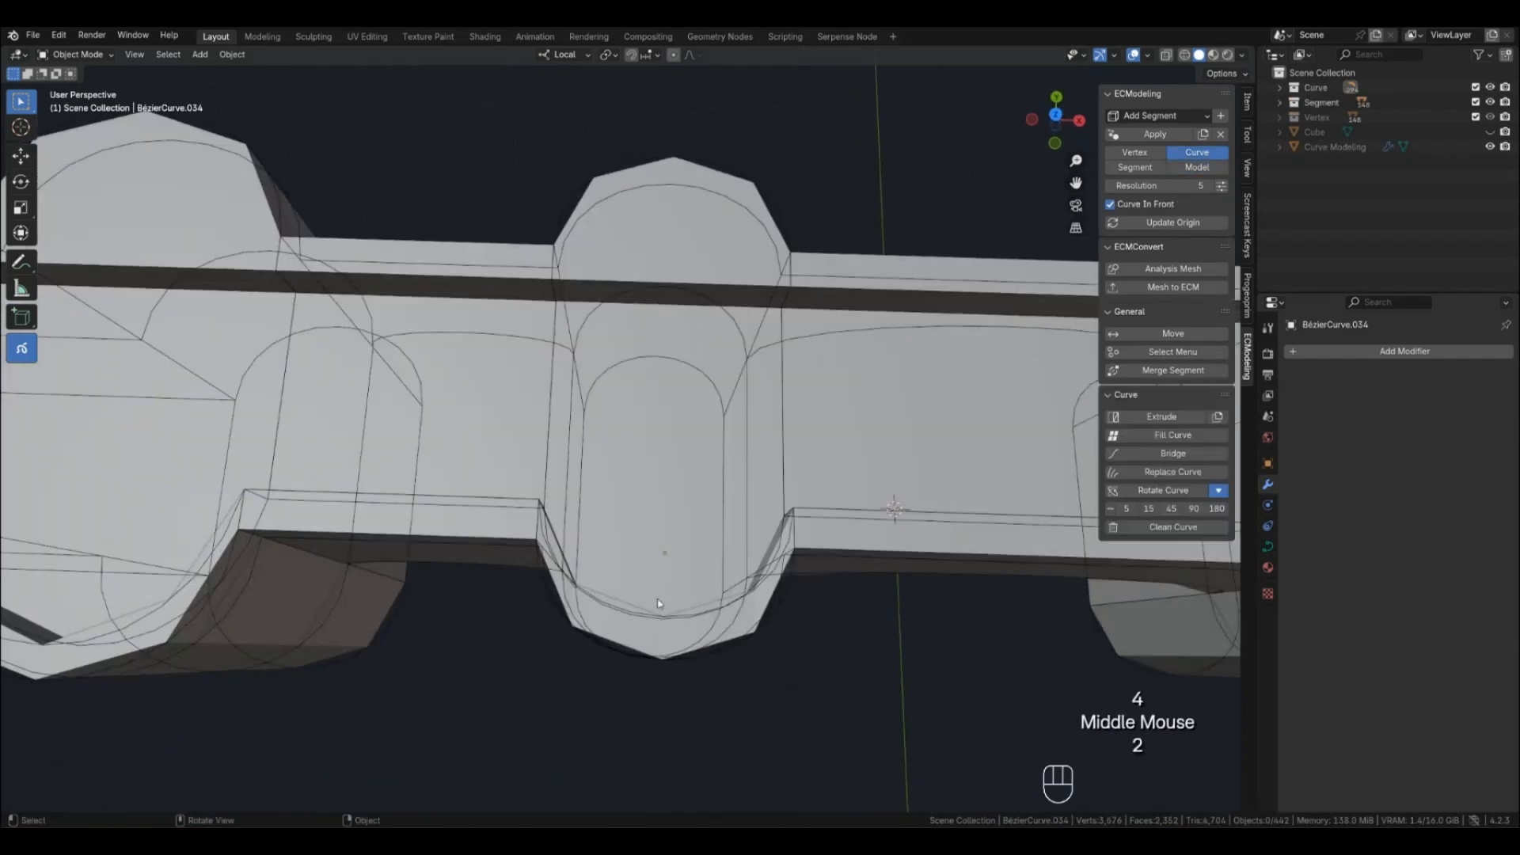
{"action": "left_click", "coordinate": [663, 603]}
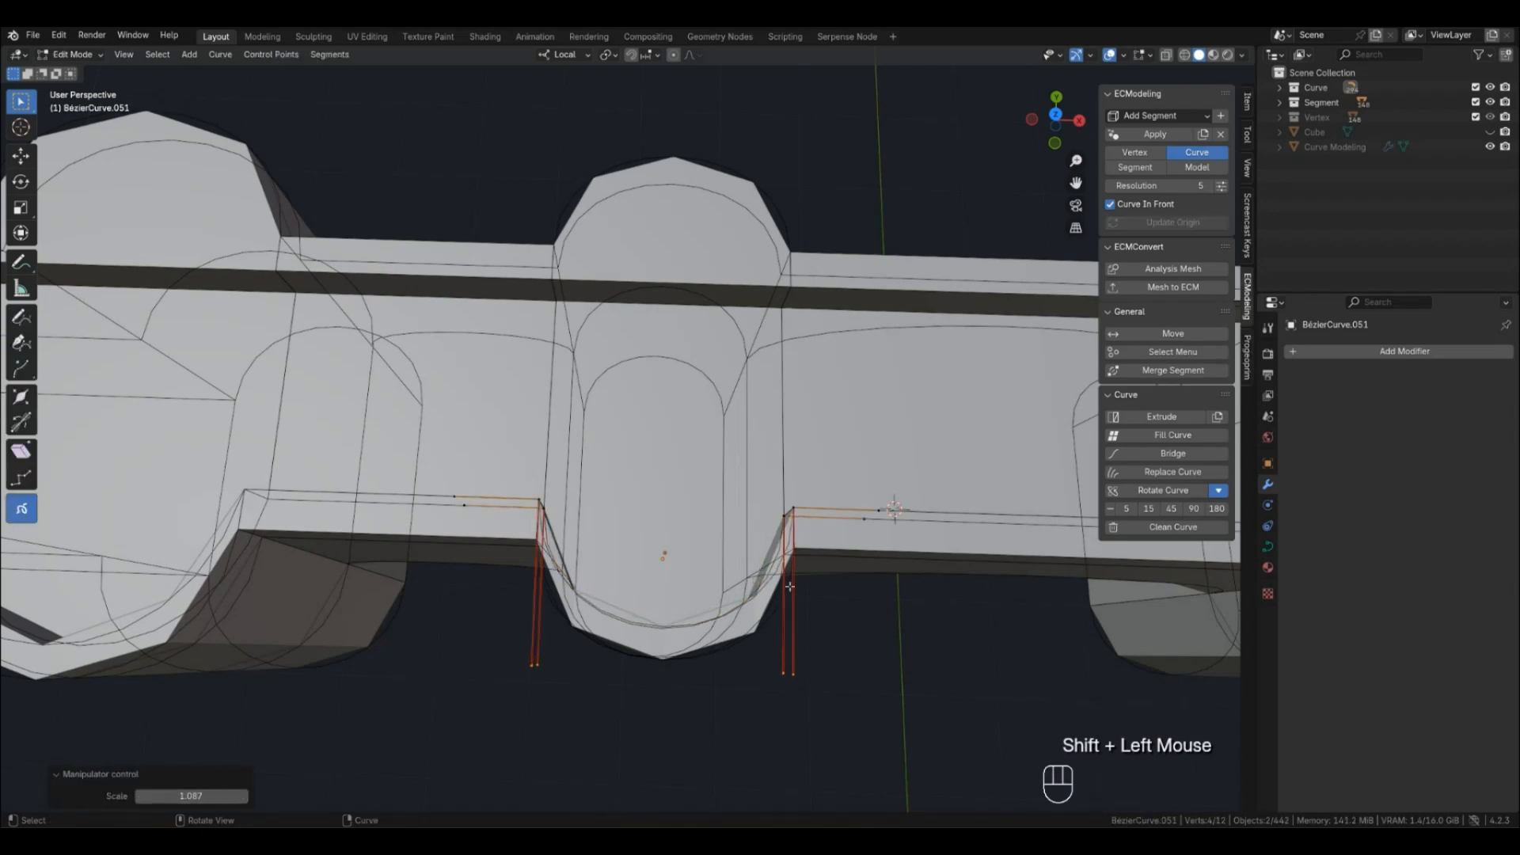
Scale the pillar base points inward along X and recheck the smoothed bridge
{"action": "key", "text": "s"}
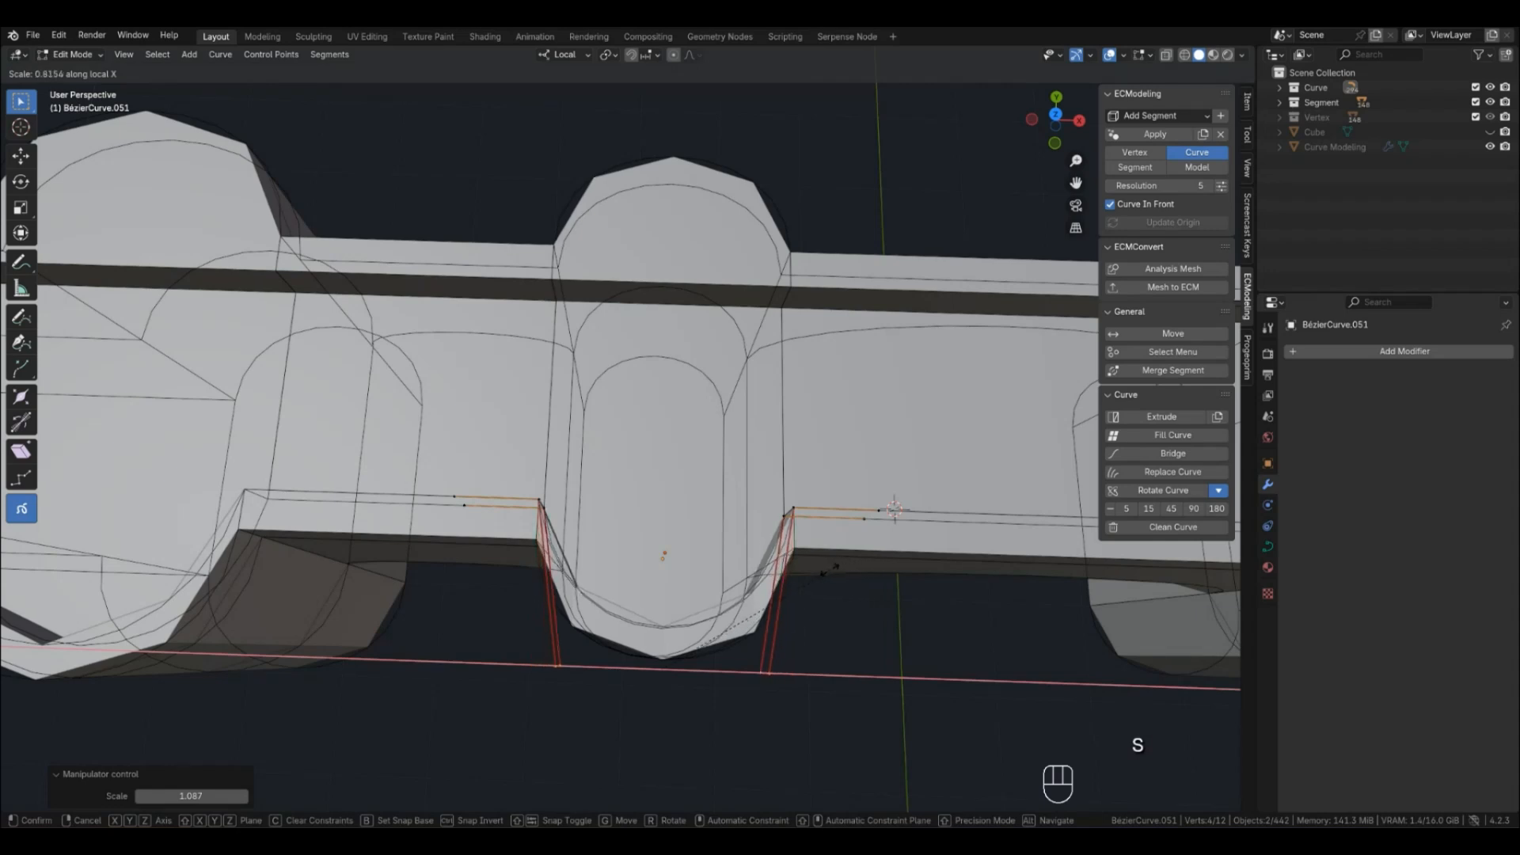
{"action": "key", "text": "Tab"}
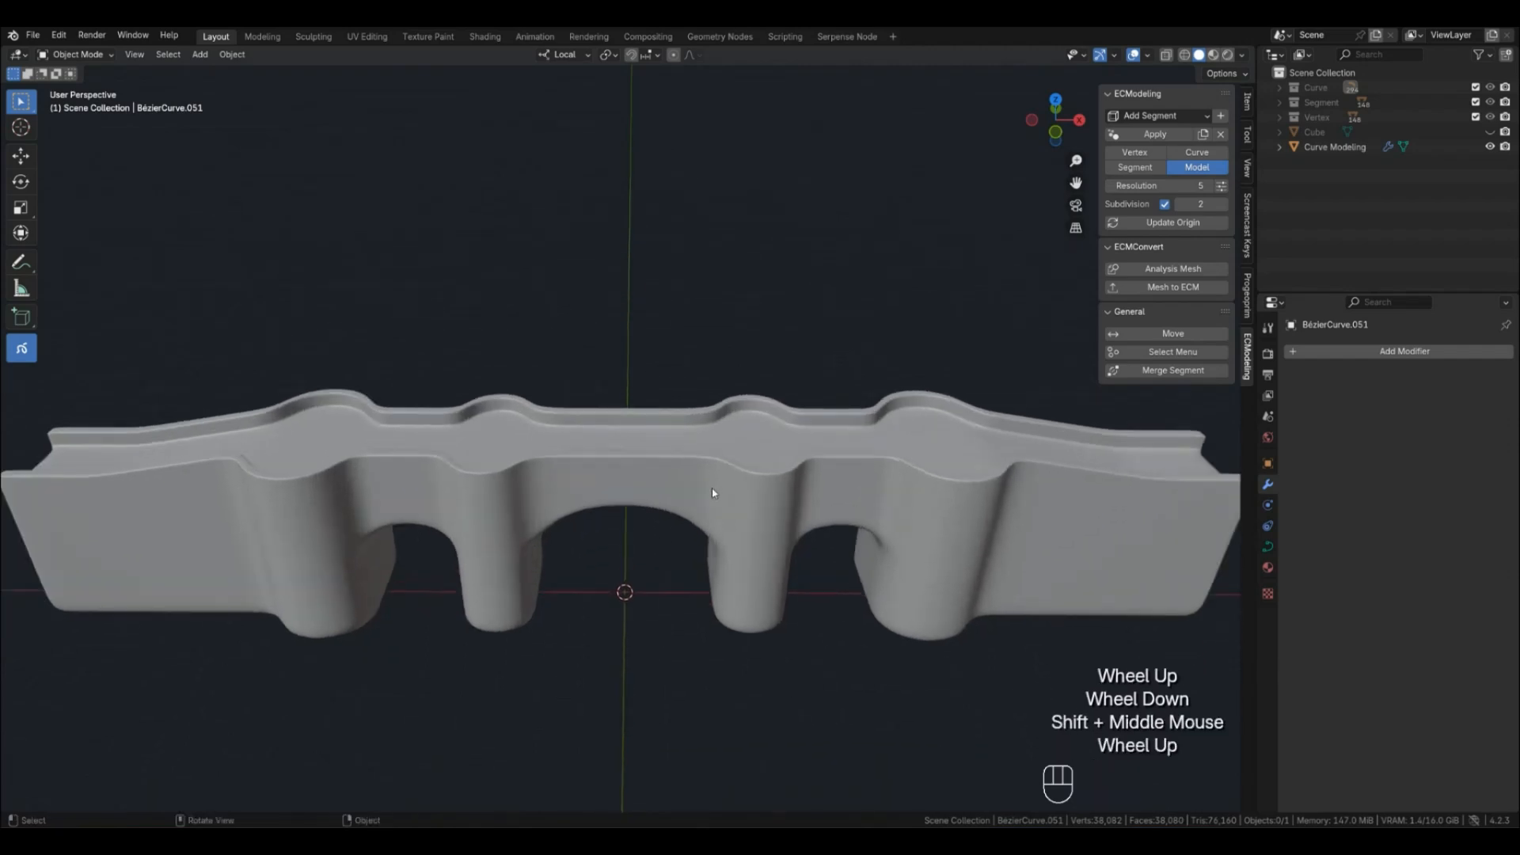
{"action": "scroll", "scroll_direction": "down", "scroll_amount": 3}
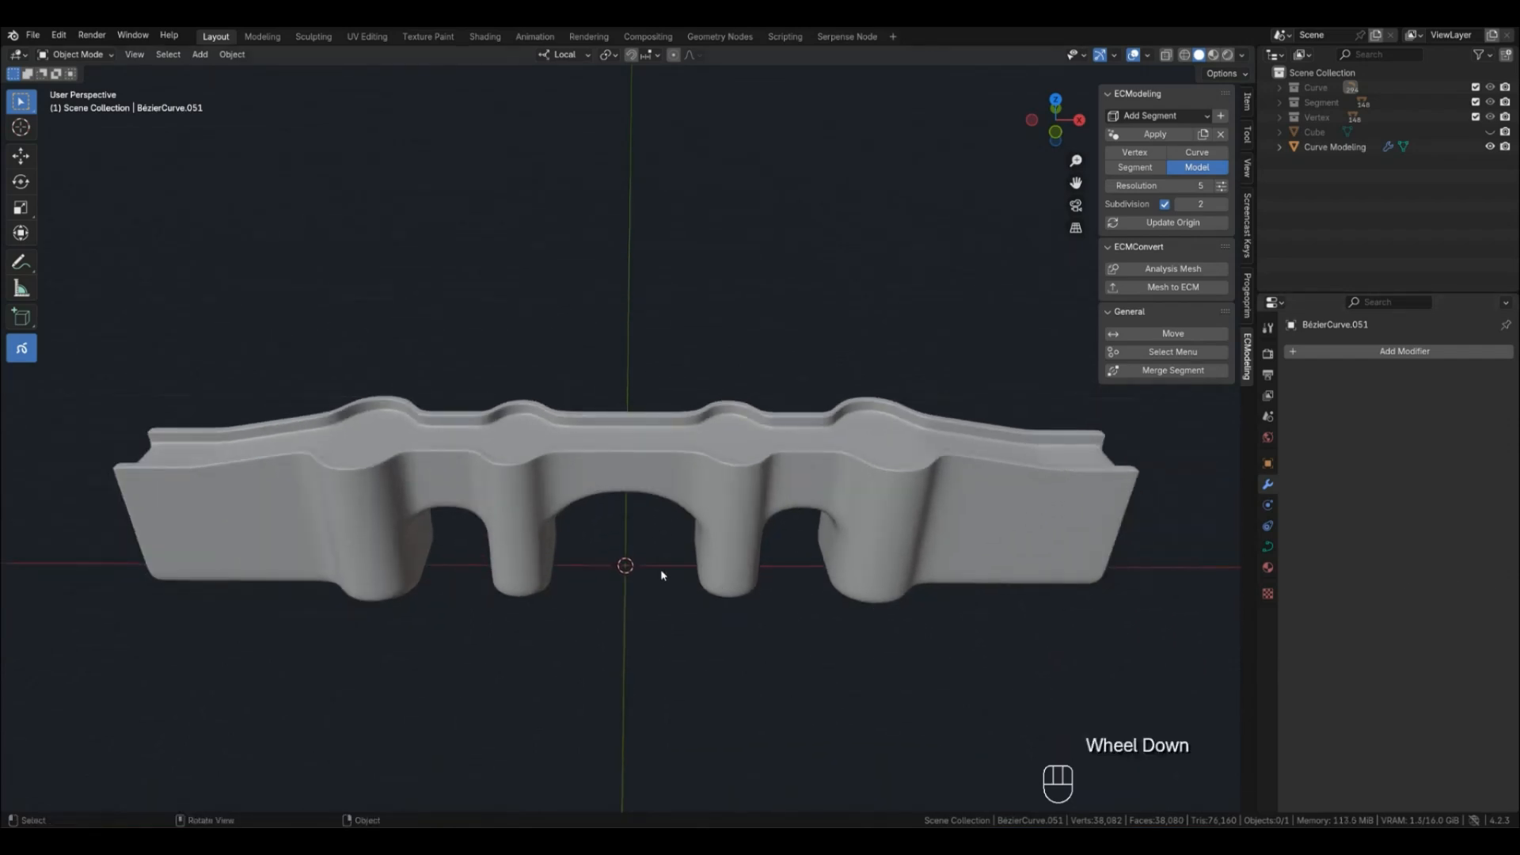
{"action": "scroll", "scroll_direction": "down", "scroll_amount": 3}
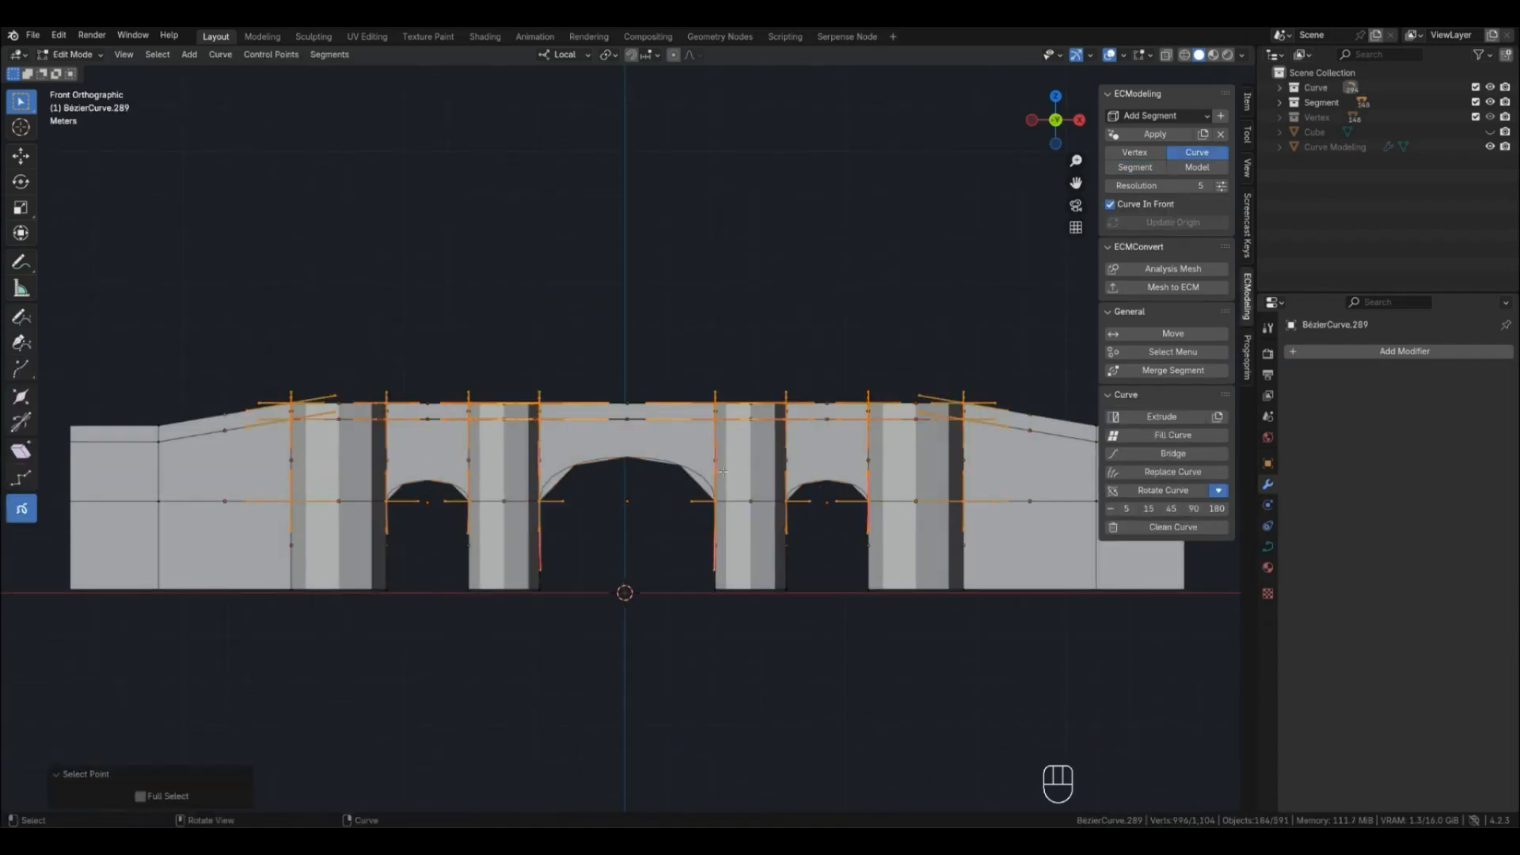
In front view, raise the deck top points between the middle towers 1.21 m on Z
{"action": "key", "text": "g"}
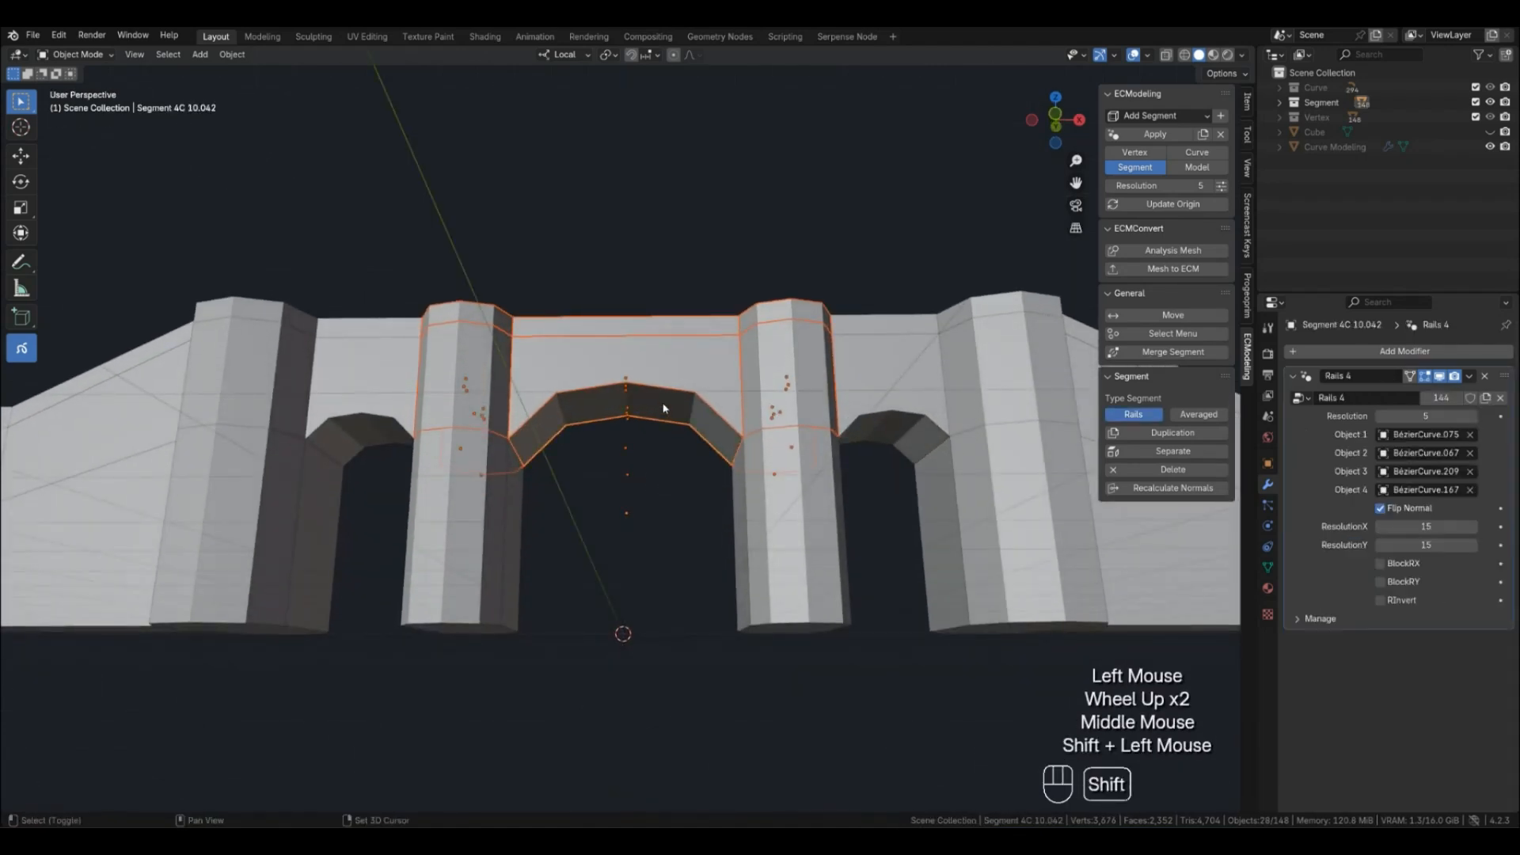
{"action": "key", "text": "KP_1"}
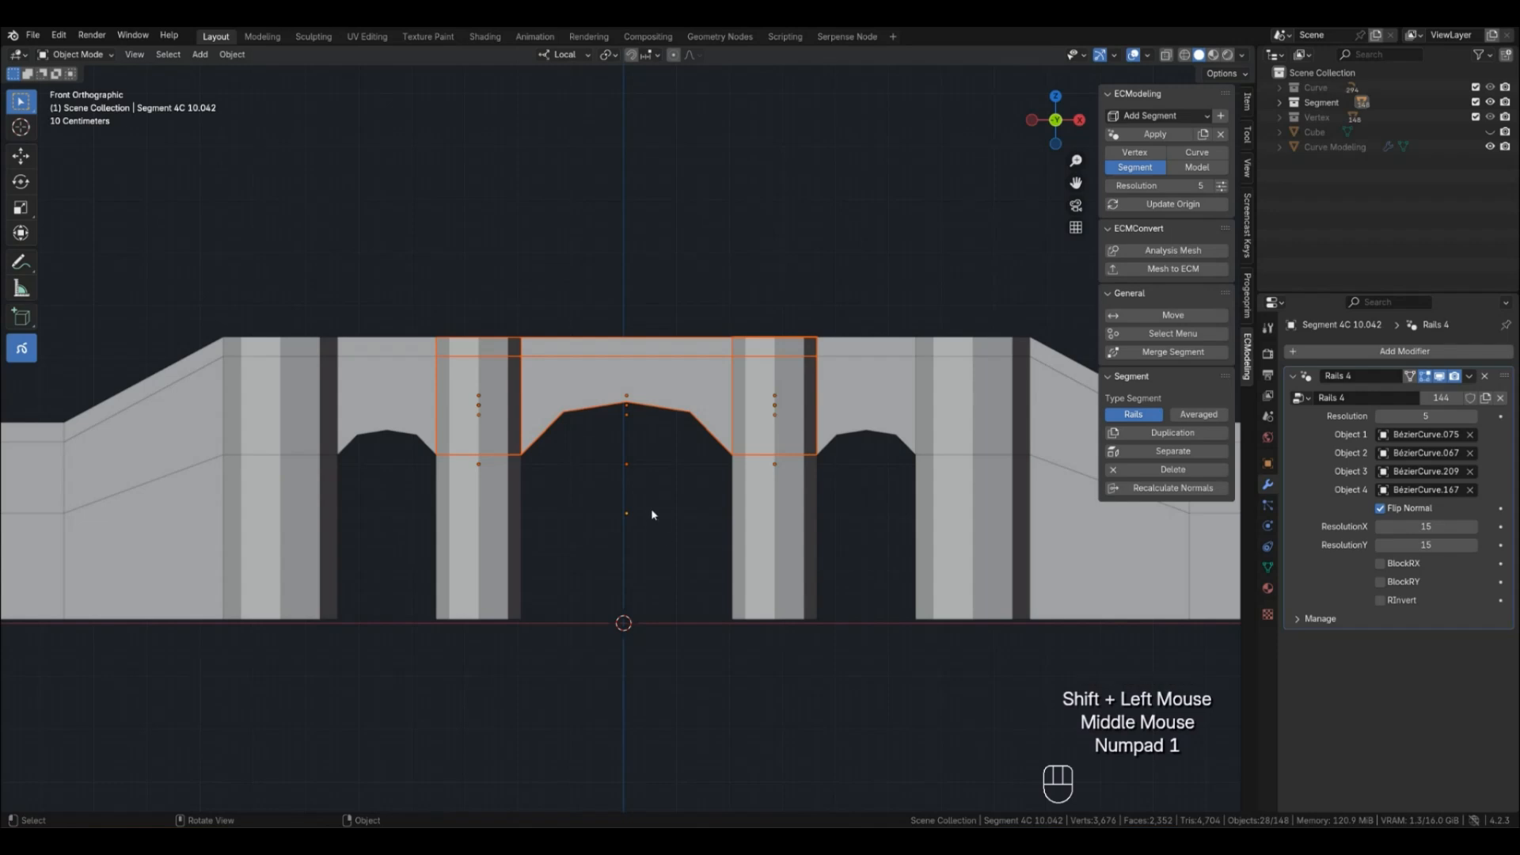
{"action": "key", "text": "Tab"}
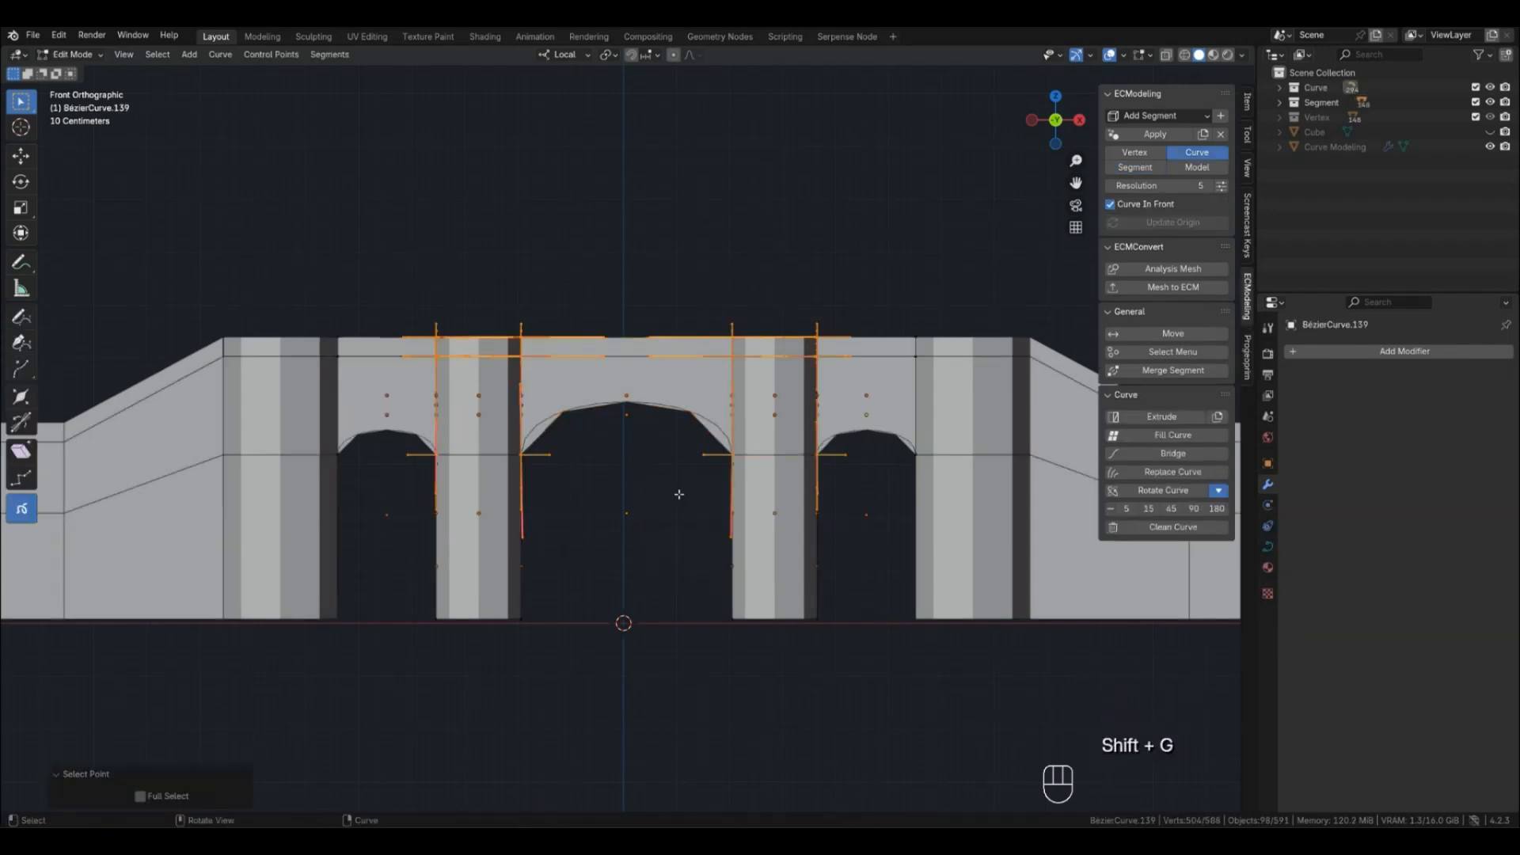
{"action": "key", "text": "g"}
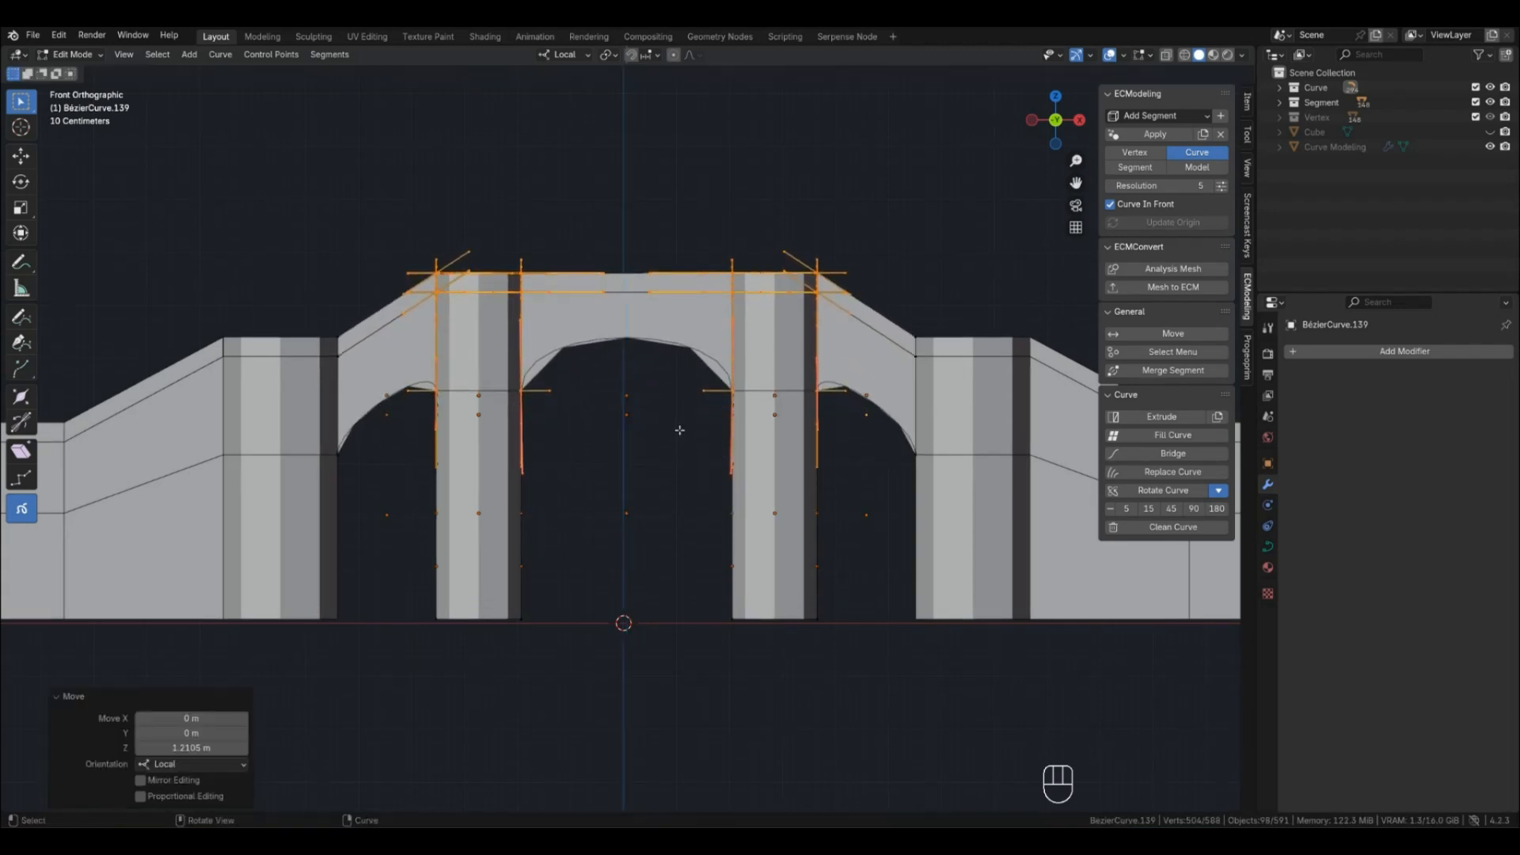
{"action": "key", "text": "Tab"}
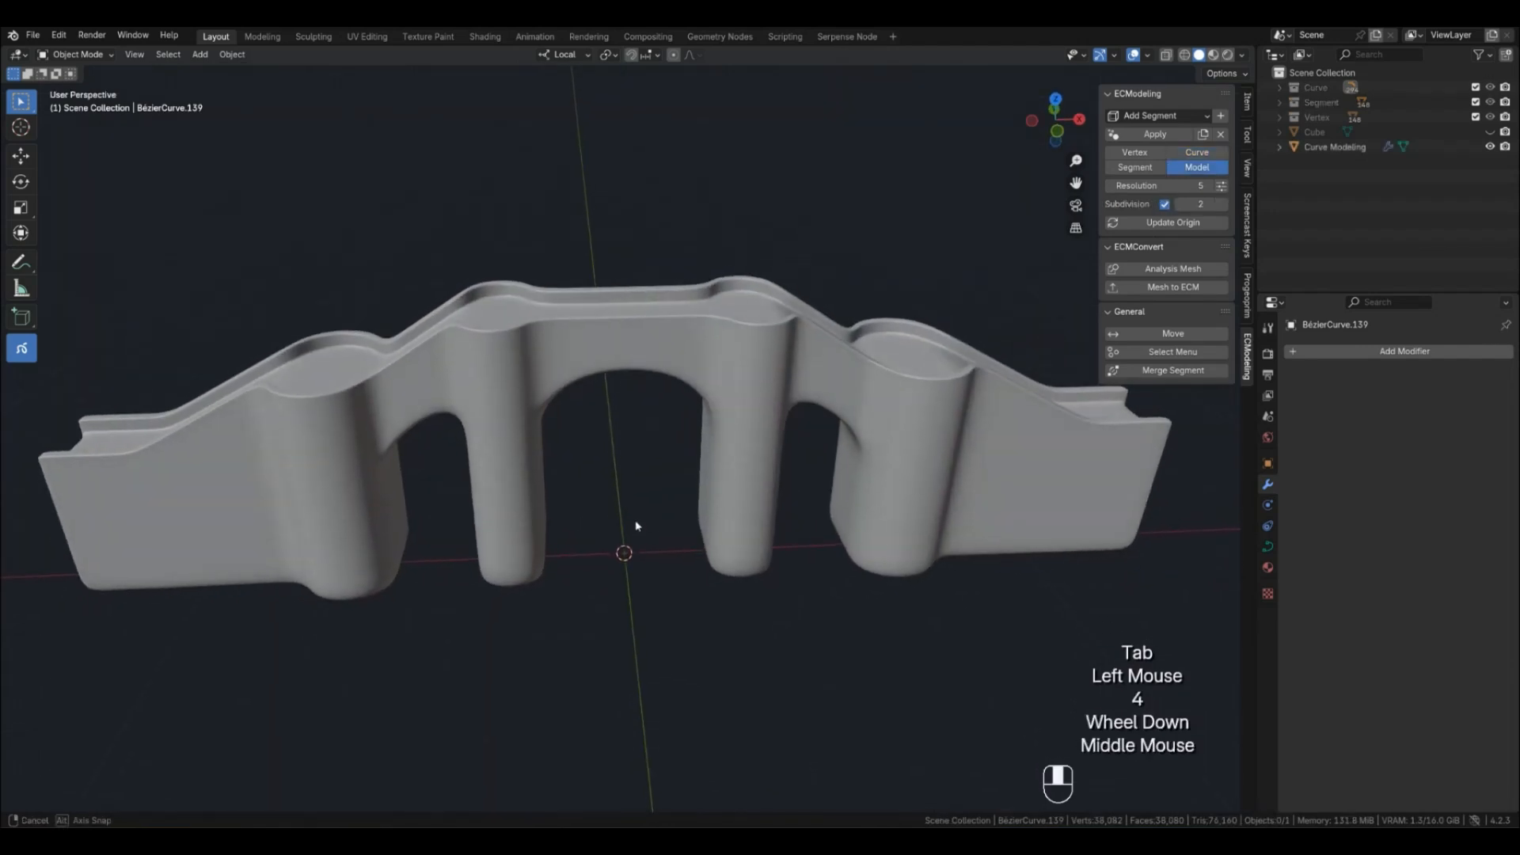
Show the curve frame, select the central span's top edge, and view it from the front
{"action": "left_click_drag", "start_coordinate": [634, 526], "coordinate": [593, 485]}
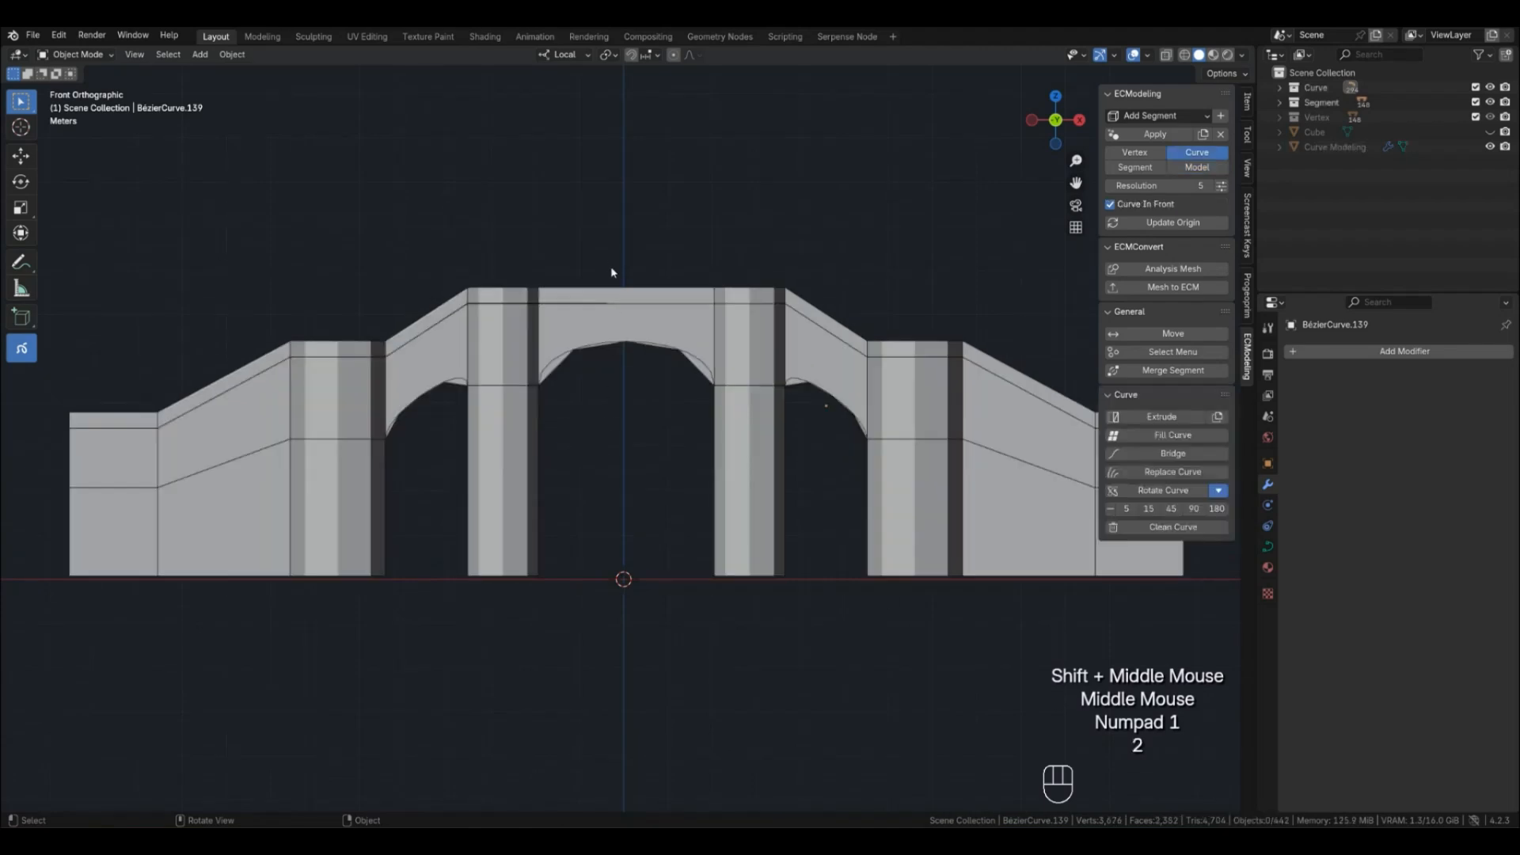
{"action": "left_click", "coordinate": [624, 307]}
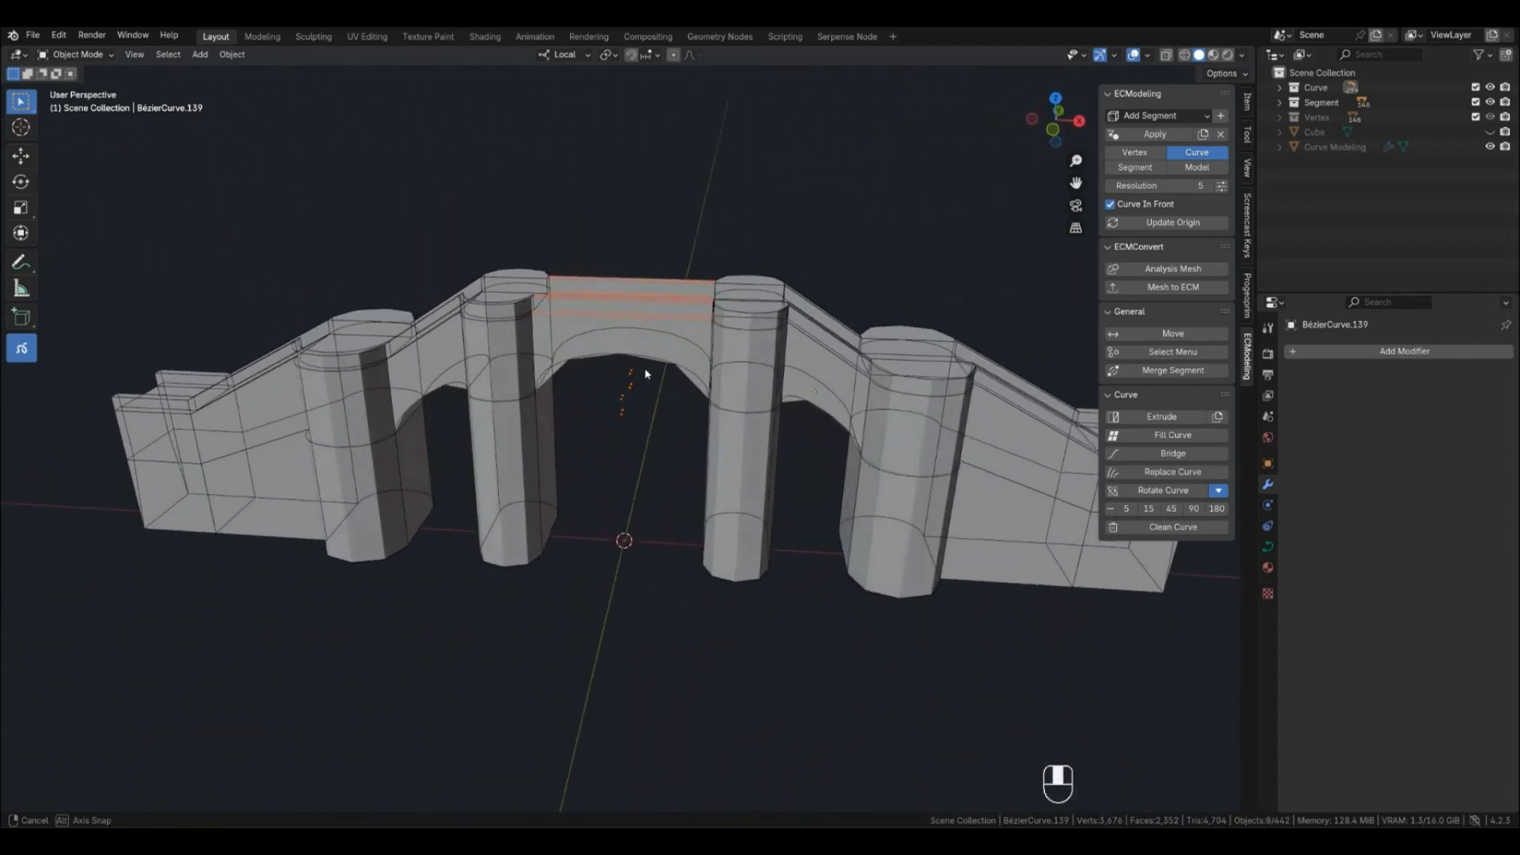
{"action": "key", "text": "KP_1"}
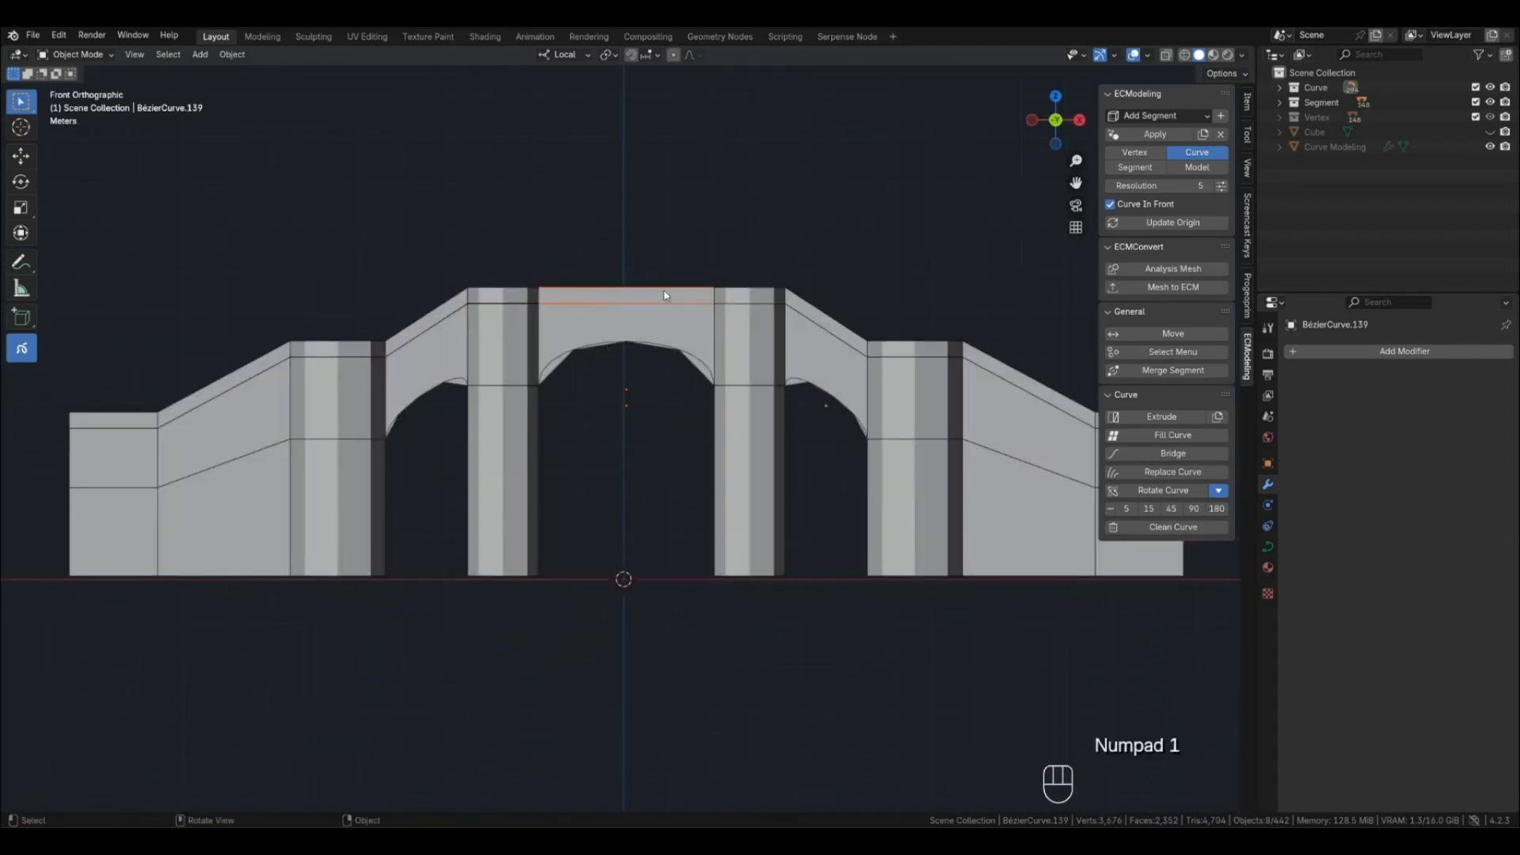
{"action": "scroll", "scroll_direction": "up", "scroll_amount": 3}
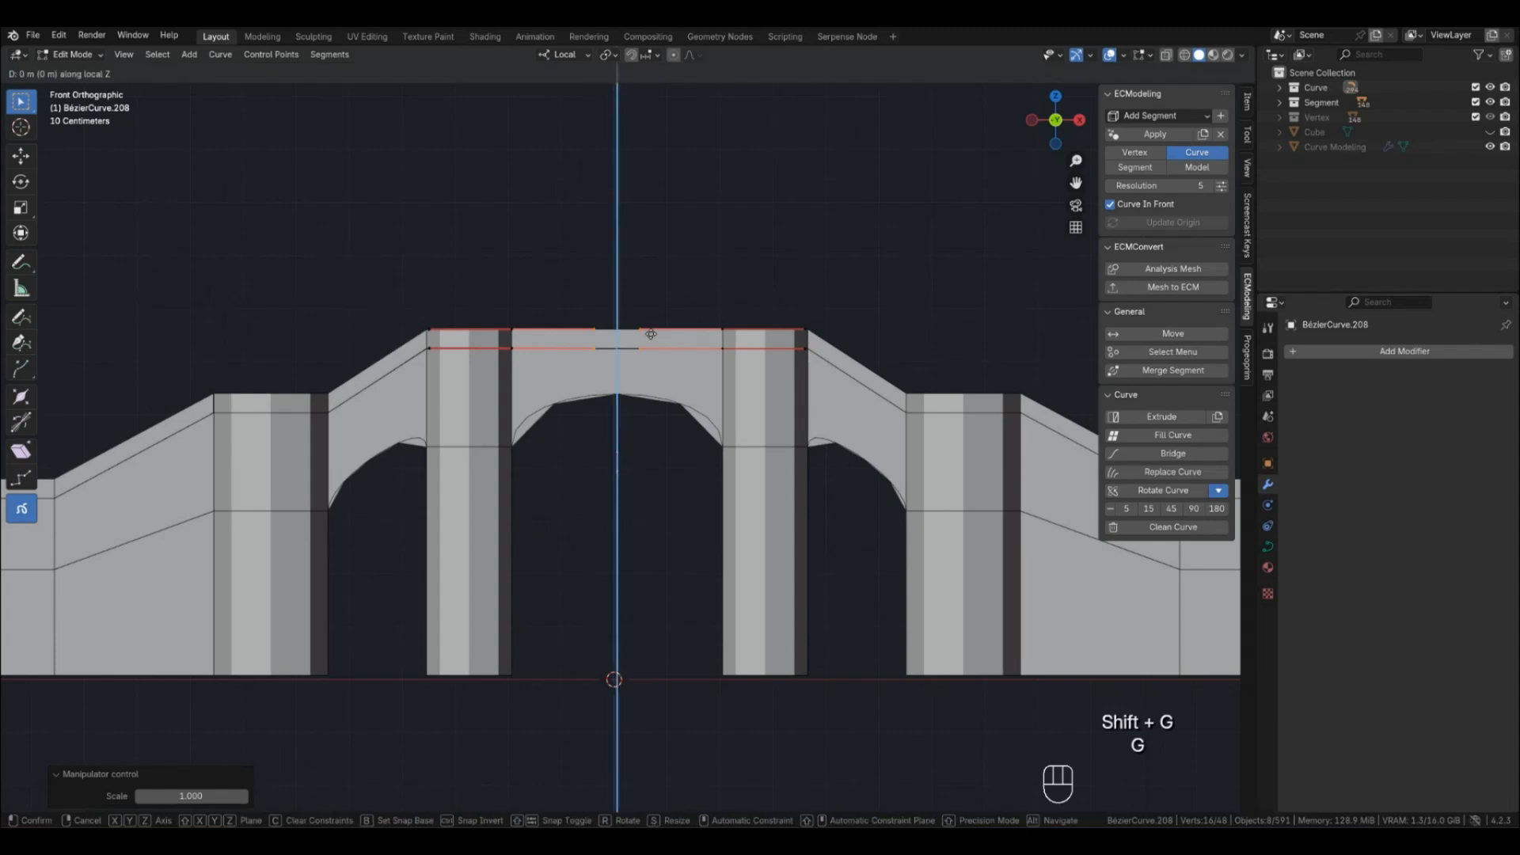
Lift the span's middle top points on Z and spread the shoulder points along X
{"action": "left_click_drag", "start_coordinate": [651, 334], "coordinate": [651, 311]}
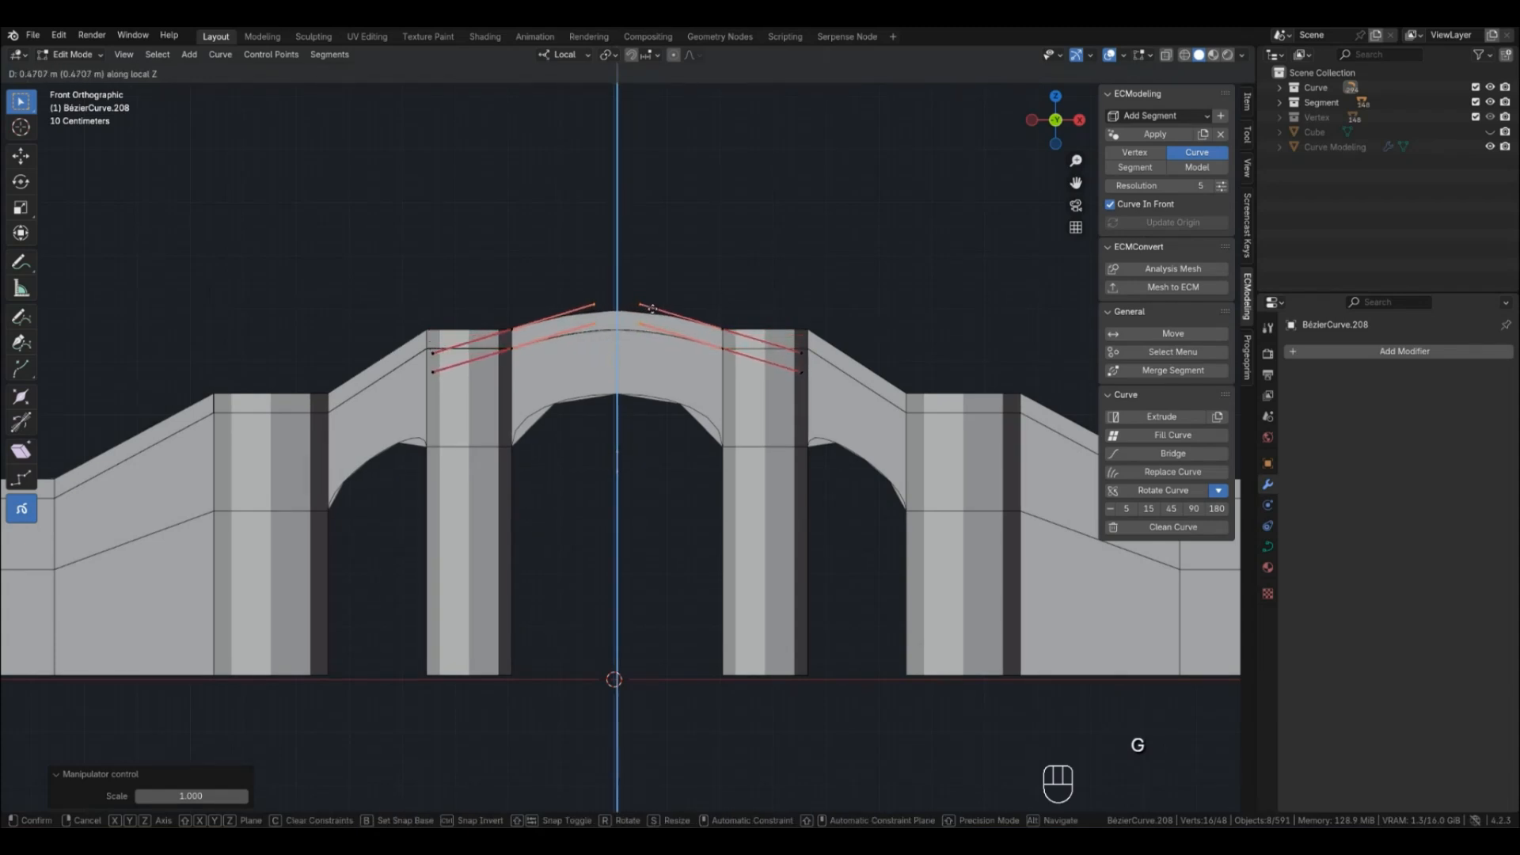
{"action": "key", "text": "Tab"}
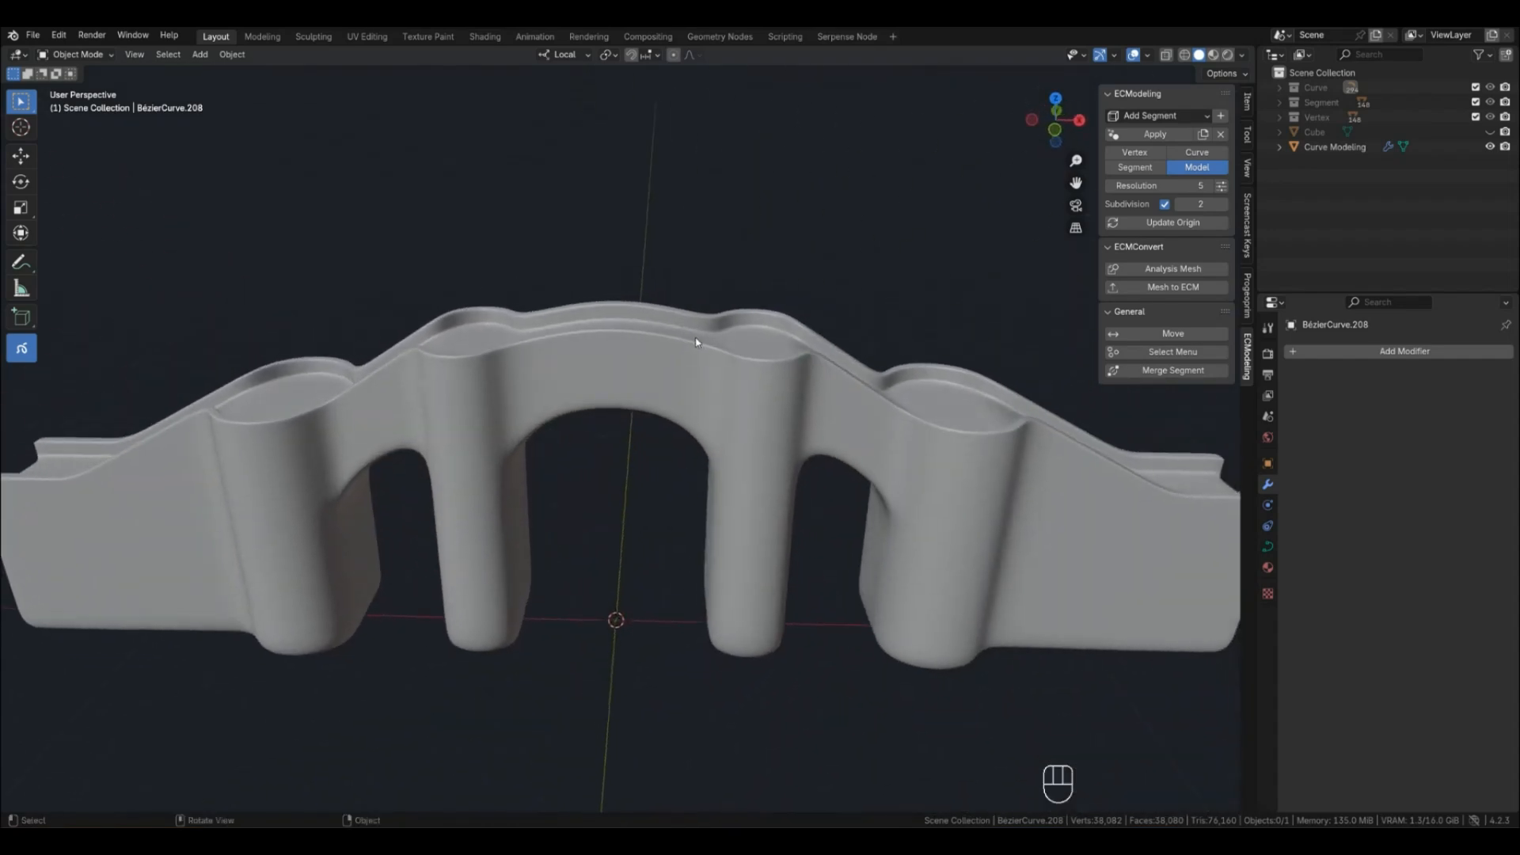
{"action": "key", "text": "KP_1"}
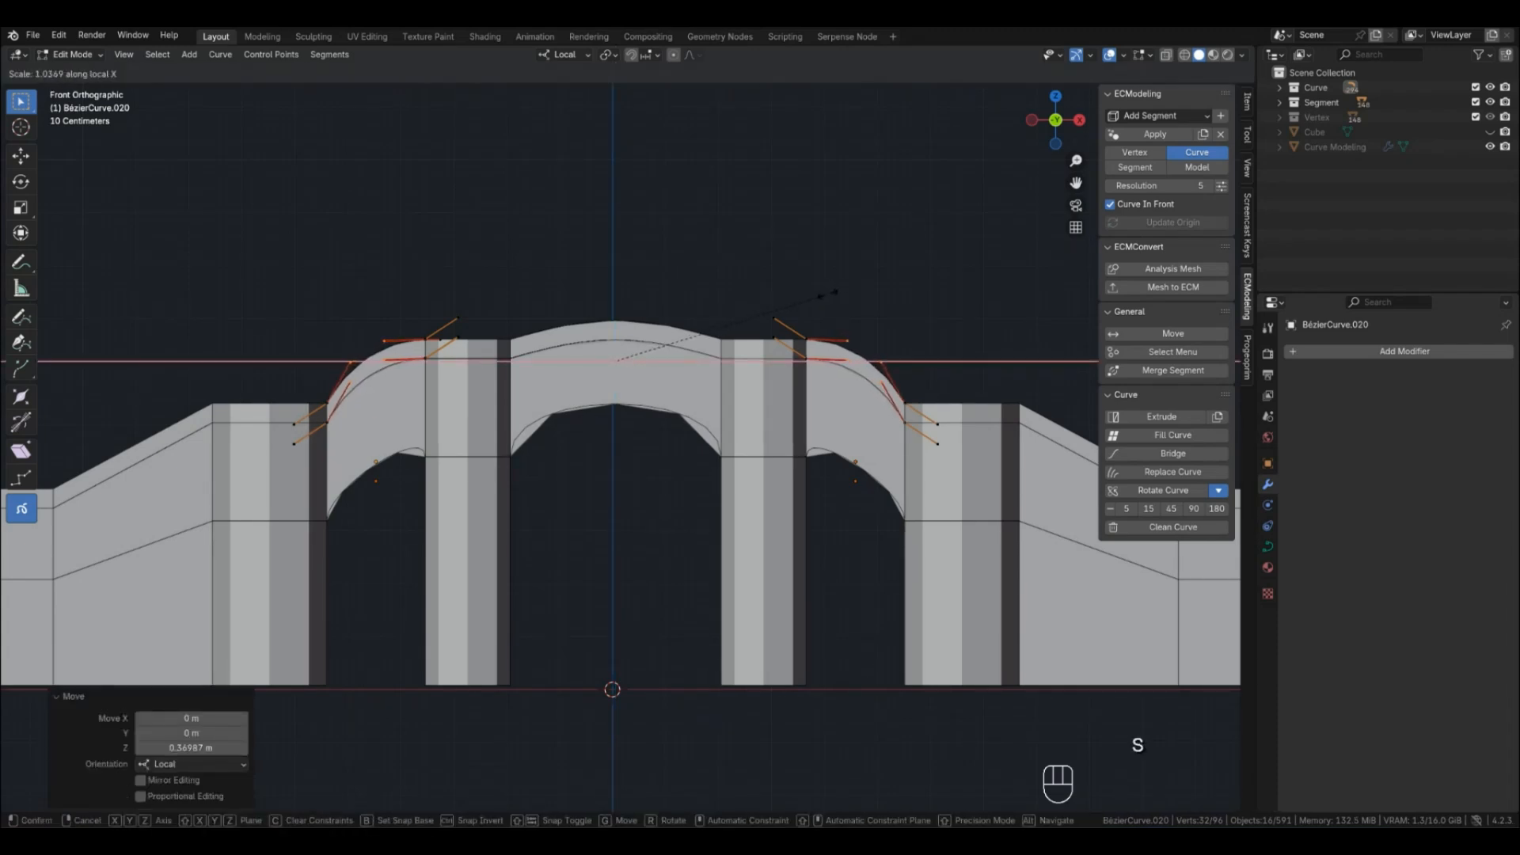
{"action": "key", "text": "Tab"}
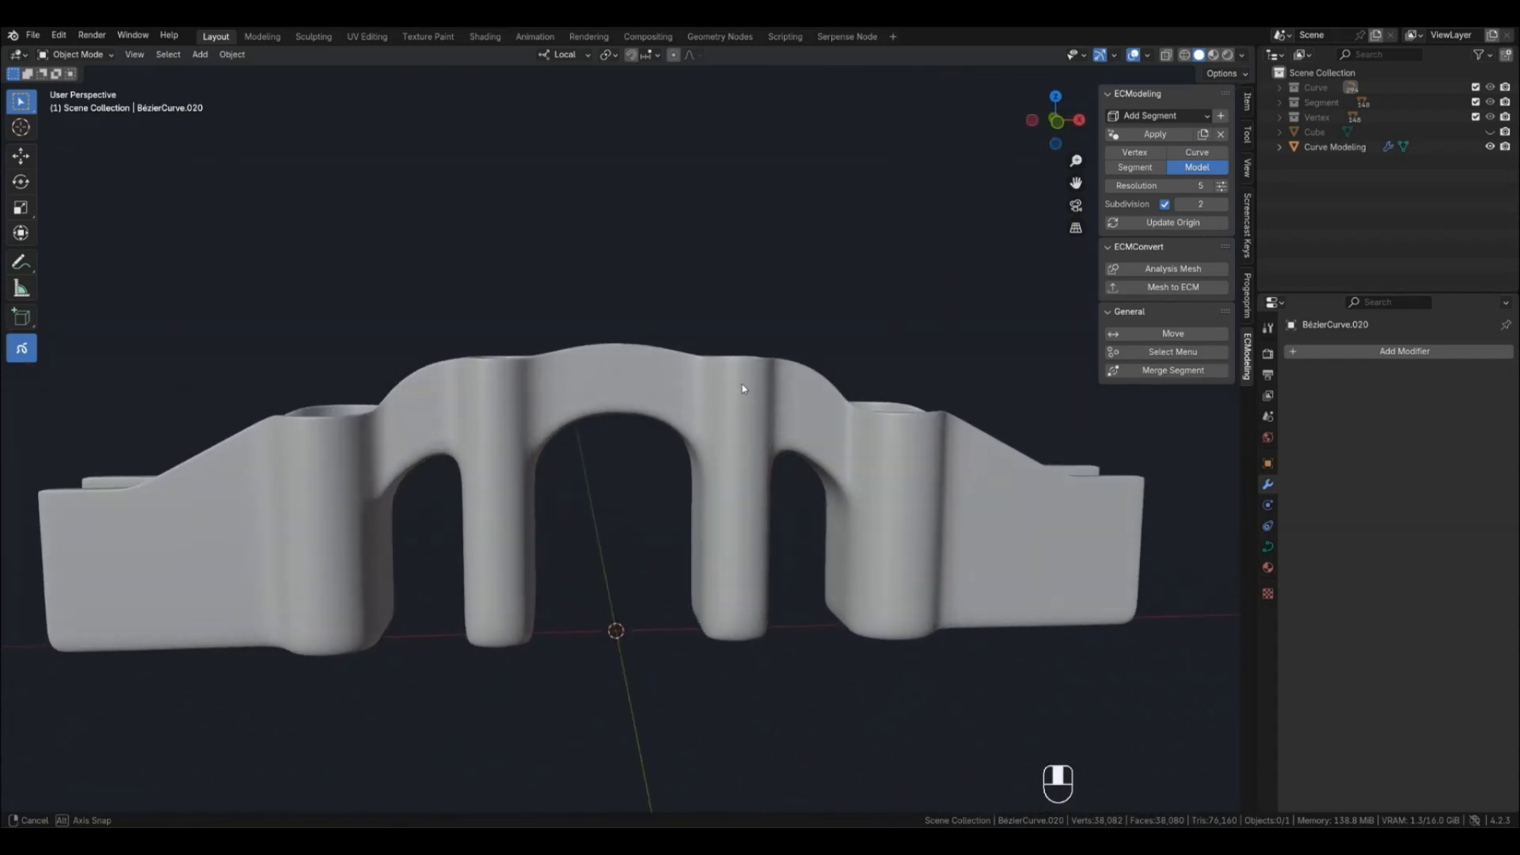
Zoom out and orbit around the smoothed bridge to inspect its raised central arch
{"action": "scroll", "scroll_direction": "down", "scroll_amount": 3}
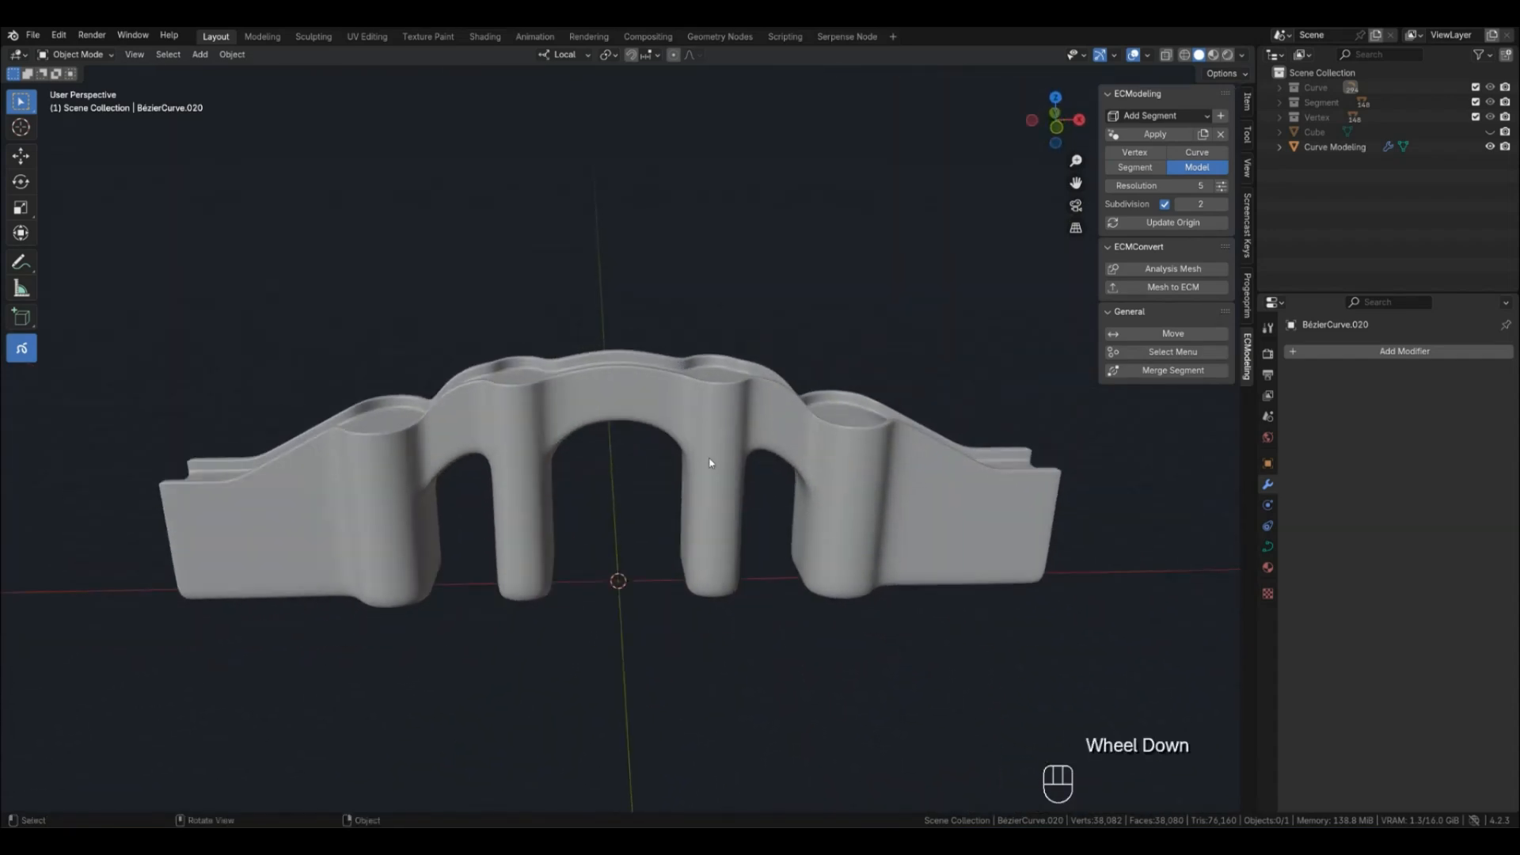
{"action": "left_click_drag", "start_coordinate": [708, 463], "coordinate": [638, 476]}
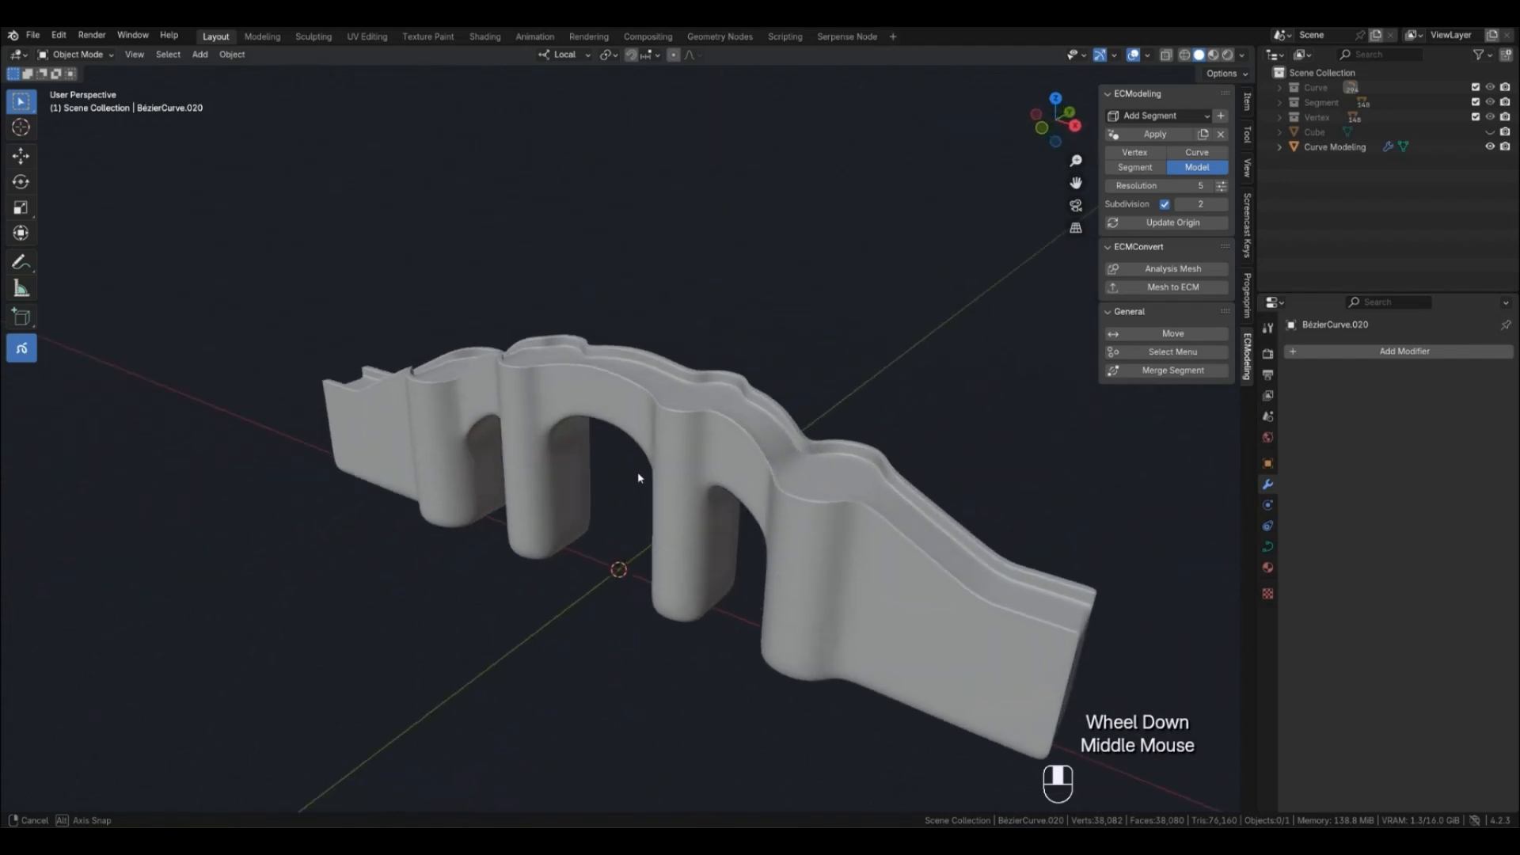
{"action": "left_click_drag", "start_coordinate": [638, 476], "coordinate": [711, 451]}
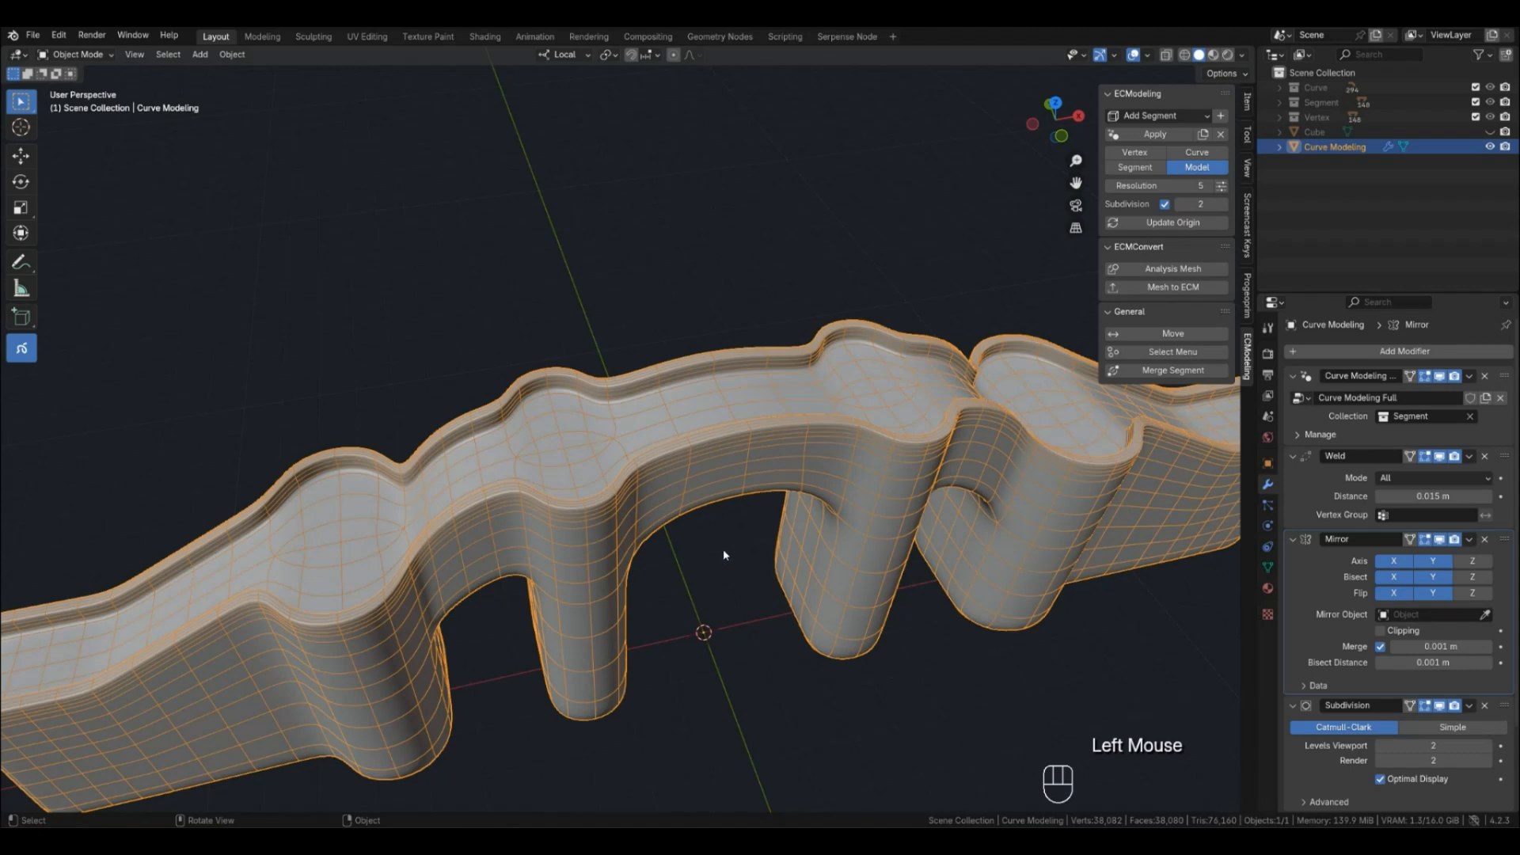
{"action": "mouse_move", "coordinate": [1044, 310]}
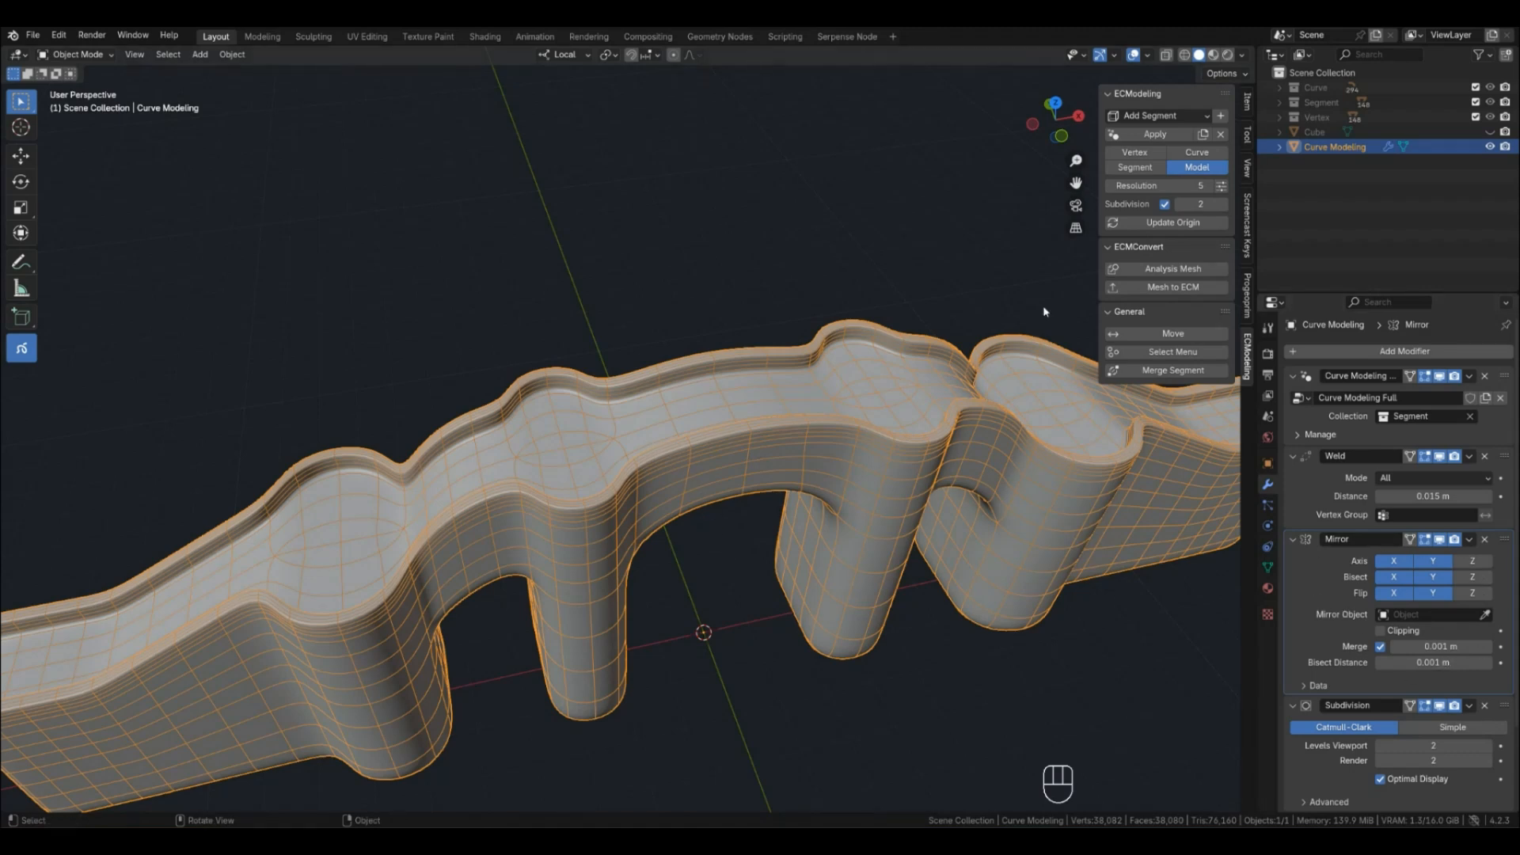